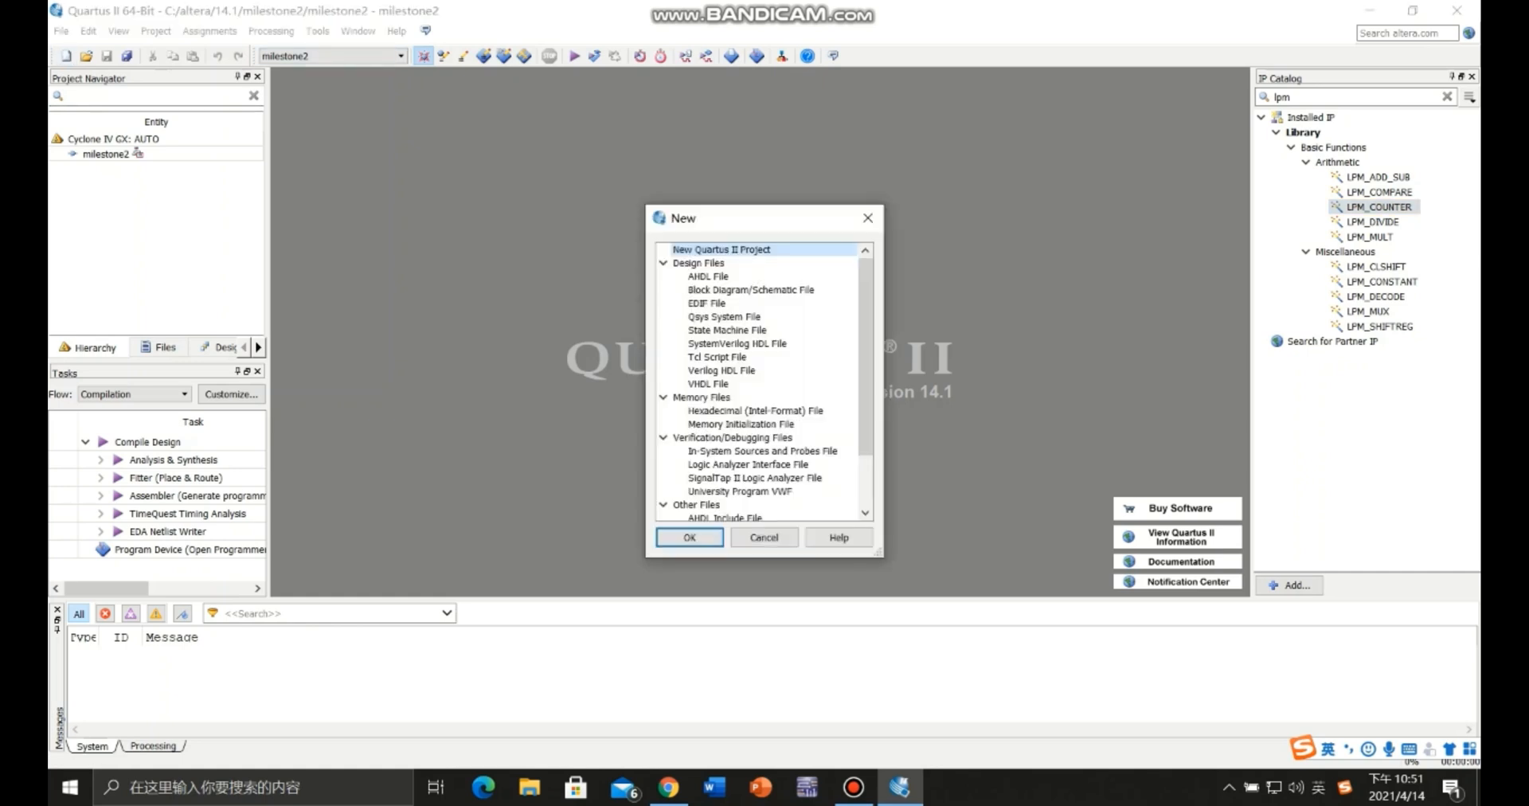
Create a blank schematic file and start an LPM_COUNTER variation named lpm_counter0.
{"action": "left_click", "coordinate": [751, 290]}
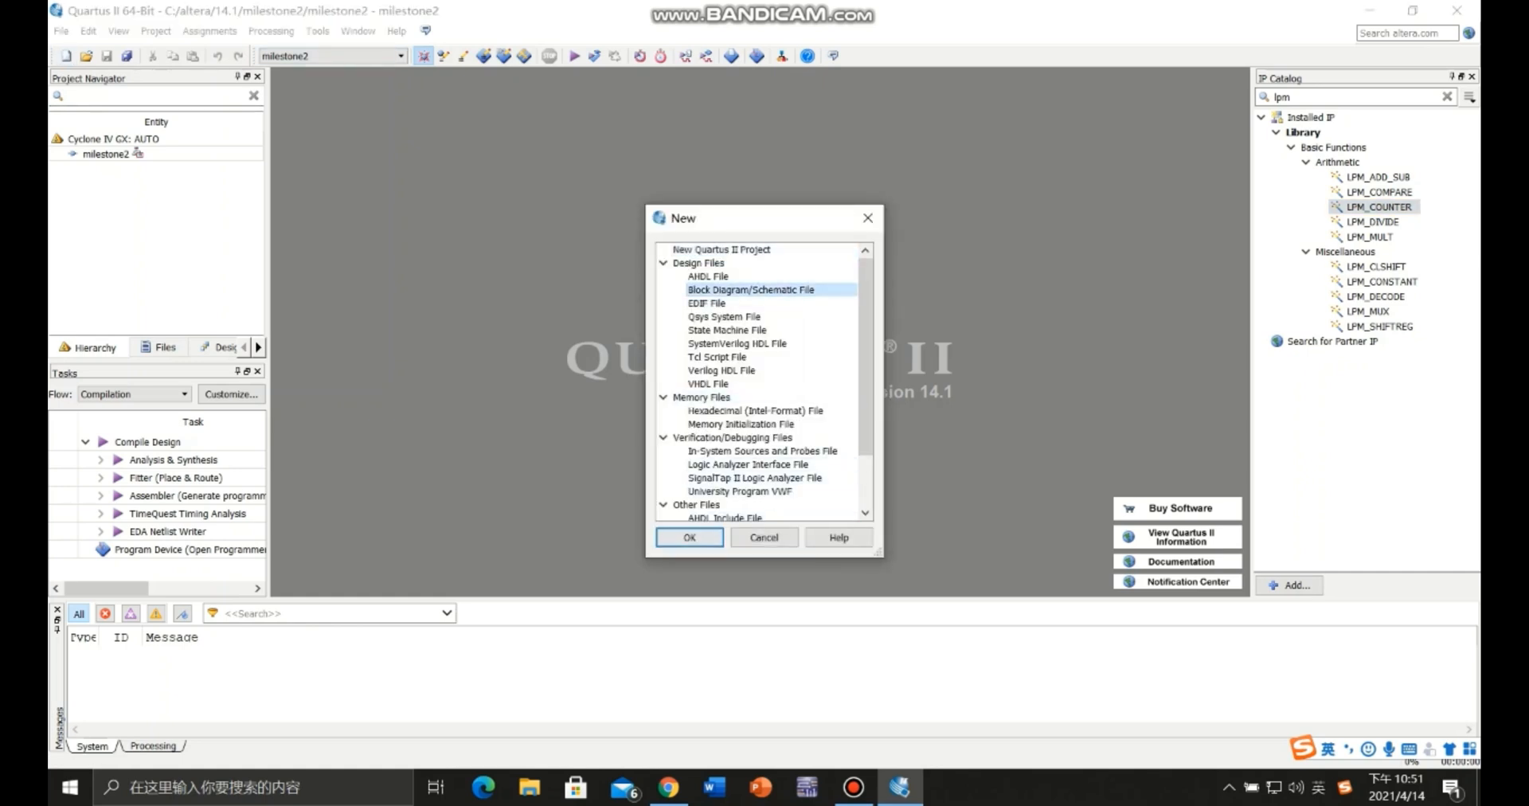
{"action": "left_click", "coordinate": [689, 538]}
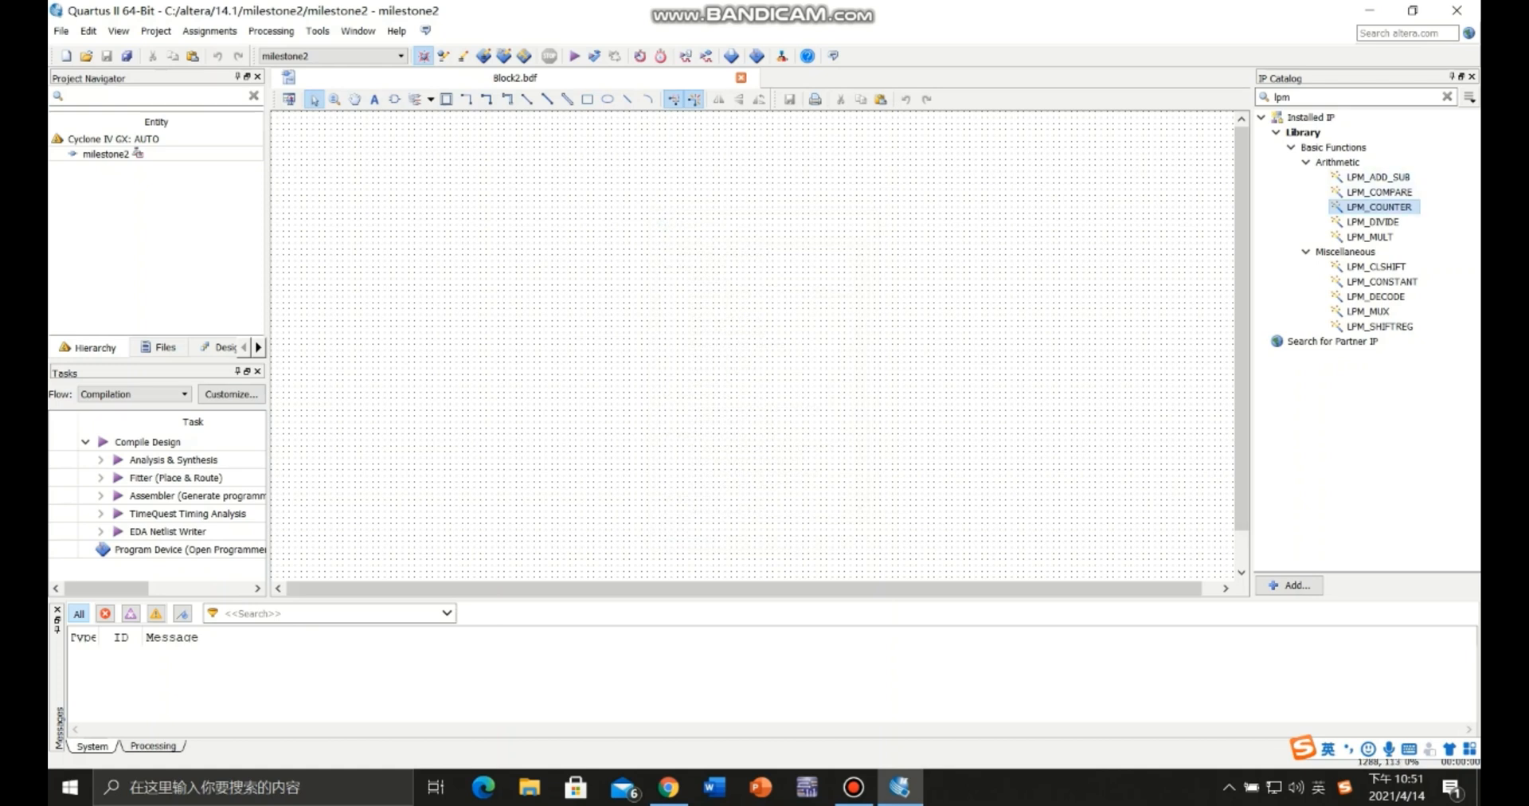
{"action": "double_click", "coordinate": [1378, 207]}
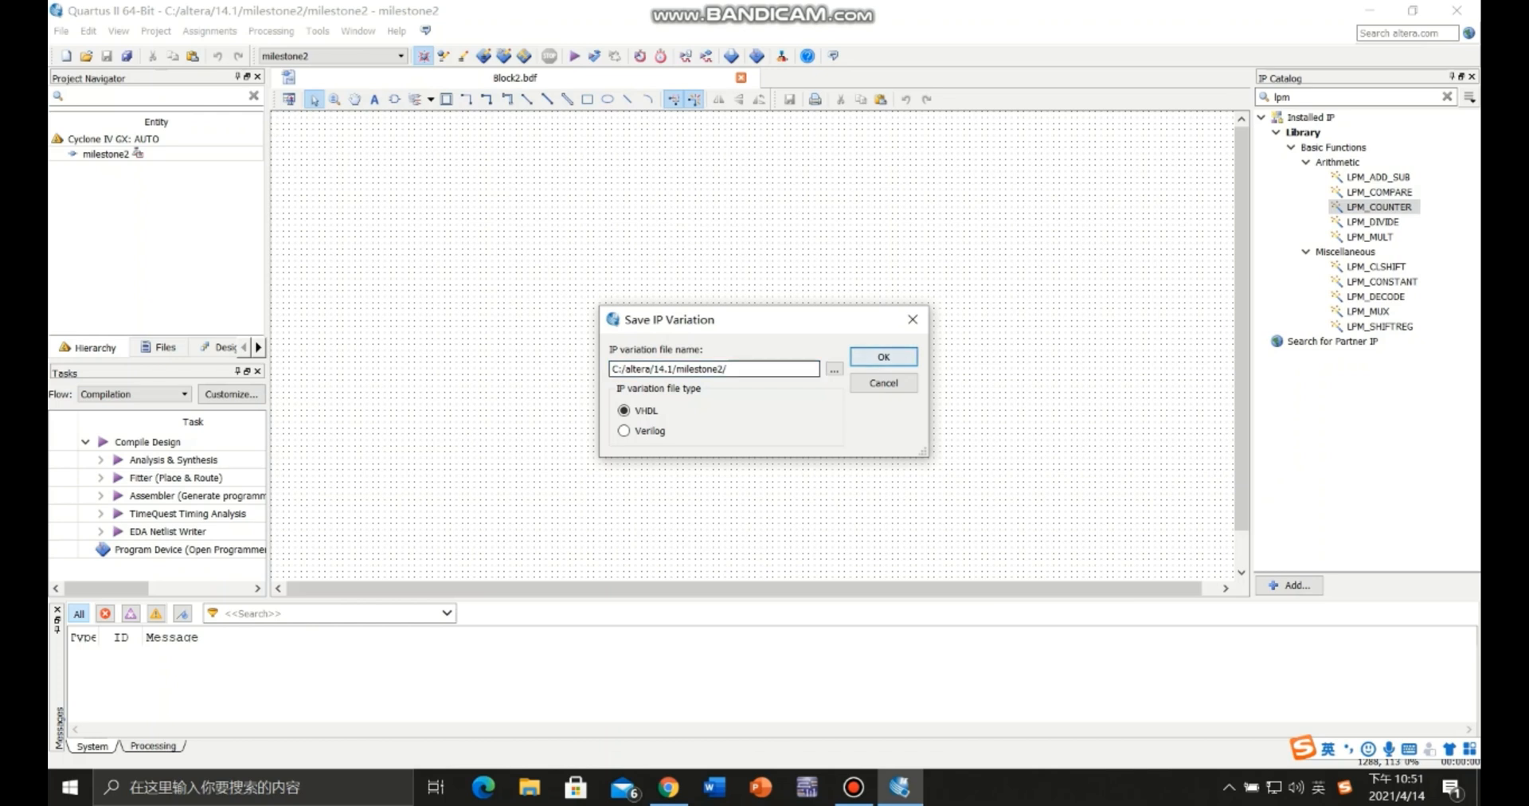
{"action": "type", "text": "lpm_counter0"}
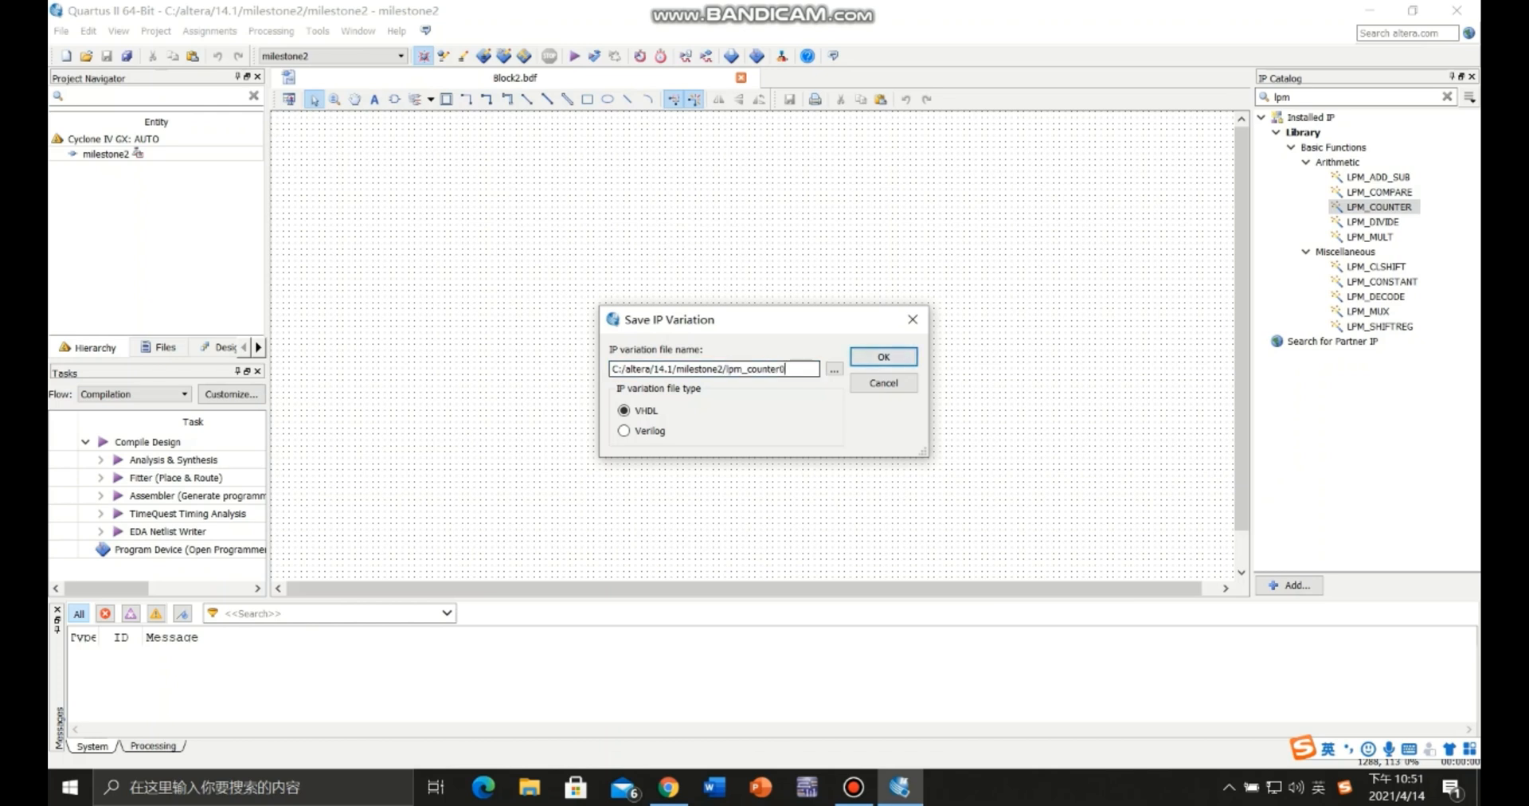
{"action": "left_click", "coordinate": [881, 356]}
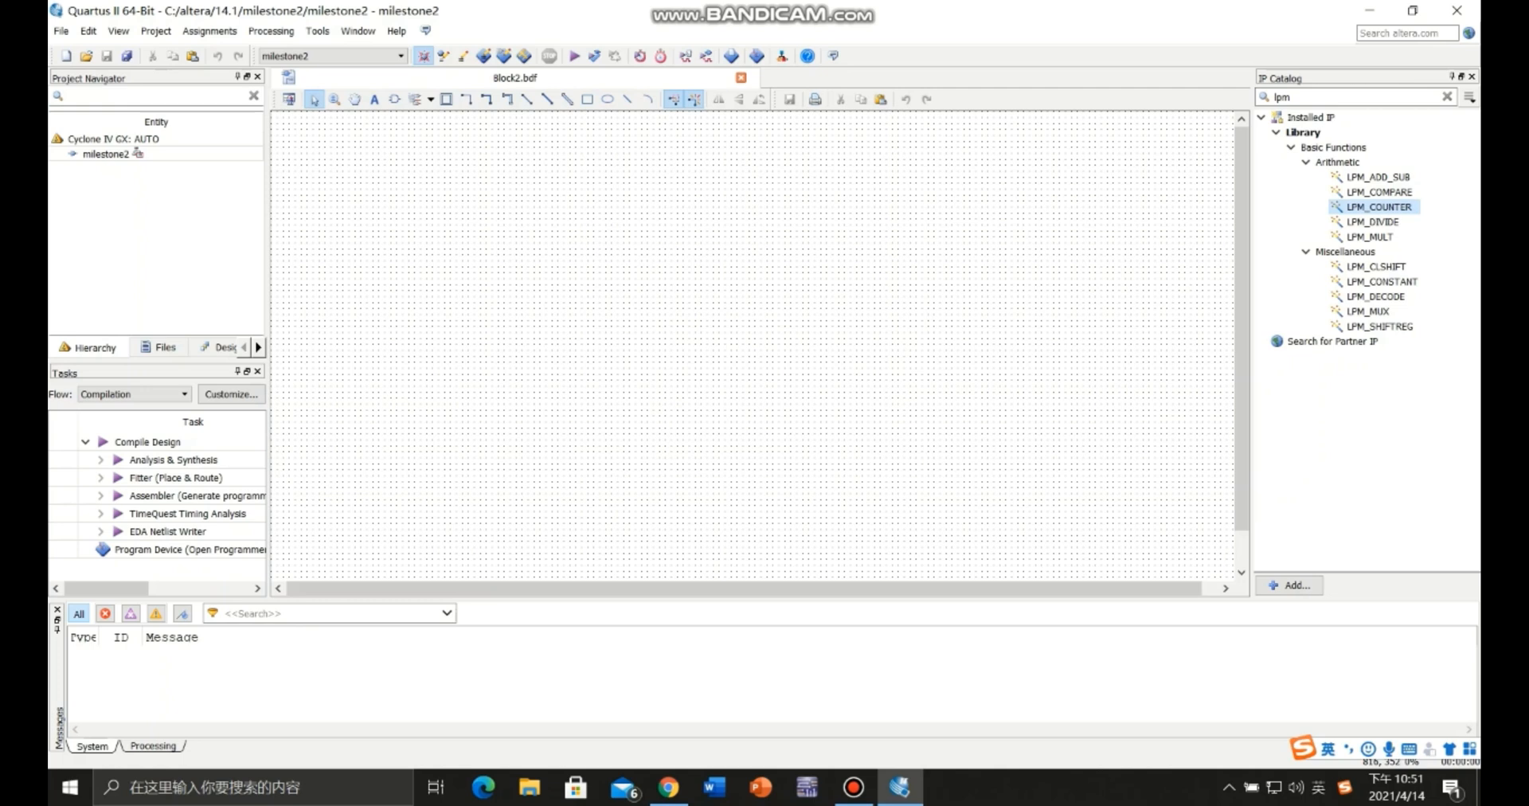
Generate lpm_counter0 with a 4-bit q output and modulus 10, overwriting existing files.
{"action": "double_click", "coordinate": [1378, 207]}
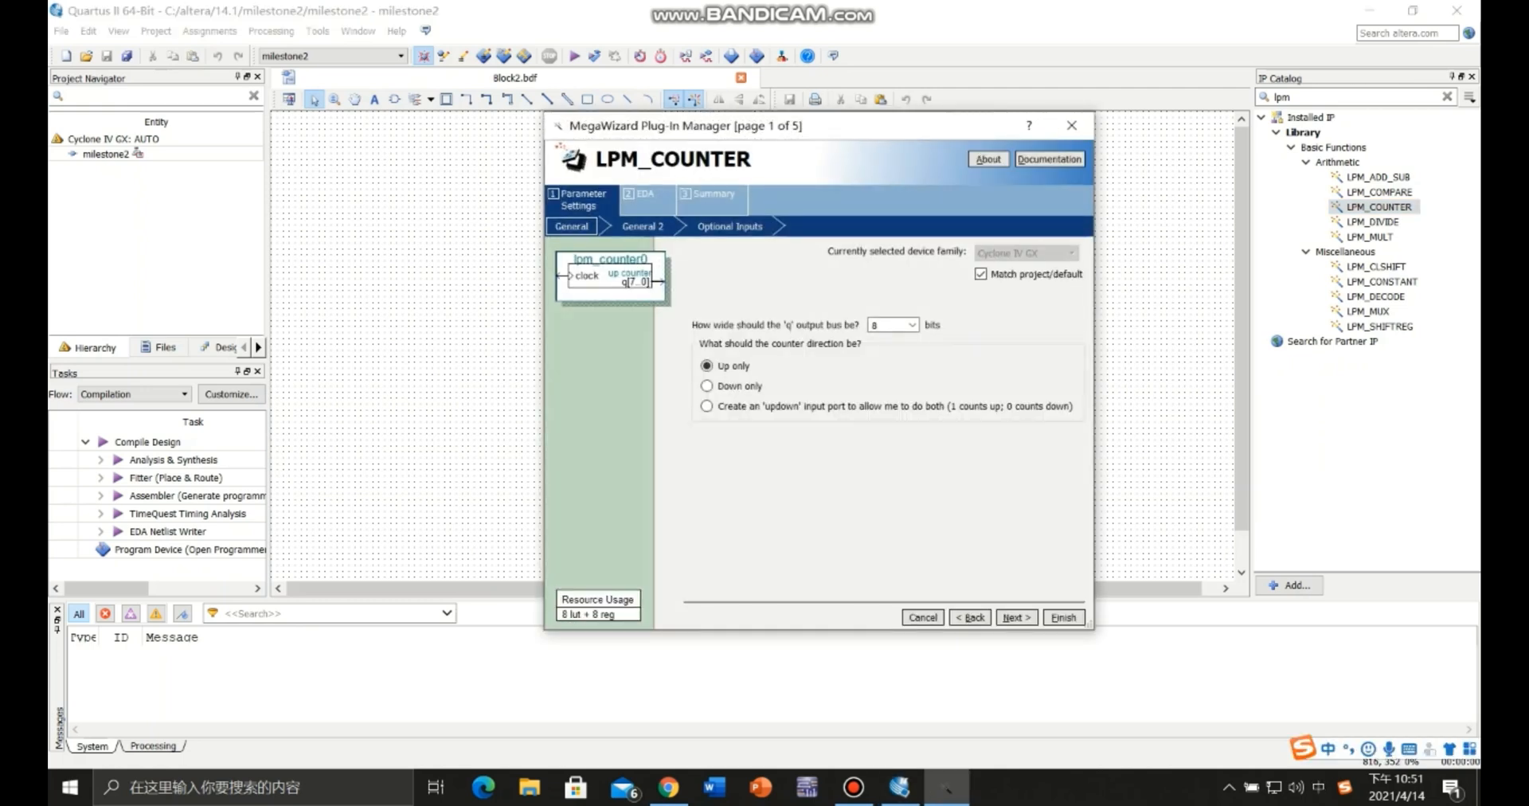
{"action": "left_click", "coordinate": [909, 324]}
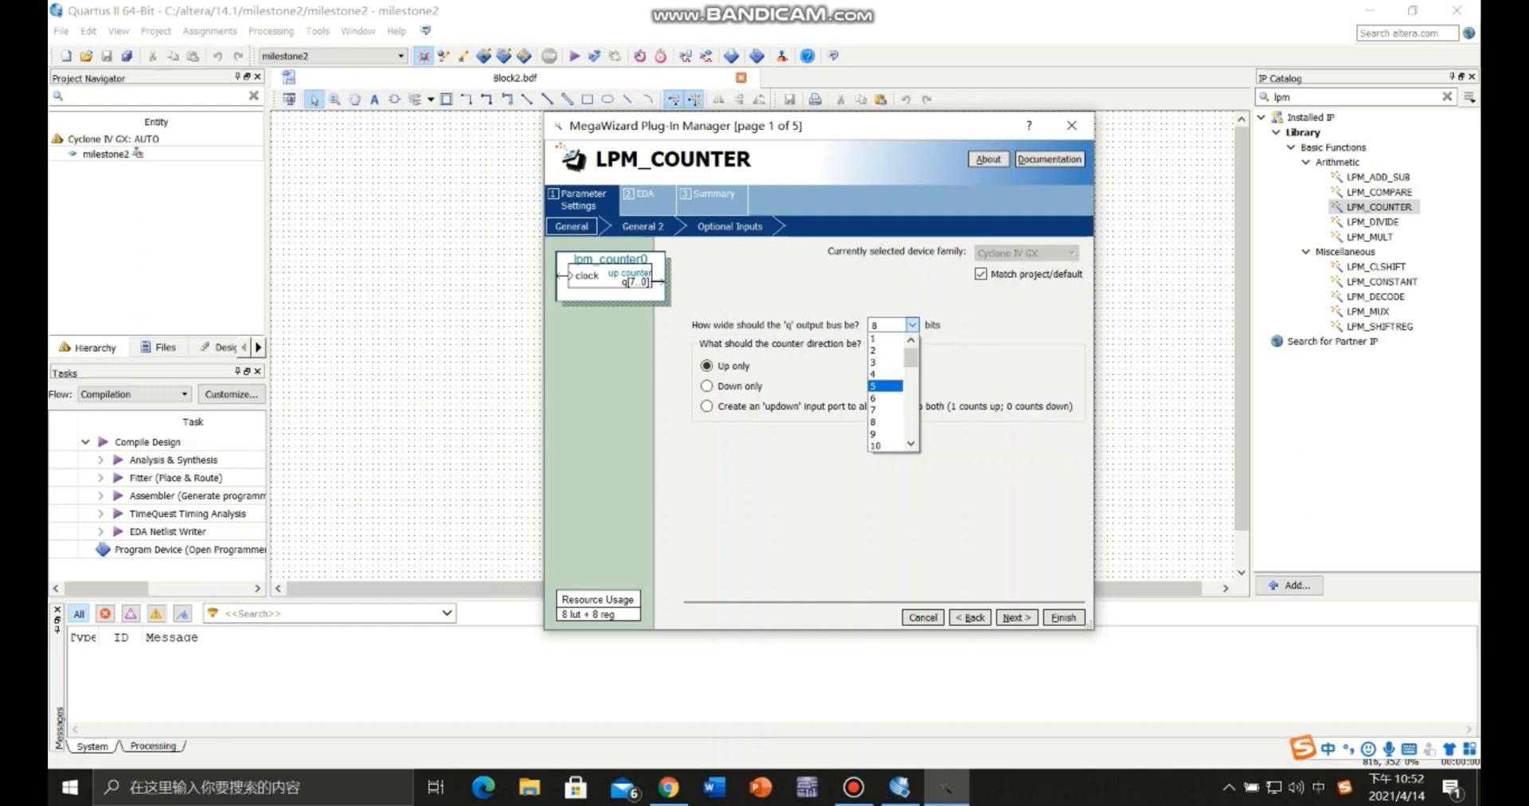
{"action": "left_click", "coordinate": [875, 373]}
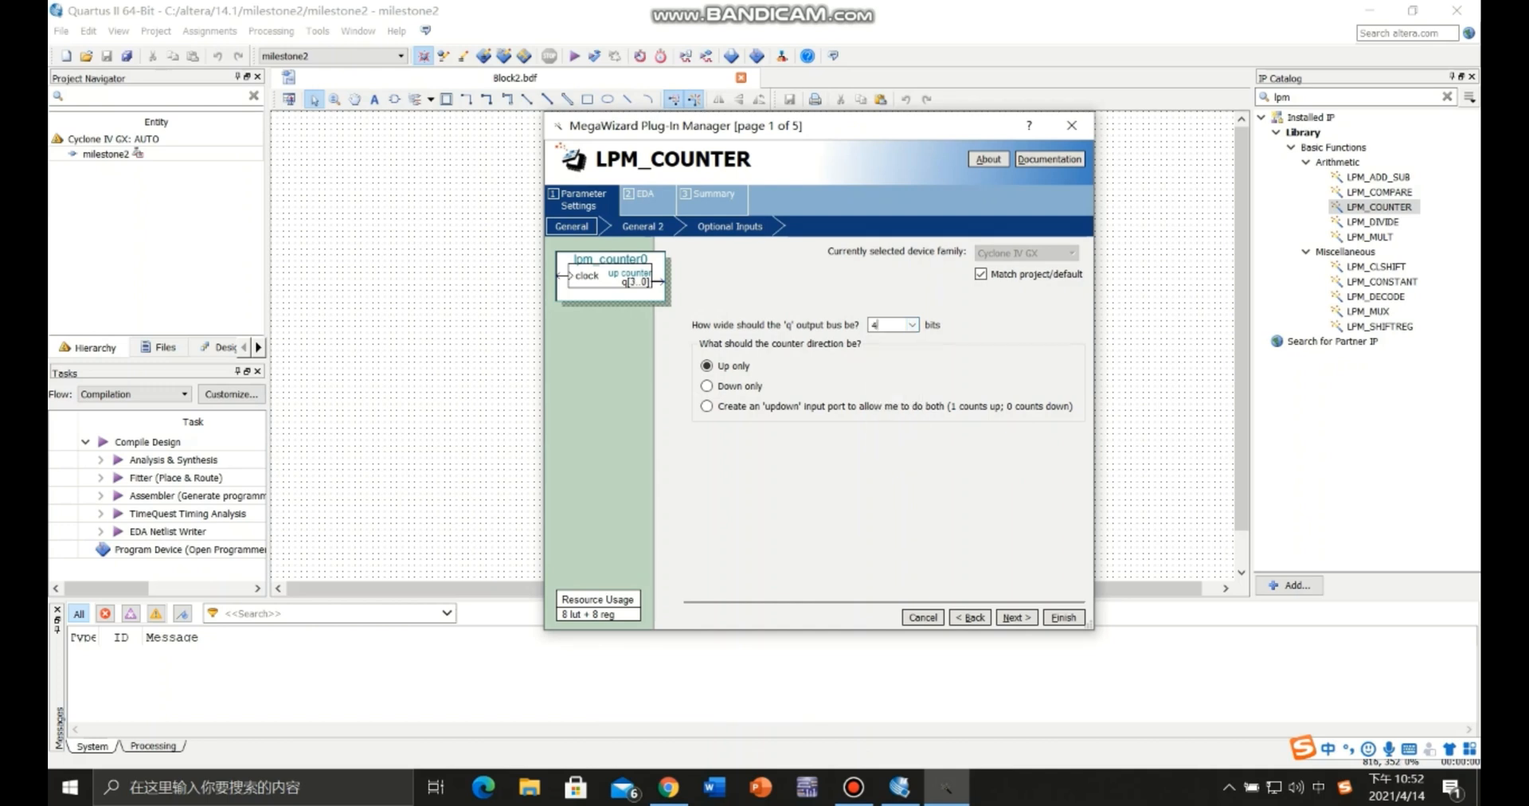
{"action": "left_click", "coordinate": [1016, 617]}
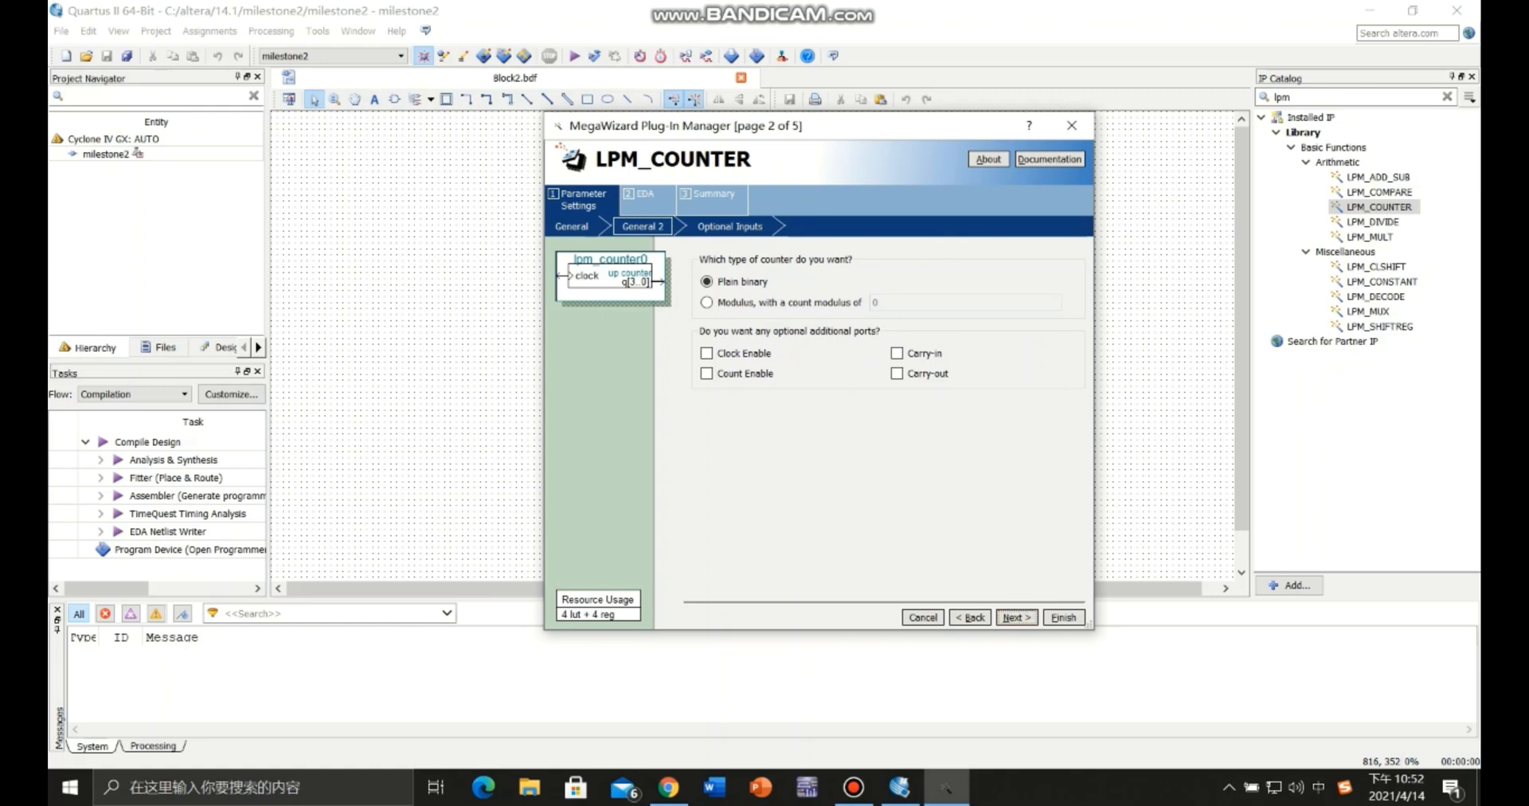
{"action": "left_click", "coordinate": [707, 302]}
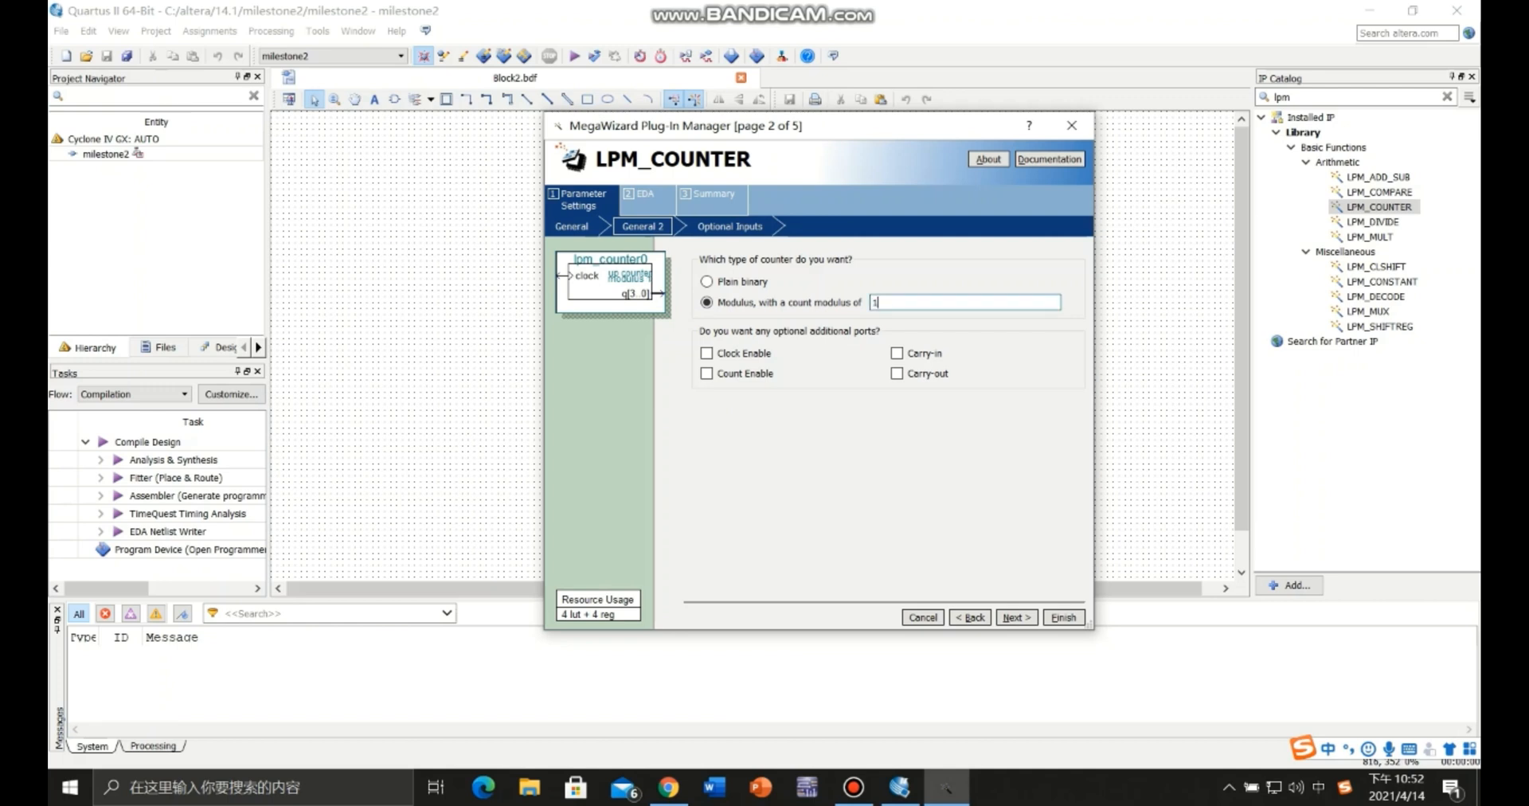
{"action": "type", "text": "10"}
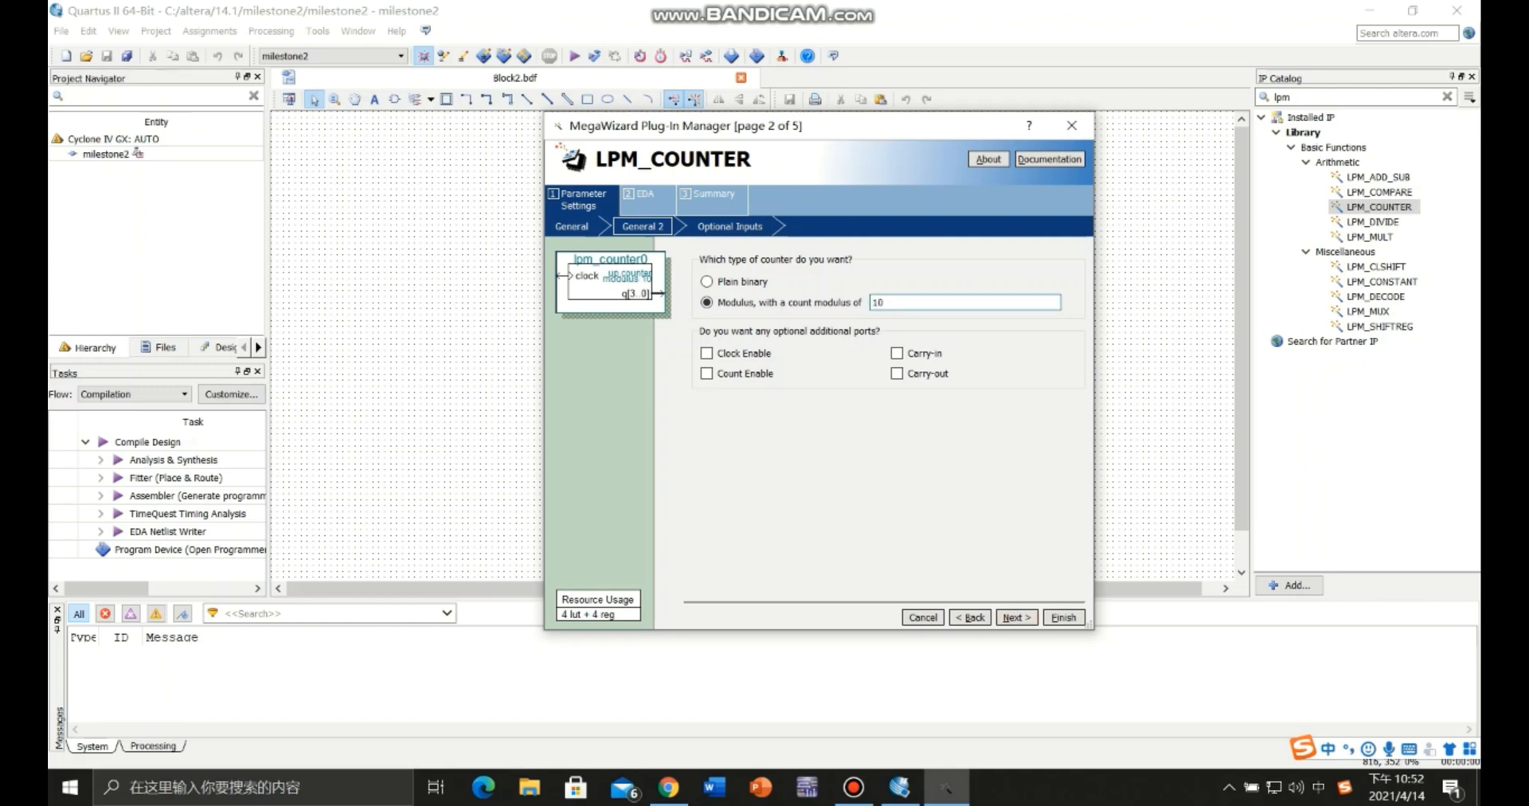
{"action": "left_click", "coordinate": [1015, 617]}
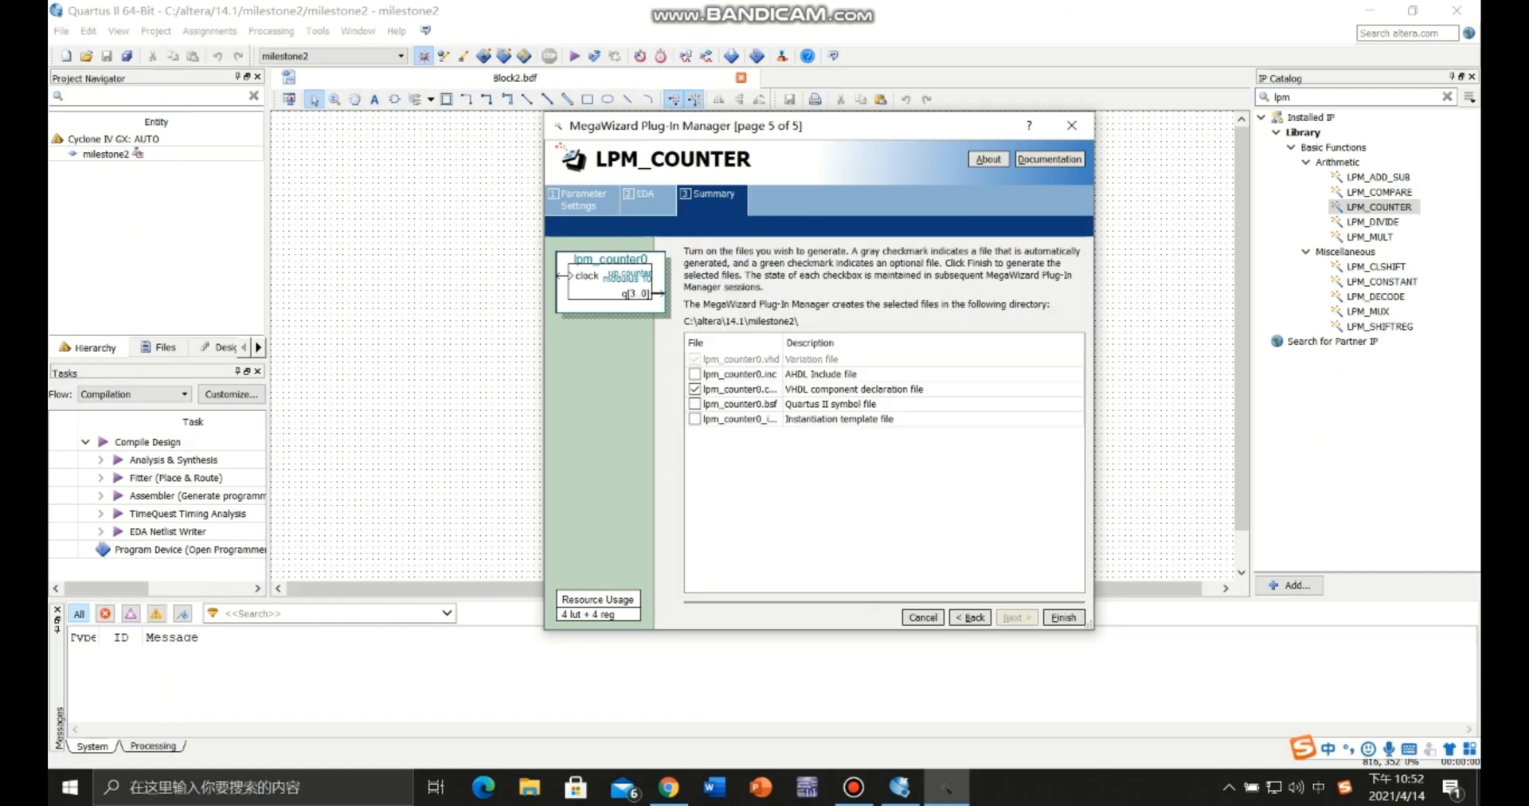
{"action": "left_click", "coordinate": [1064, 617]}
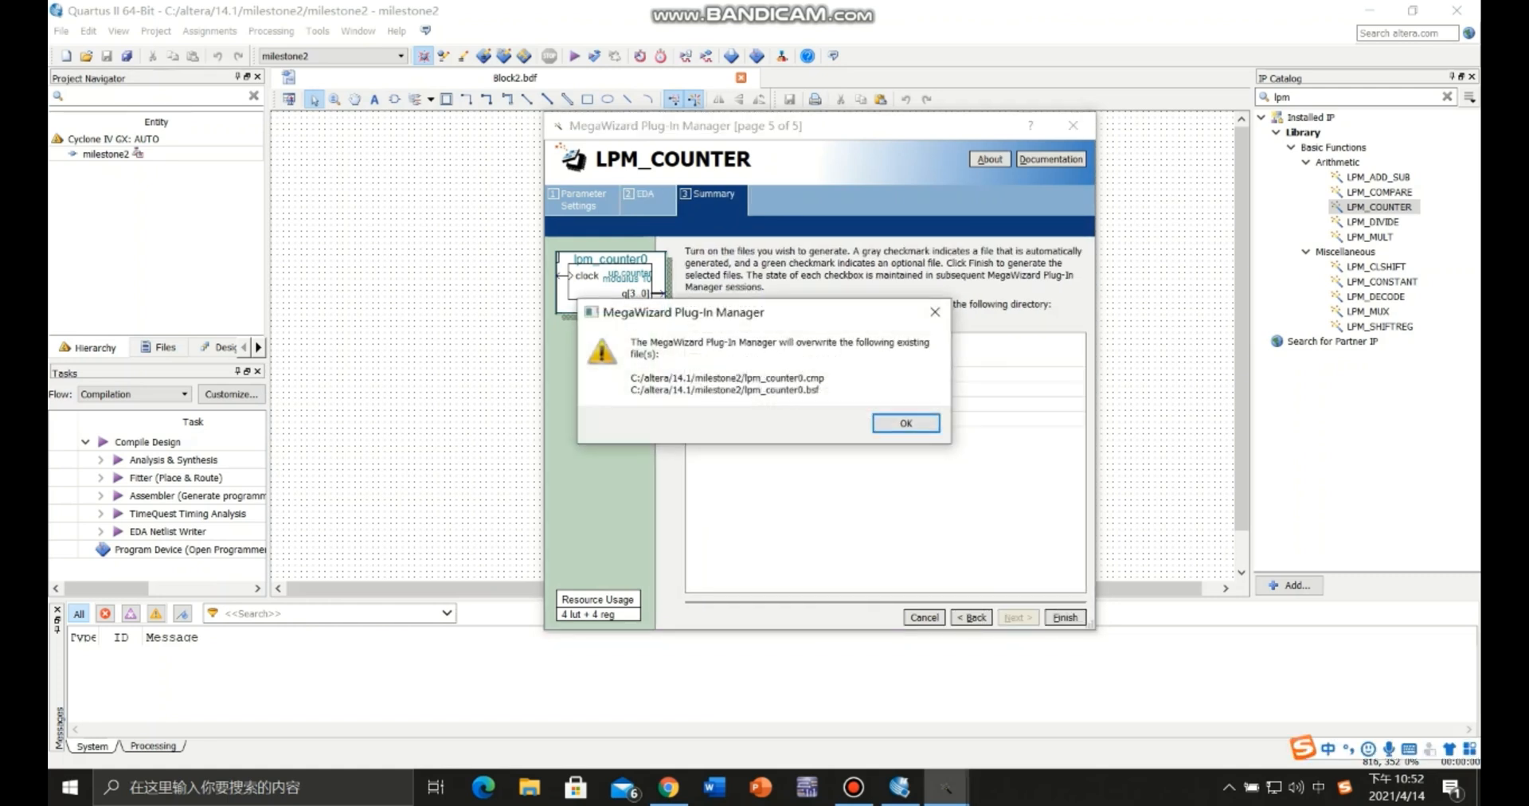
{"action": "left_click", "coordinate": [905, 423]}
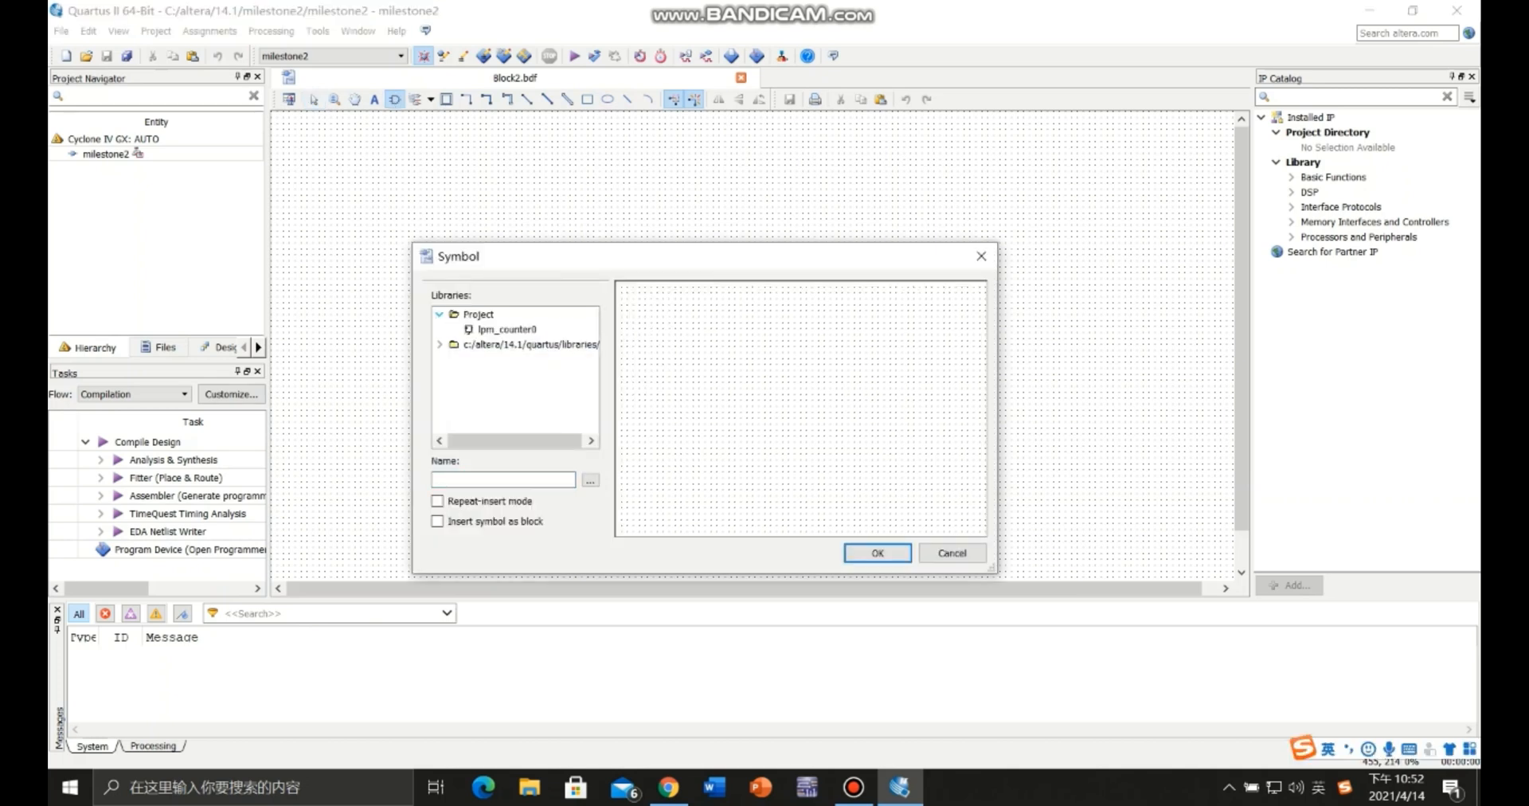
Place lpm_counter0 mid-canvas, wire an input pin to its clock, and draw a bus from q.
{"action": "left_click", "coordinate": [874, 552]}
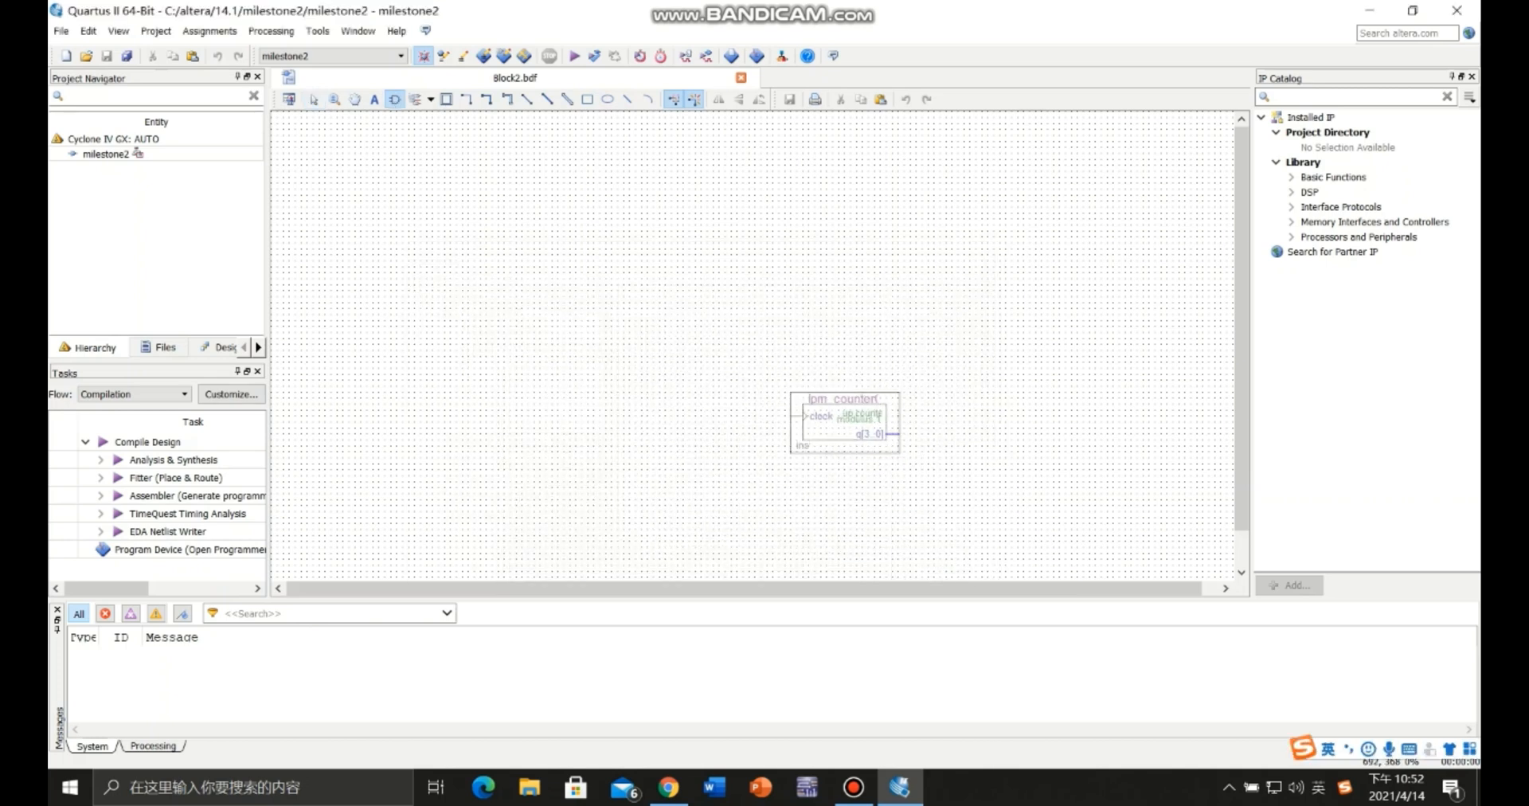
{"action": "left_click_drag", "start_coordinate": [846, 419], "coordinate": [719, 325]}
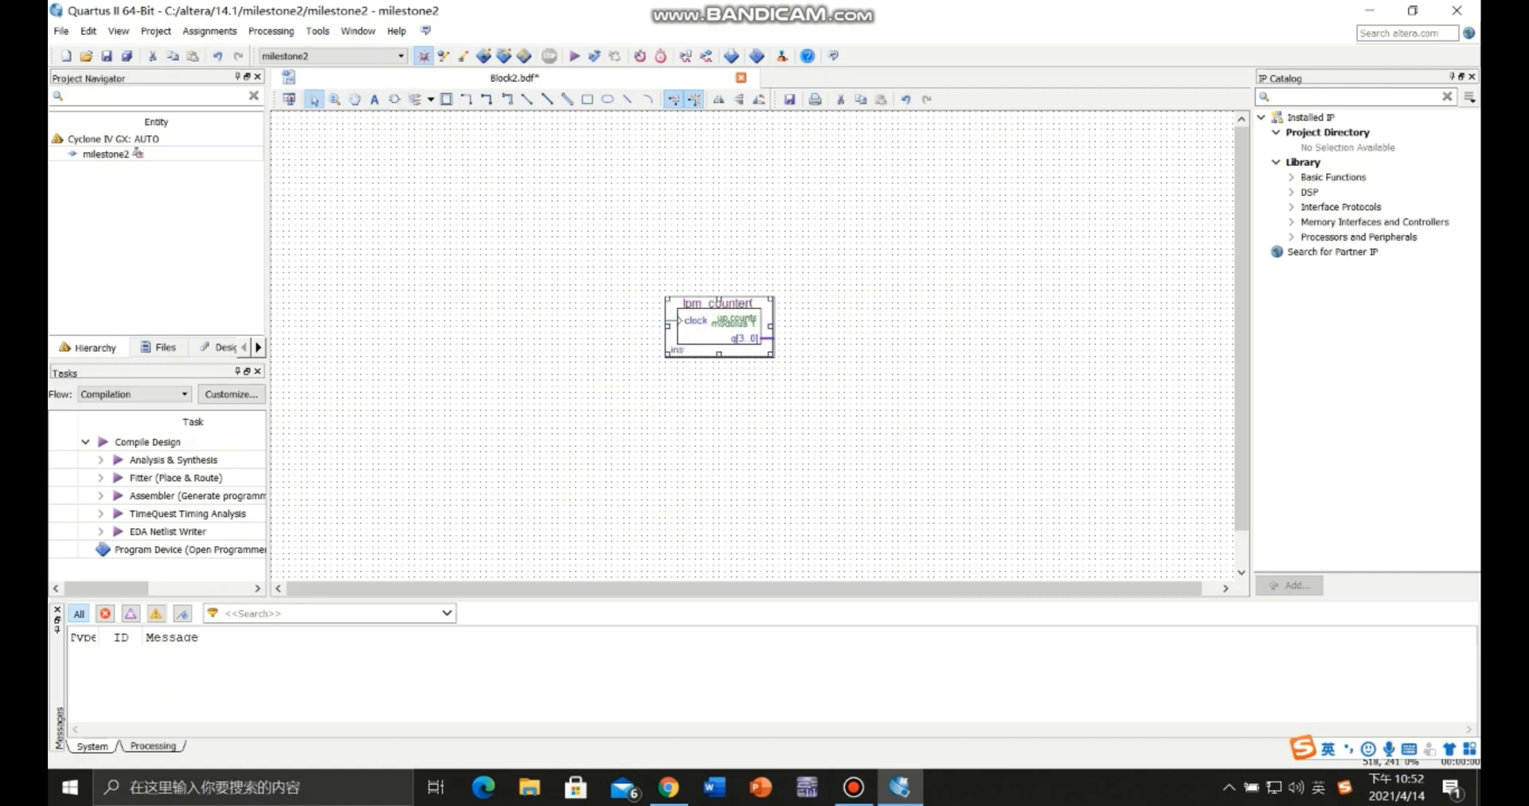
{"action": "left_click", "coordinate": [432, 99]}
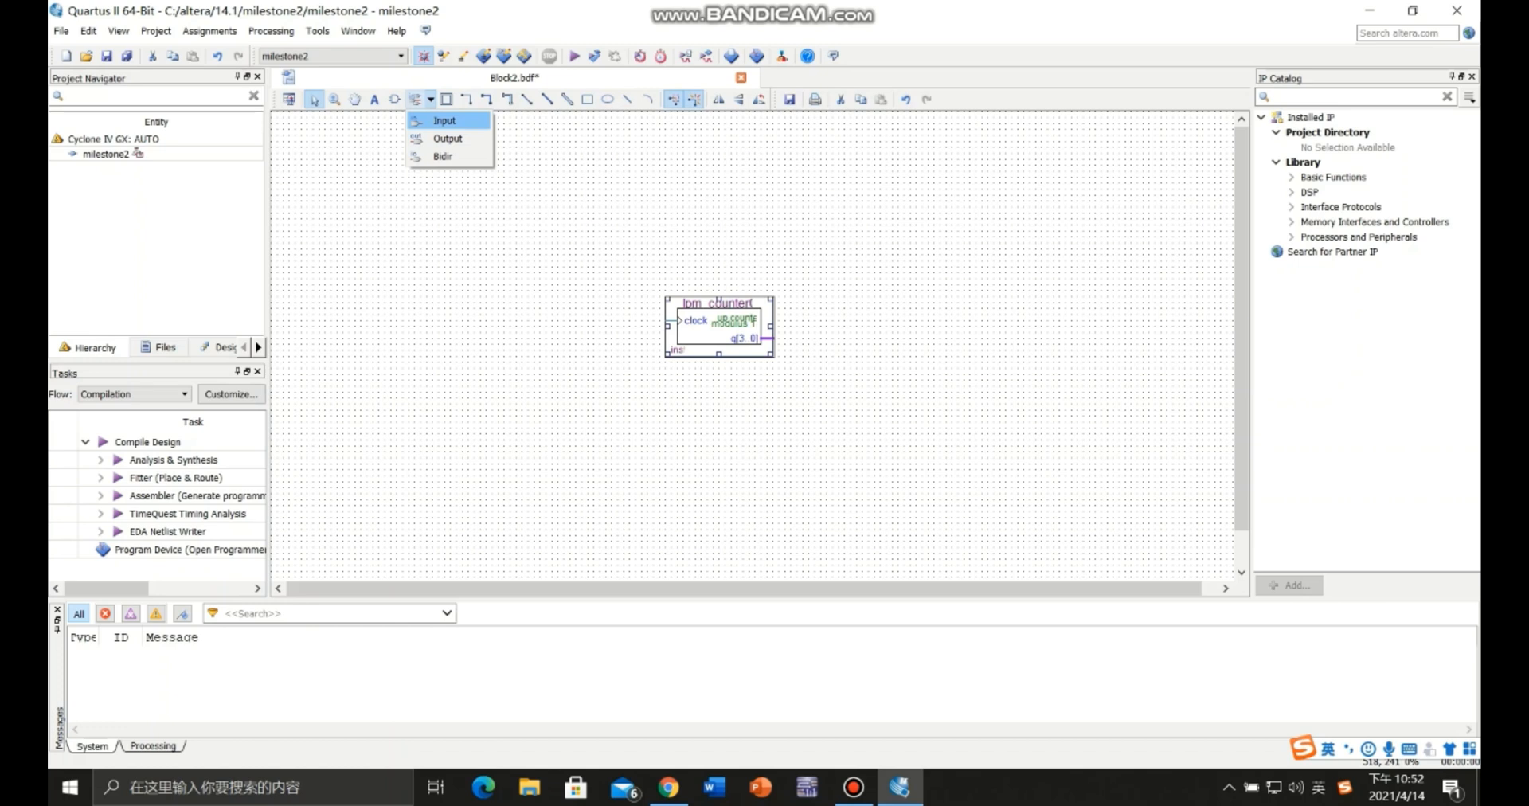
{"action": "left_click", "coordinate": [444, 120]}
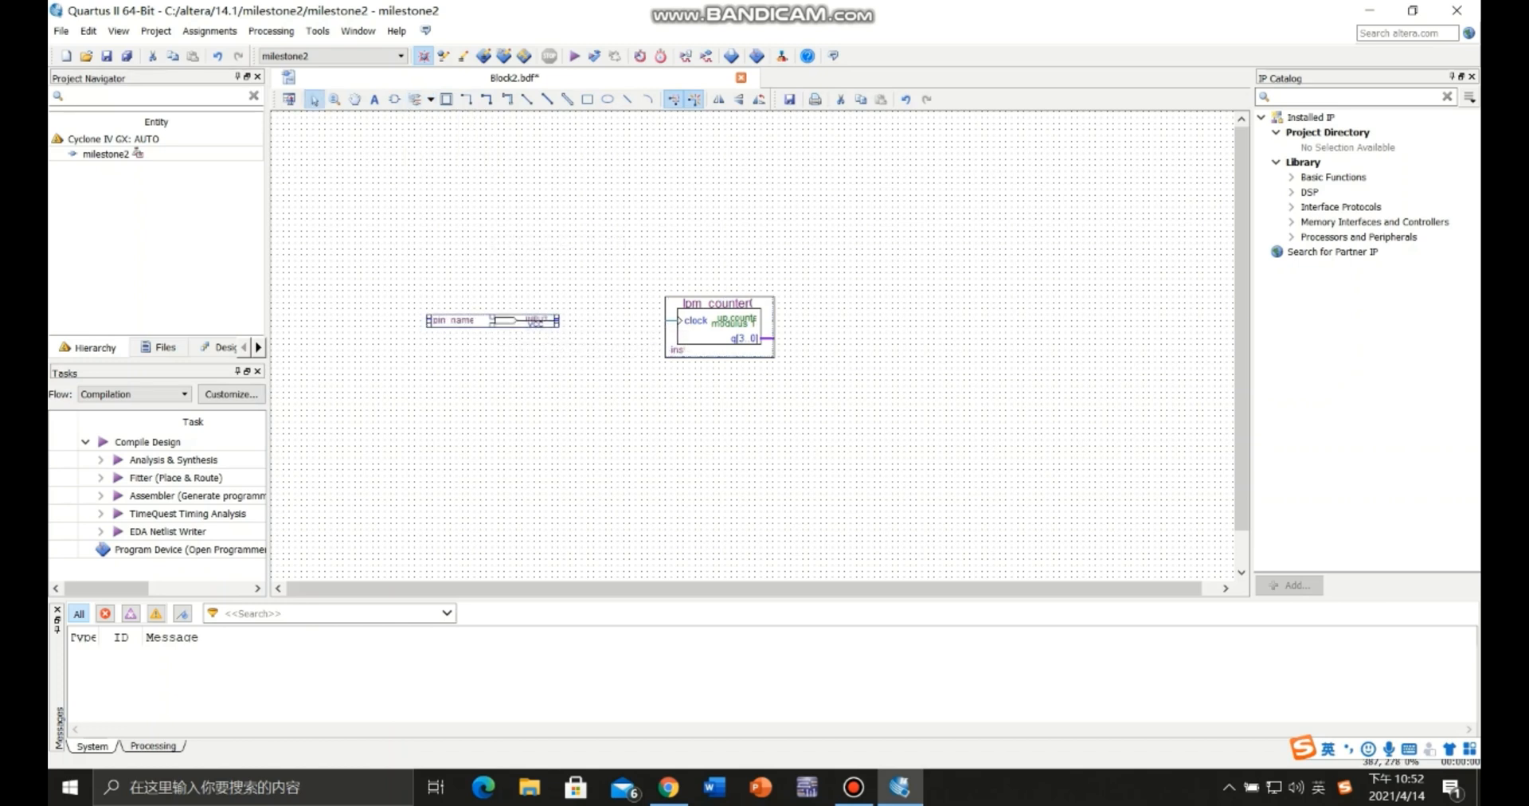
{"action": "left_click_drag", "start_coordinate": [559, 321], "coordinate": [668, 320]}
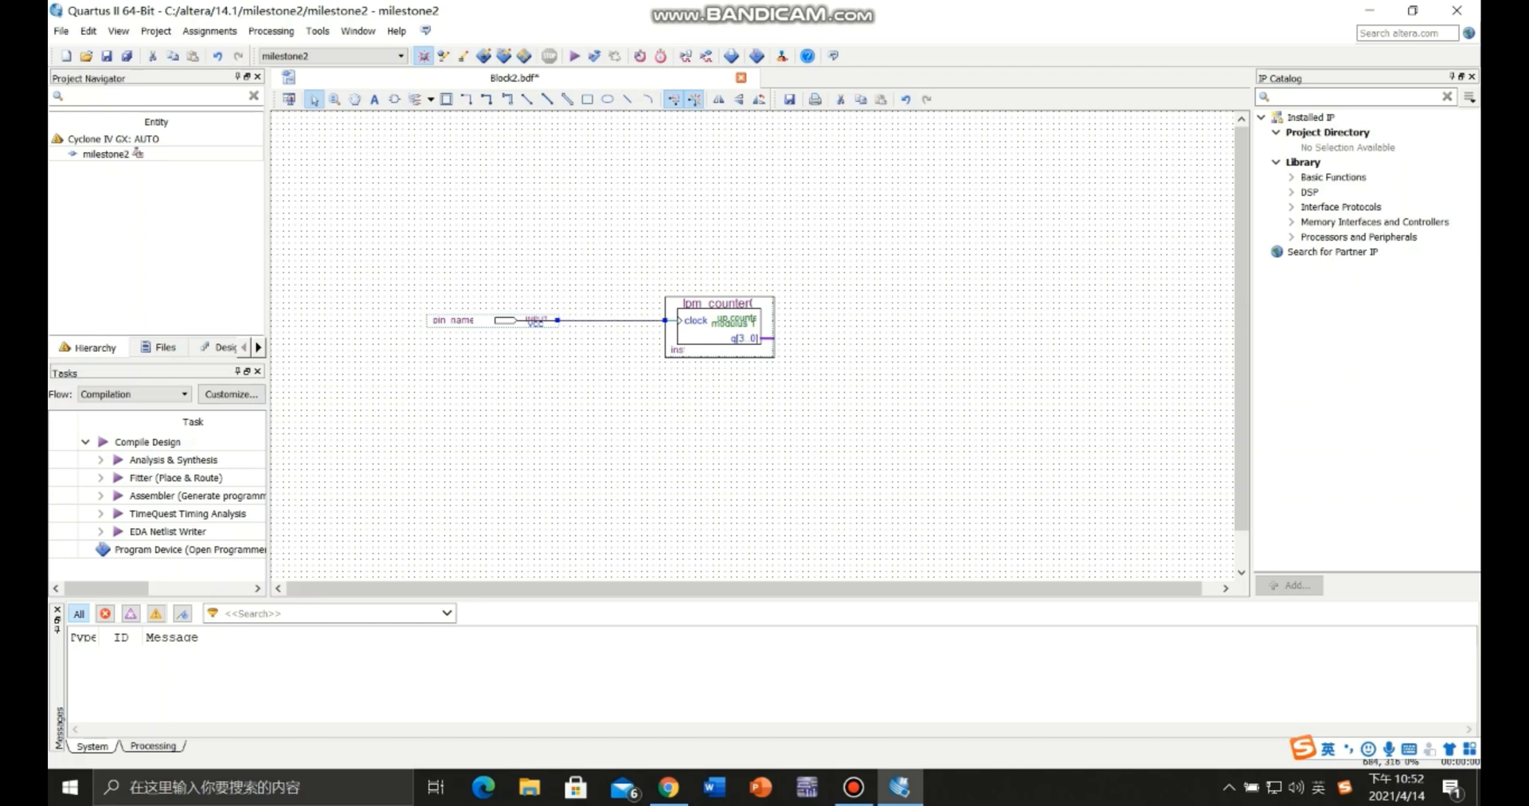
{"action": "left_click_drag", "start_coordinate": [768, 338], "coordinate": [864, 338]}
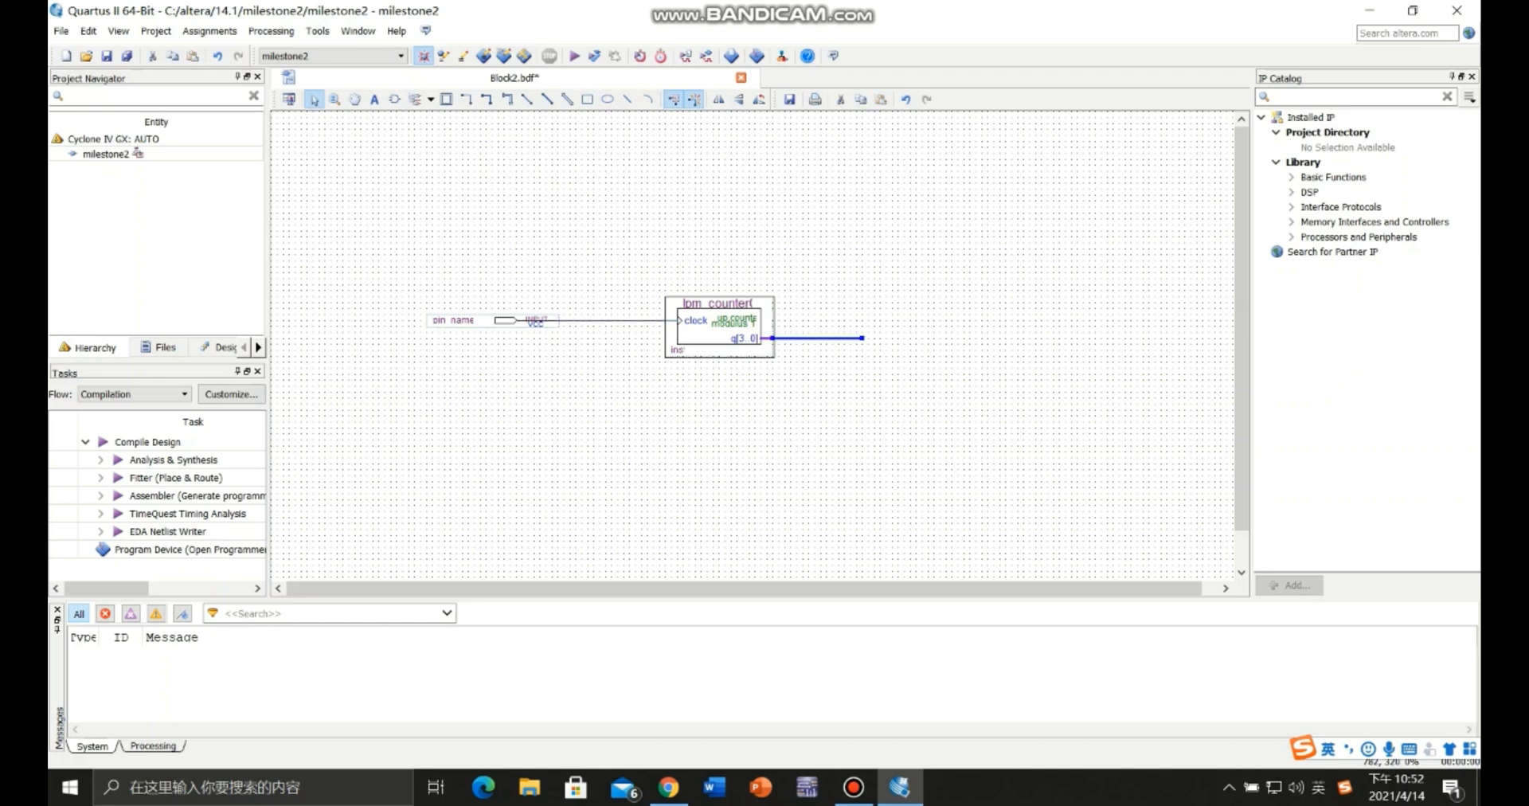
Label the bus leaving the counter's q output as q[3..0] in its properties.
{"action": "right_click", "coordinate": [848, 338]}
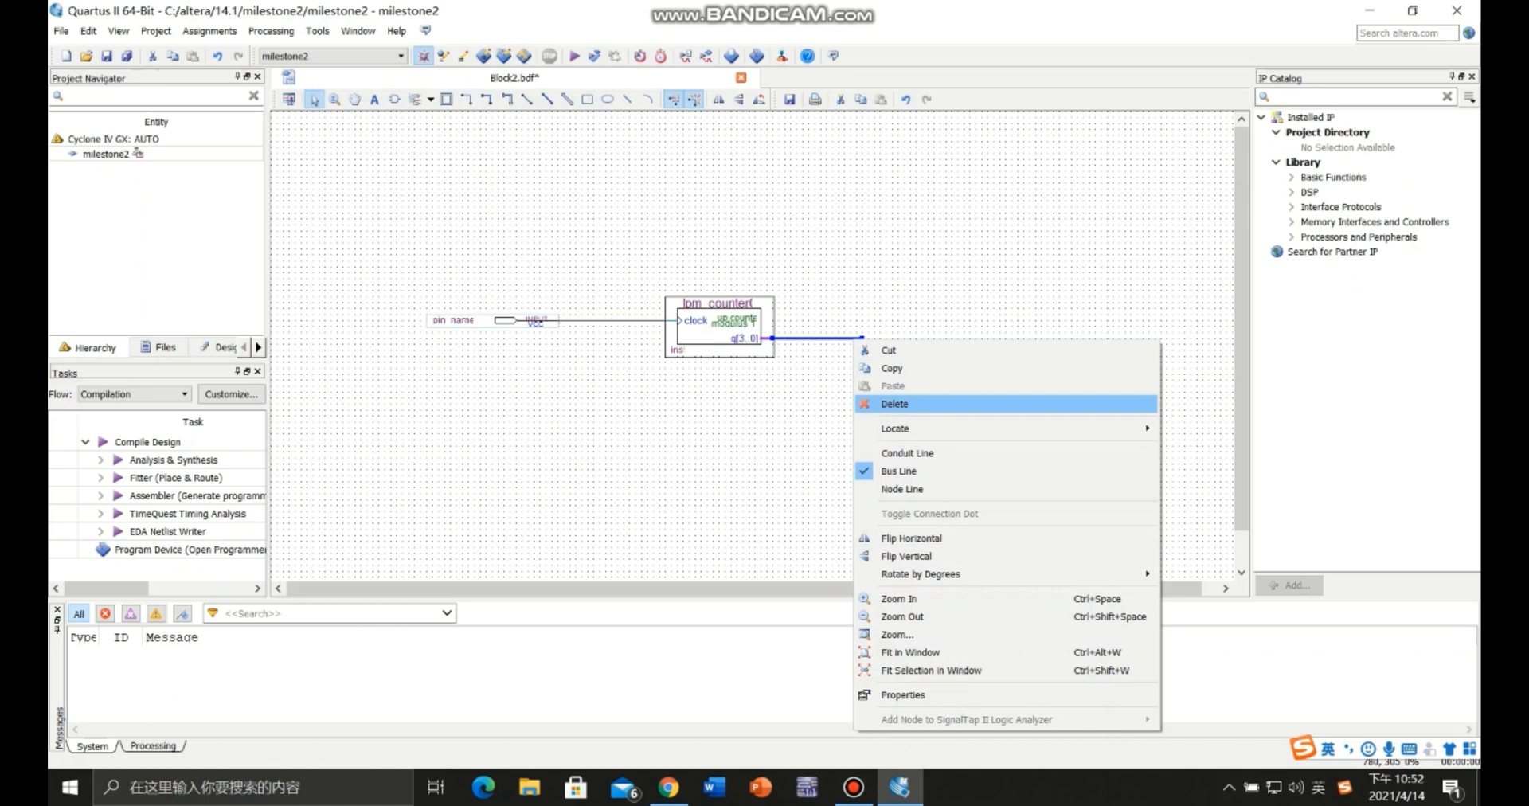
{"action": "left_click", "coordinate": [895, 403]}
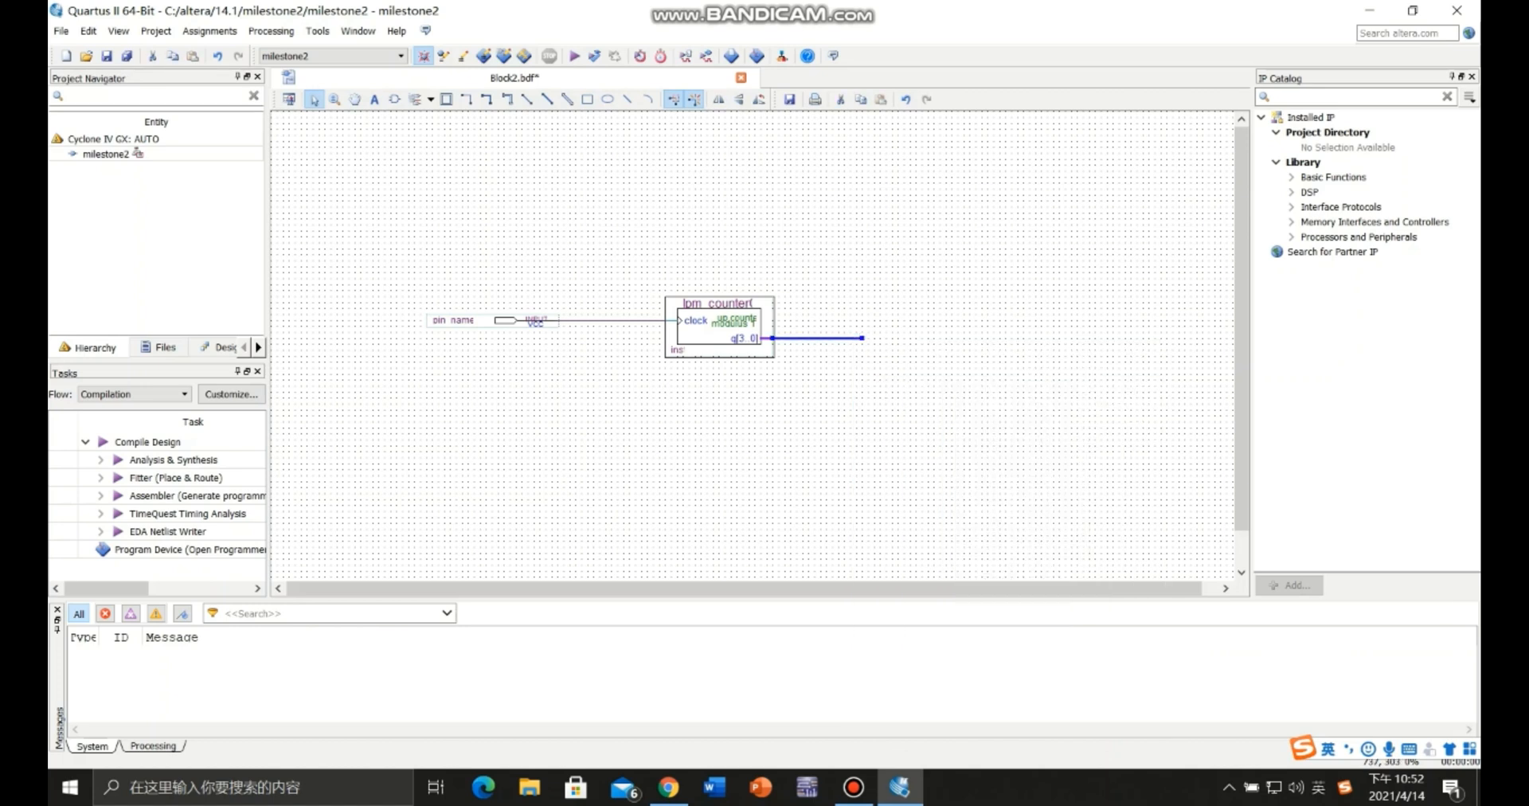
{"action": "right_click", "coordinate": [824, 339]}
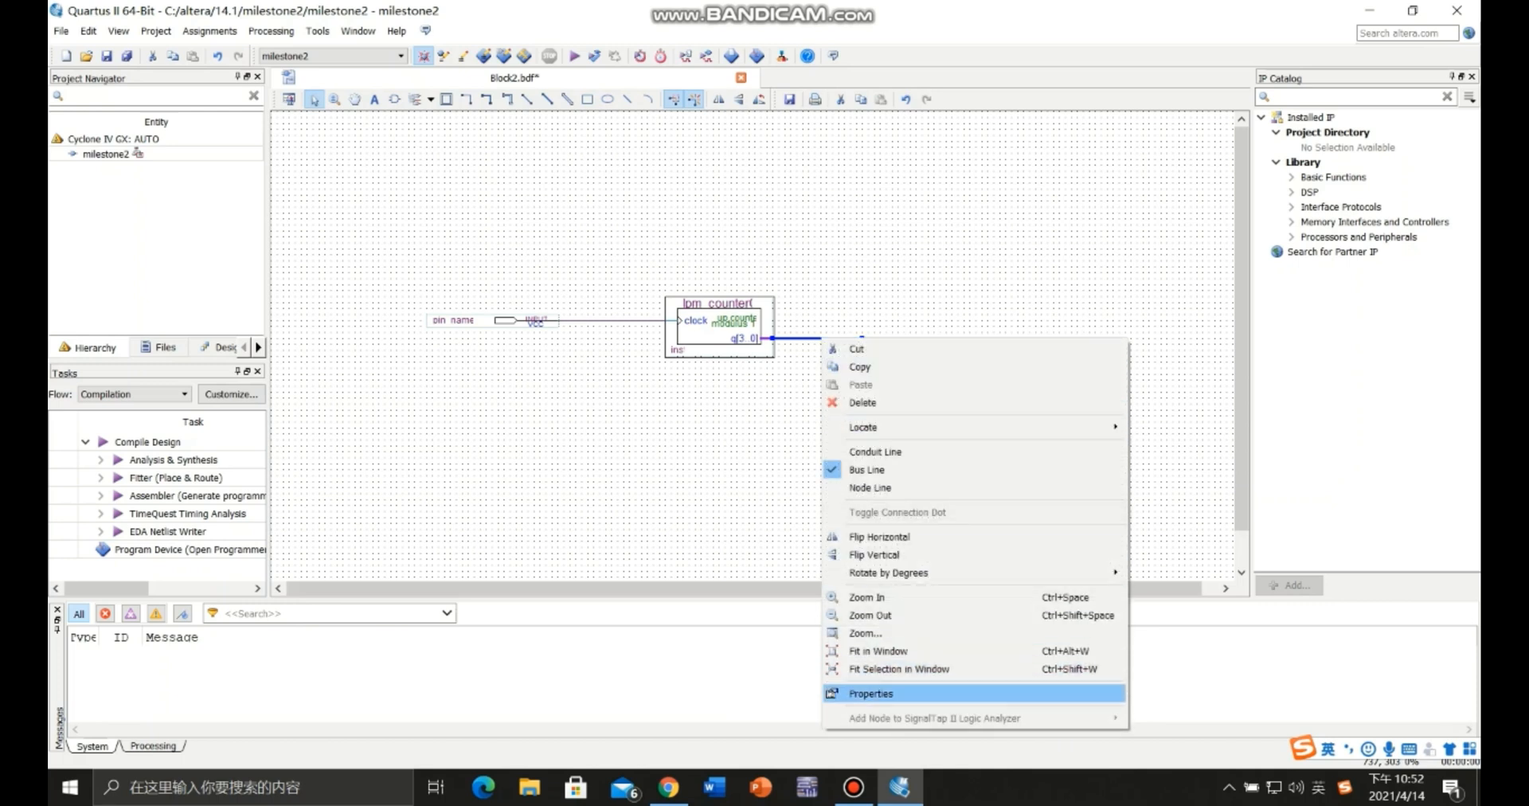
{"action": "left_click", "coordinate": [870, 693]}
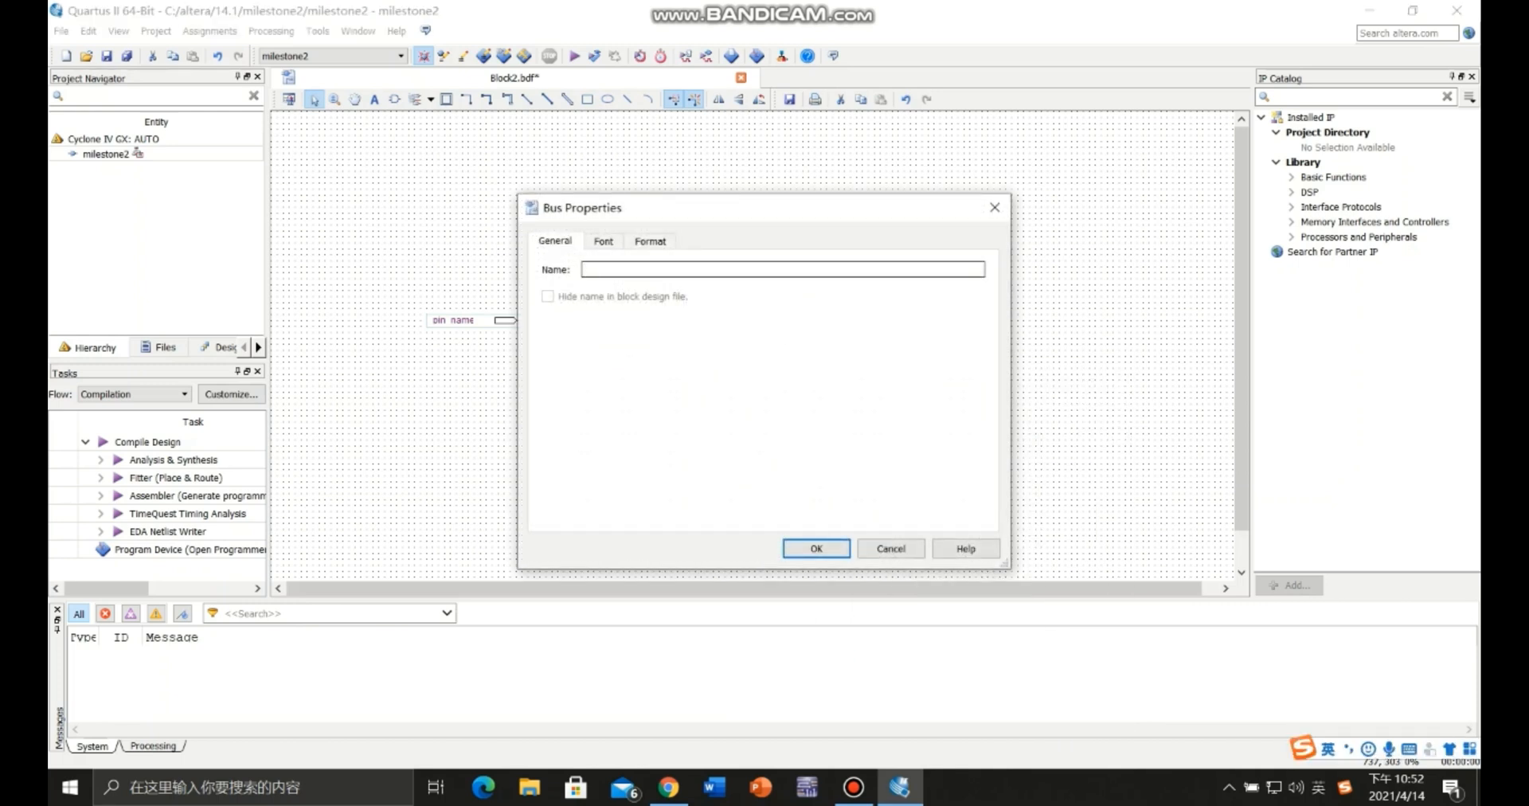
{"action": "type", "text": "q"}
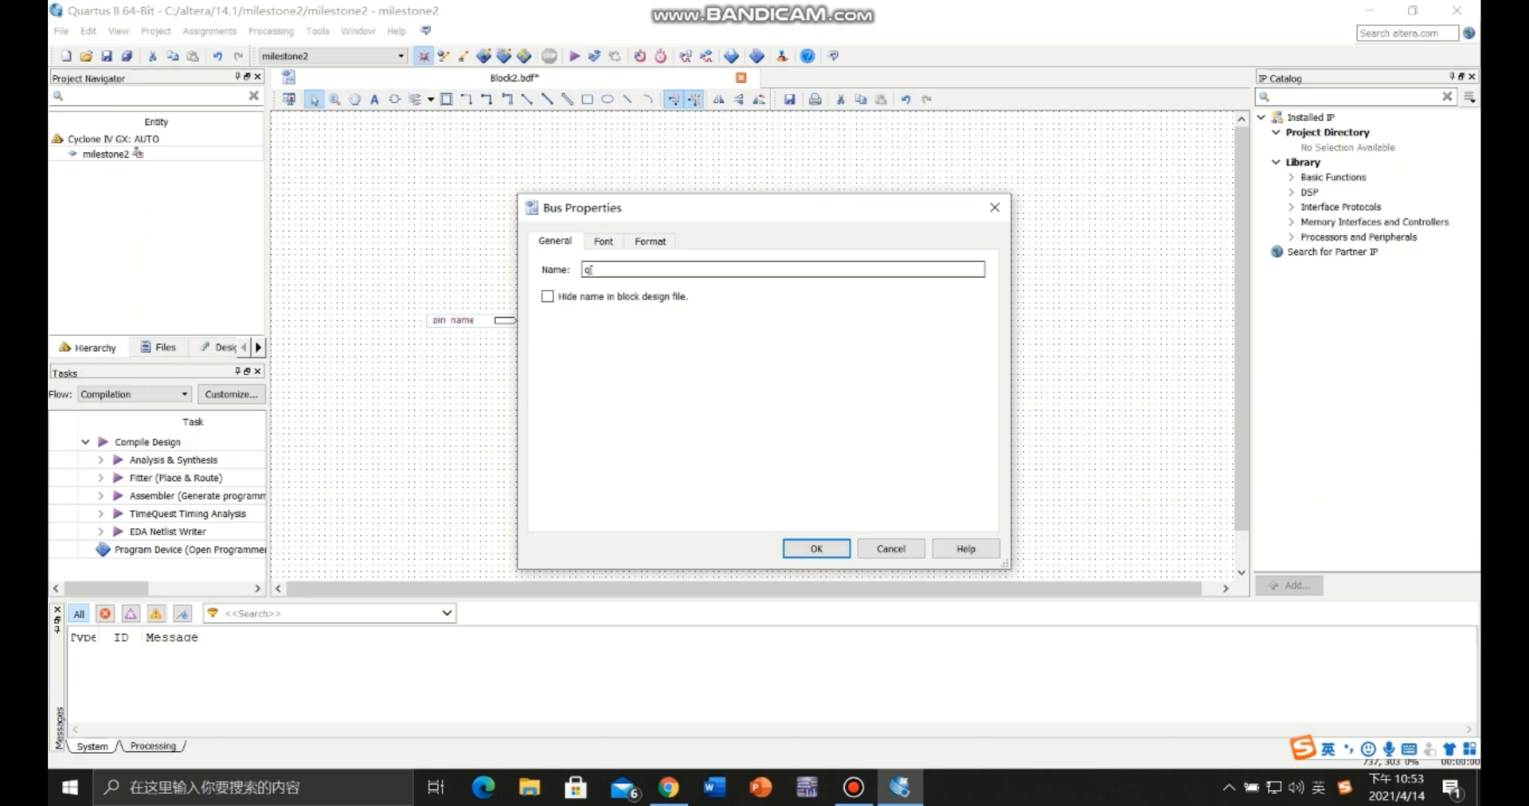
{"action": "type", "text": "[3..0]"}
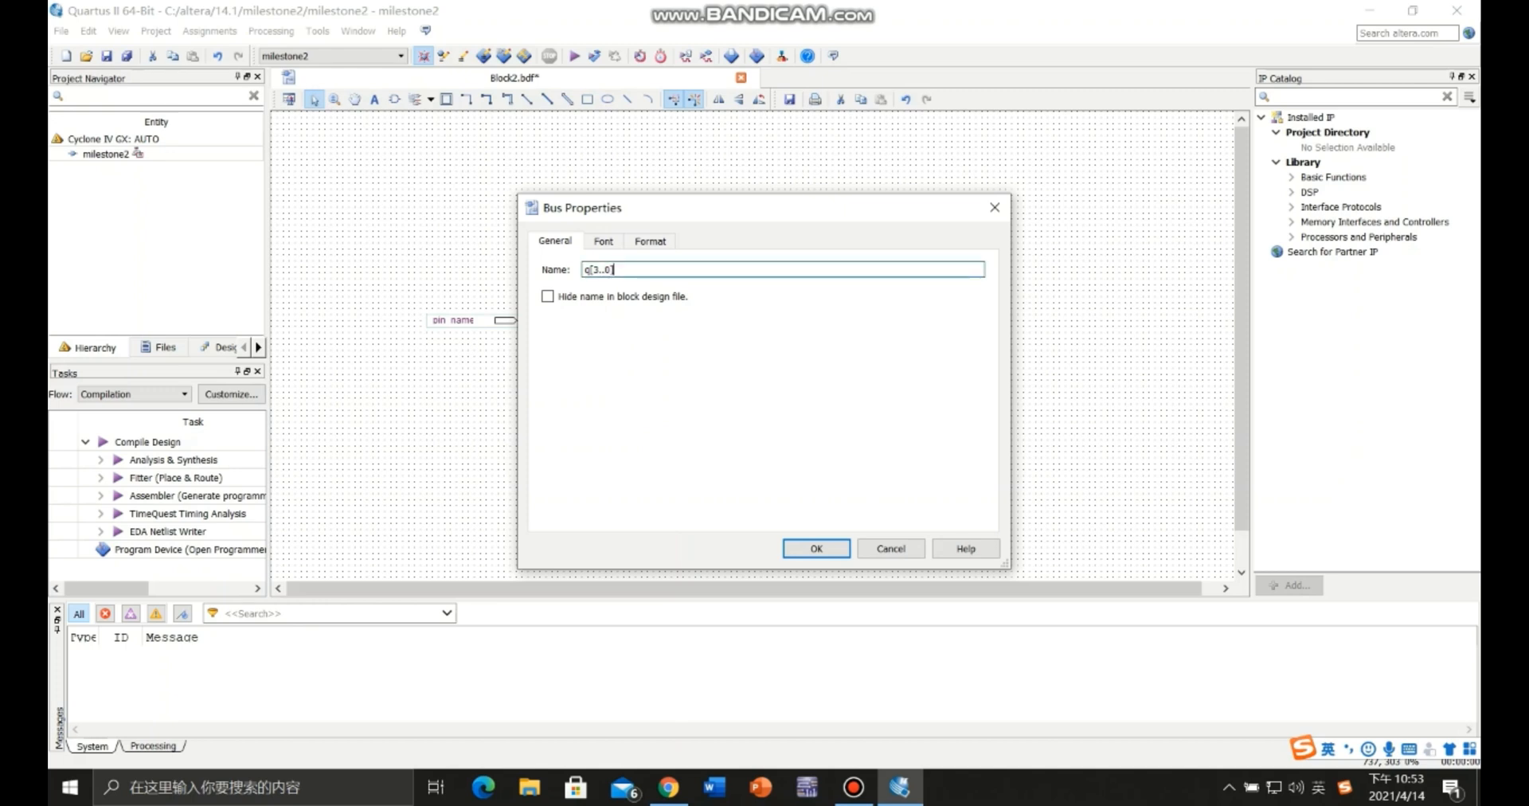
{"action": "left_click", "coordinate": [815, 548]}
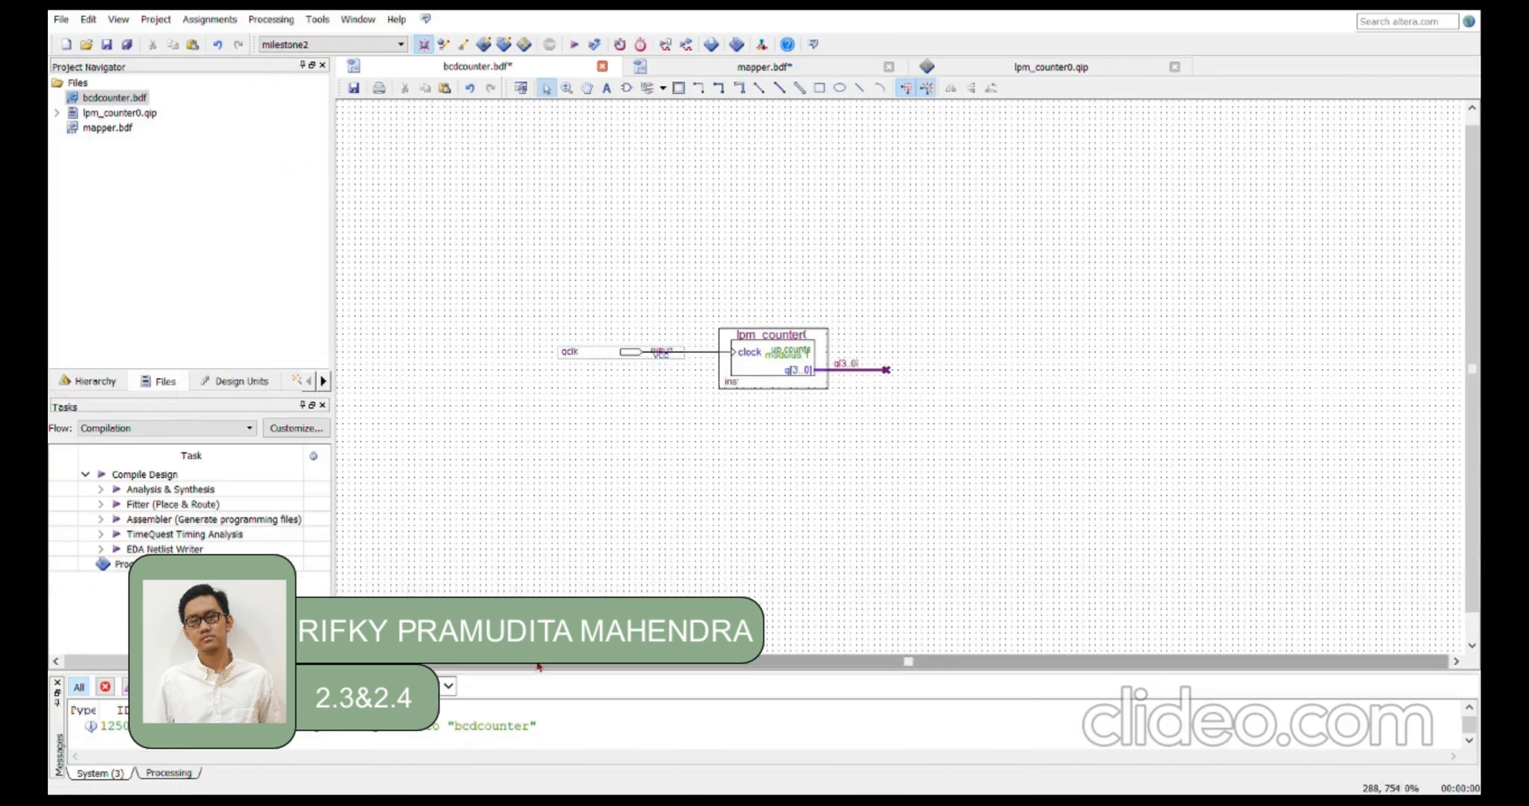
{"action": "mouse_move", "coordinate": [536, 666]}
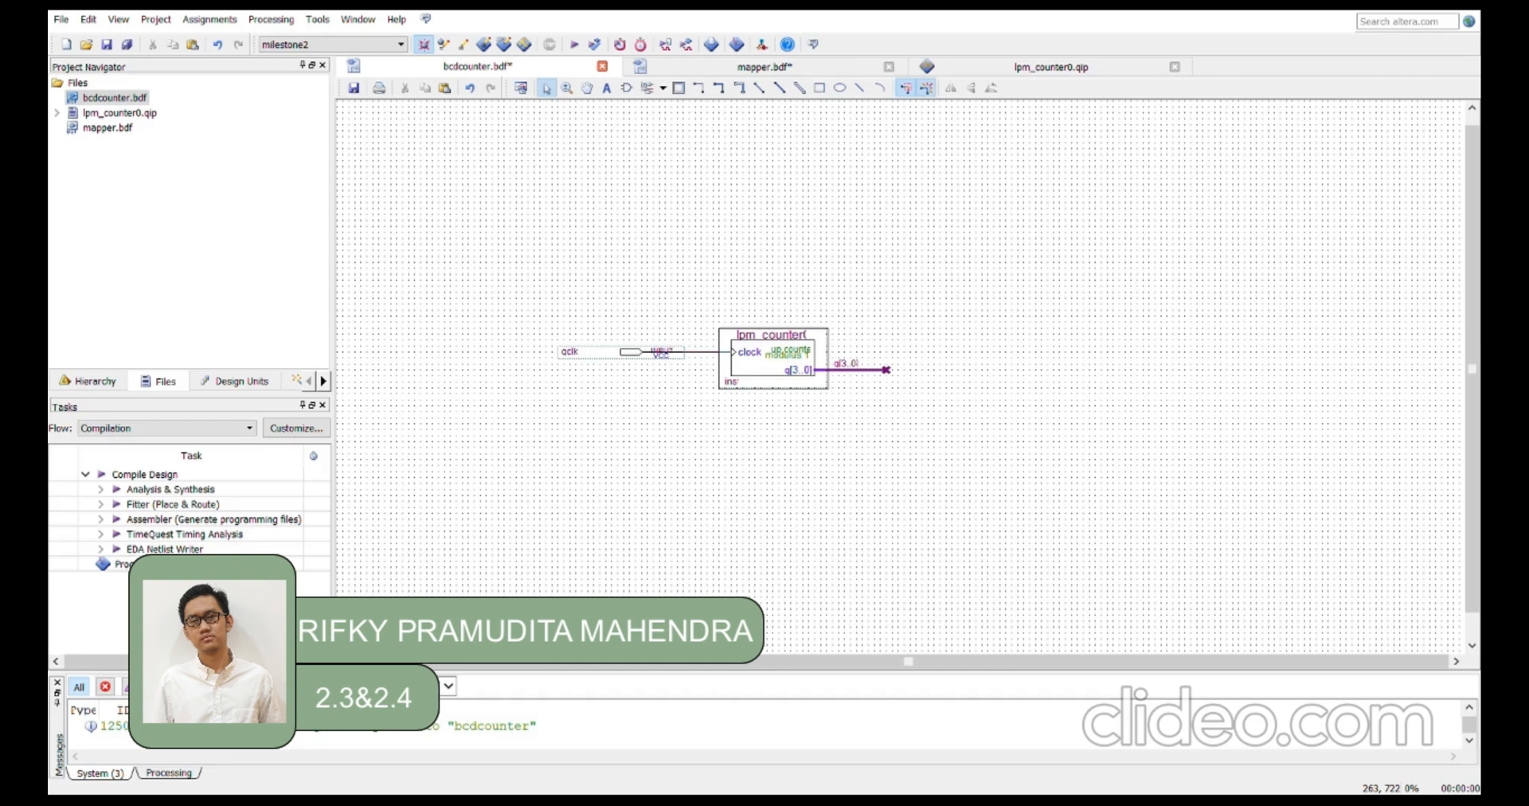
{"action": "mouse_move", "coordinate": [535, 582]}
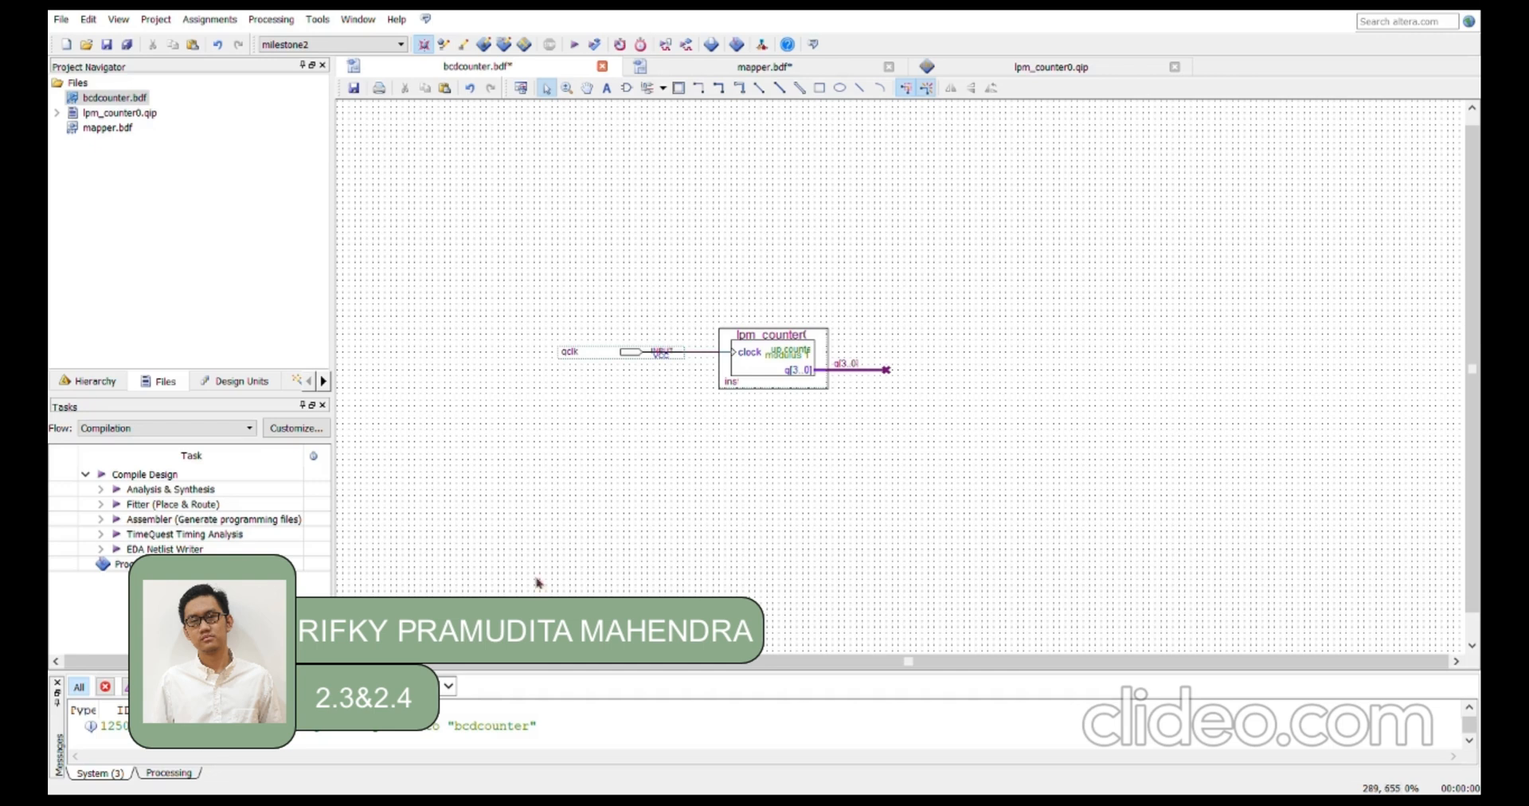
{"action": "mouse_move", "coordinate": [622, 203]}
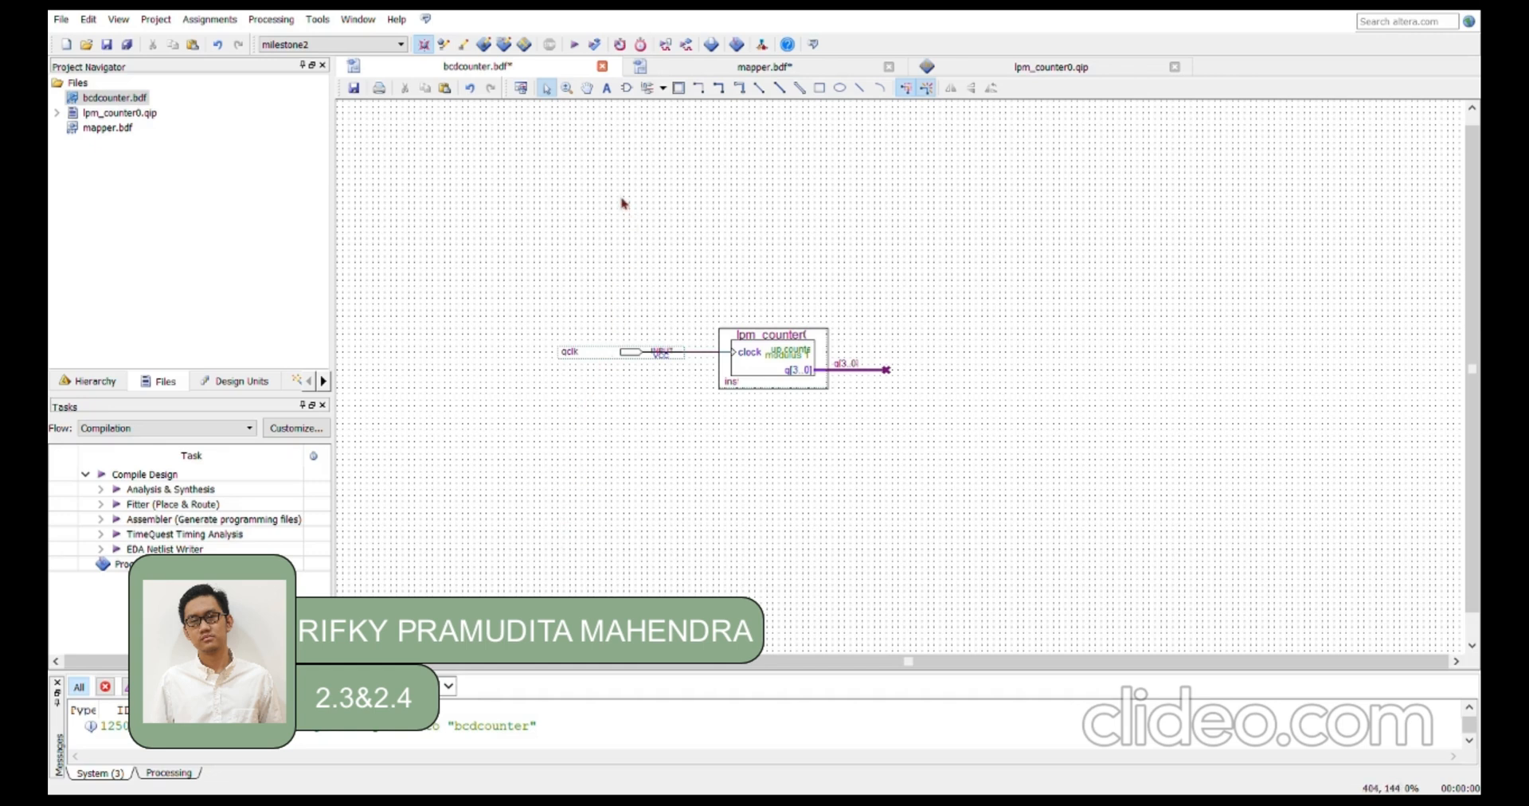
{"action": "mouse_move", "coordinate": [627, 139]}
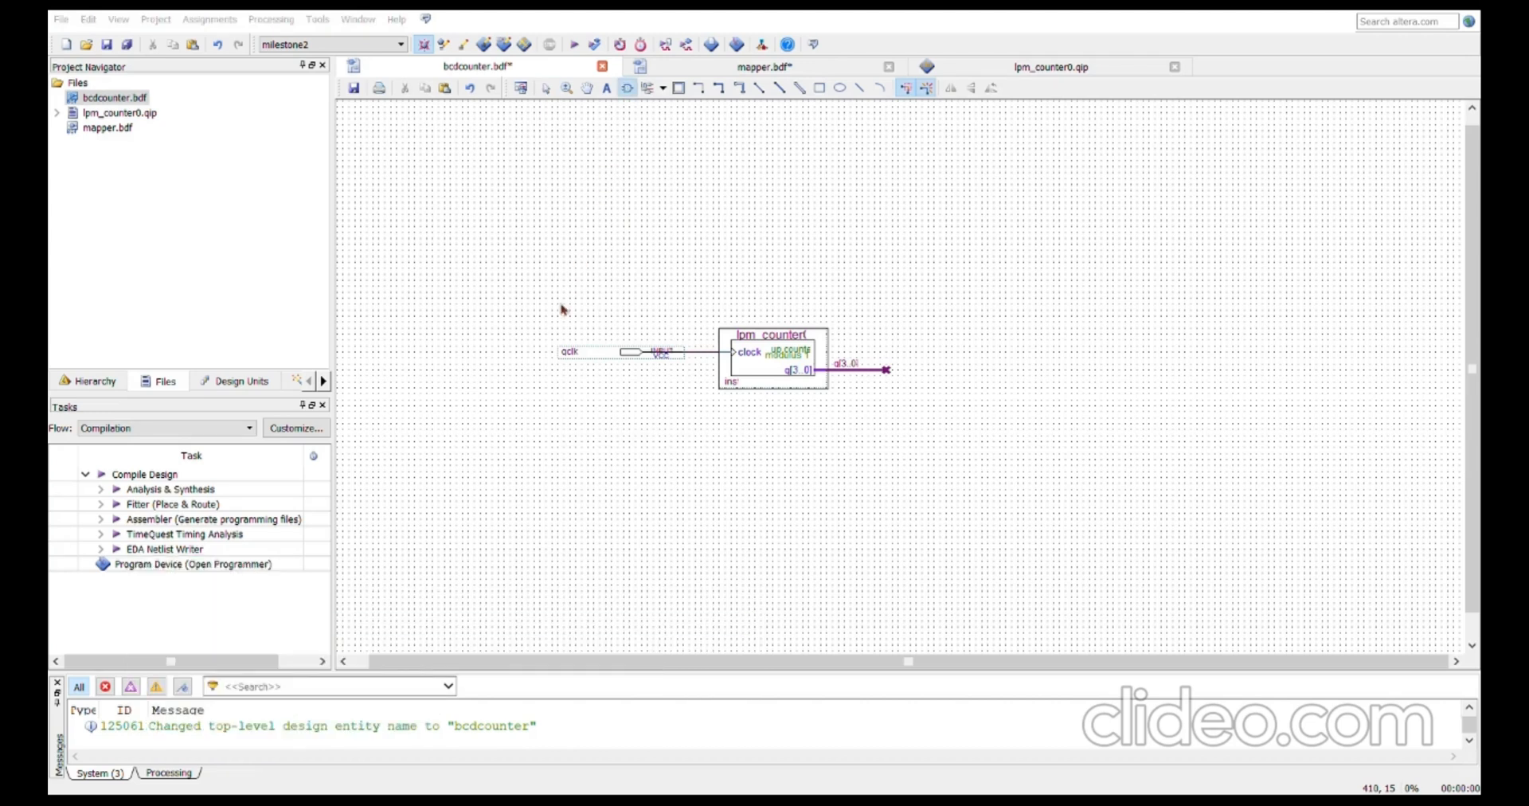
{"action": "mouse_move", "coordinate": [505, 481]}
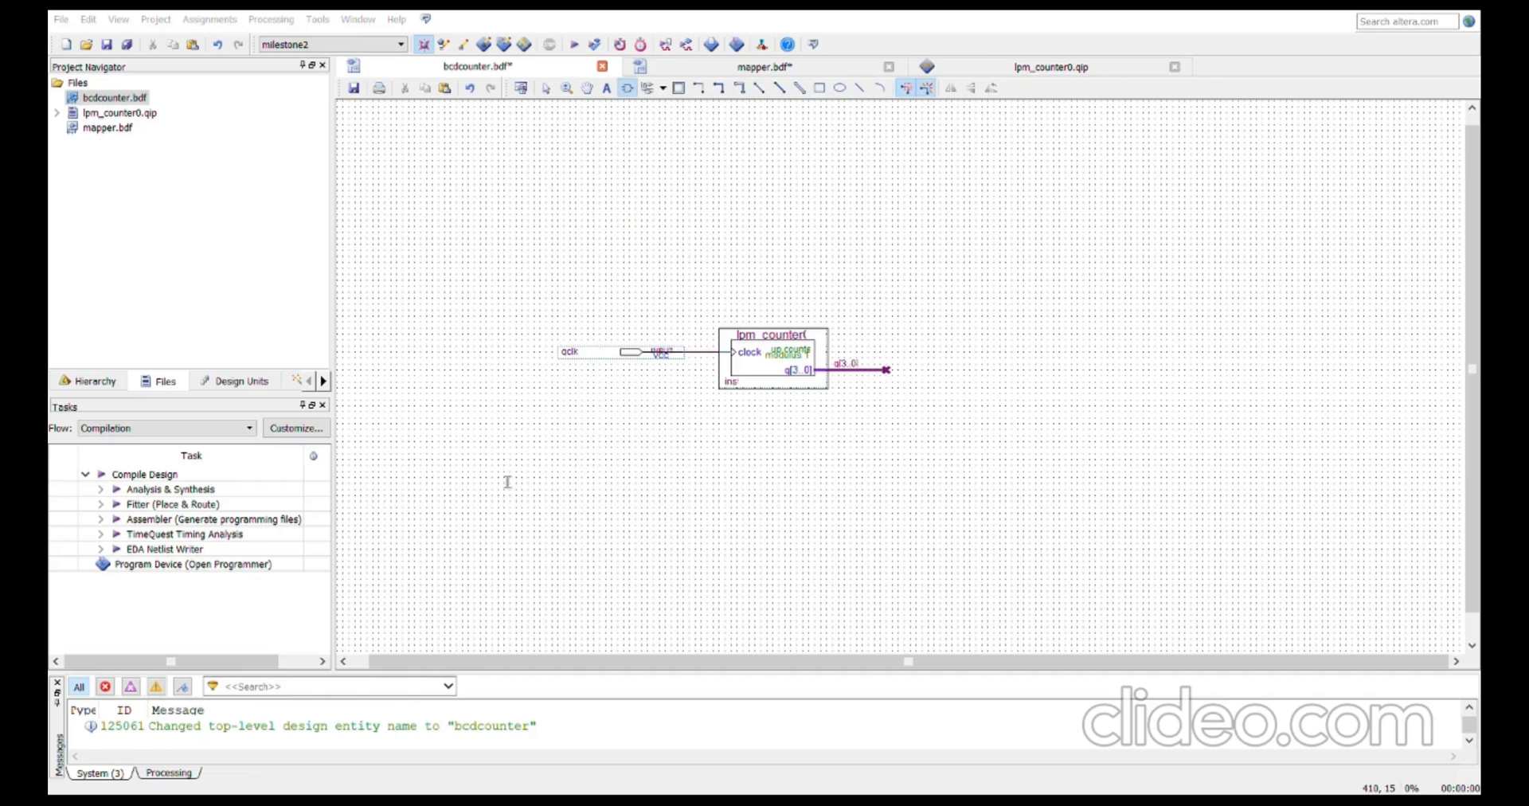
{"action": "mouse_move", "coordinate": [813, 434]}
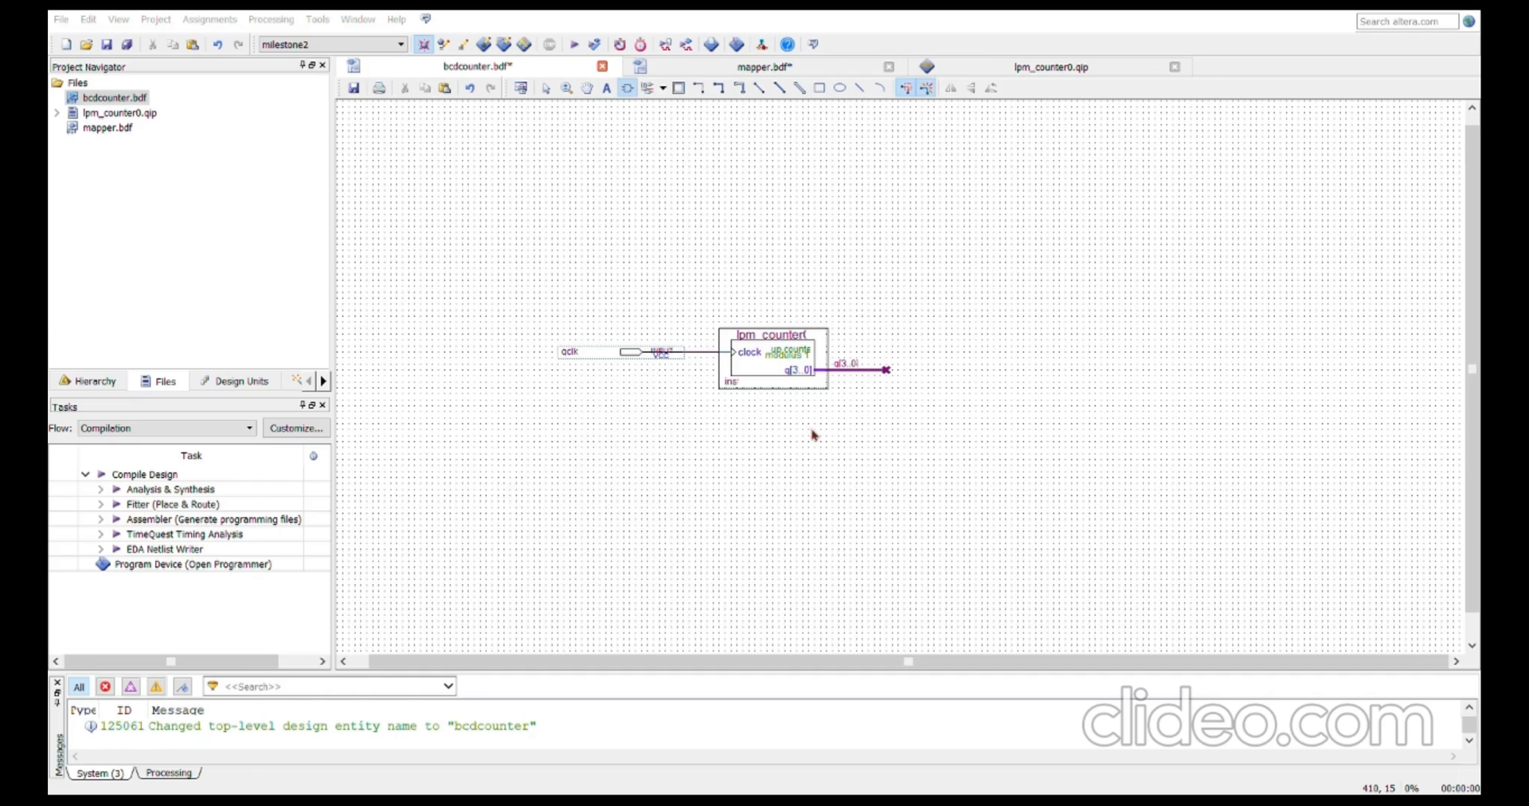
{"action": "mouse_move", "coordinate": [1096, 275]}
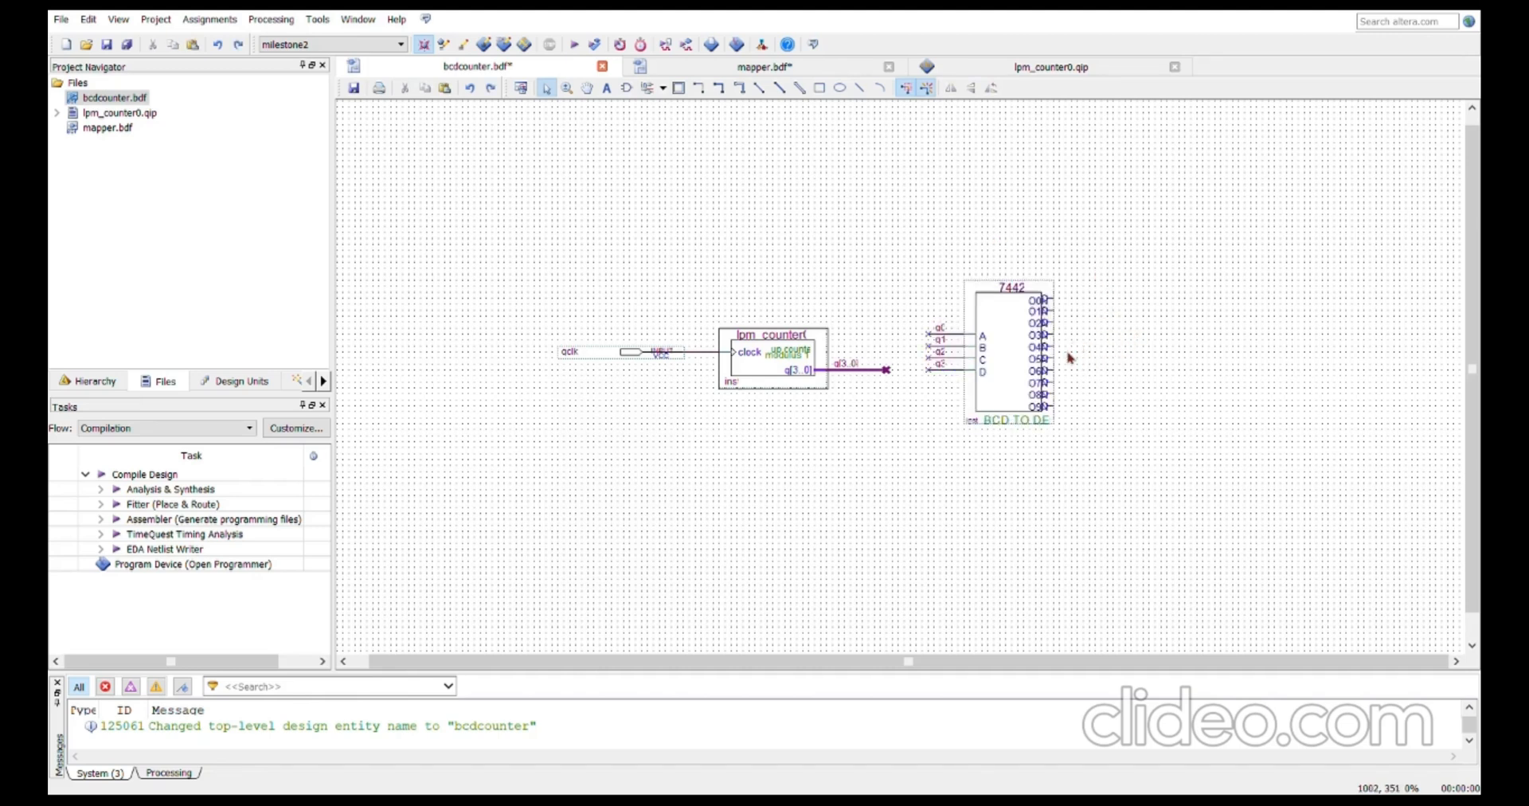
{"action": "mouse_move", "coordinate": [944, 347]}
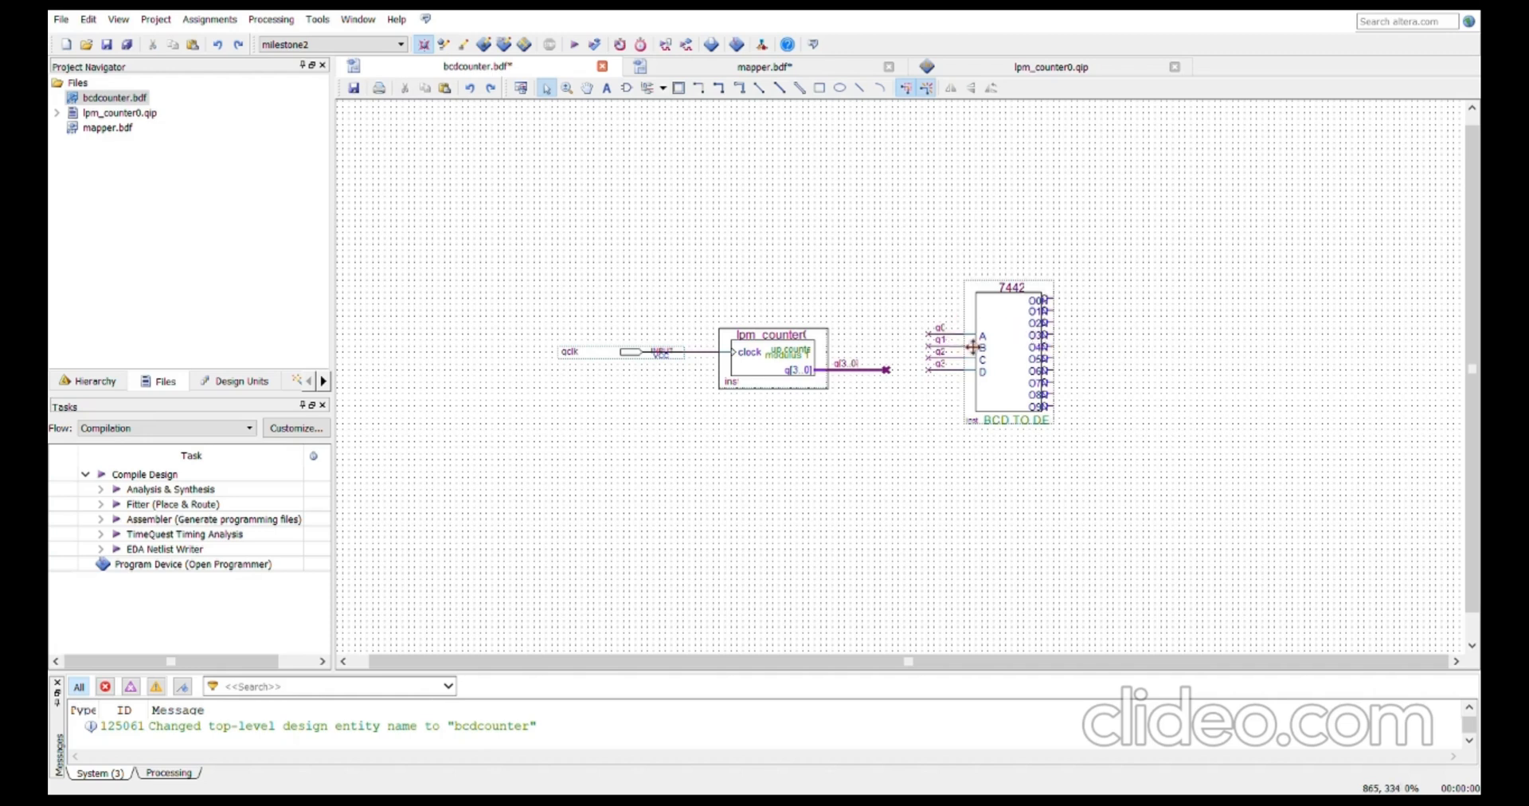
{"action": "mouse_move", "coordinate": [890, 387]}
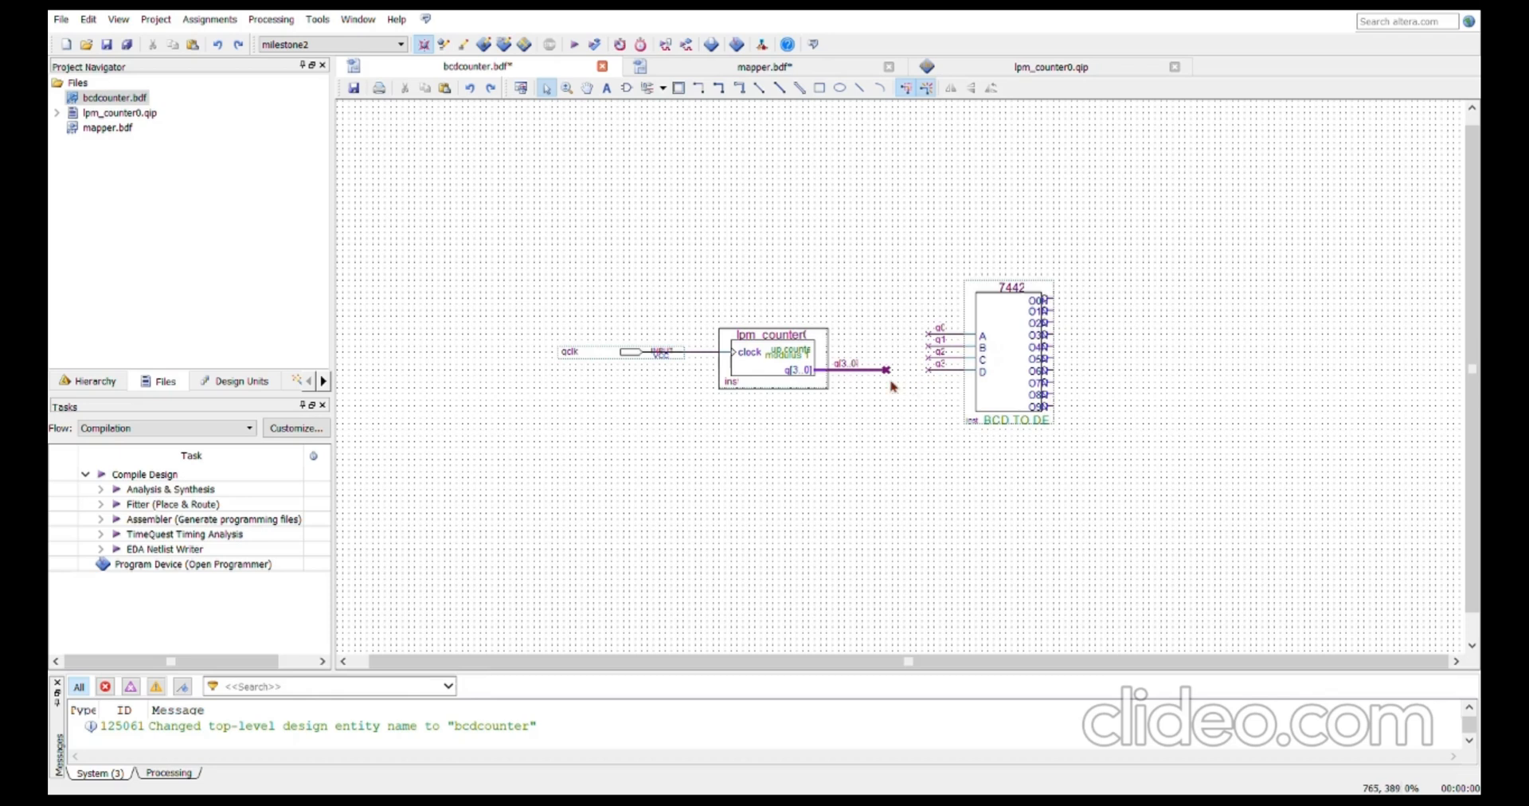
{"action": "mouse_move", "coordinate": [895, 382]}
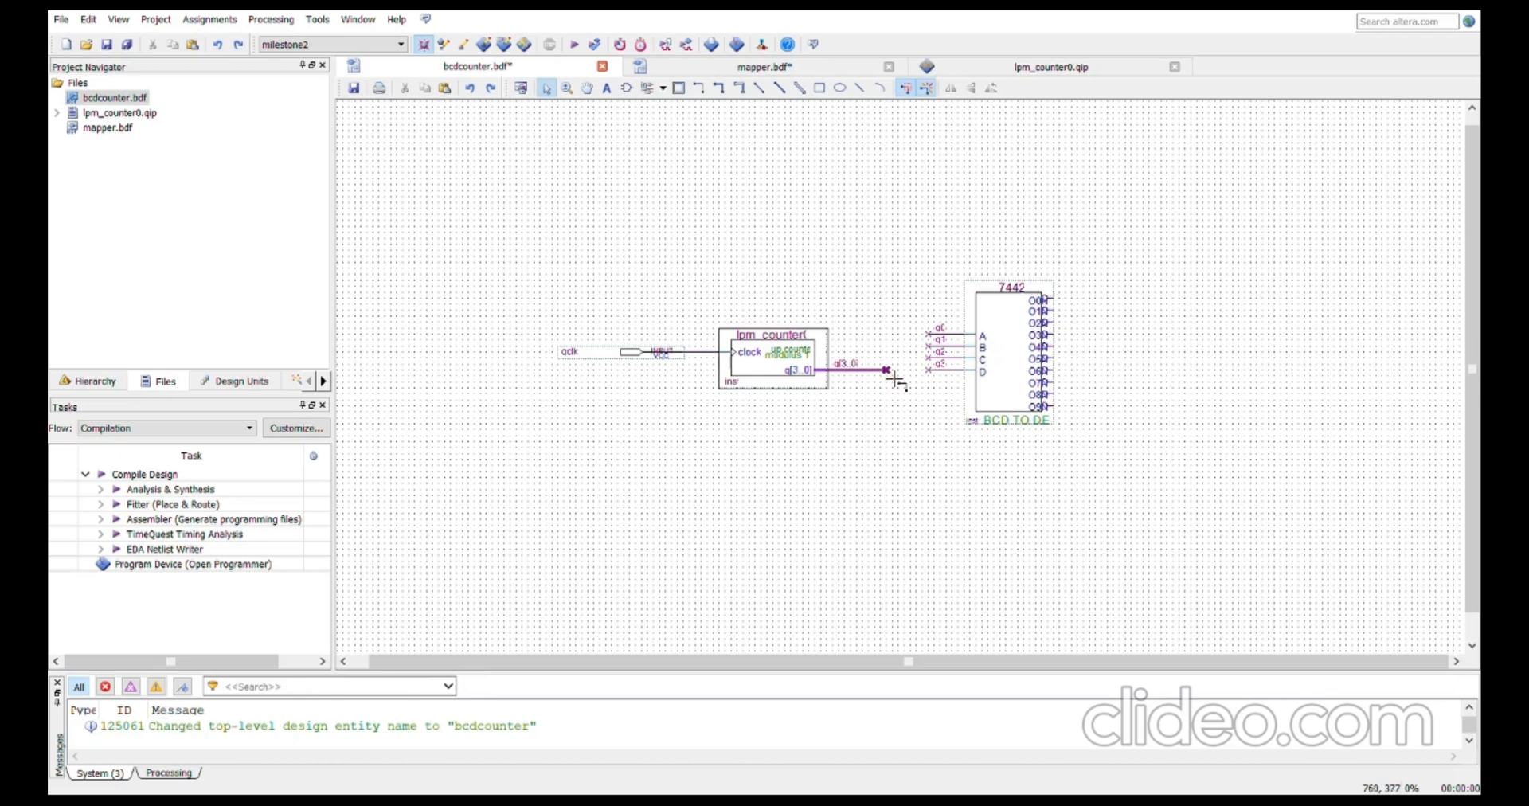
{"action": "mouse_move", "coordinate": [946, 332]}
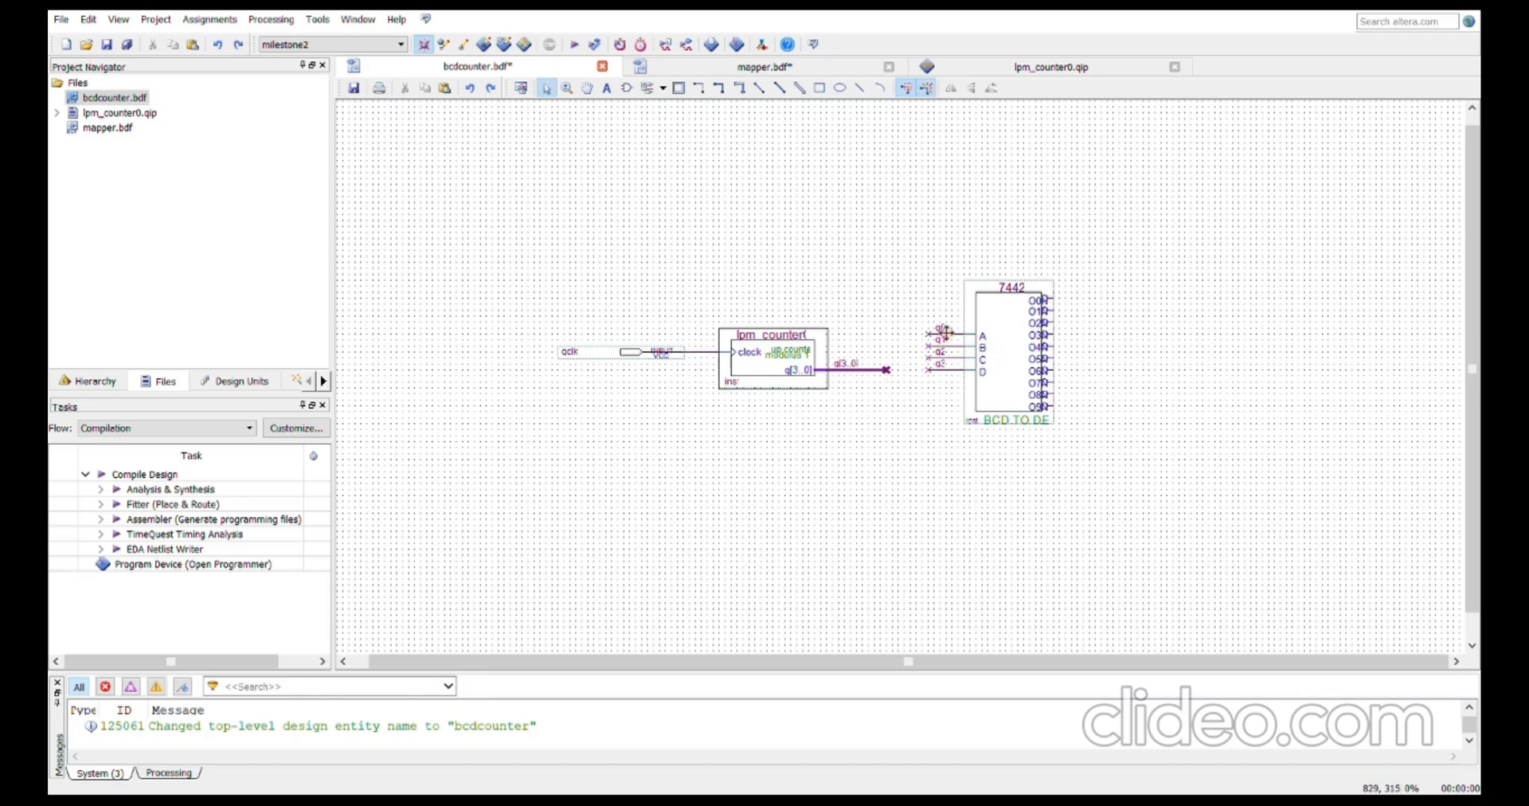
{"action": "mouse_move", "coordinate": [844, 303]}
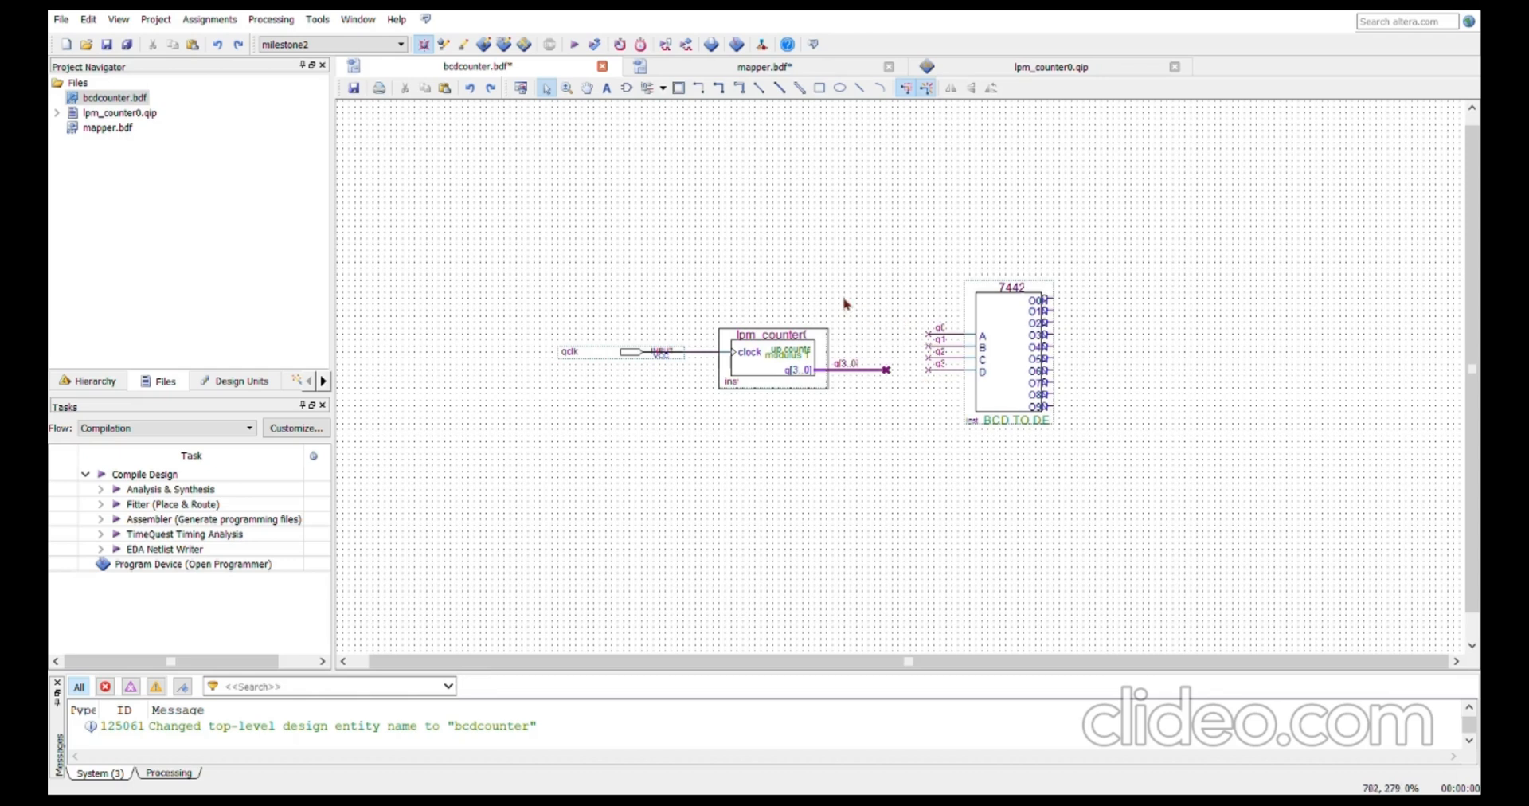
{"action": "mouse_move", "coordinate": [830, 296]}
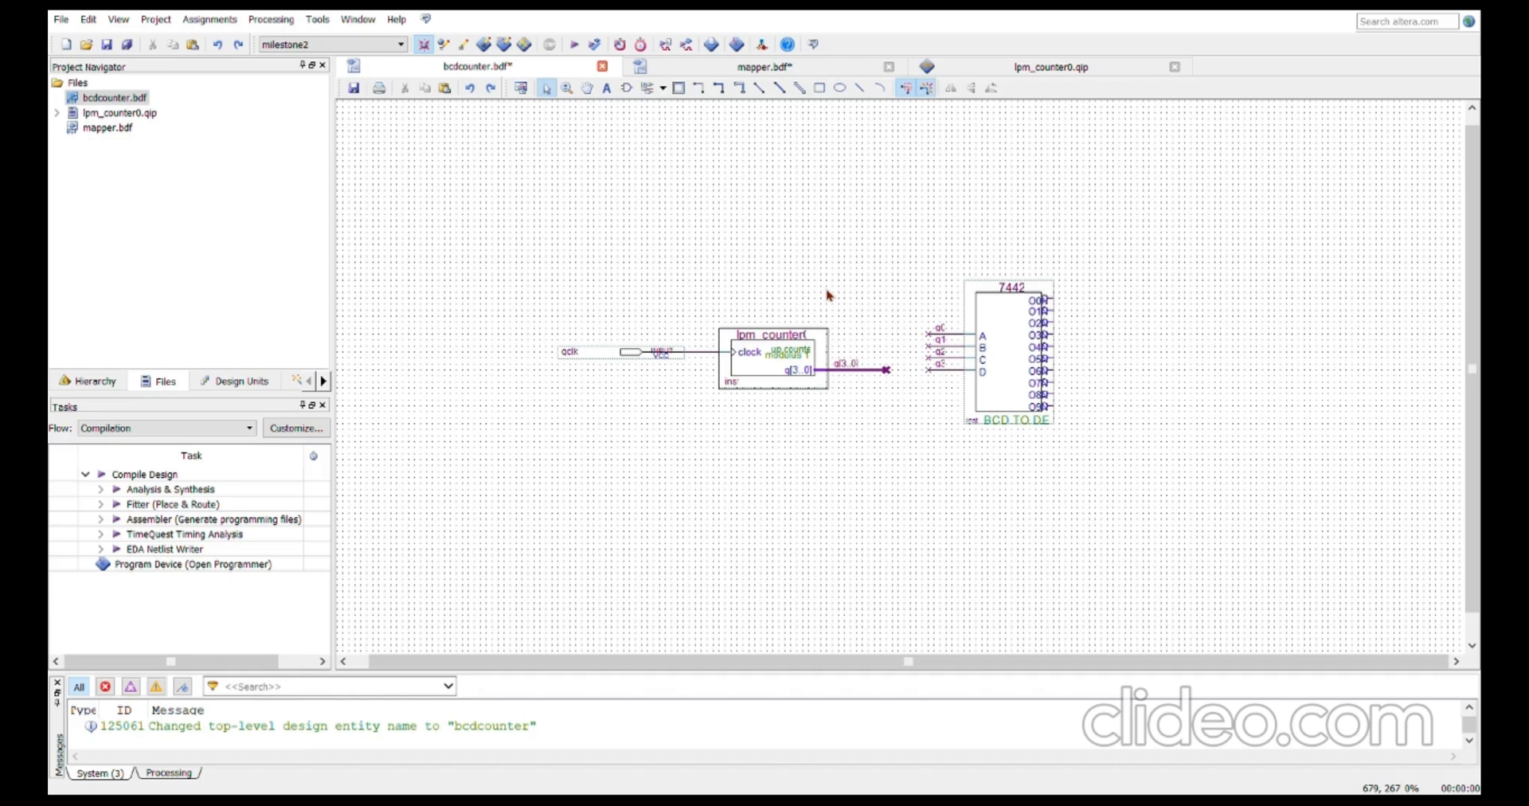
{"action": "mouse_move", "coordinate": [746, 280]}
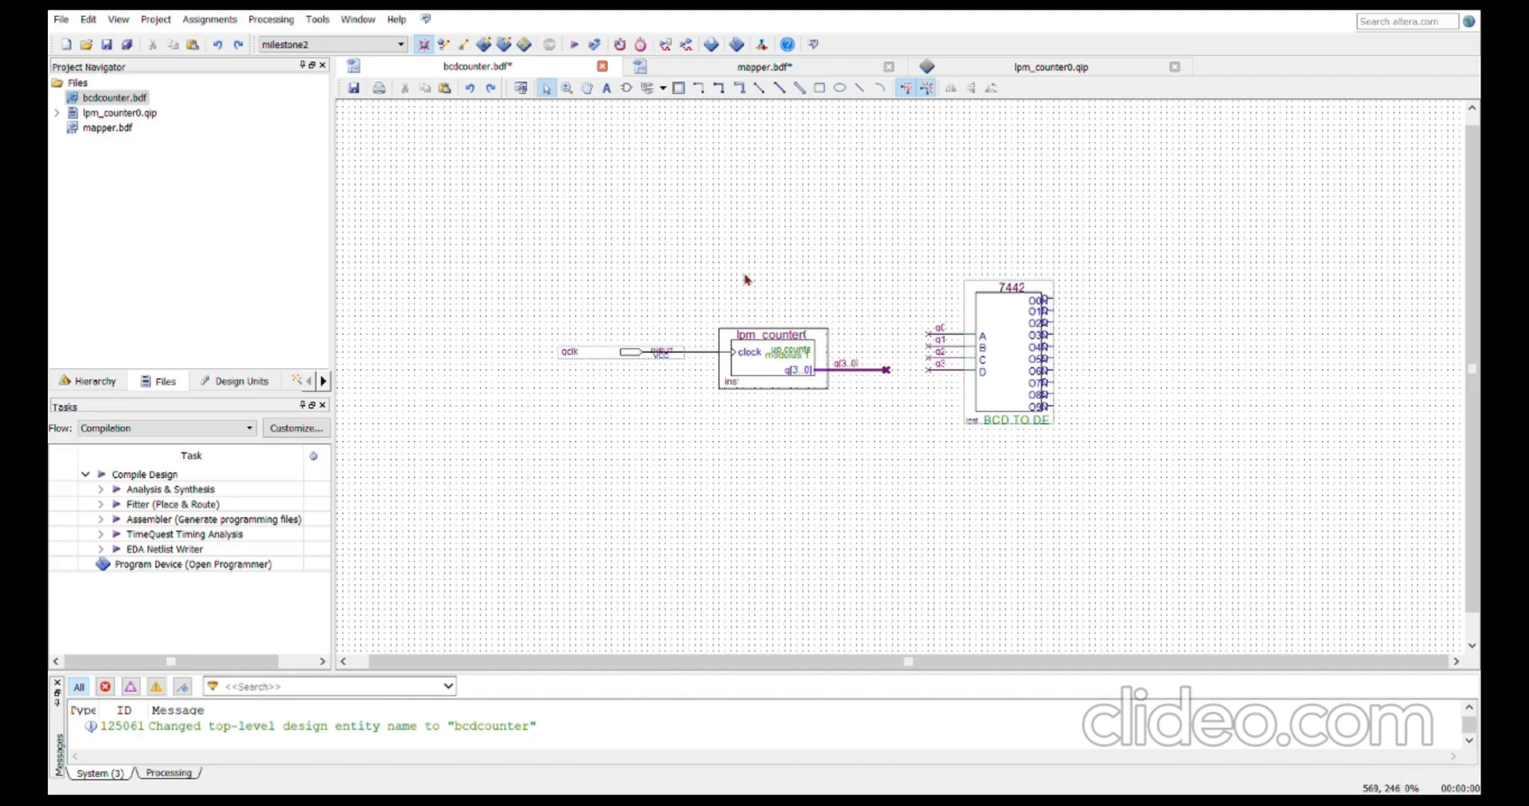
{"action": "mouse_move", "coordinate": [722, 274]}
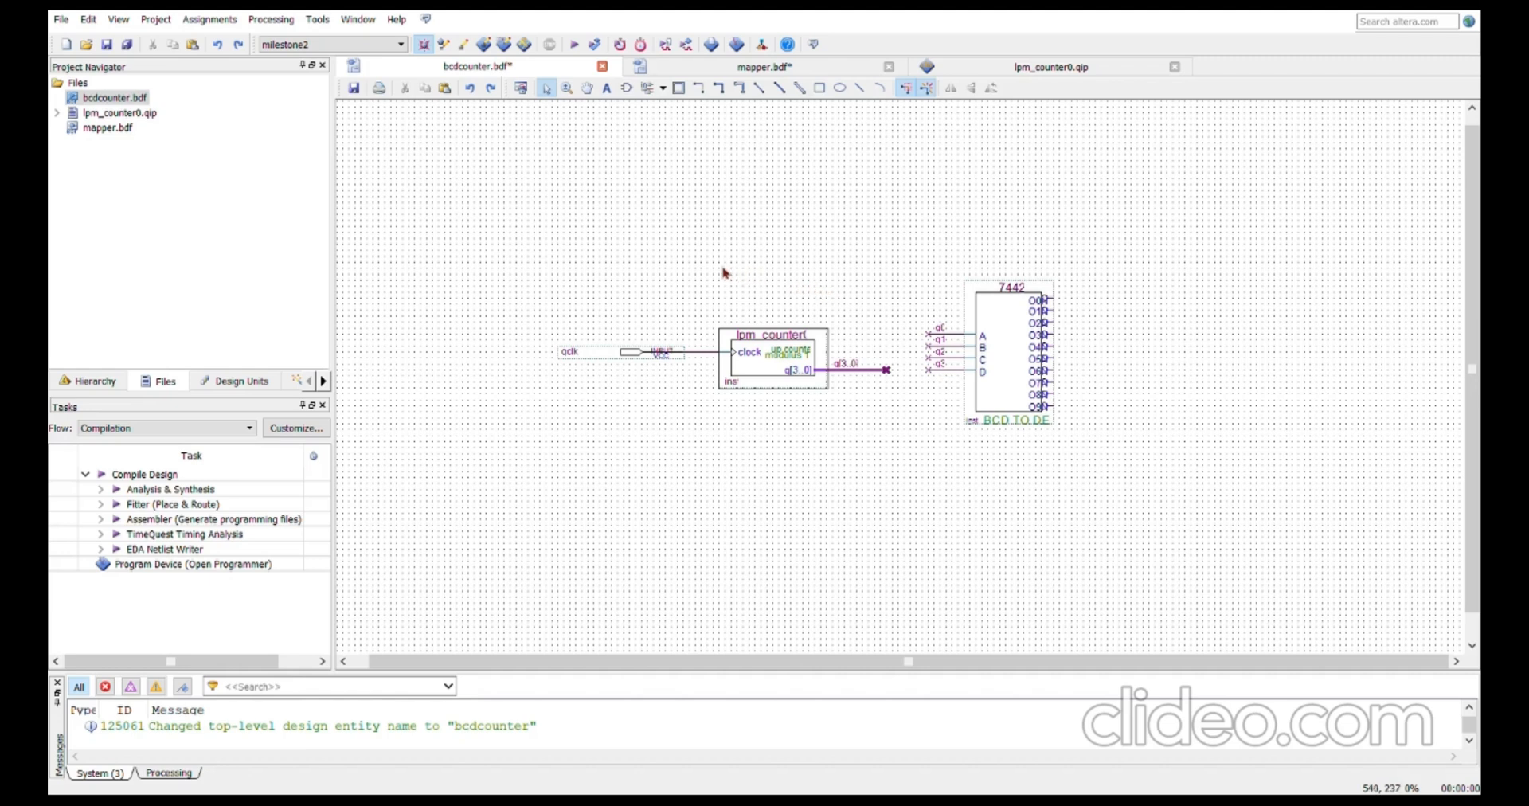
{"action": "mouse_move", "coordinate": [907, 293]}
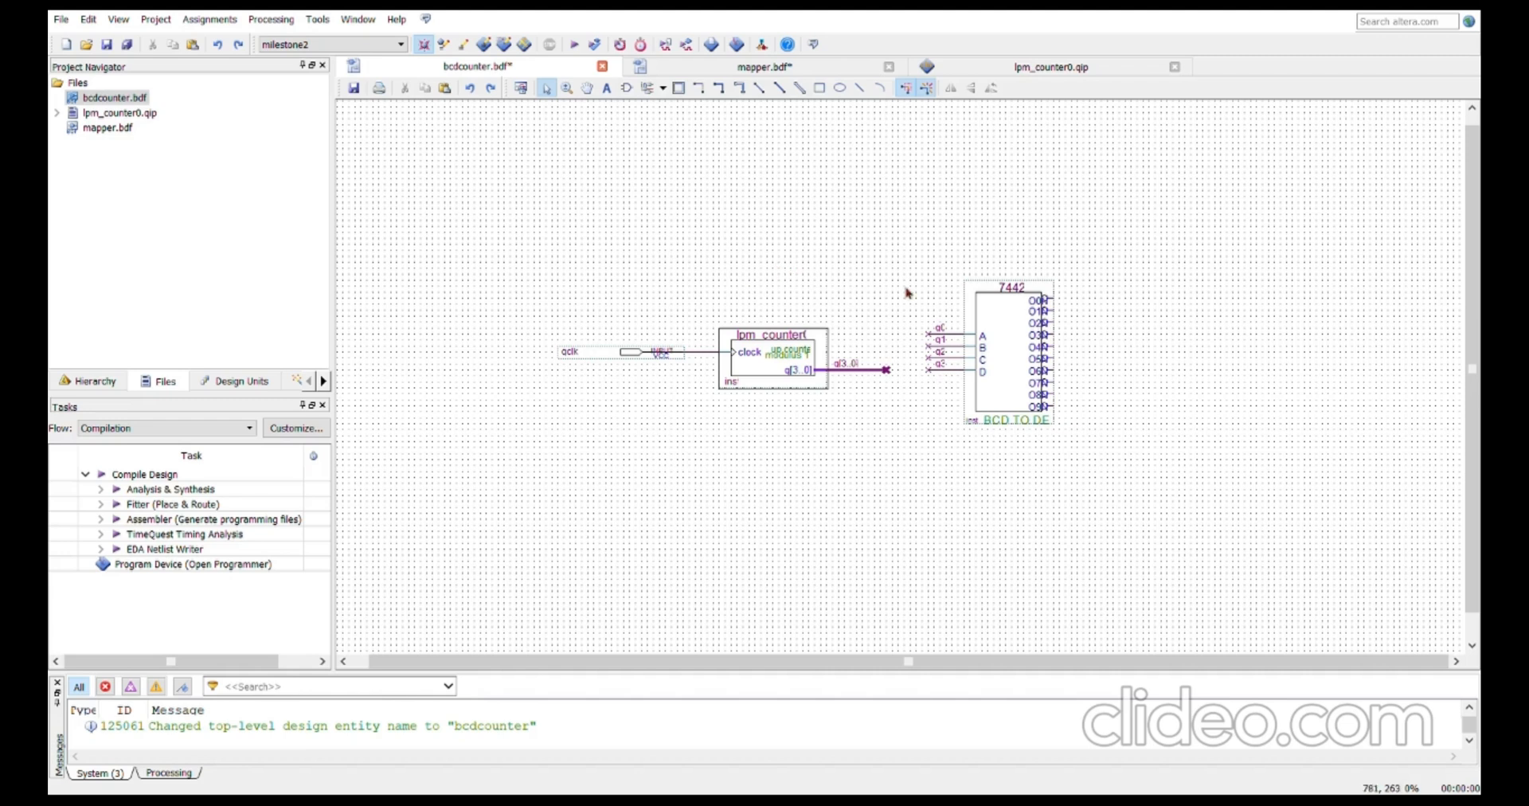
{"action": "mouse_move", "coordinate": [895, 293]}
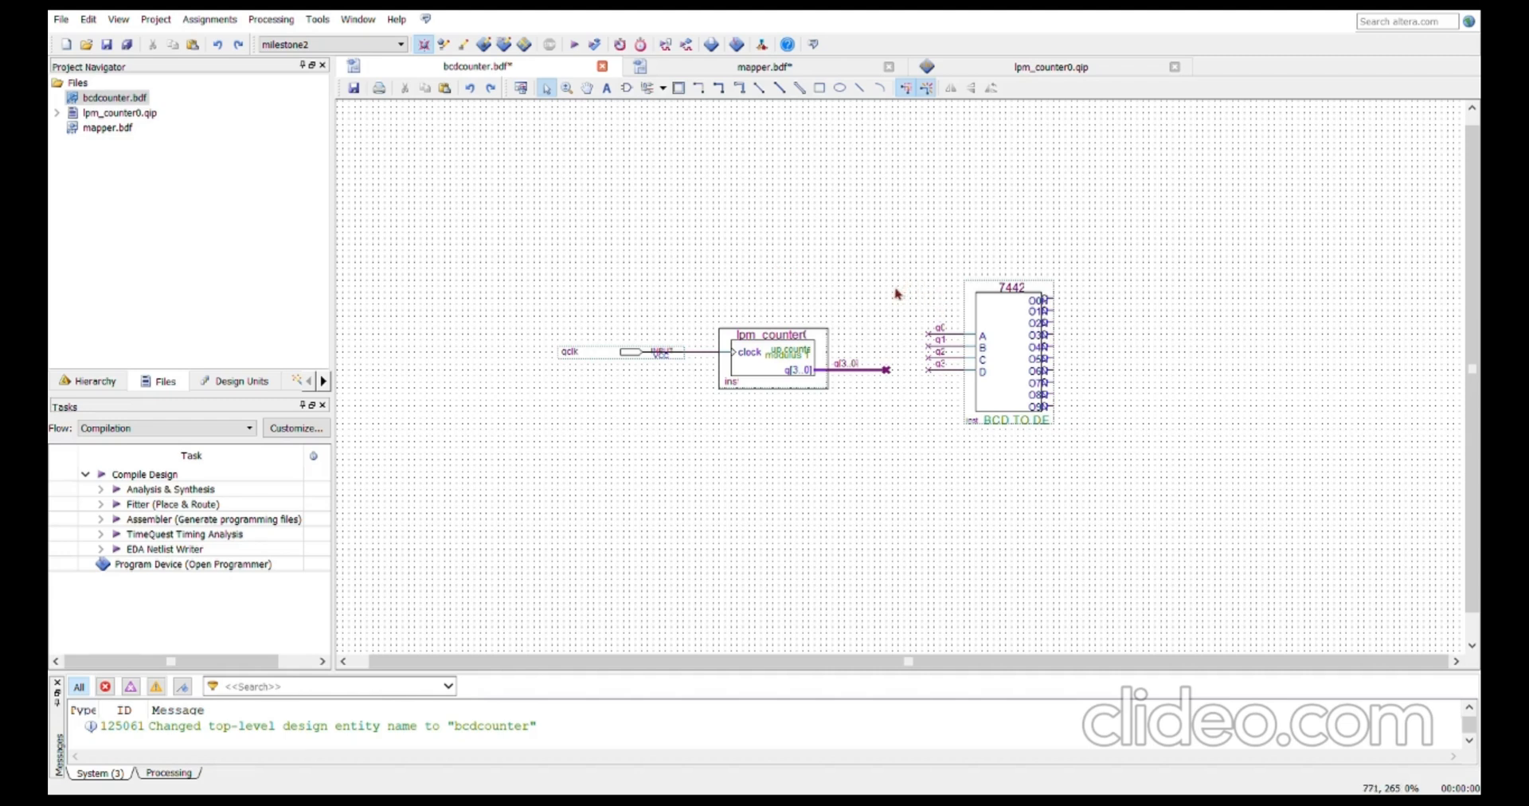
{"action": "mouse_move", "coordinate": [403, 200]}
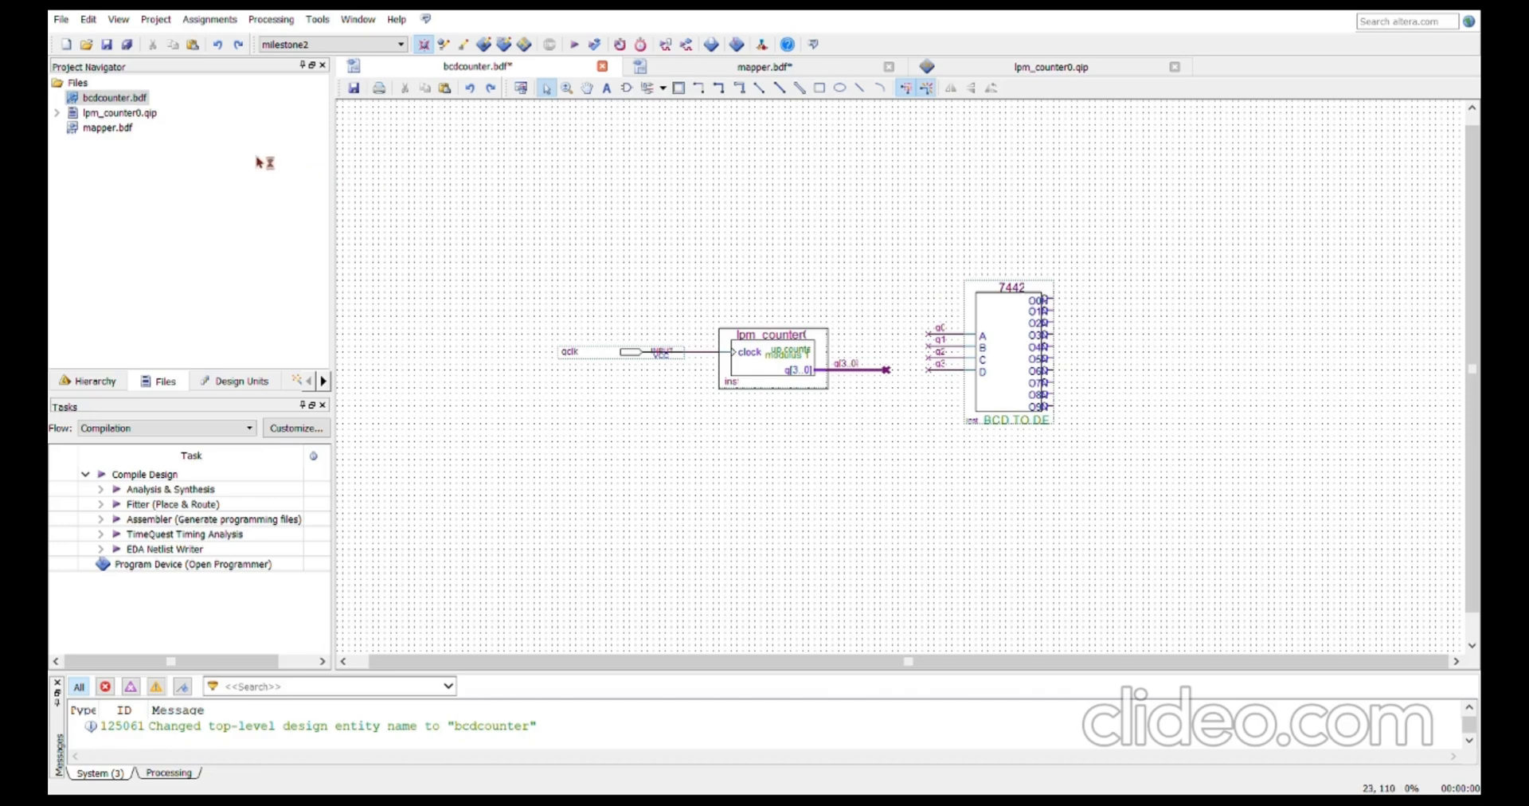
{"action": "mouse_move", "coordinate": [140, 140]}
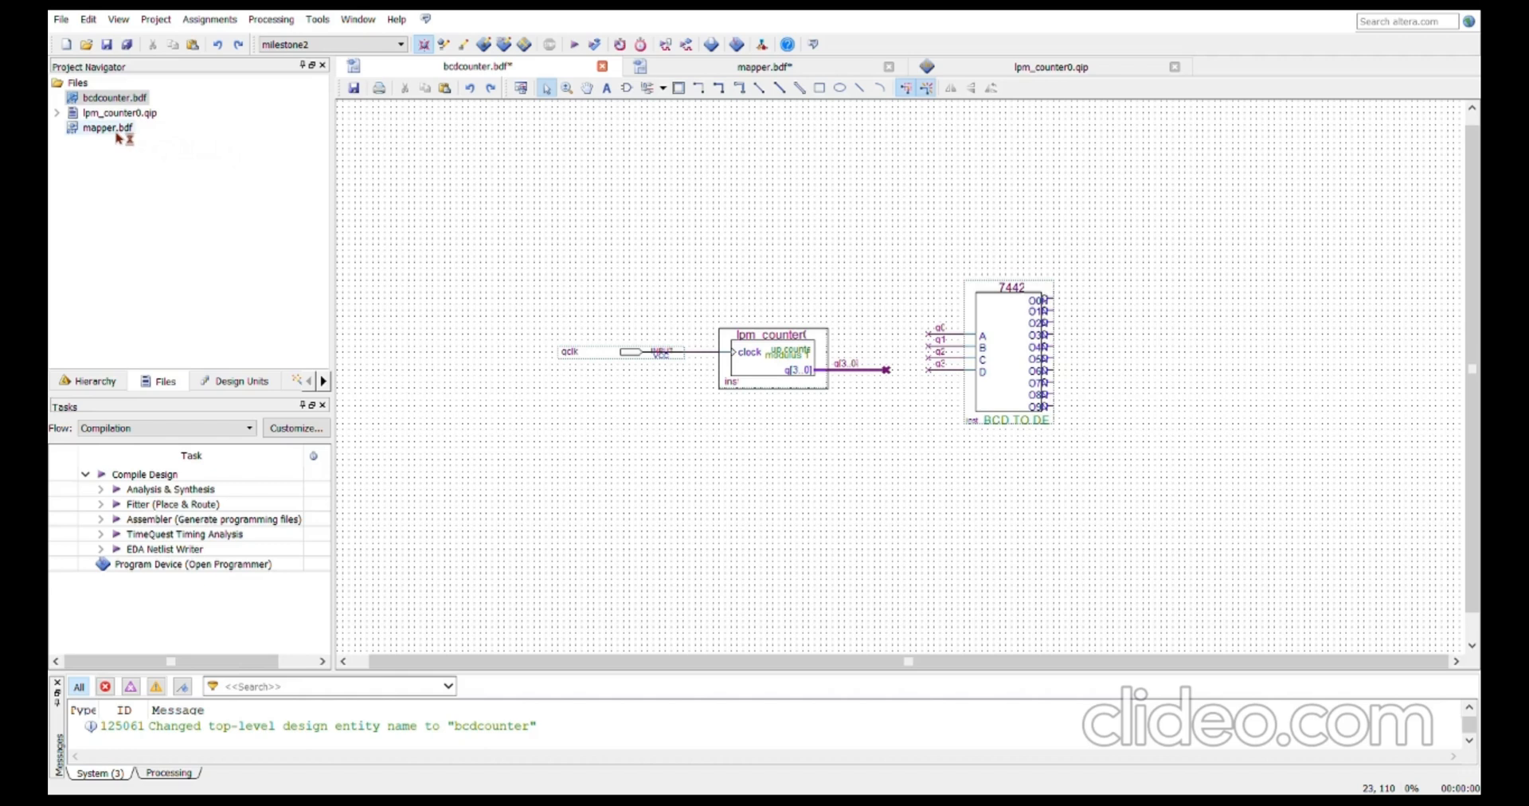
{"action": "mouse_move", "coordinate": [117, 137]}
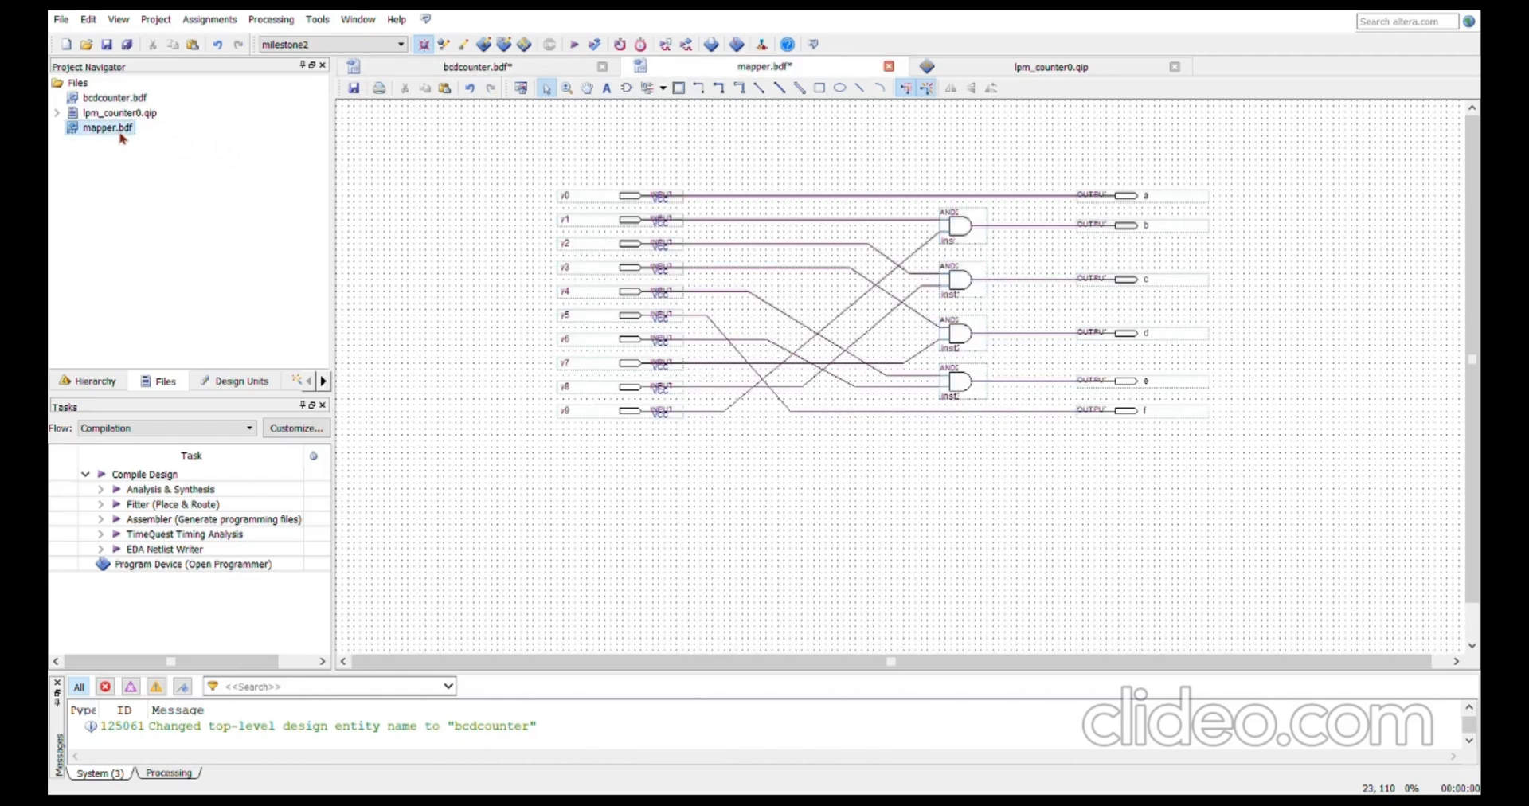
{"action": "mouse_move", "coordinate": [1243, 185]}
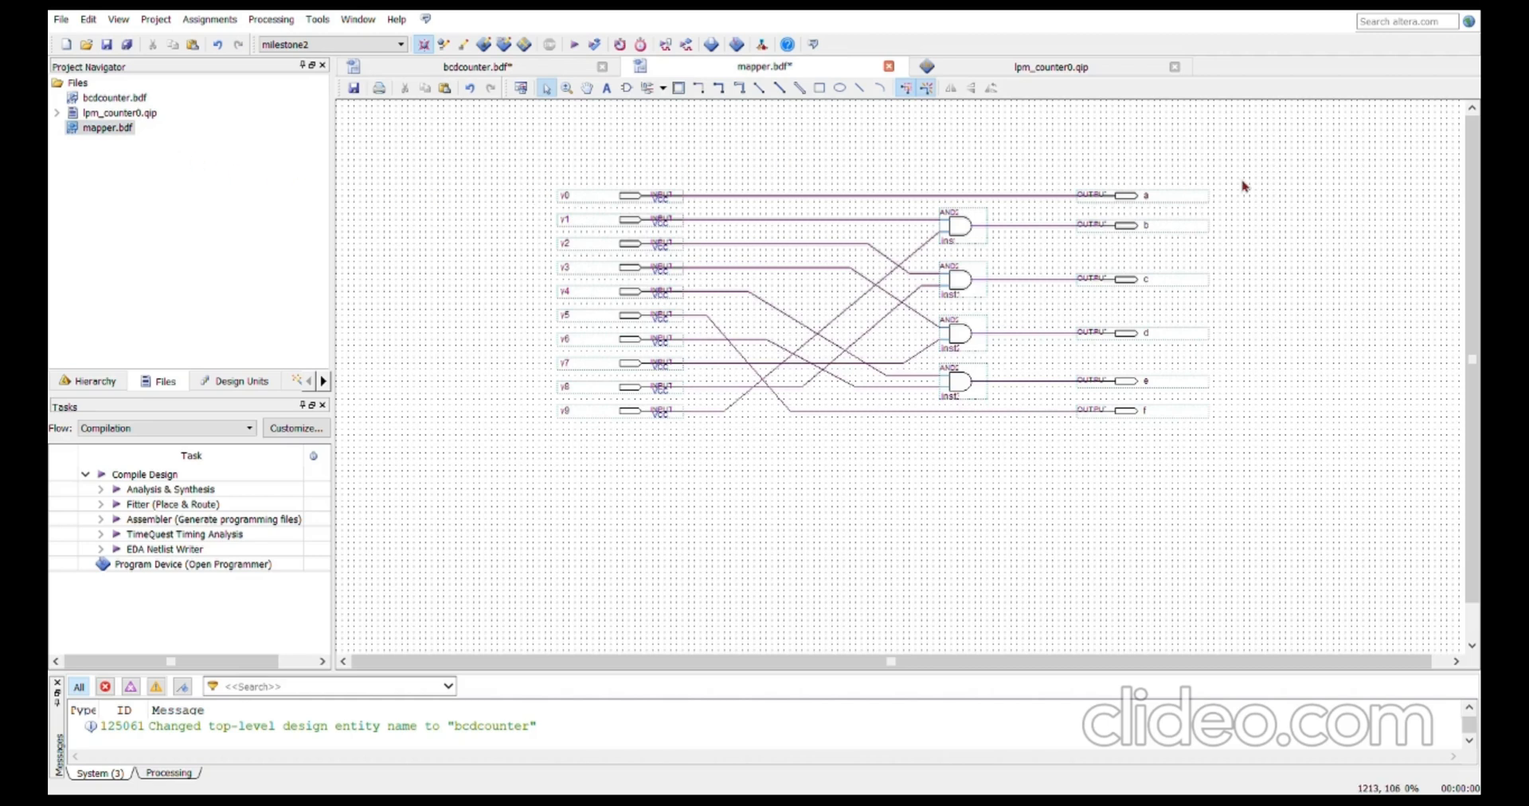
{"action": "mouse_move", "coordinate": [555, 395]}
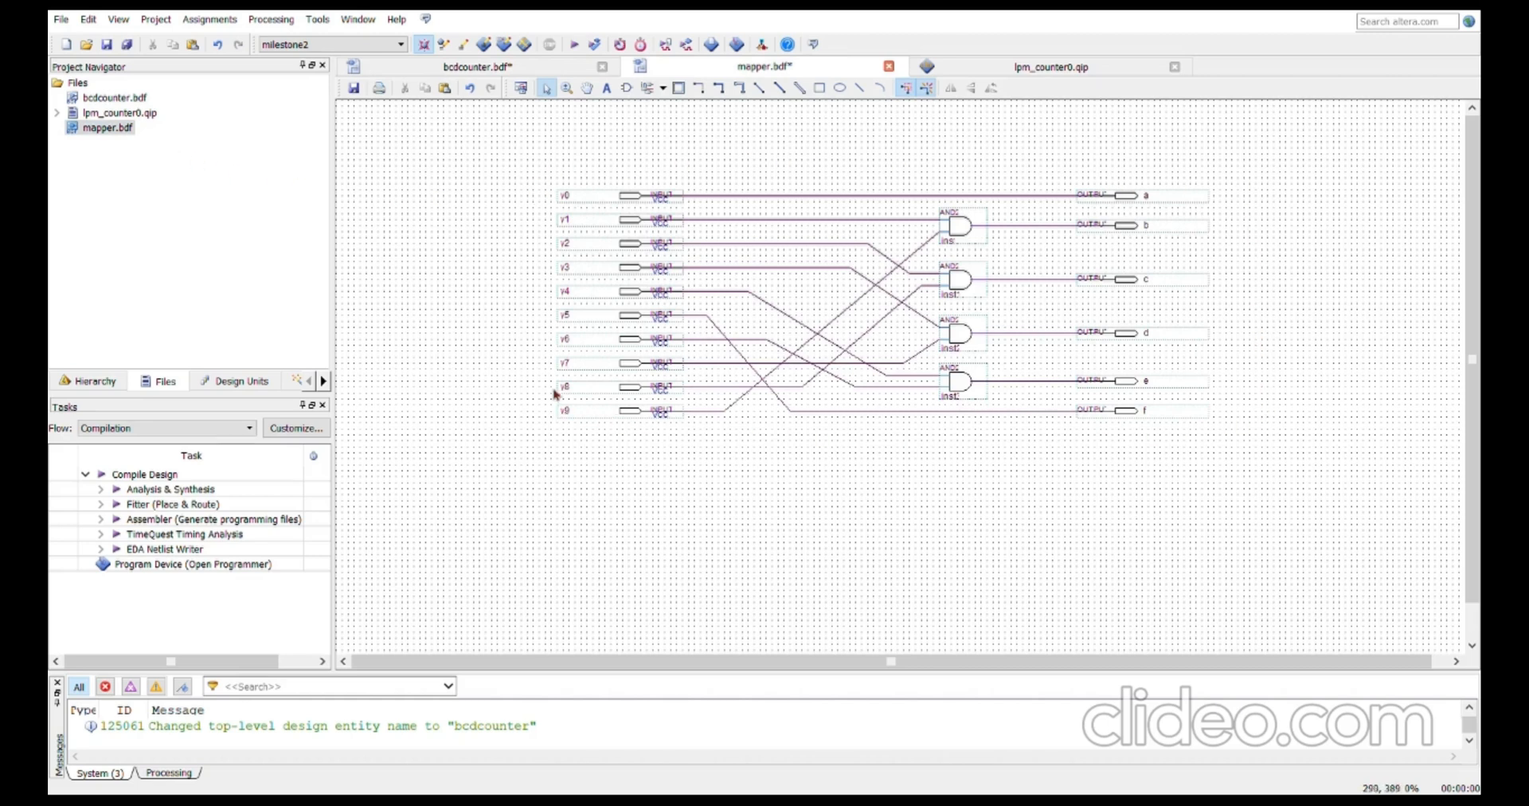
{"action": "mouse_move", "coordinate": [1144, 180]}
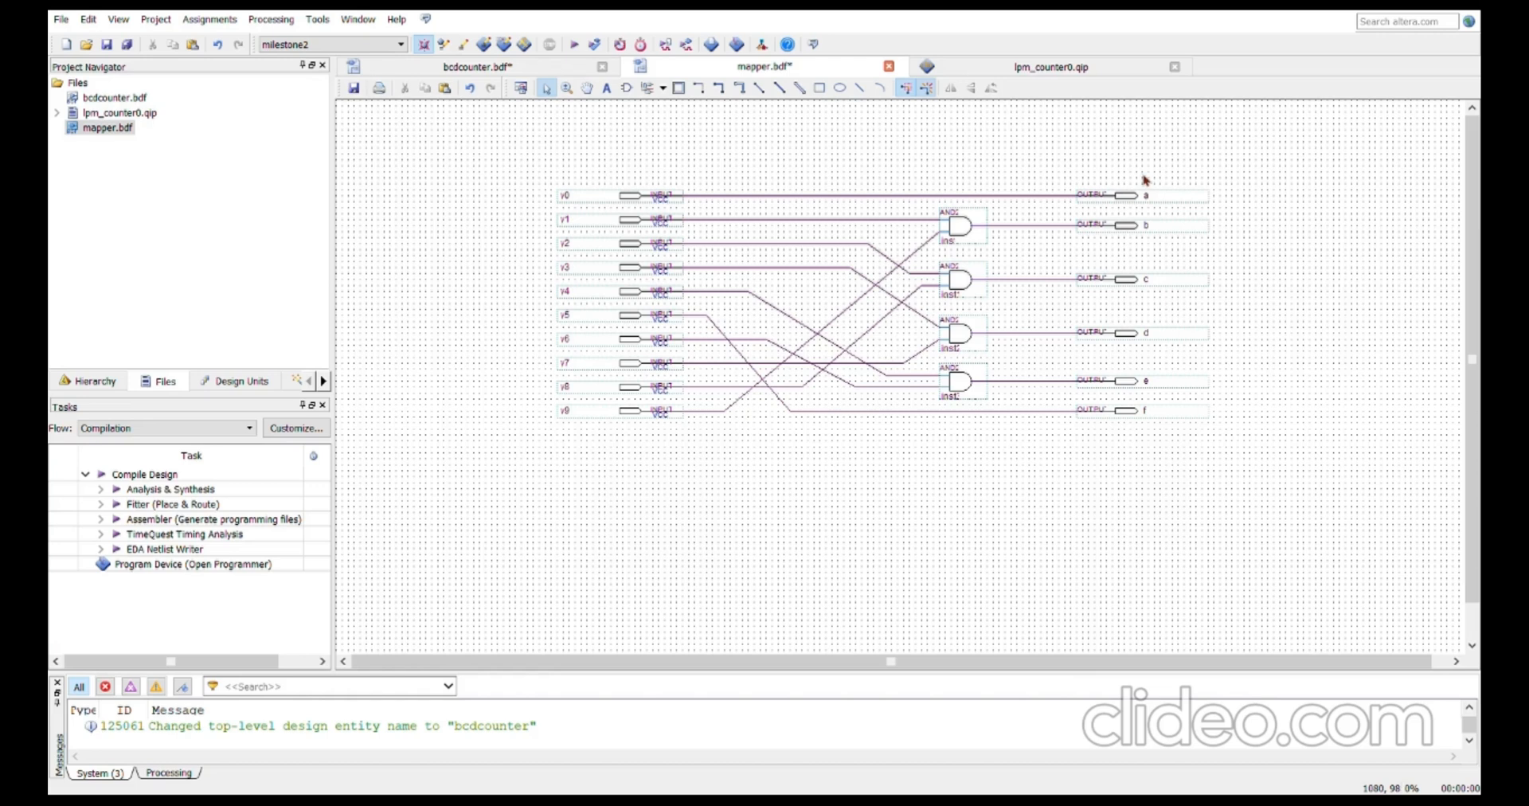
{"action": "mouse_move", "coordinate": [1121, 176]}
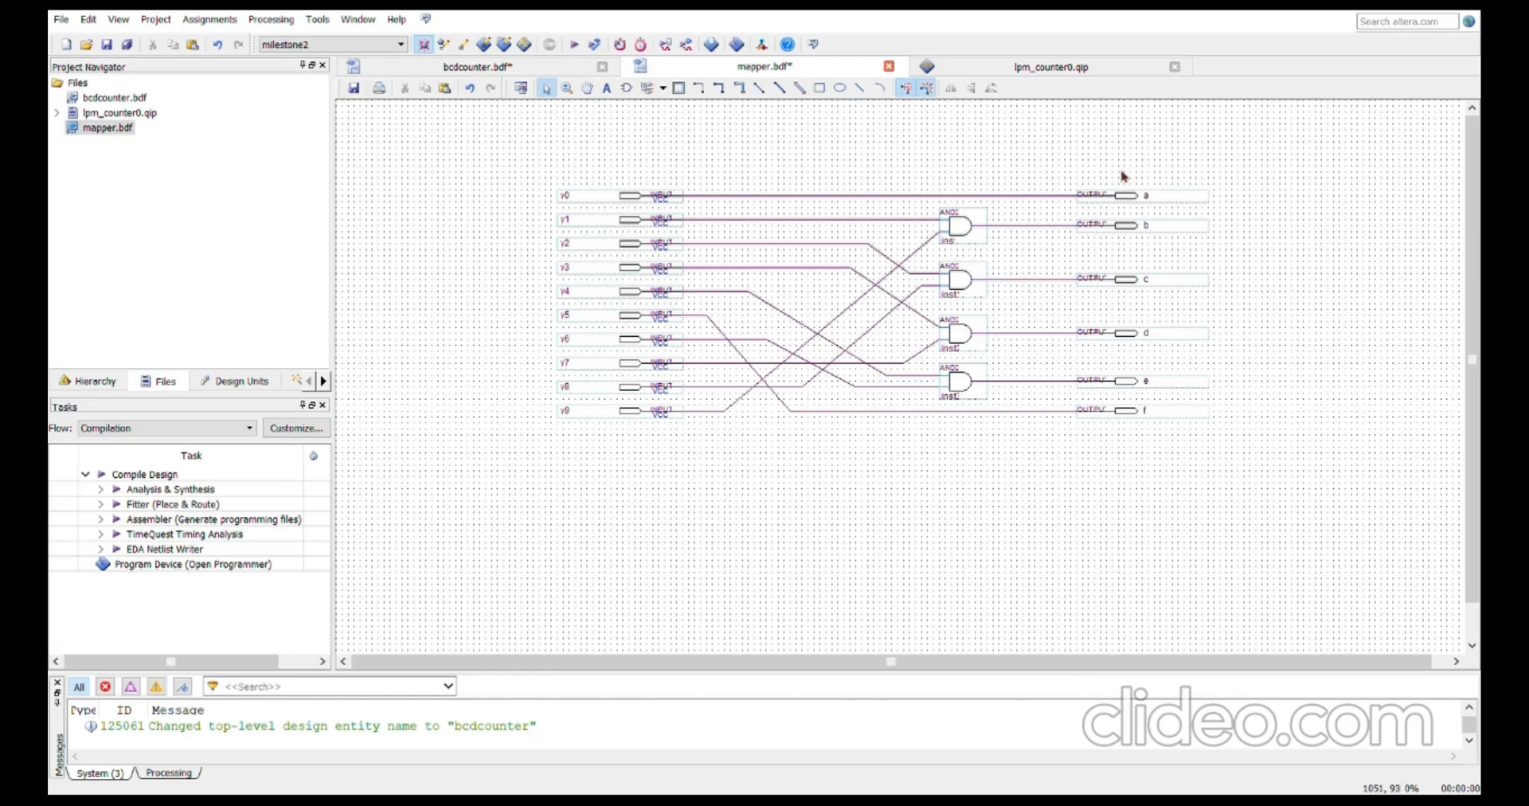
{"action": "mouse_move", "coordinate": [630, 194]}
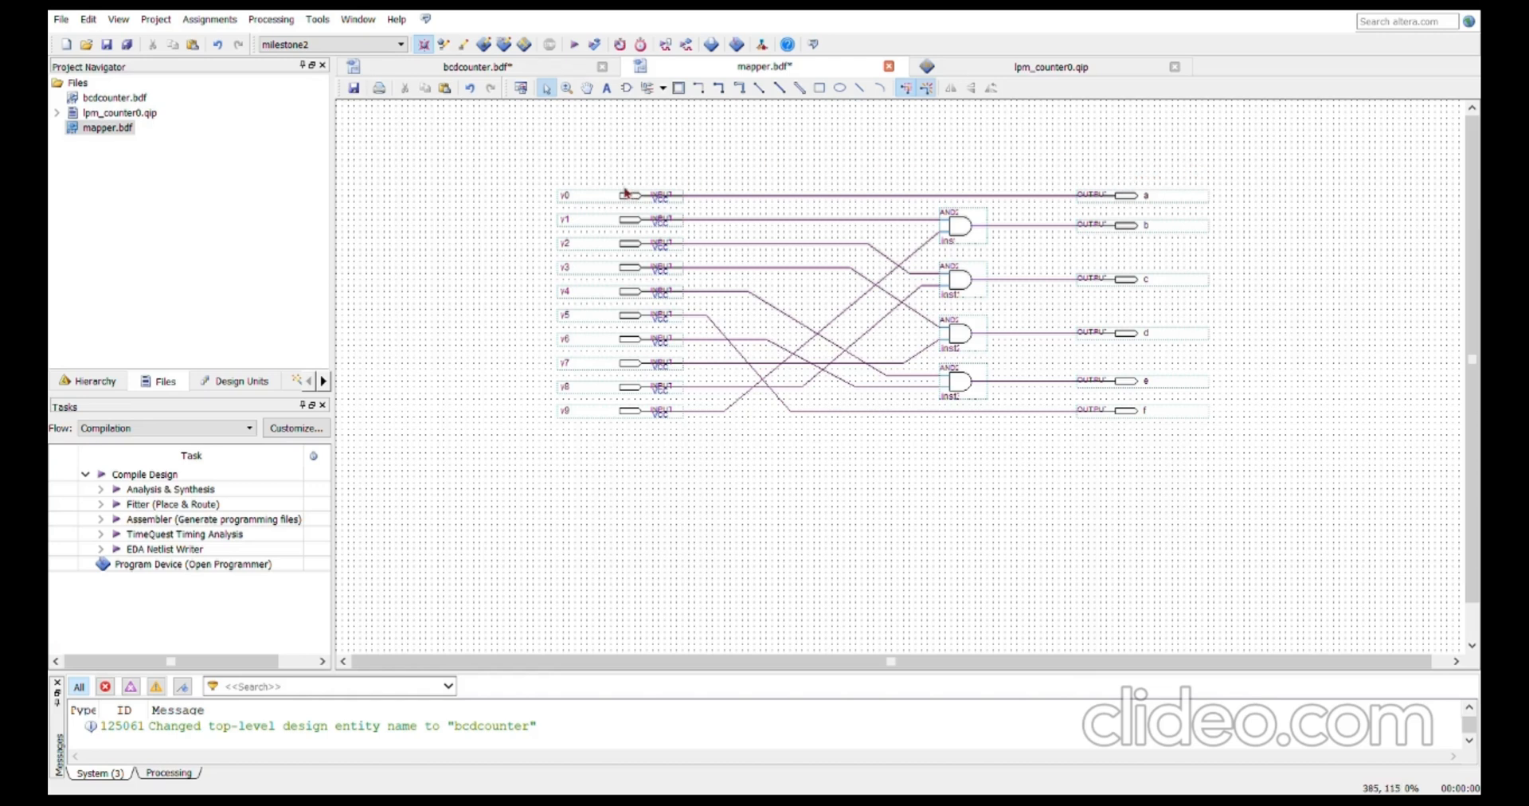
{"action": "mouse_move", "coordinate": [1209, 374]}
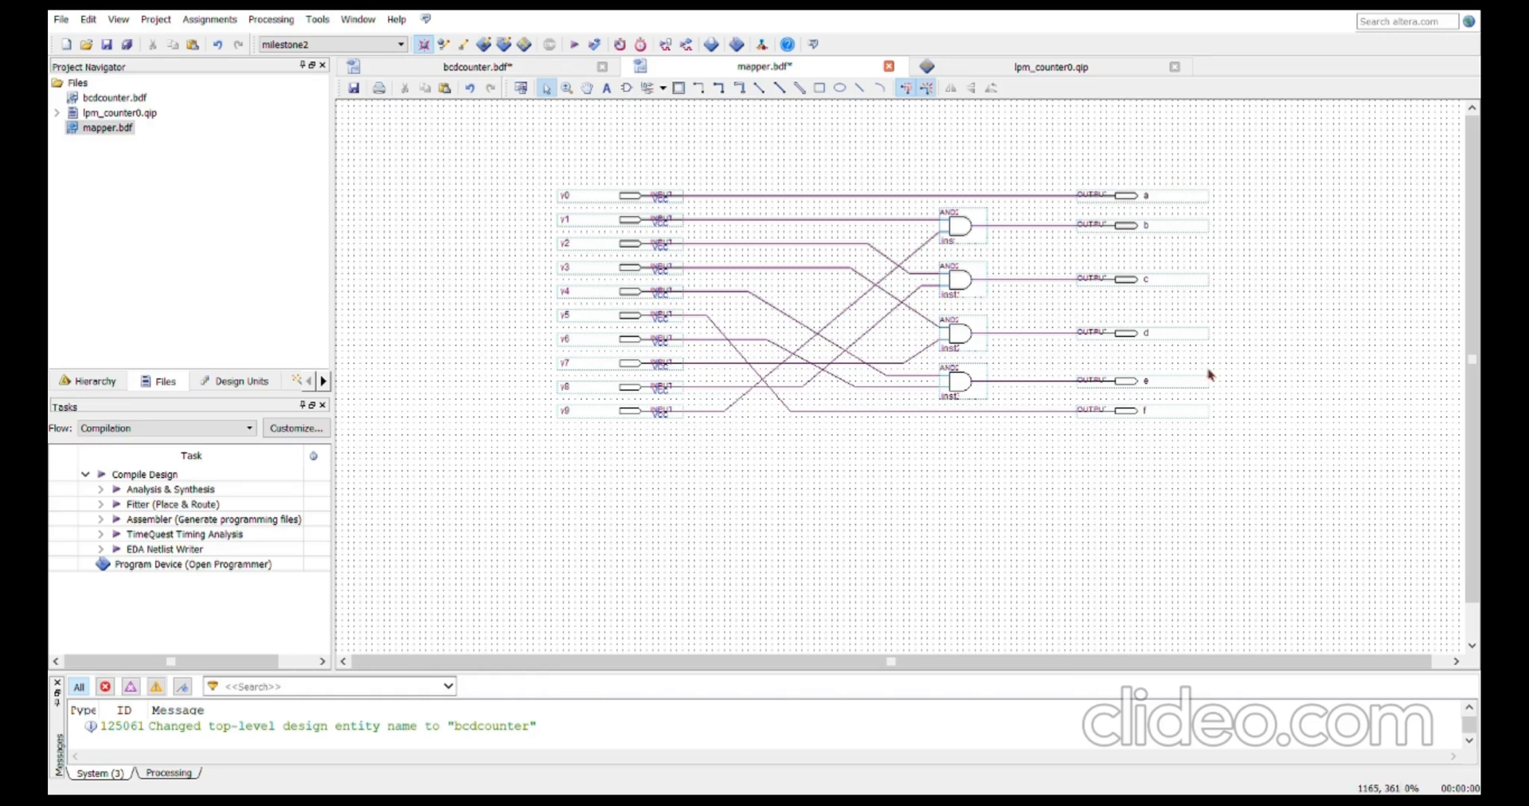
{"action": "mouse_move", "coordinate": [603, 143]}
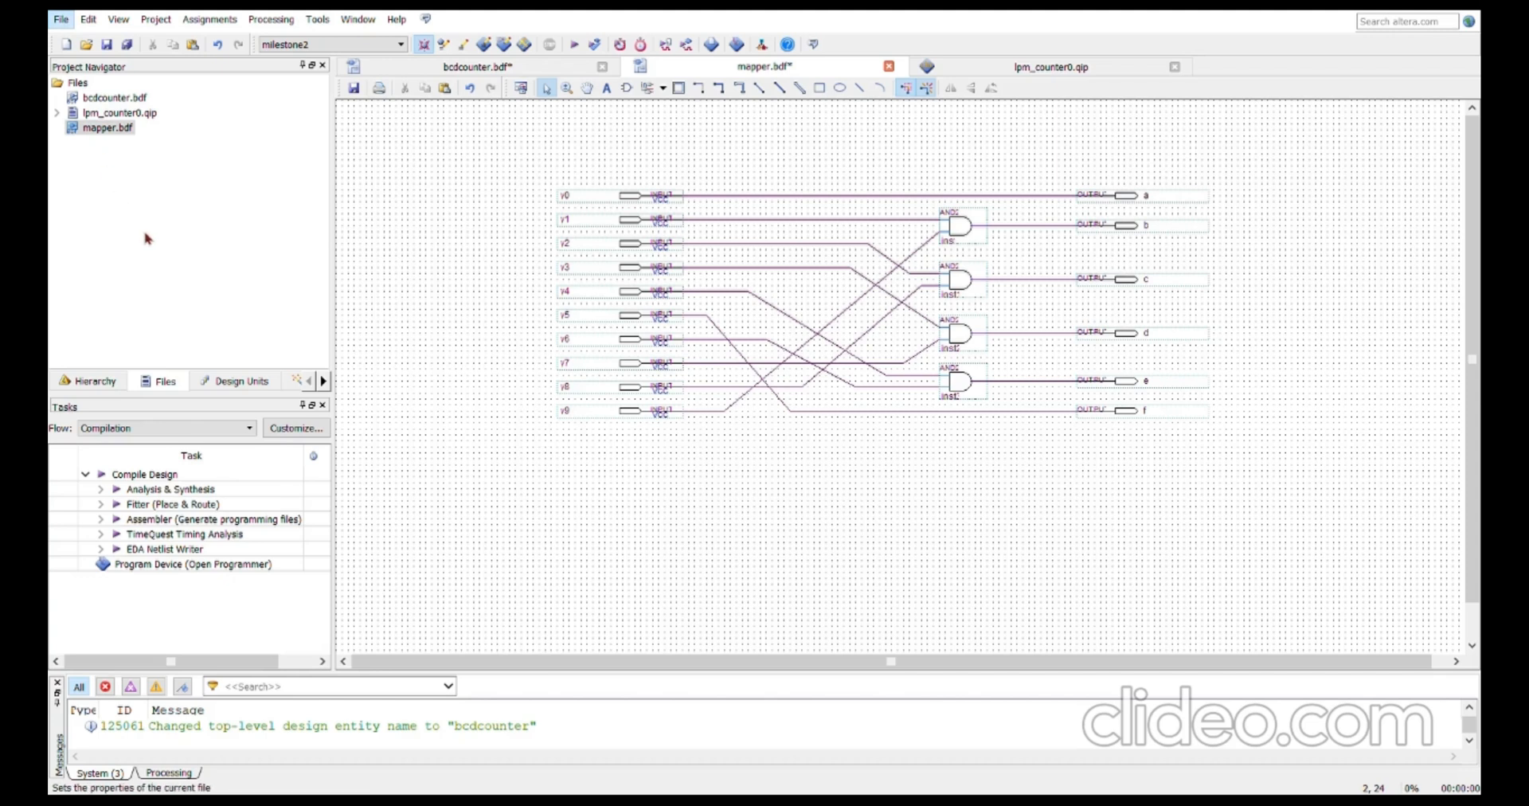
{"action": "mouse_move", "coordinate": [328, 283]}
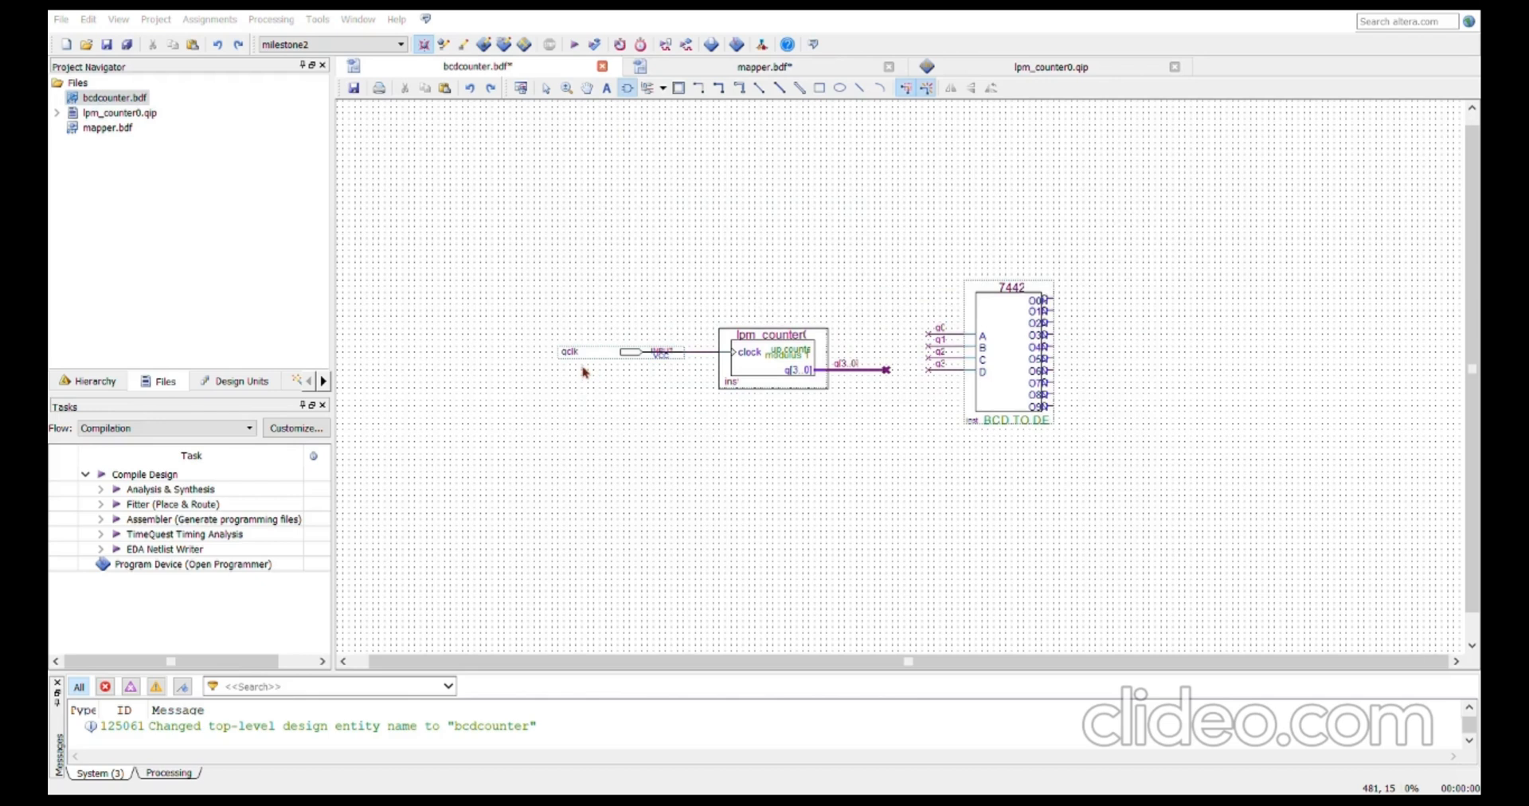
{"action": "mouse_move", "coordinate": [427, 306]}
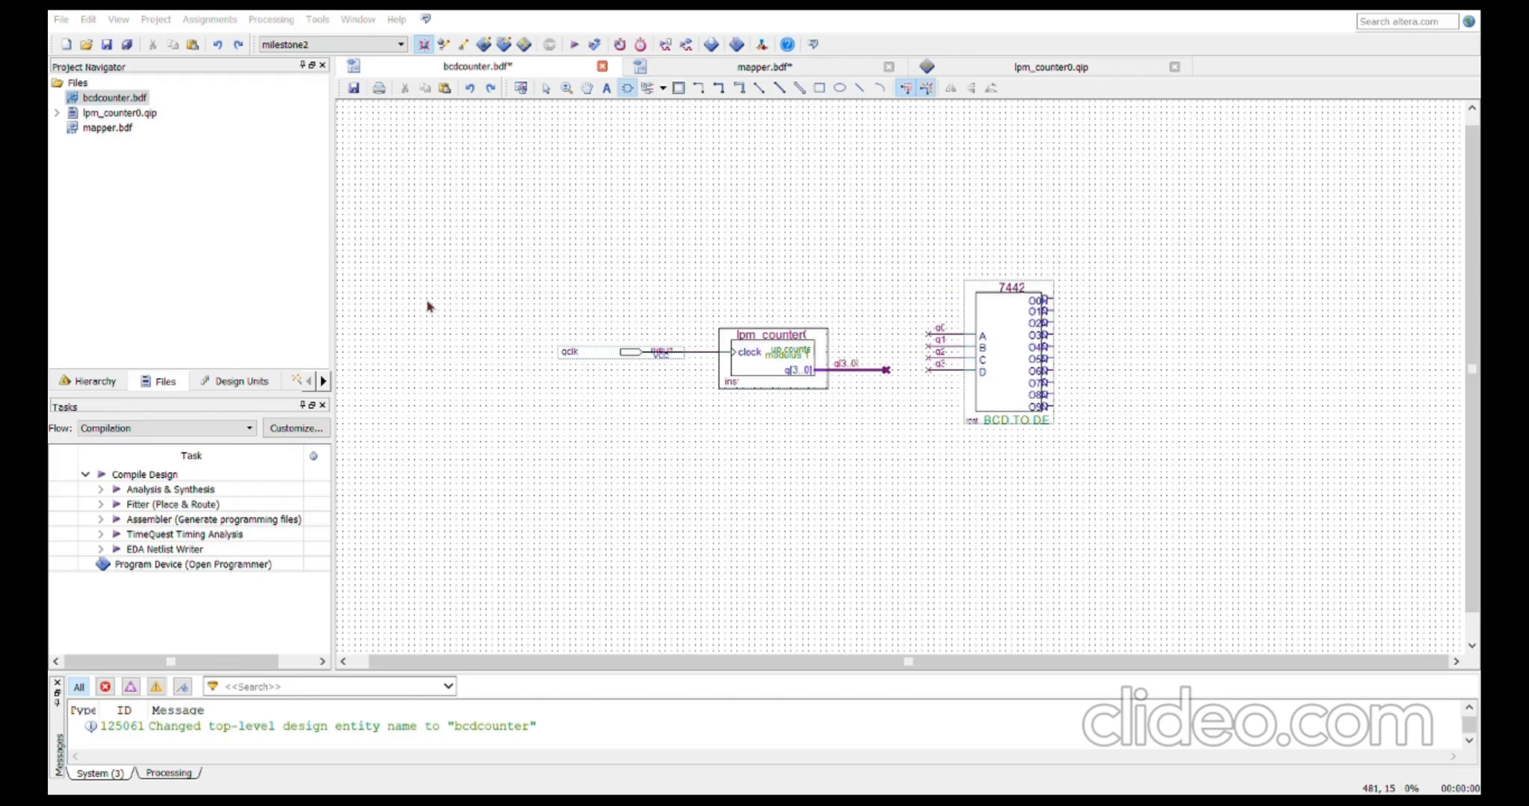
{"action": "mouse_move", "coordinate": [730, 463]}
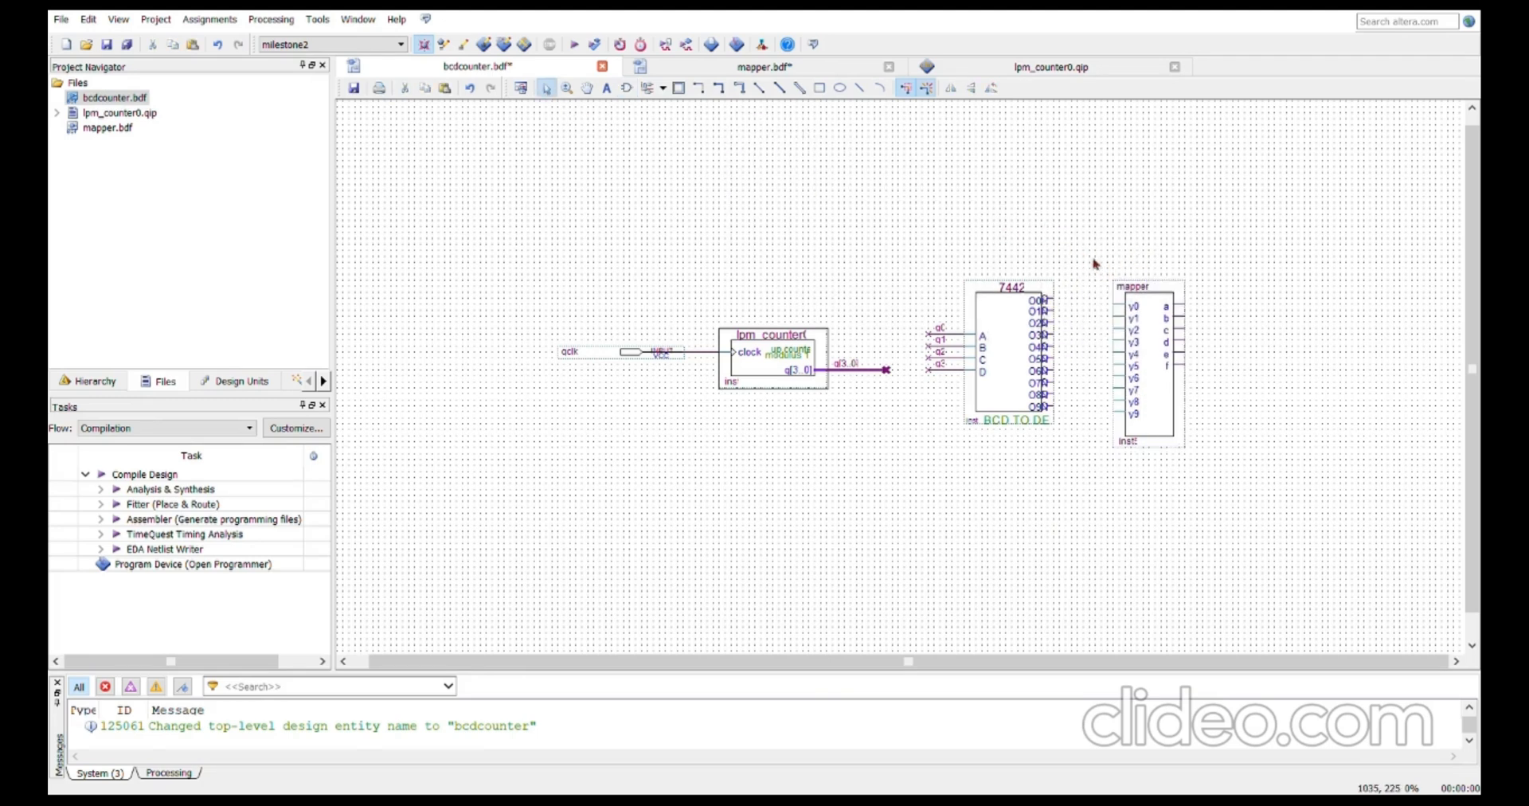
{"action": "mouse_move", "coordinate": [1195, 190]}
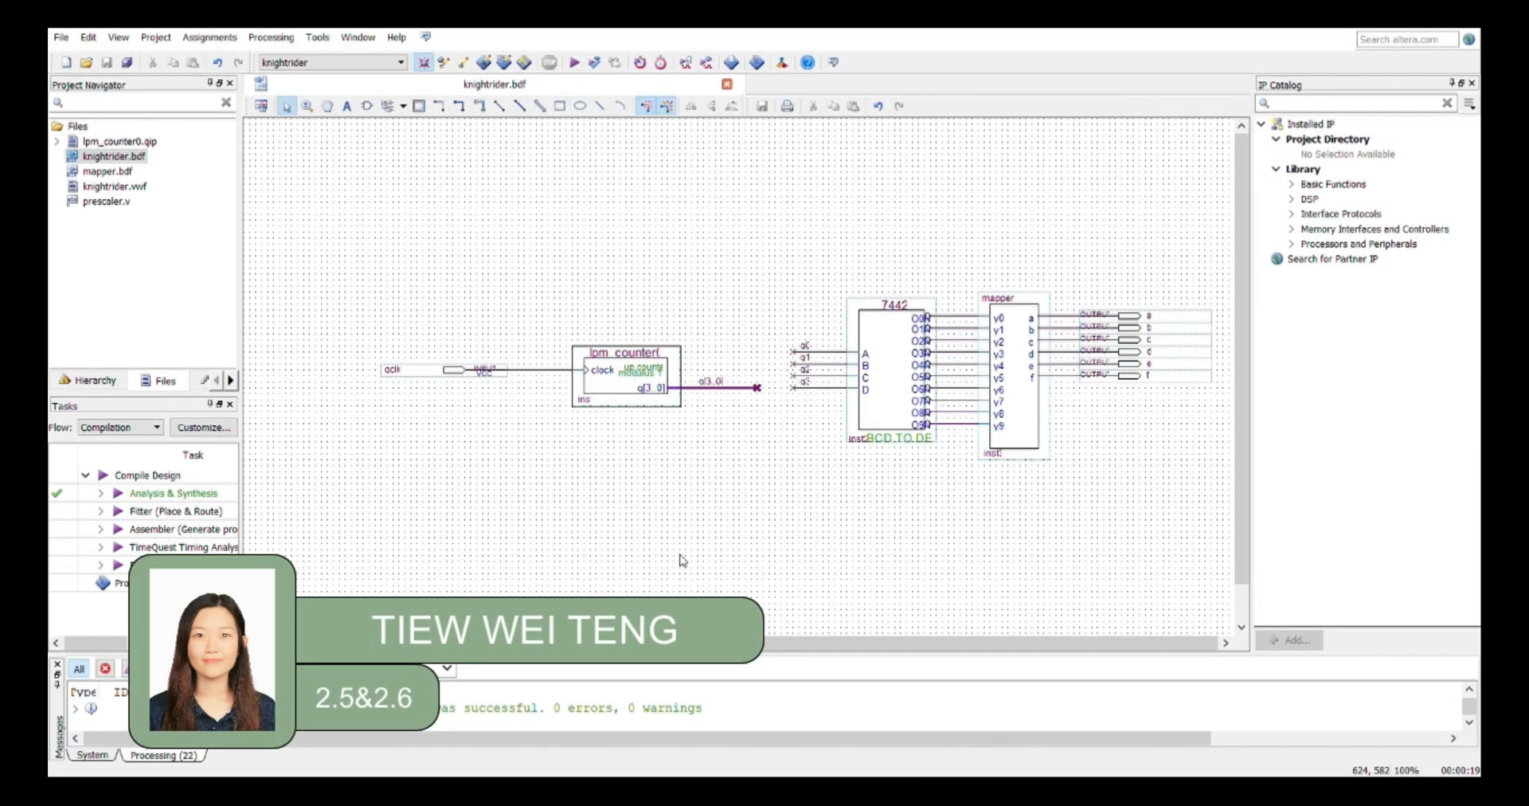
{"action": "mouse_move", "coordinate": [896, 554]}
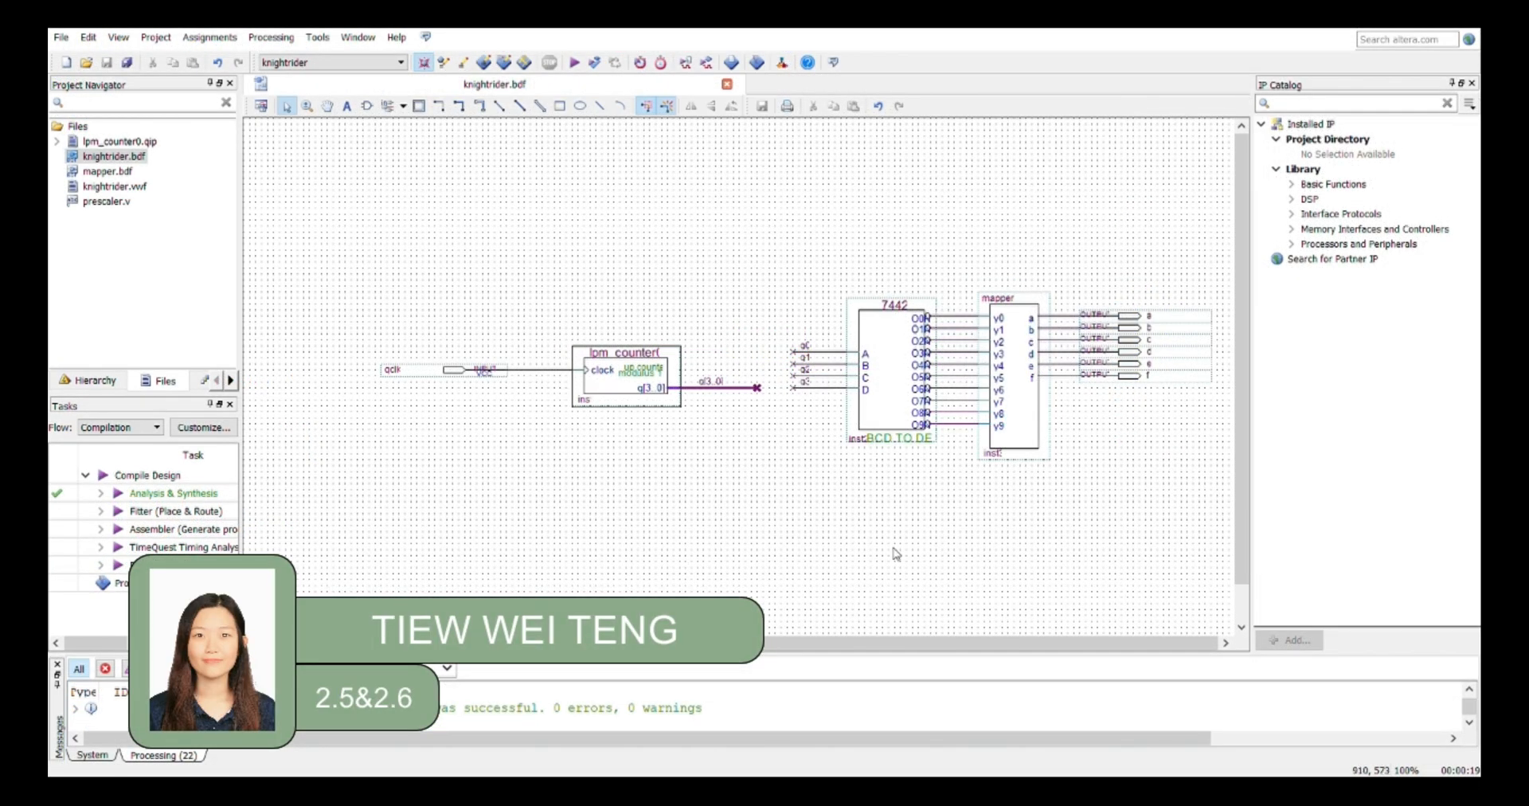
{"action": "mouse_move", "coordinate": [1033, 500]}
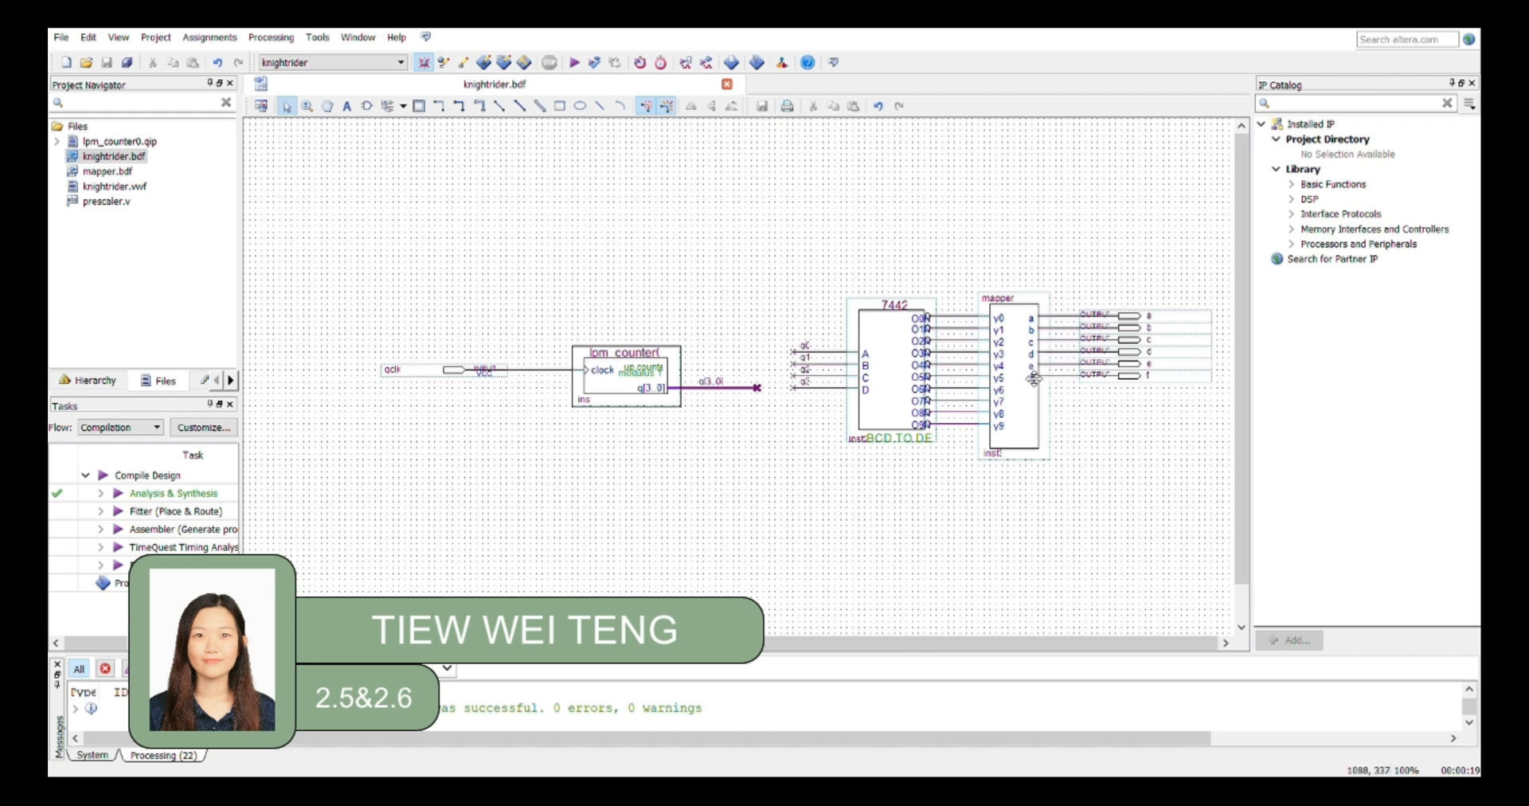
Select the mapper block in the knightrider schematic.
{"action": "left_click", "coordinate": [1014, 381]}
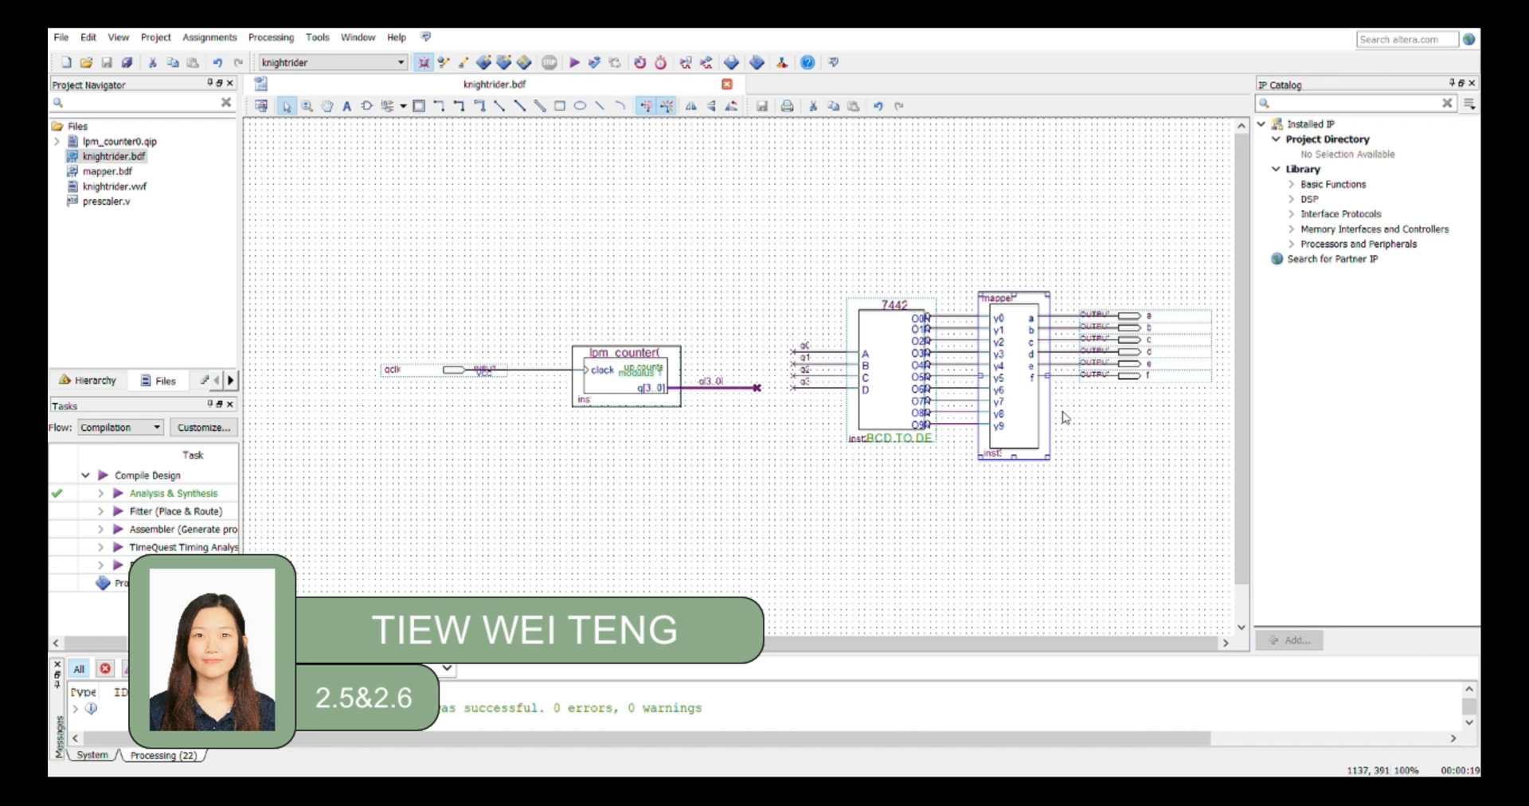
{"action": "mouse_move", "coordinate": [927, 377]}
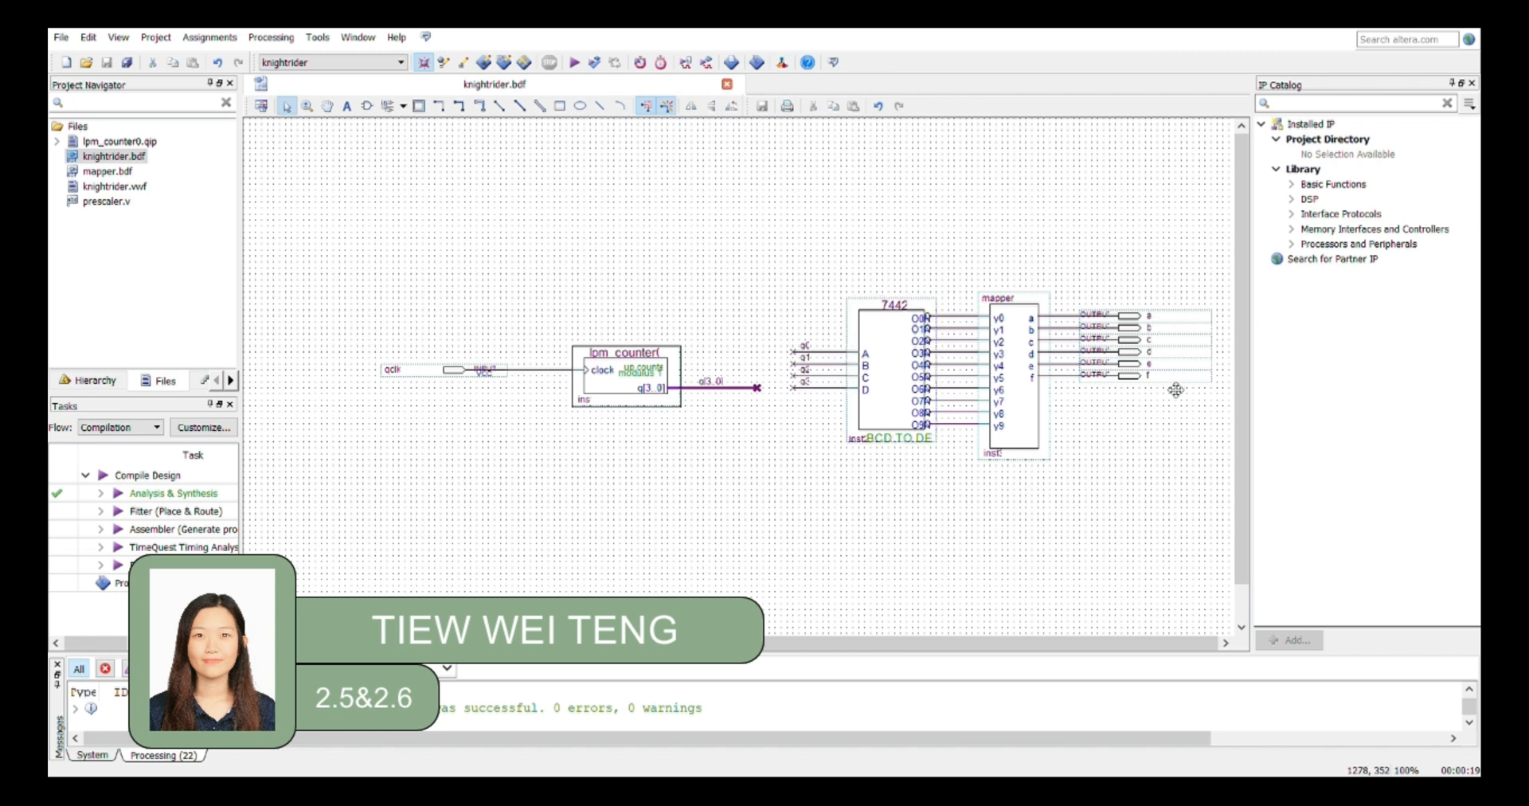
{"action": "mouse_move", "coordinate": [1177, 325]}
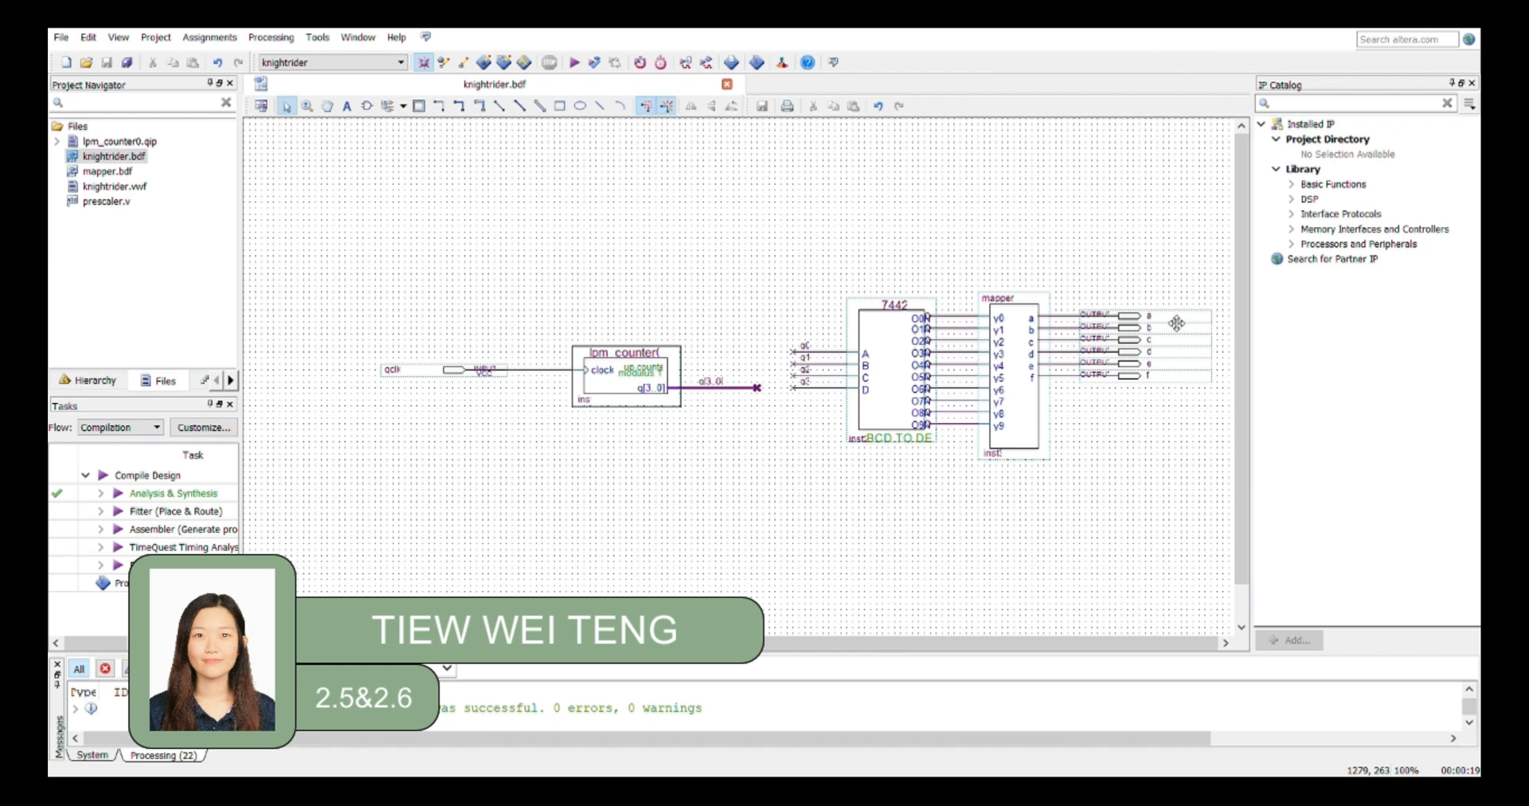
{"action": "mouse_move", "coordinate": [1170, 381]}
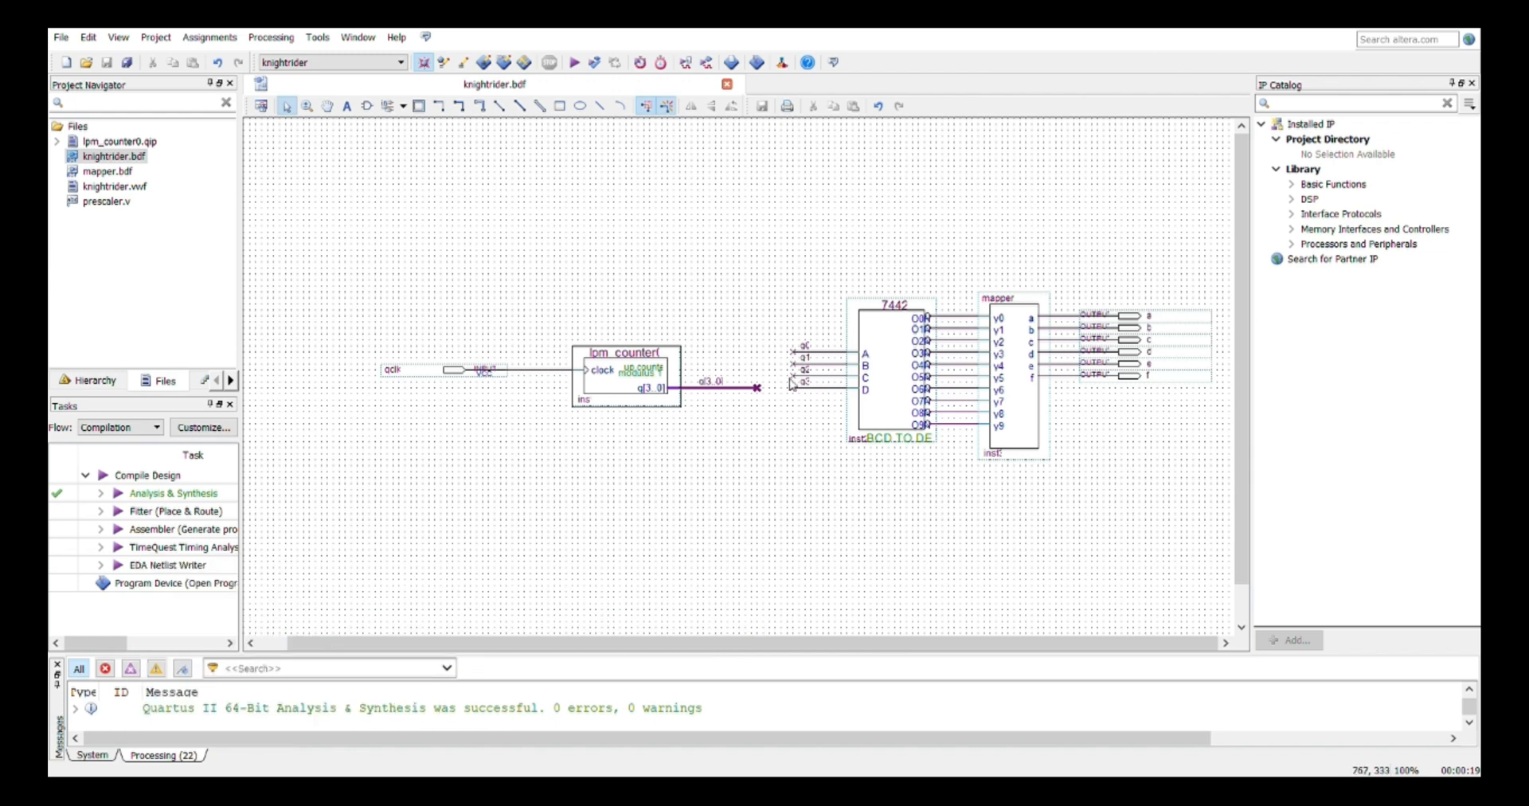
{"action": "mouse_move", "coordinate": [830, 494]}
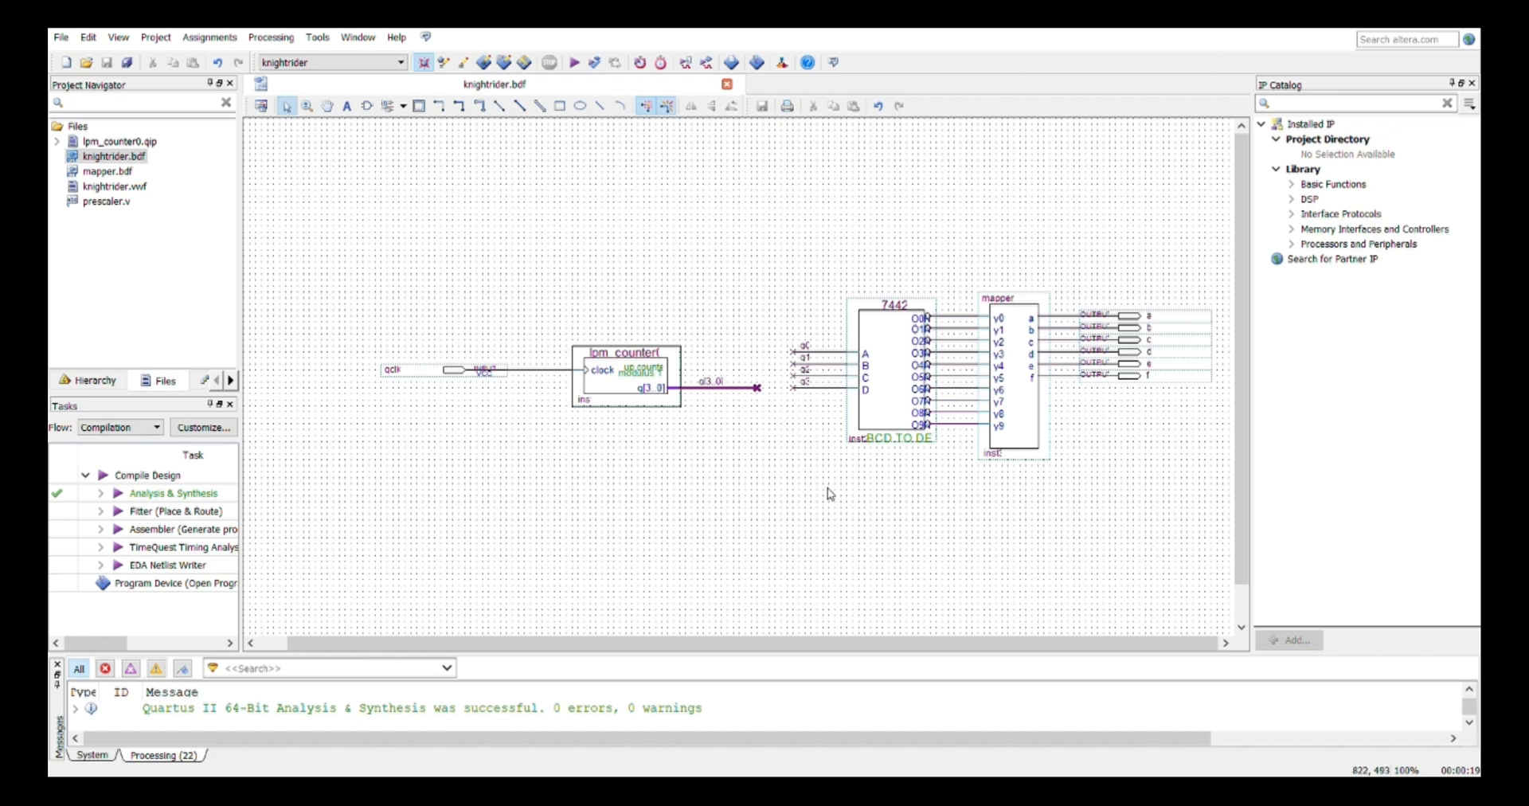
{"action": "mouse_move", "coordinate": [244, 220]}
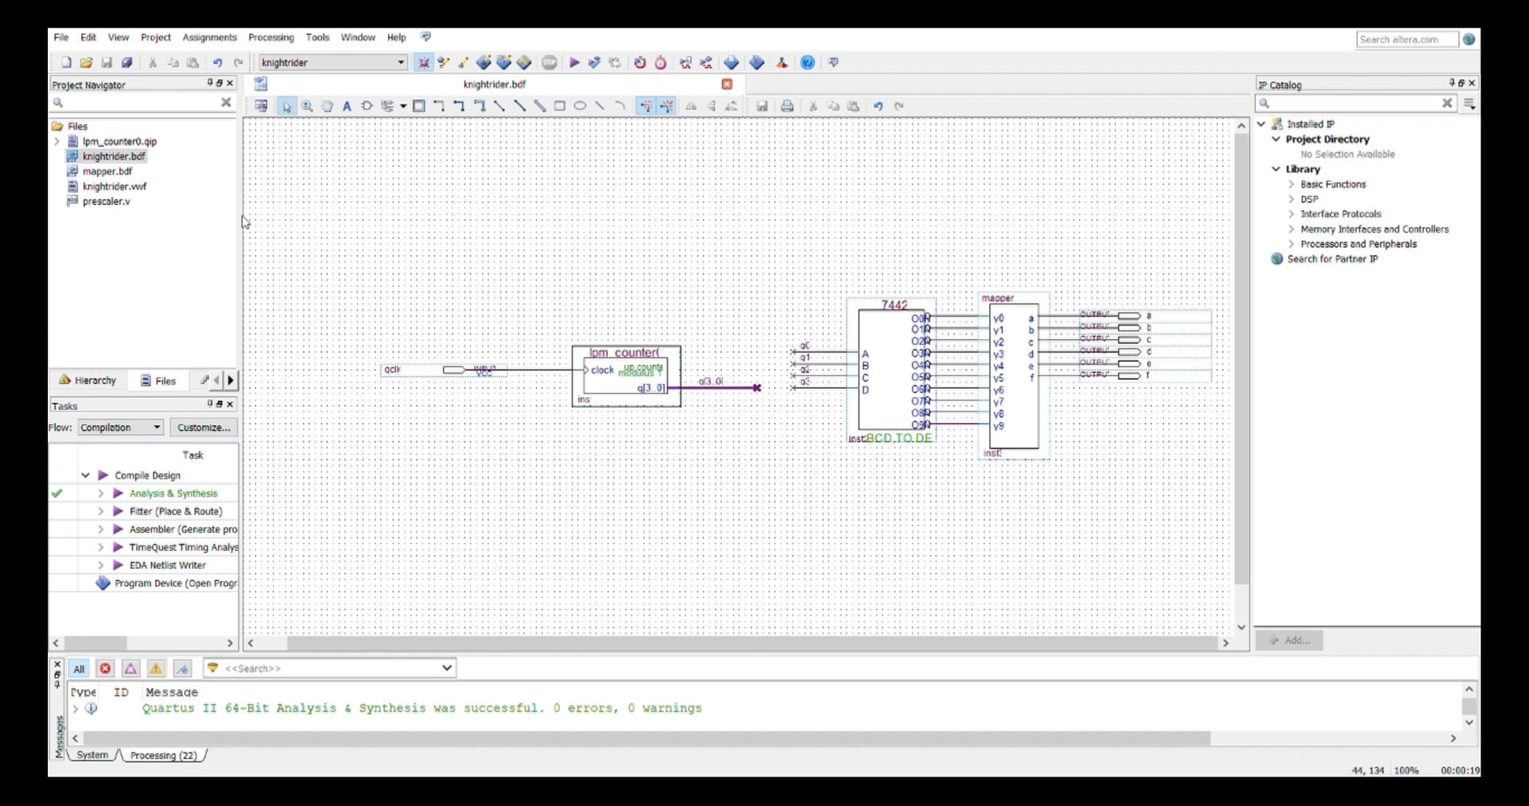
{"action": "mouse_move", "coordinate": [349, 260]}
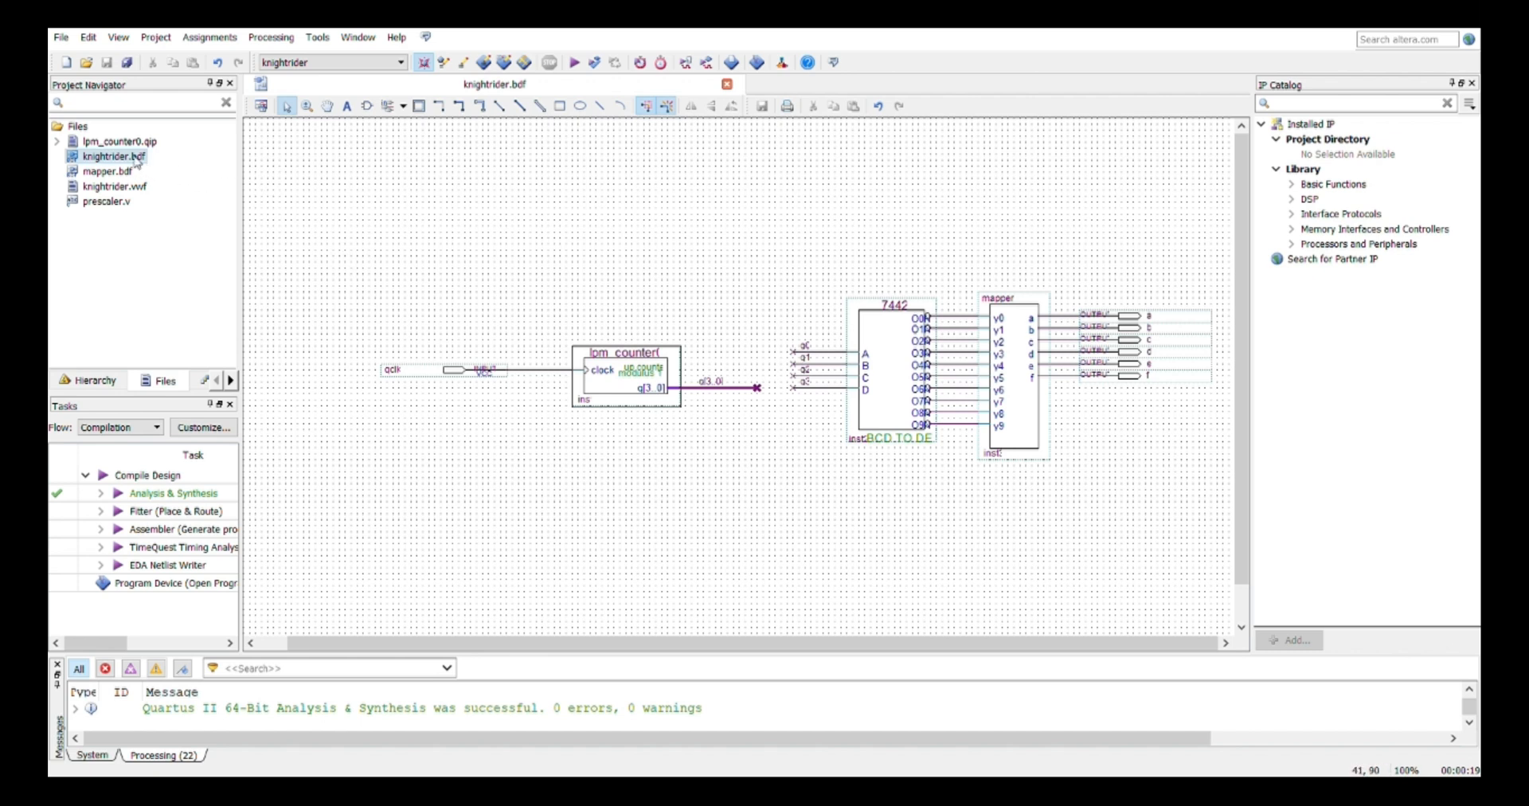
{"action": "mouse_move", "coordinate": [302, 254]}
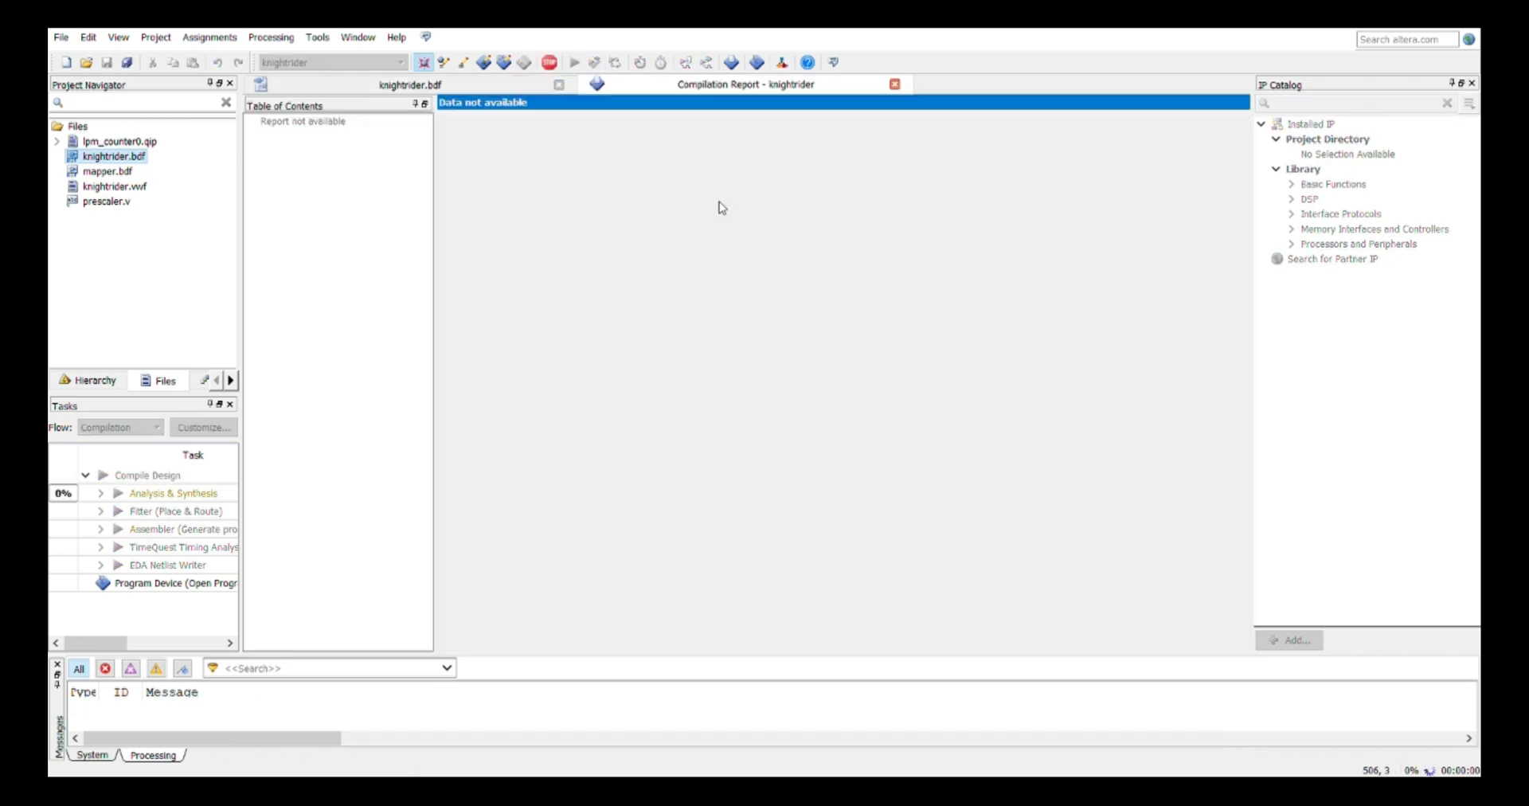
Close the knightrider compilation report after the error-free analysis.
{"action": "left_click", "coordinate": [551, 61]}
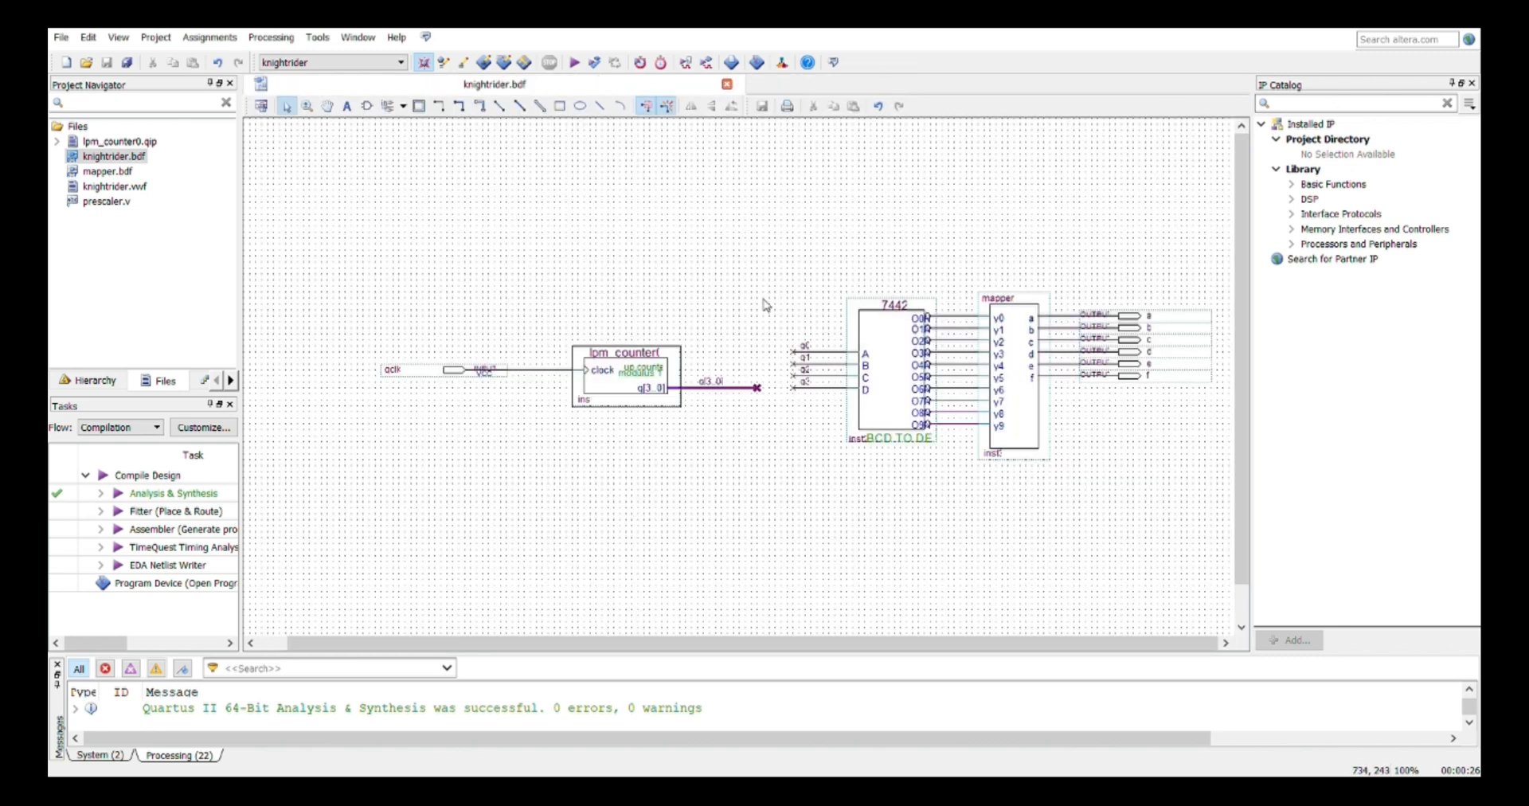
{"action": "mouse_move", "coordinate": [773, 538]}
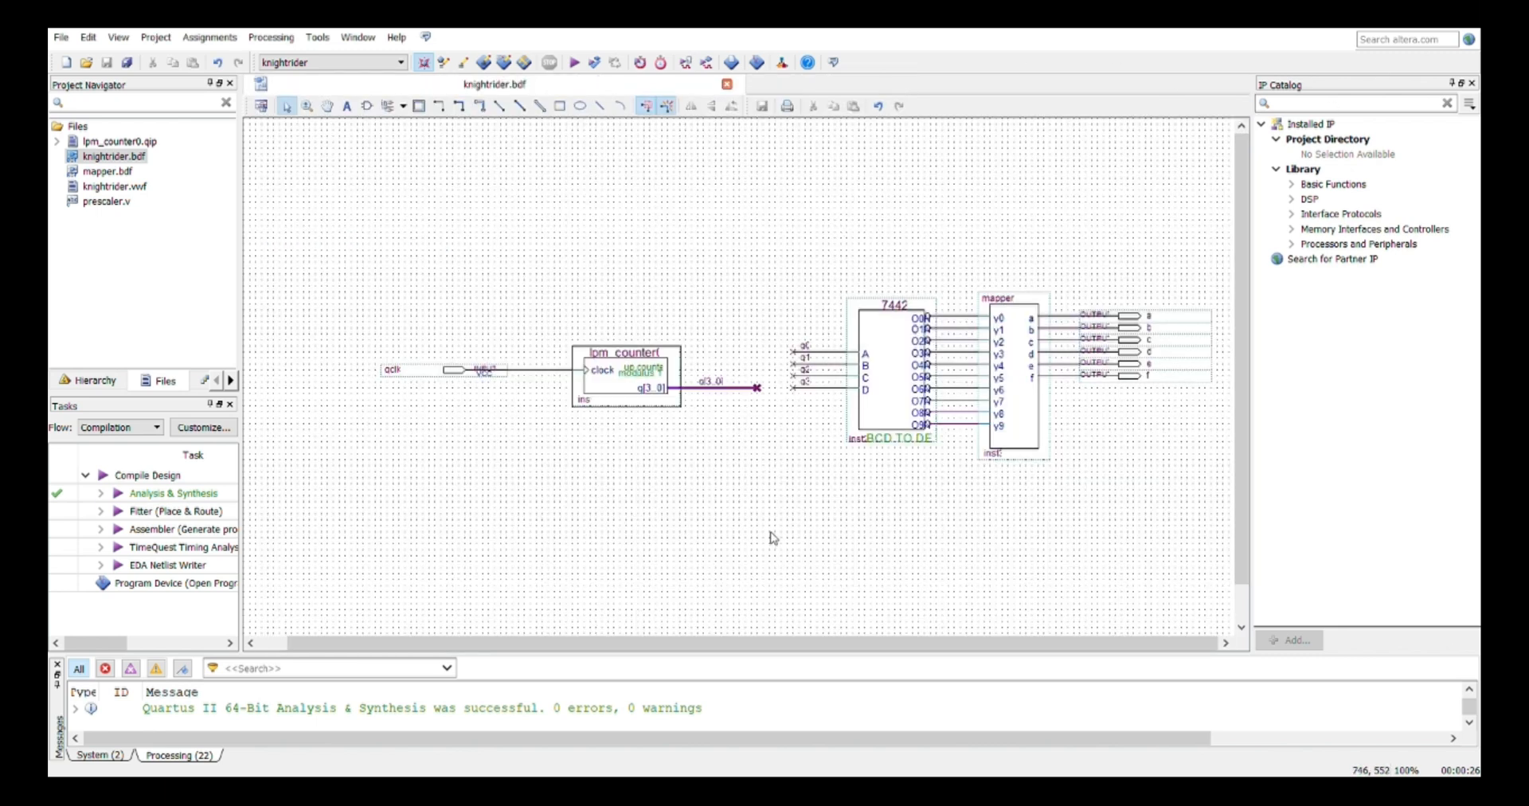
{"action": "mouse_move", "coordinate": [772, 549]}
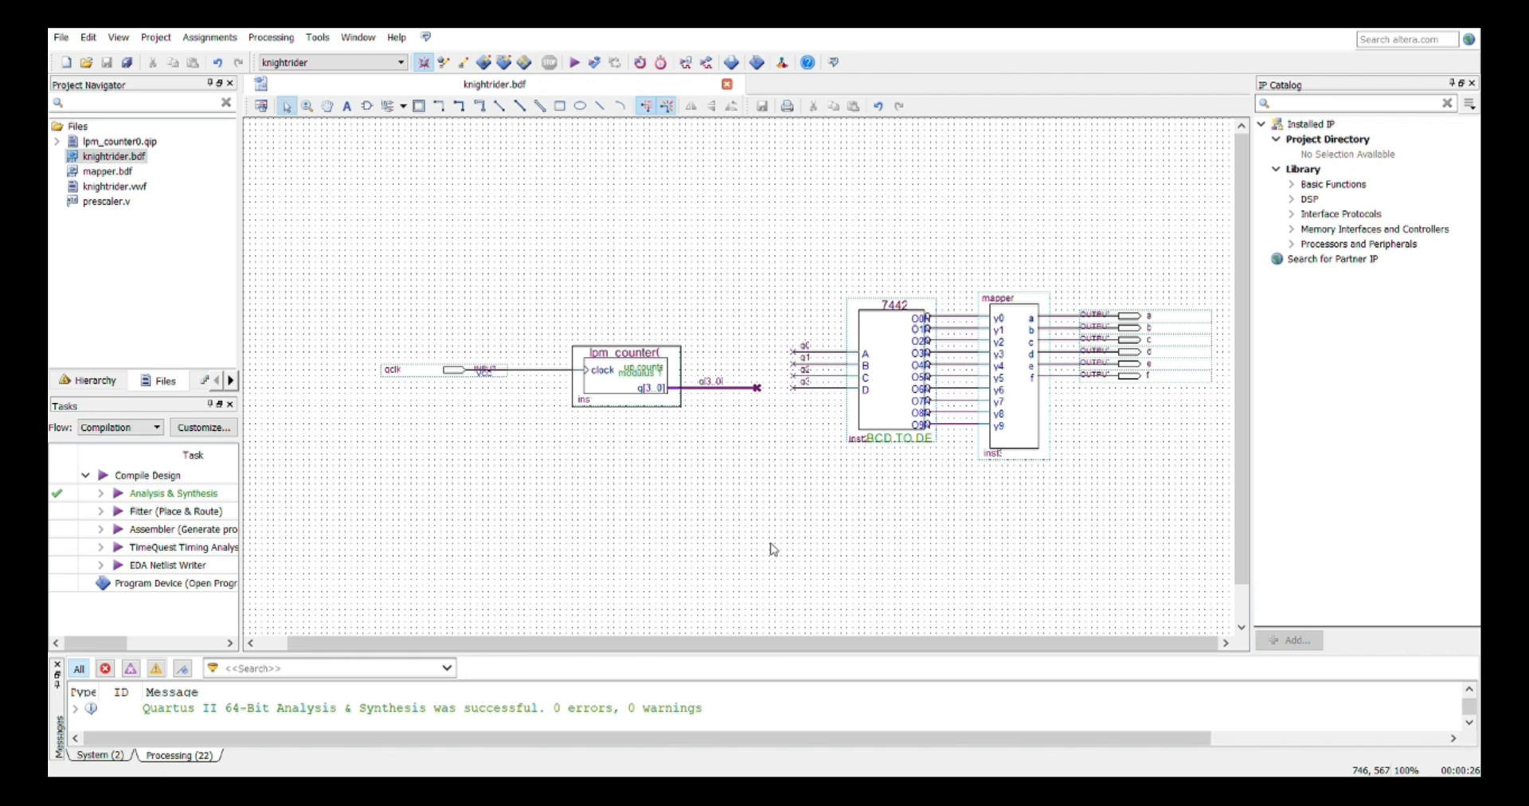
{"action": "mouse_move", "coordinate": [61, 37]}
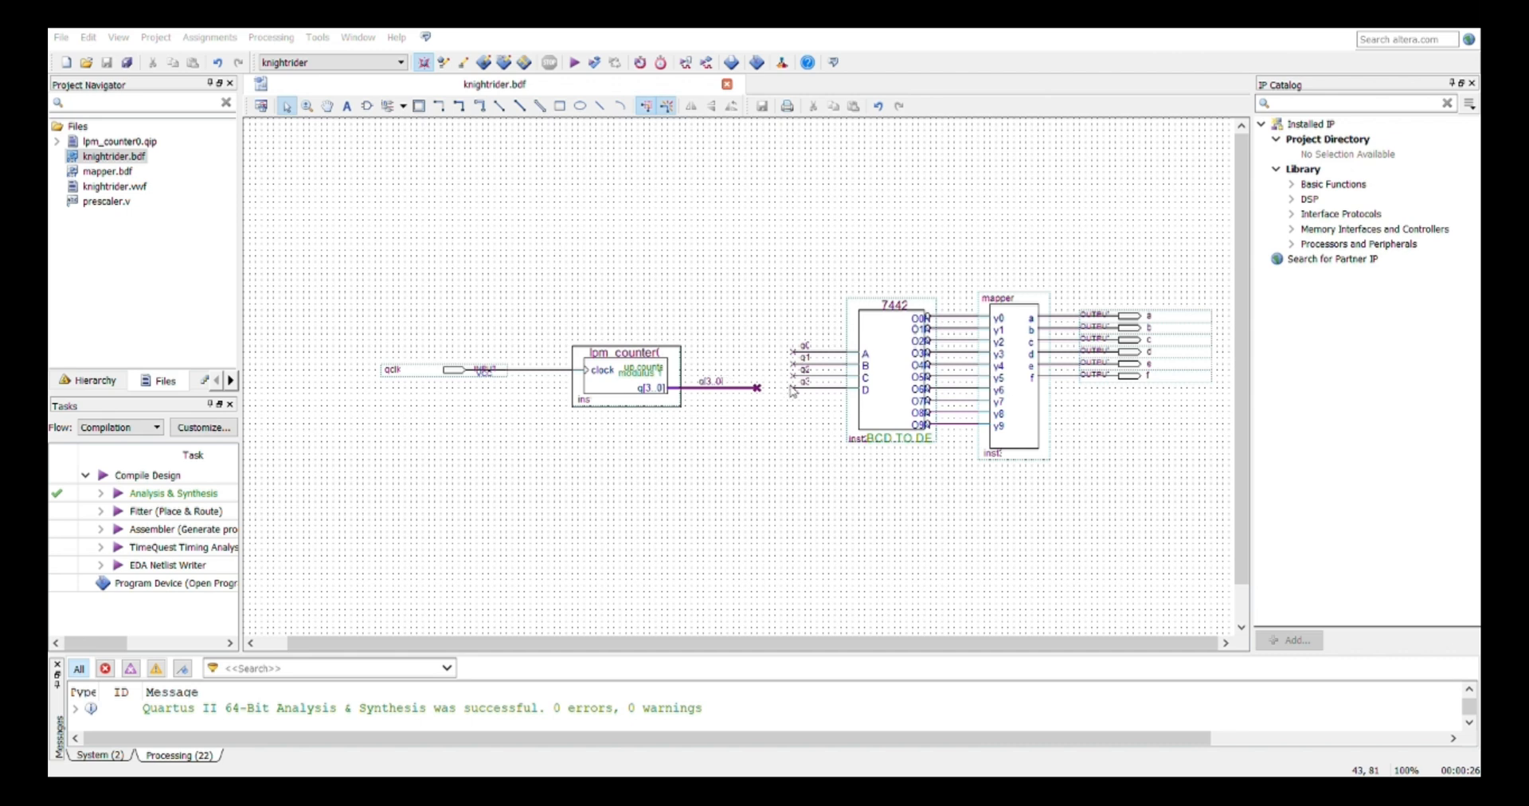
Create a Verilog file, open prescaler.v, and rerun Analysis & Synthesis on knightrider.
{"action": "left_click", "coordinate": [790, 84]}
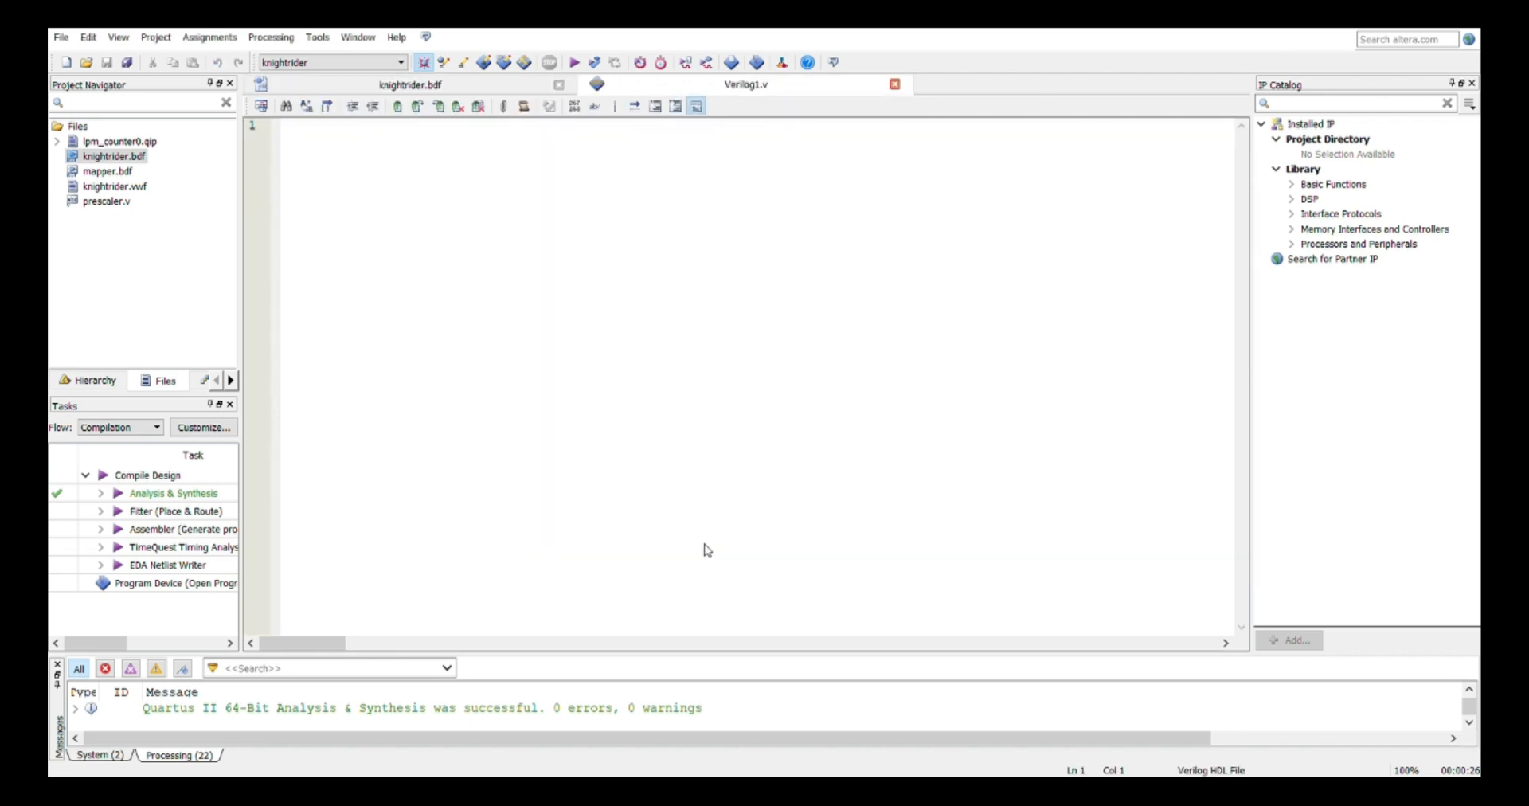
{"action": "mouse_move", "coordinate": [712, 521]}
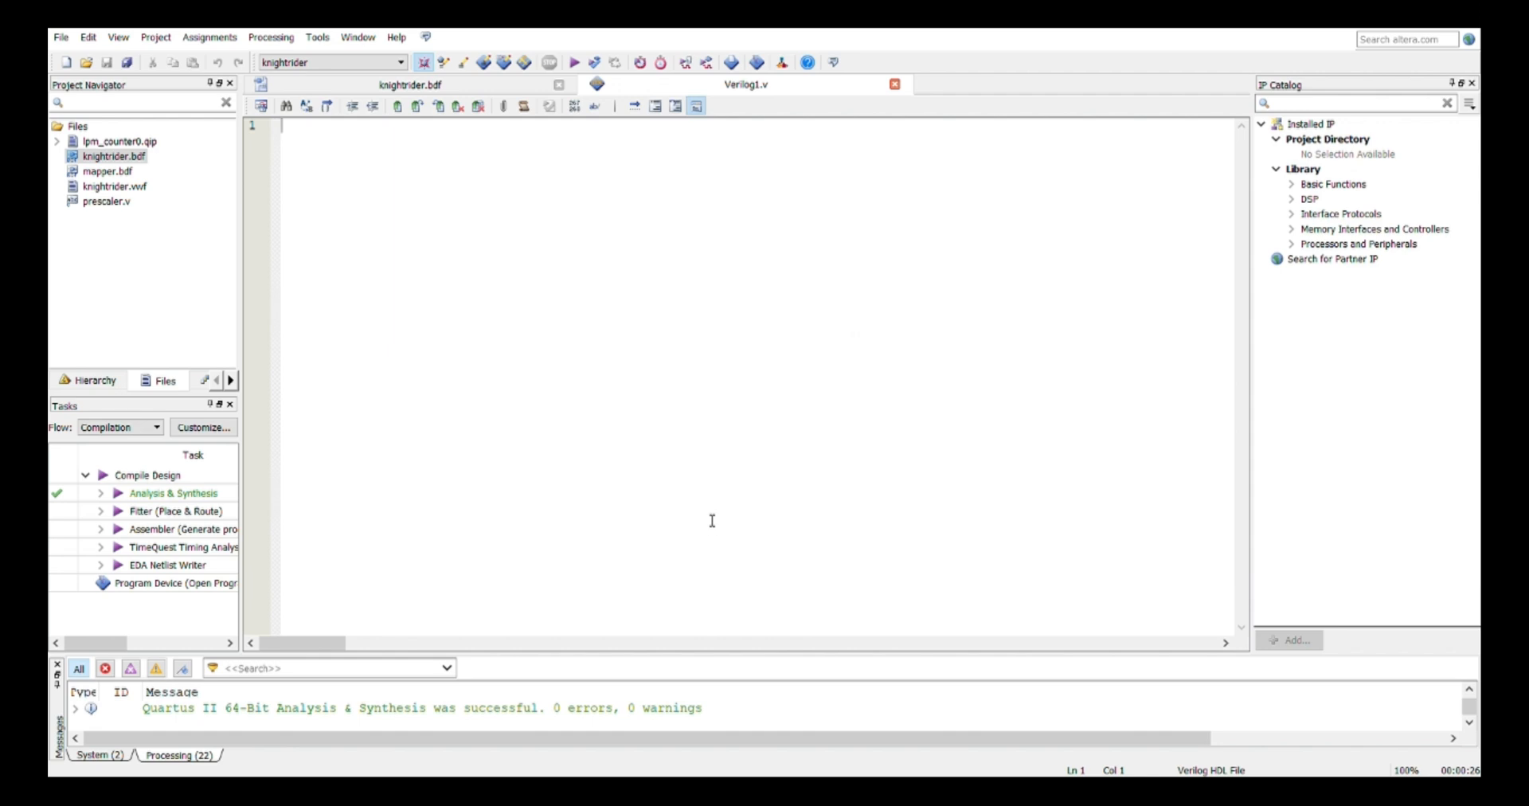
{"action": "mouse_move", "coordinate": [512, 172]}
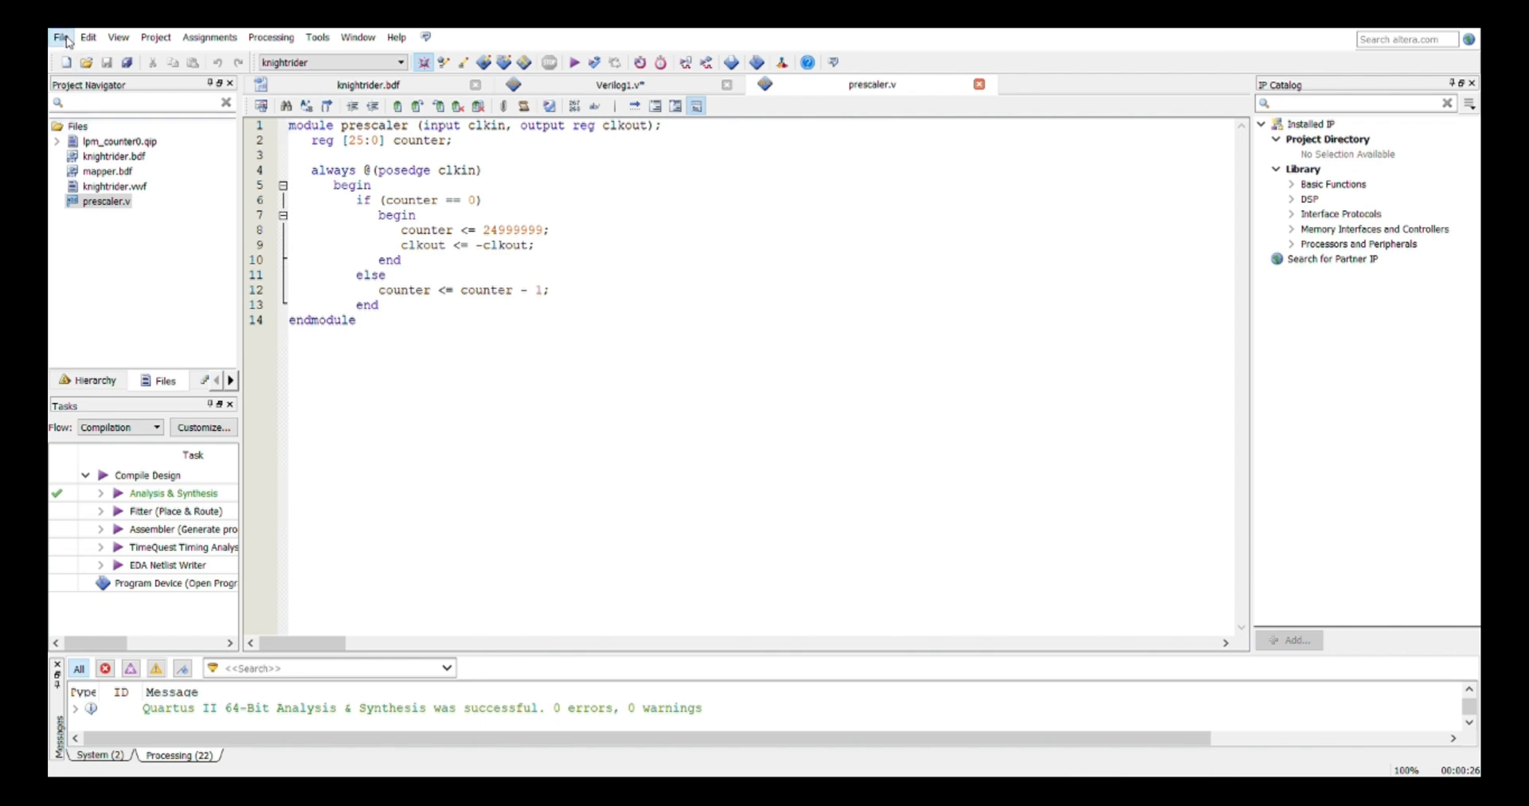
{"action": "left_click", "coordinate": [409, 261]}
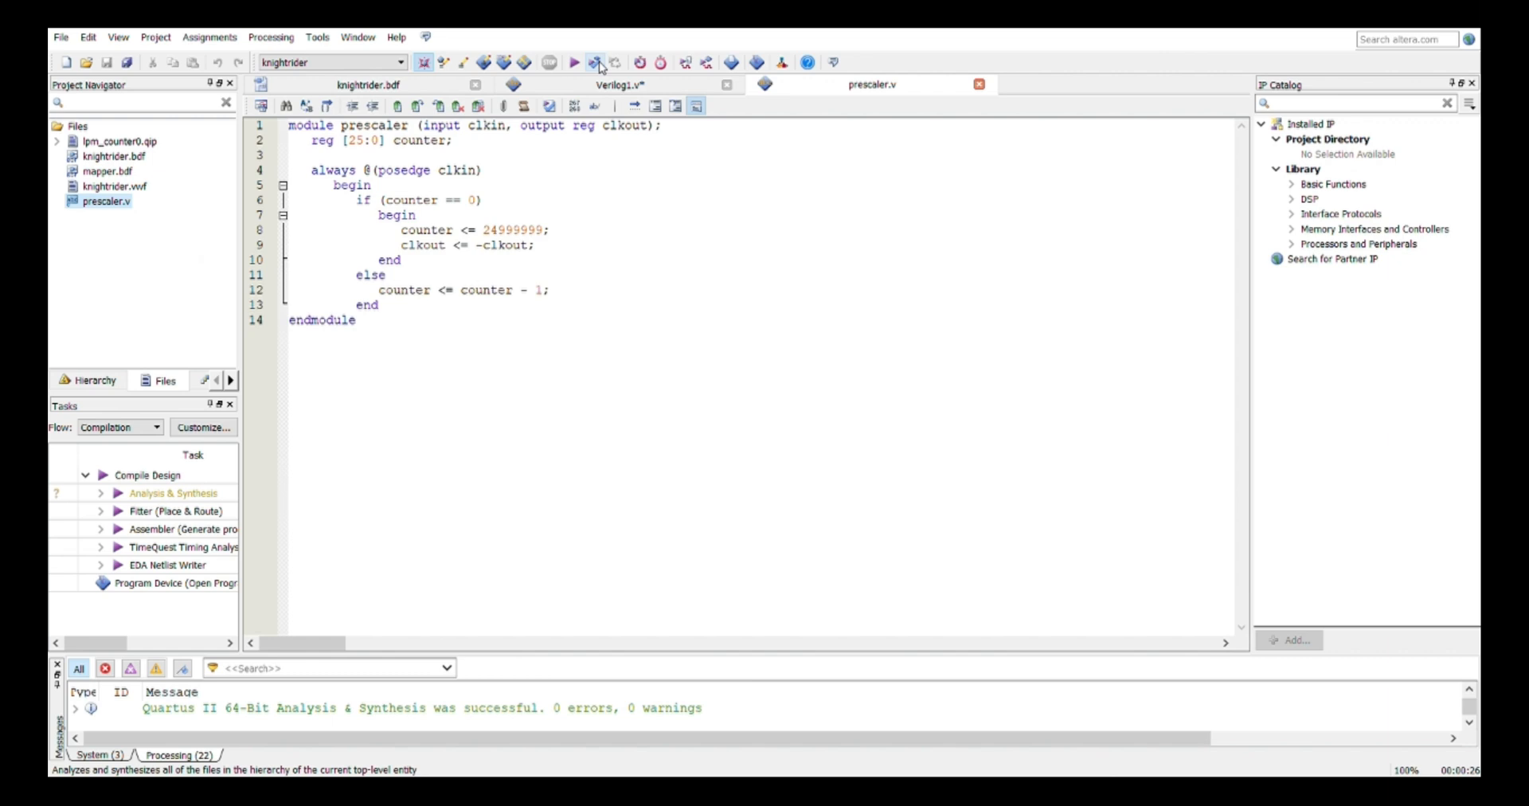
{"action": "left_click", "coordinate": [597, 62]}
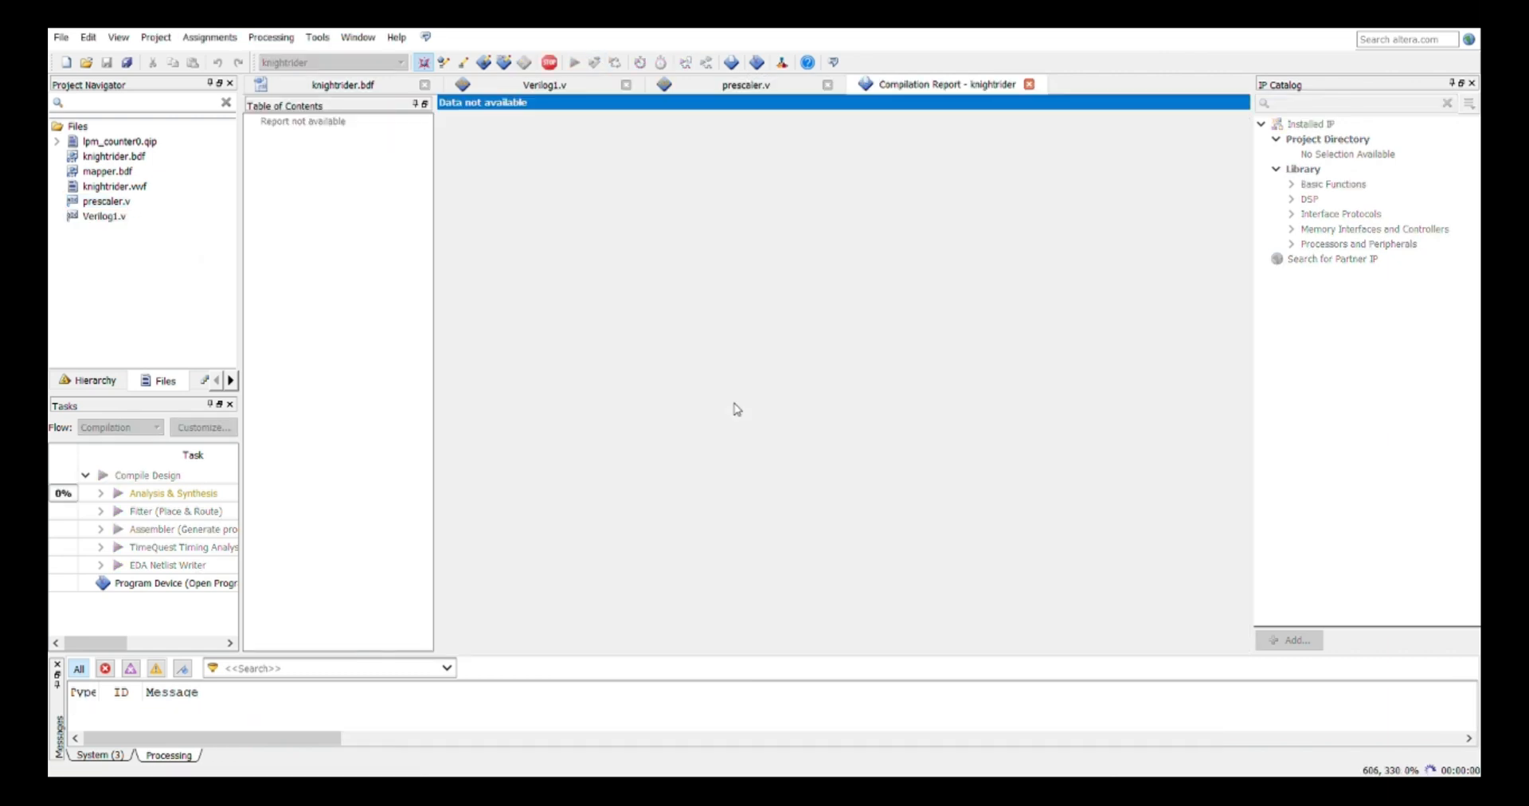
Close the compilation report and switch back to the knightrider schematic.
{"action": "left_click", "coordinate": [579, 62]}
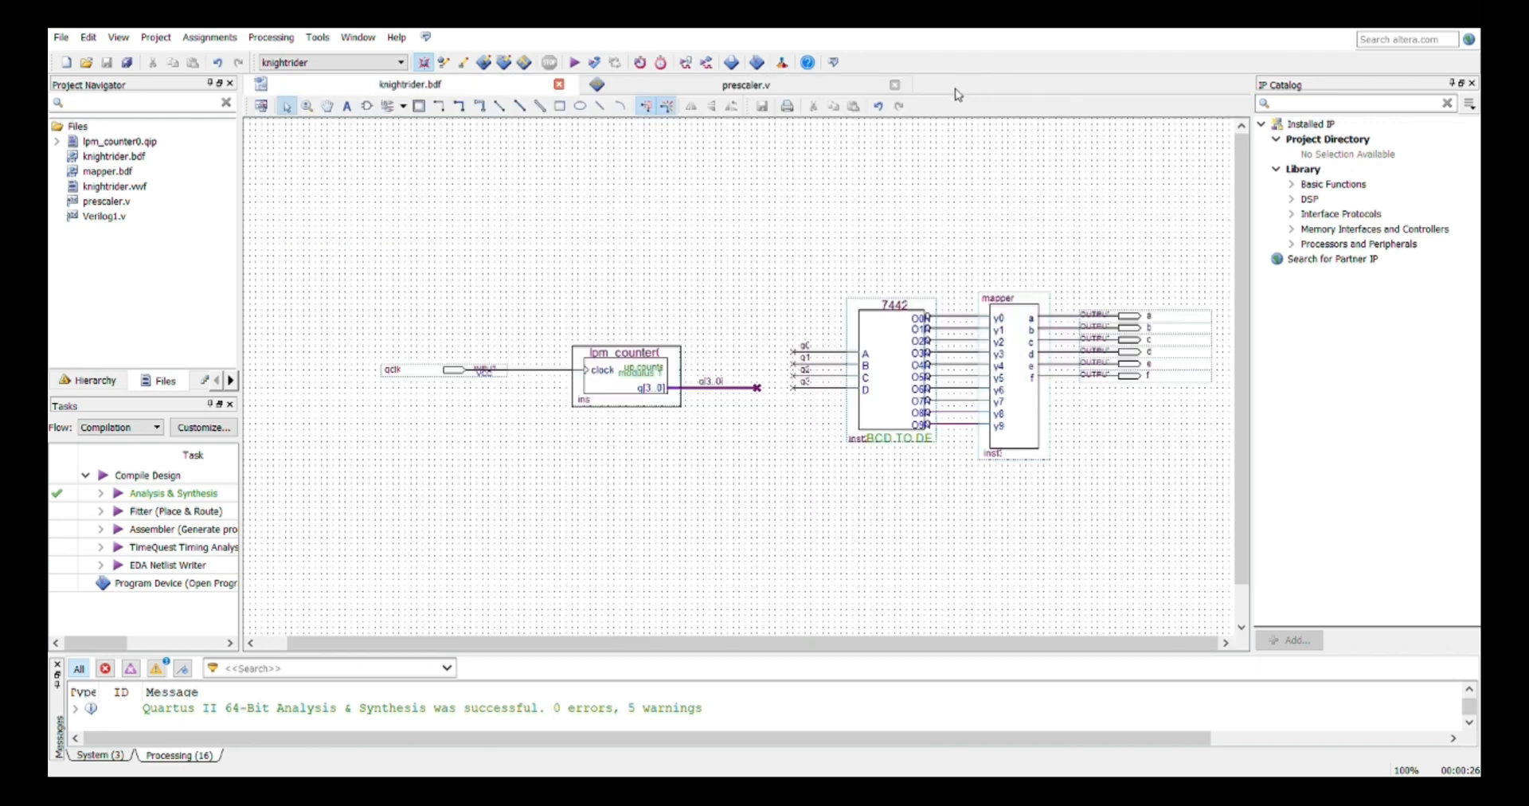
{"action": "mouse_move", "coordinate": [713, 247]}
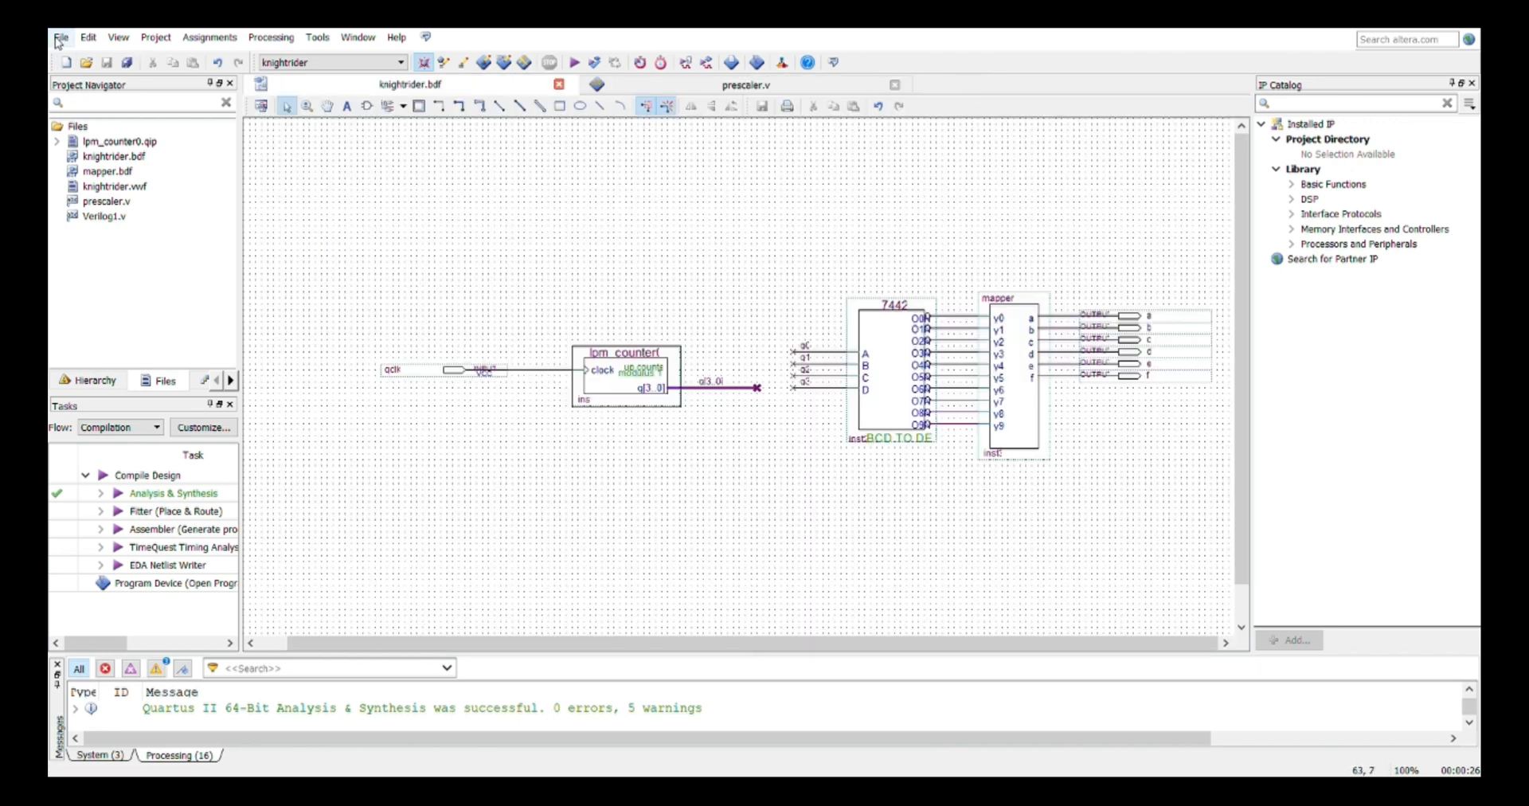
{"action": "mouse_move", "coordinate": [203, 285]}
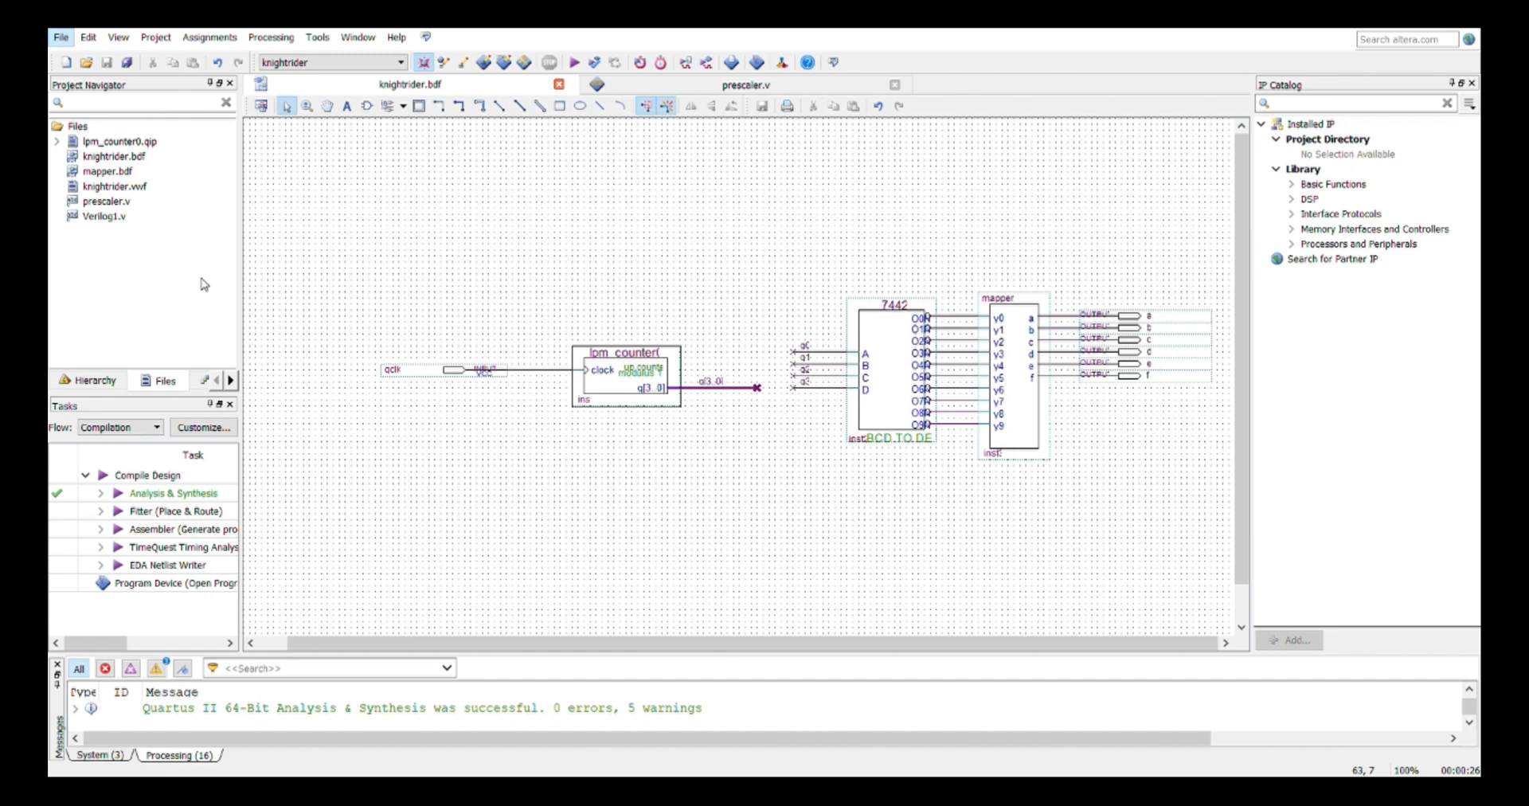
{"action": "left_click", "coordinate": [746, 83]}
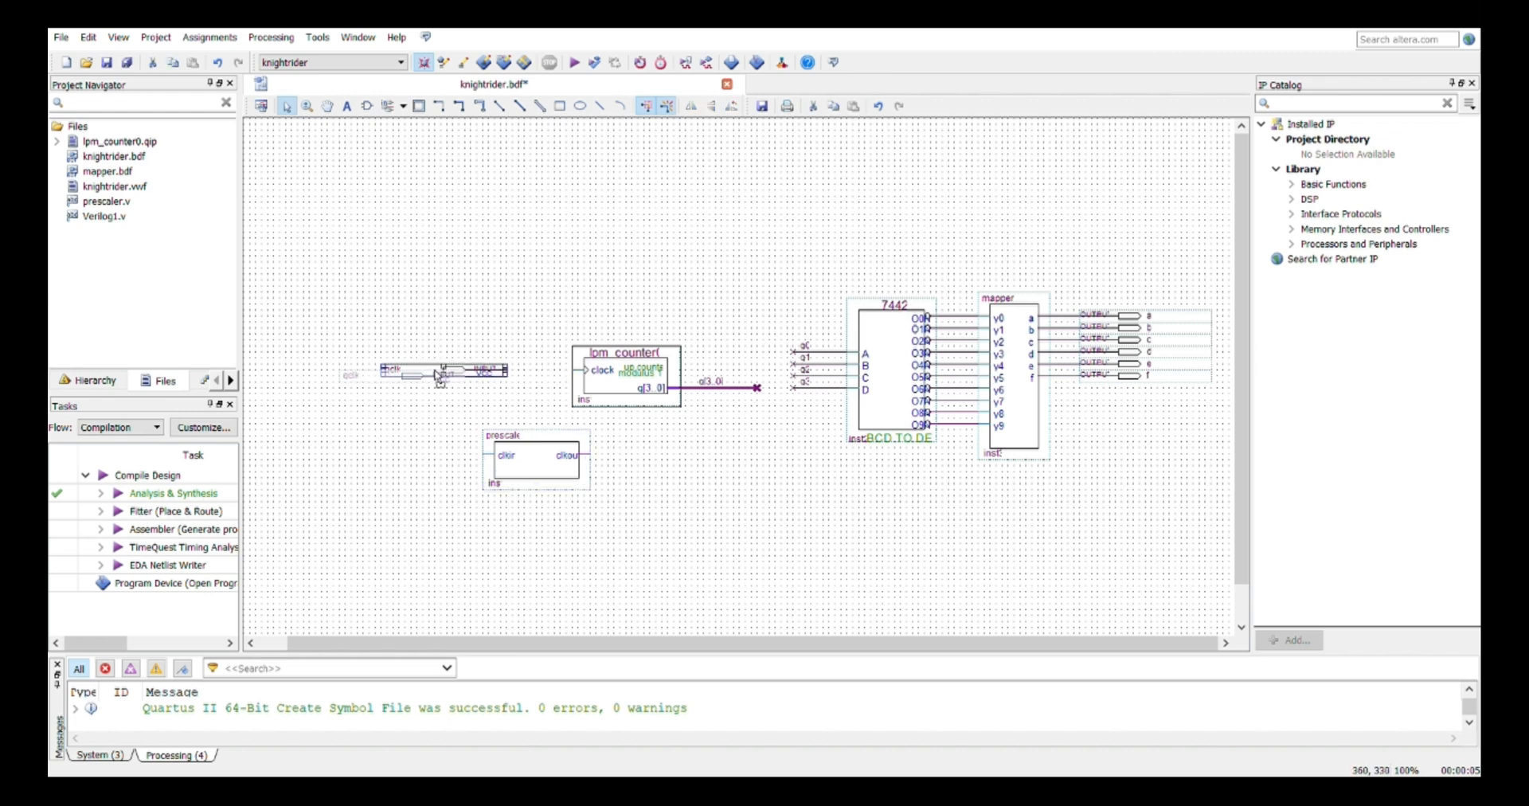
Drag the prescaler block inline between the clk pin and the counter's clock input.
{"action": "left_click_drag", "start_coordinate": [439, 373], "coordinate": [365, 374]}
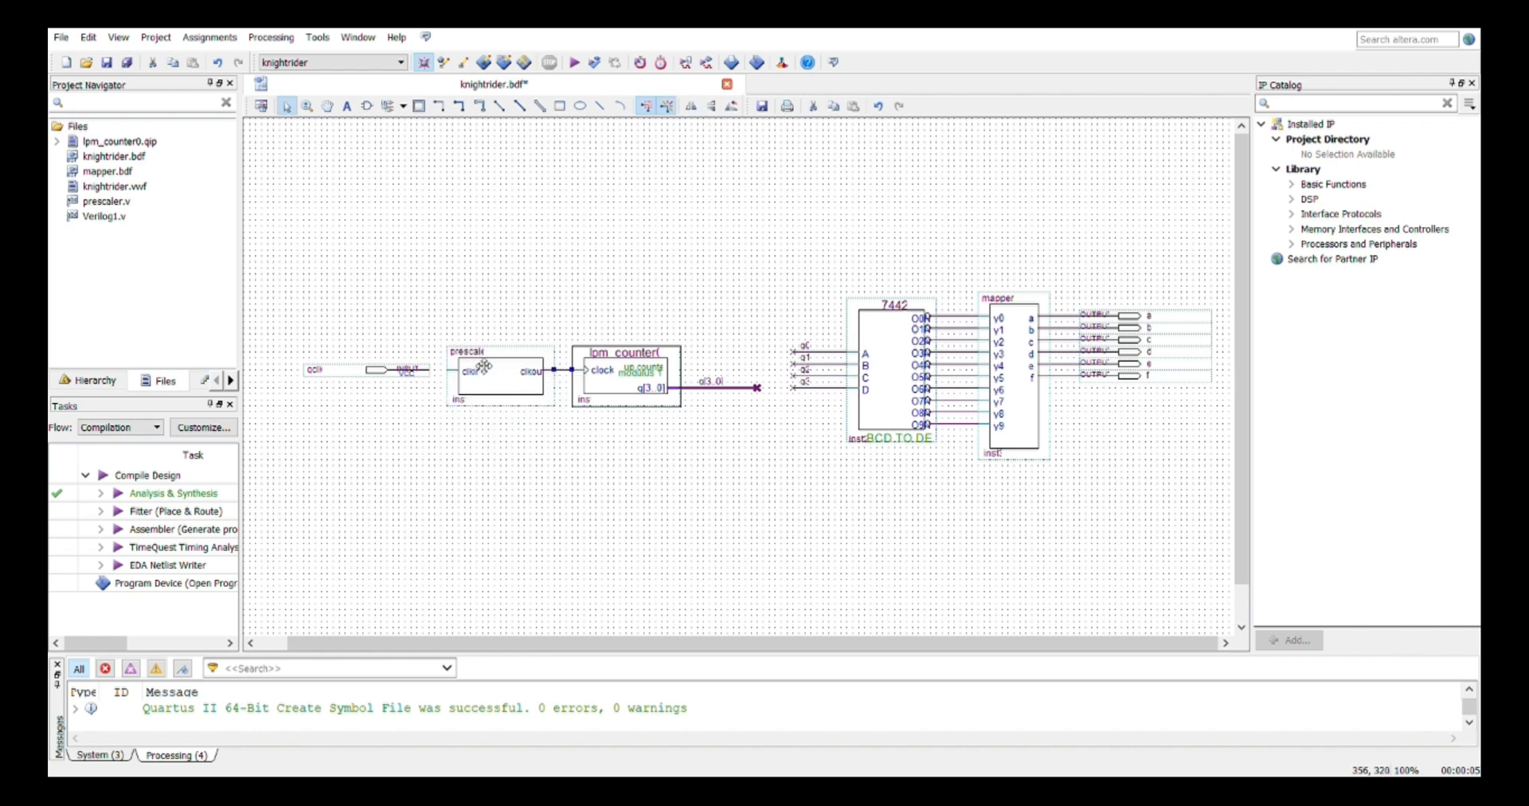
{"action": "mouse_move", "coordinate": [435, 377]}
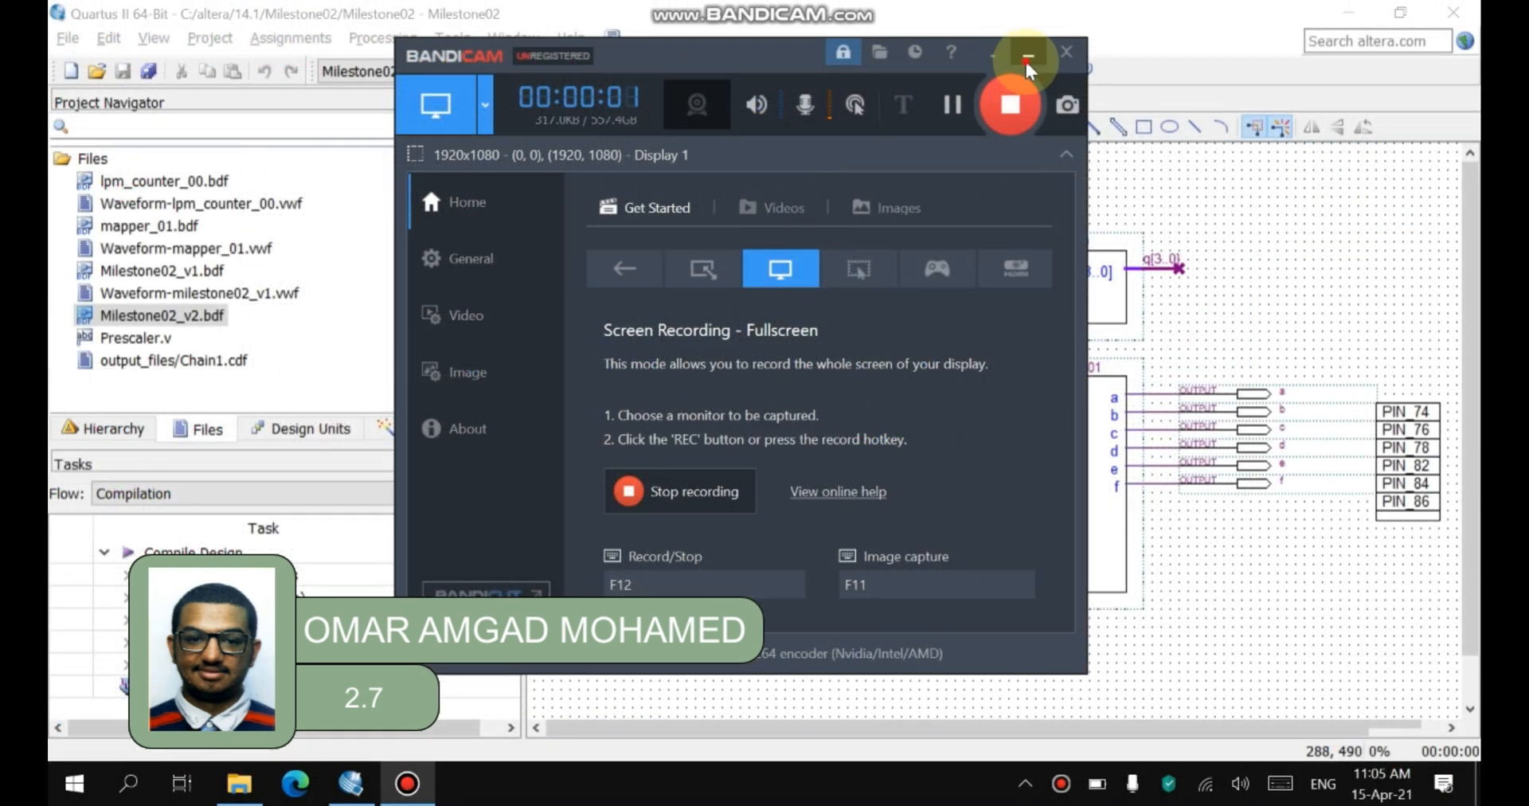
Hide Bandicam, open Milestone02_v1.bdf, then return to Milestone02_v2.
{"action": "left_click", "coordinate": [1027, 55]}
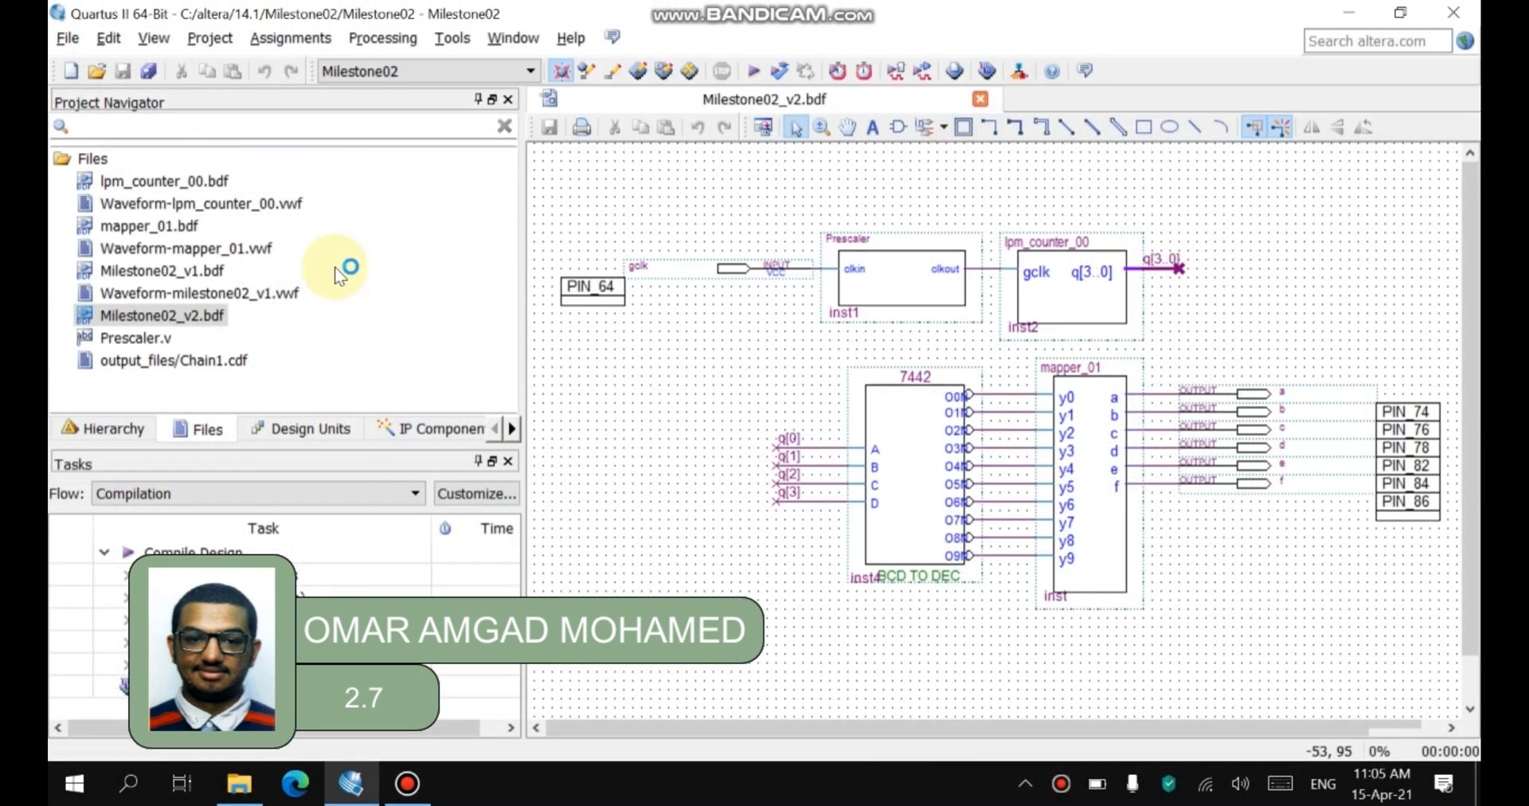
{"action": "left_click", "coordinate": [162, 270]}
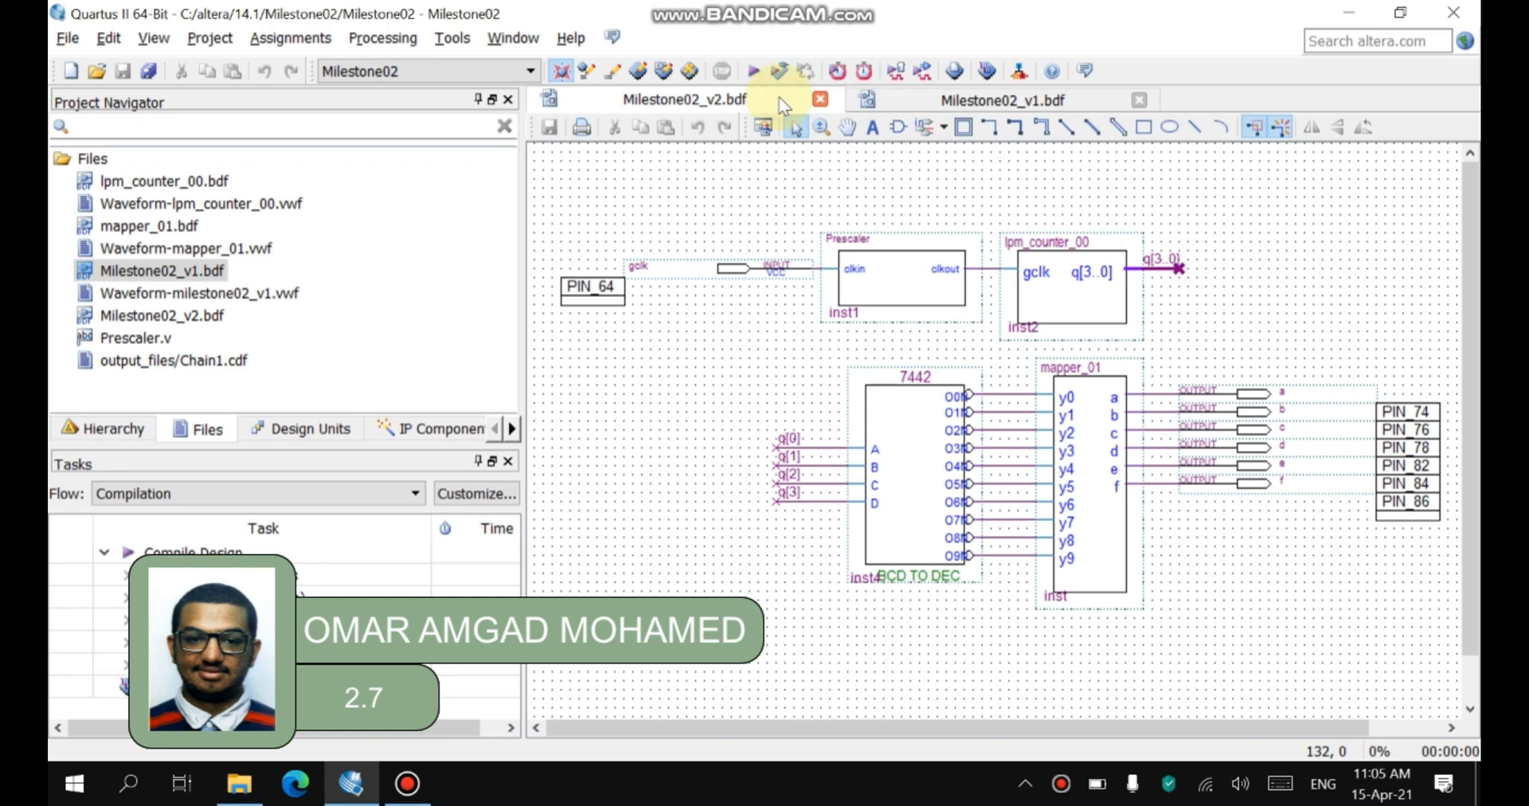
{"action": "mouse_move", "coordinate": [791, 168]}
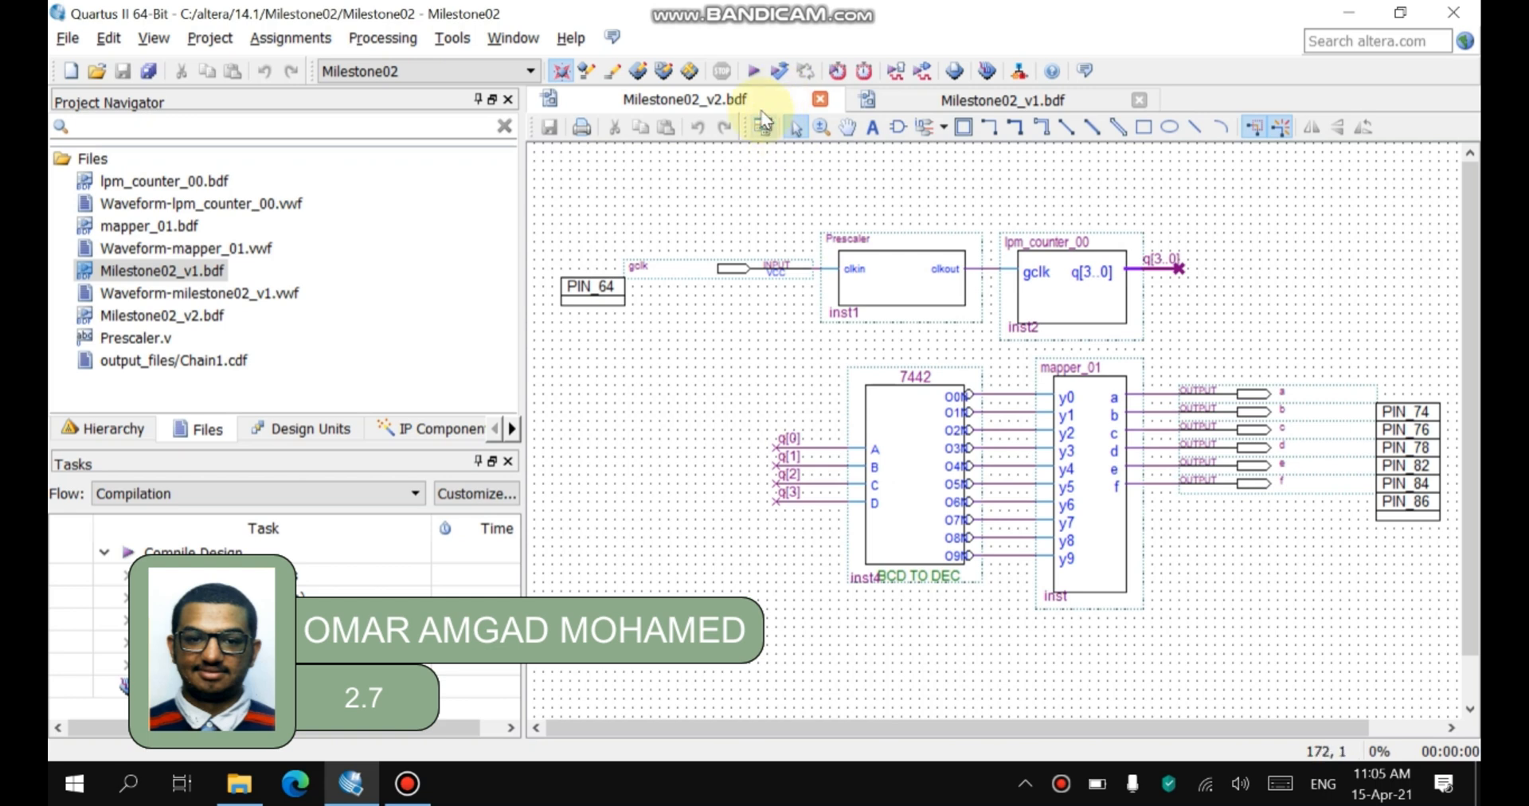
{"action": "mouse_move", "coordinate": [756, 112]}
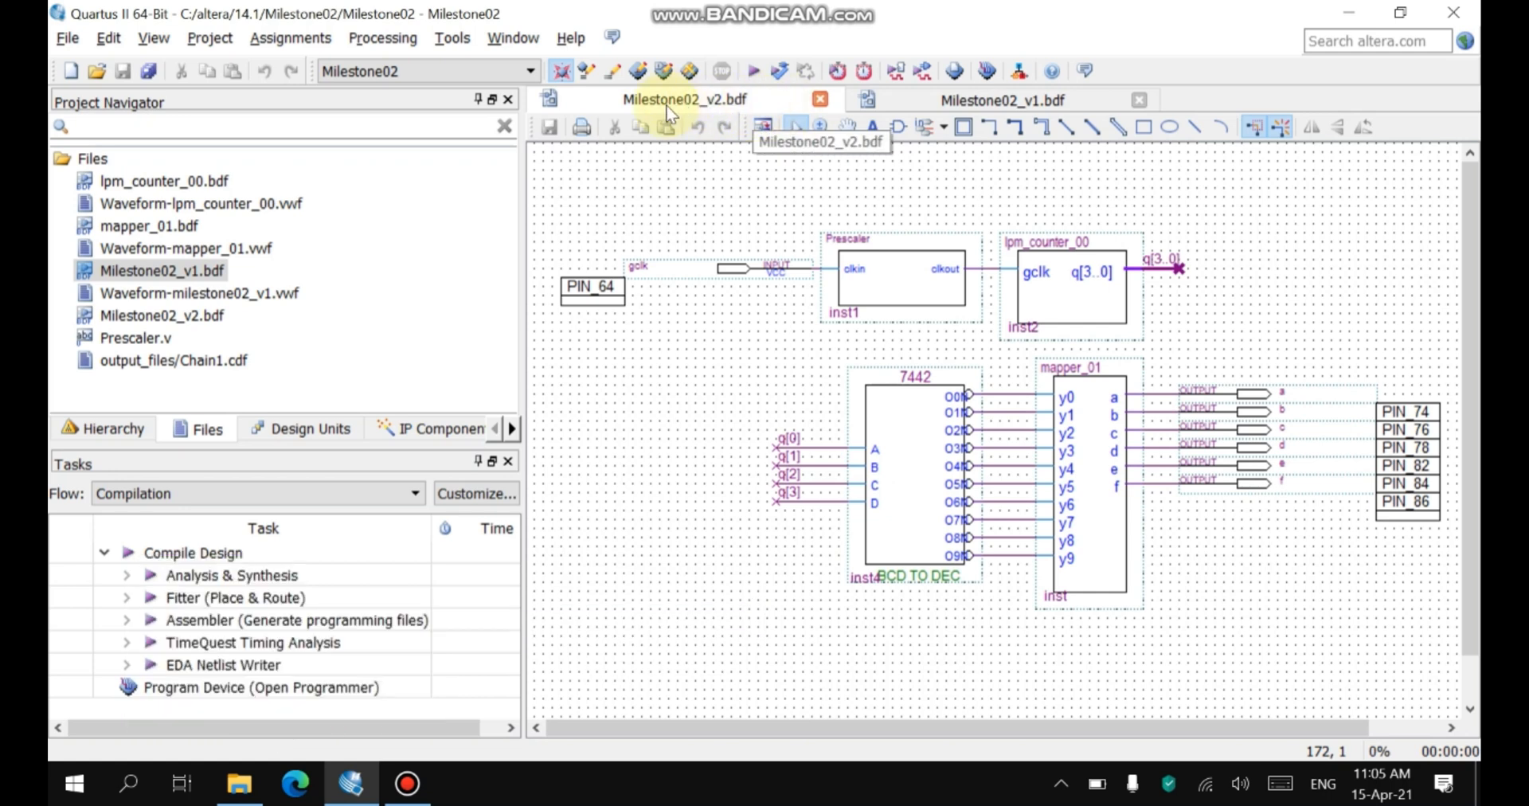
{"action": "left_click", "coordinate": [161, 316]}
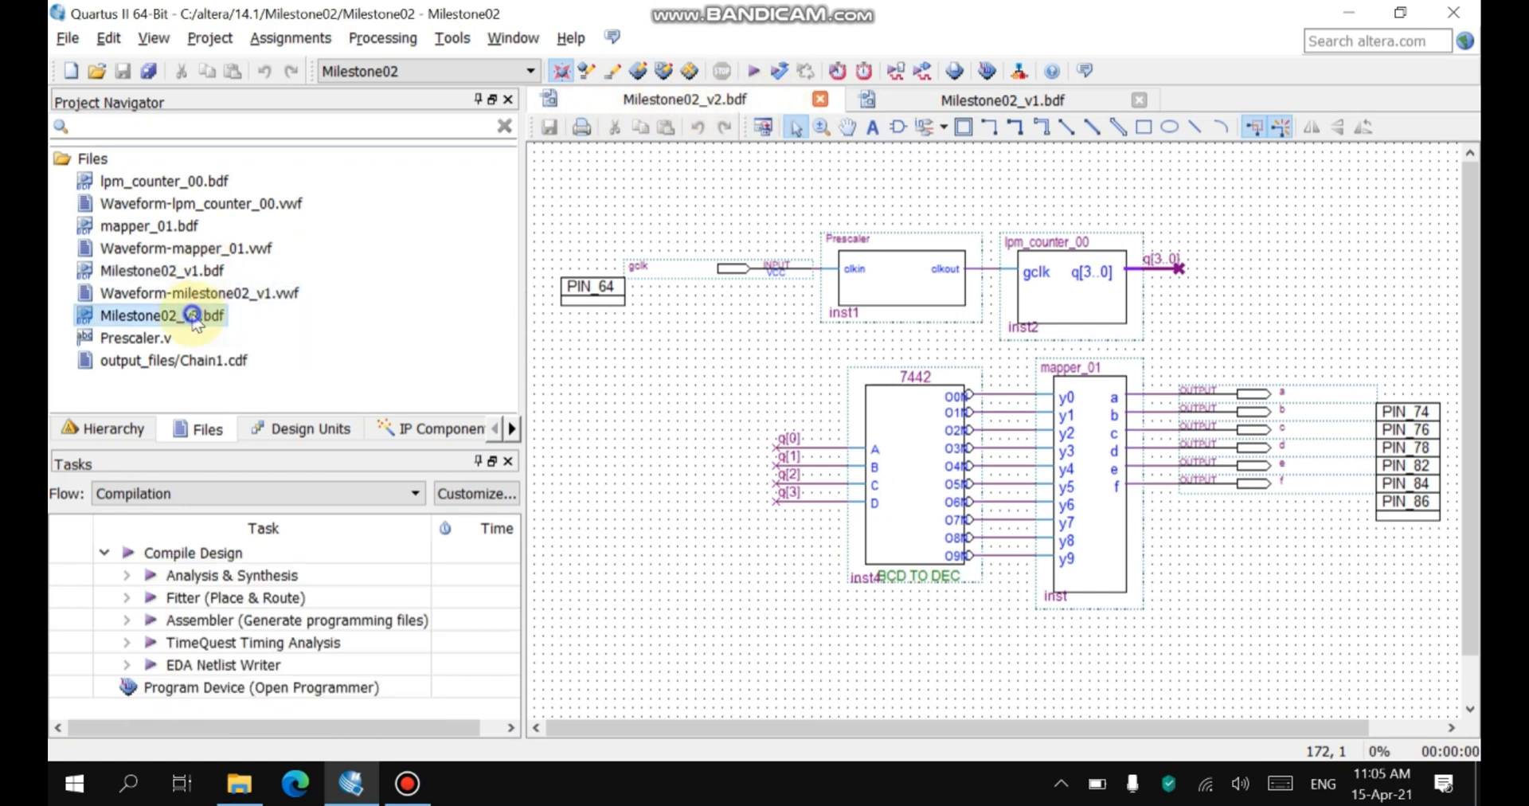
{"action": "left_click", "coordinate": [162, 316]}
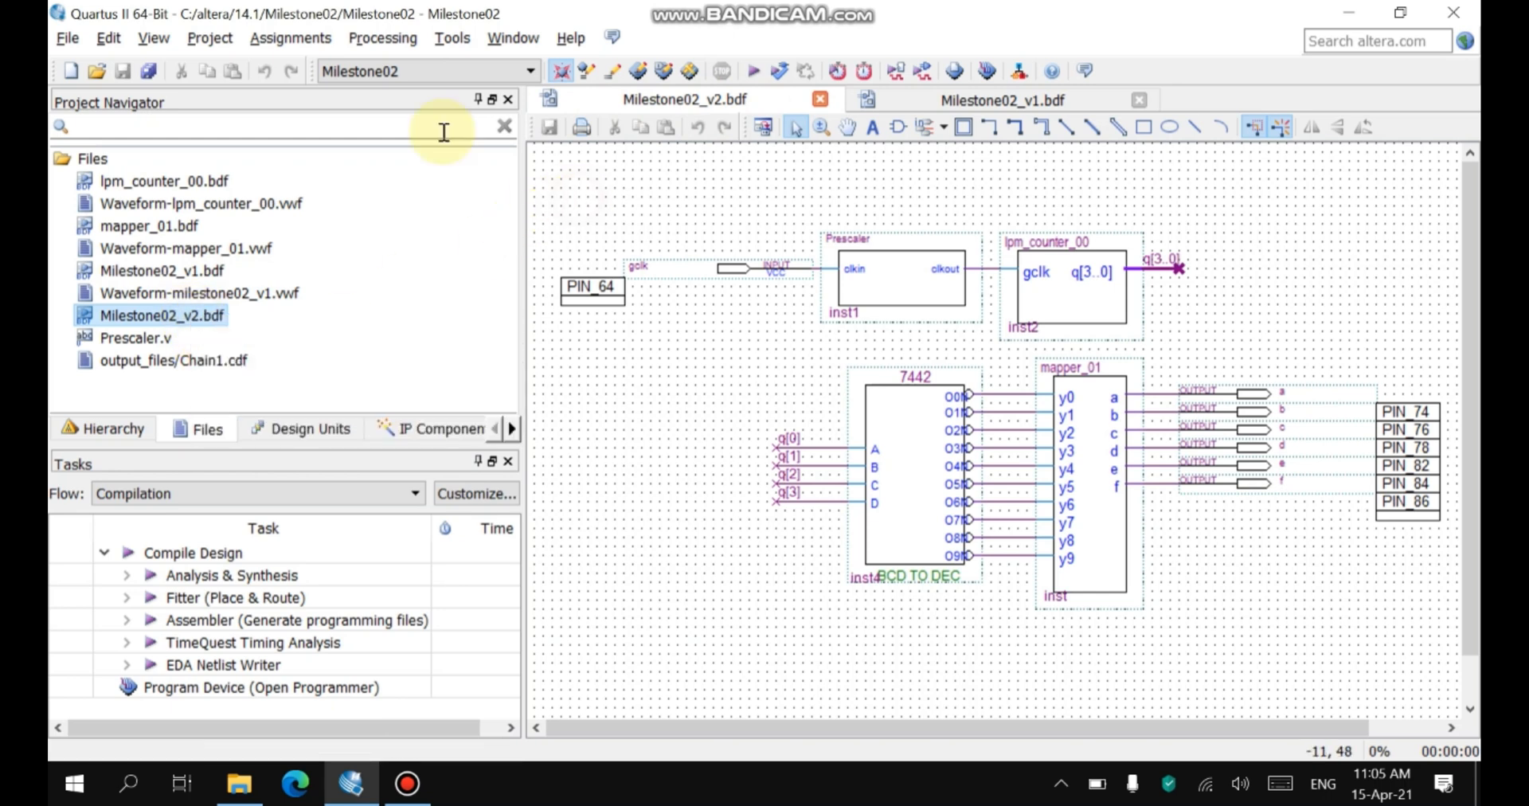
{"action": "left_click", "coordinate": [290, 38]}
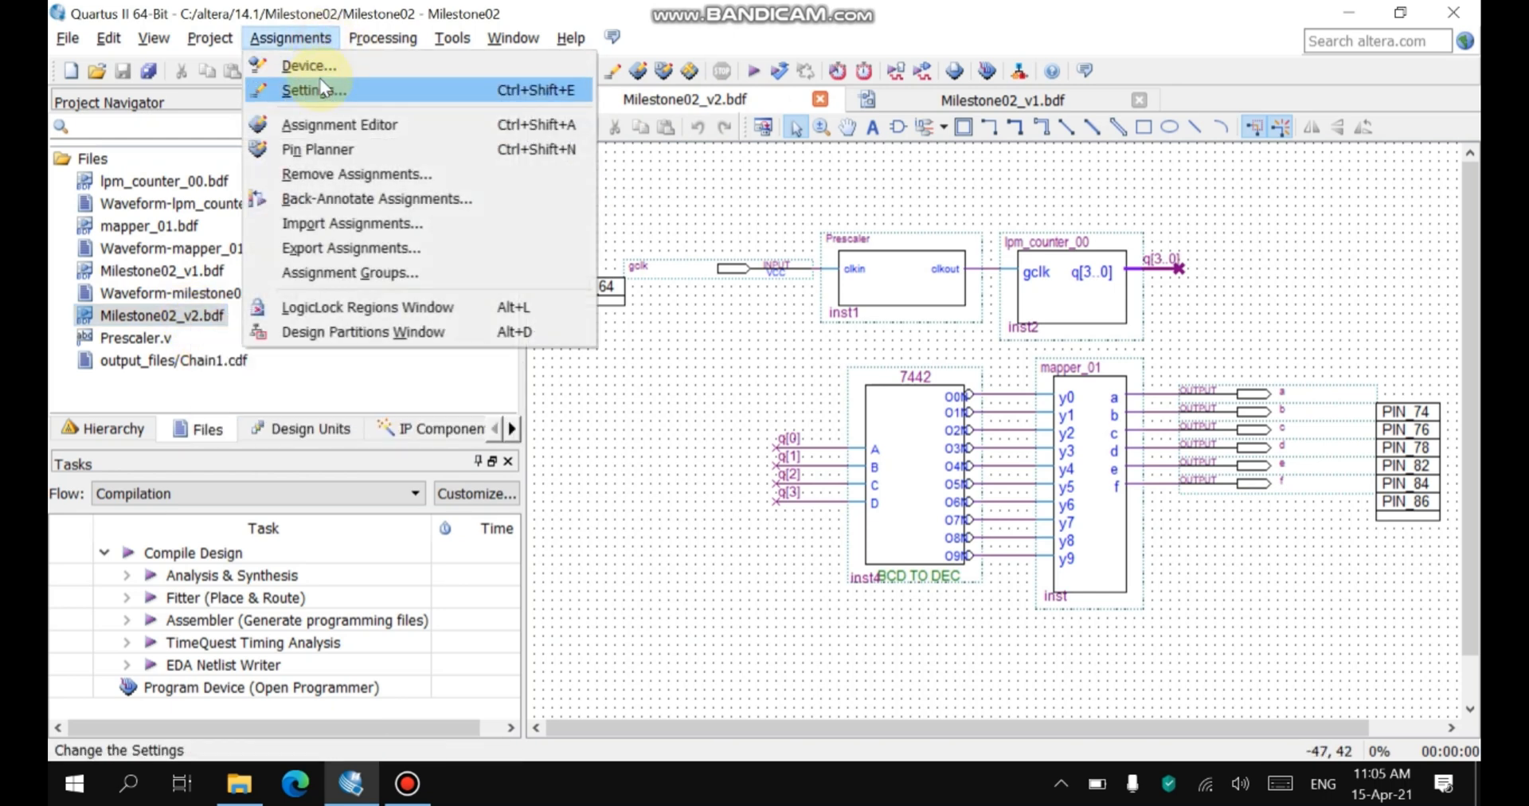
{"action": "mouse_move", "coordinate": [309, 65]}
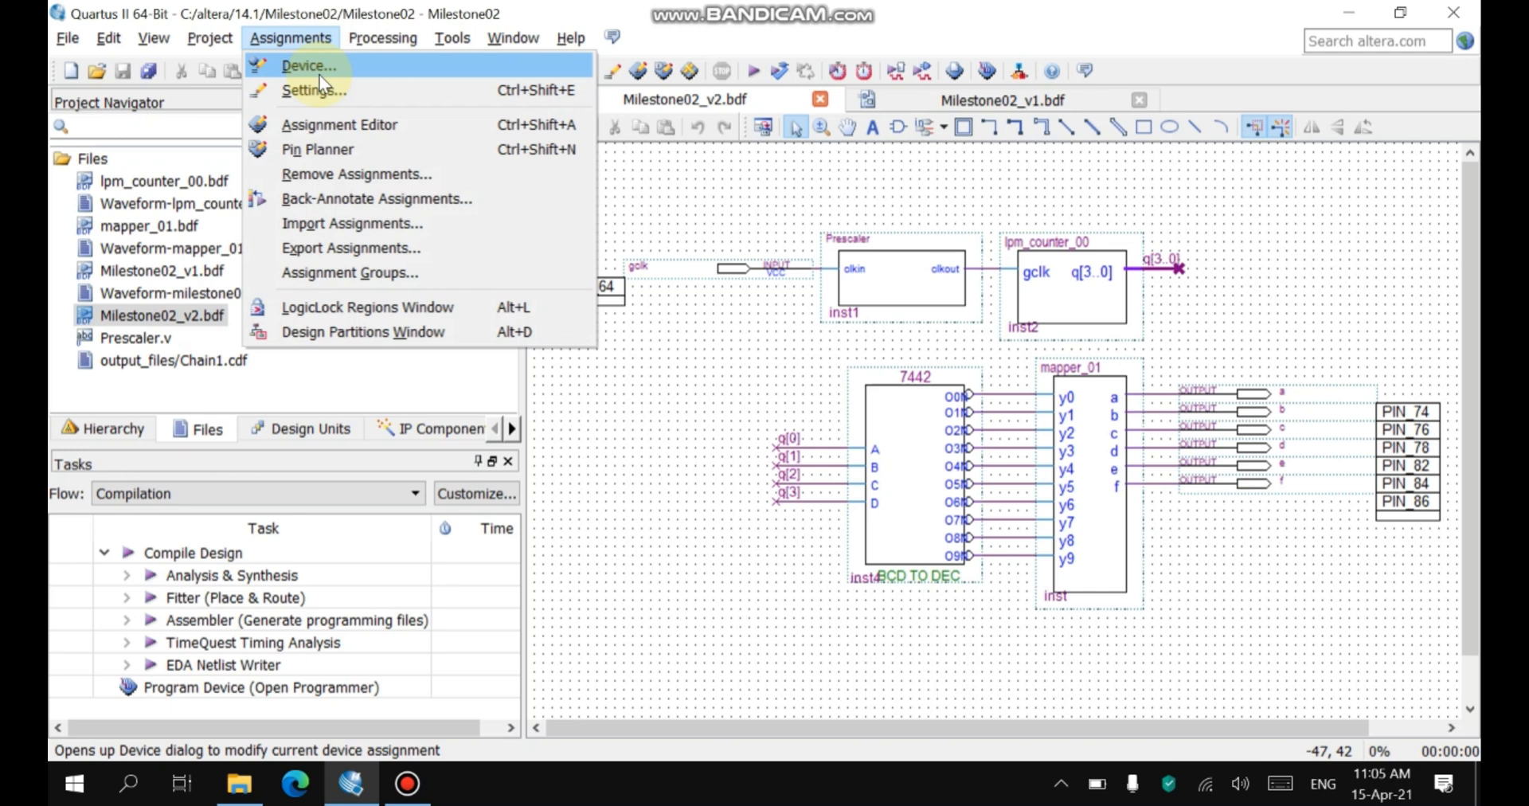
Open Pin Planner from the Assignments menu.
{"action": "left_click", "coordinate": [308, 65]}
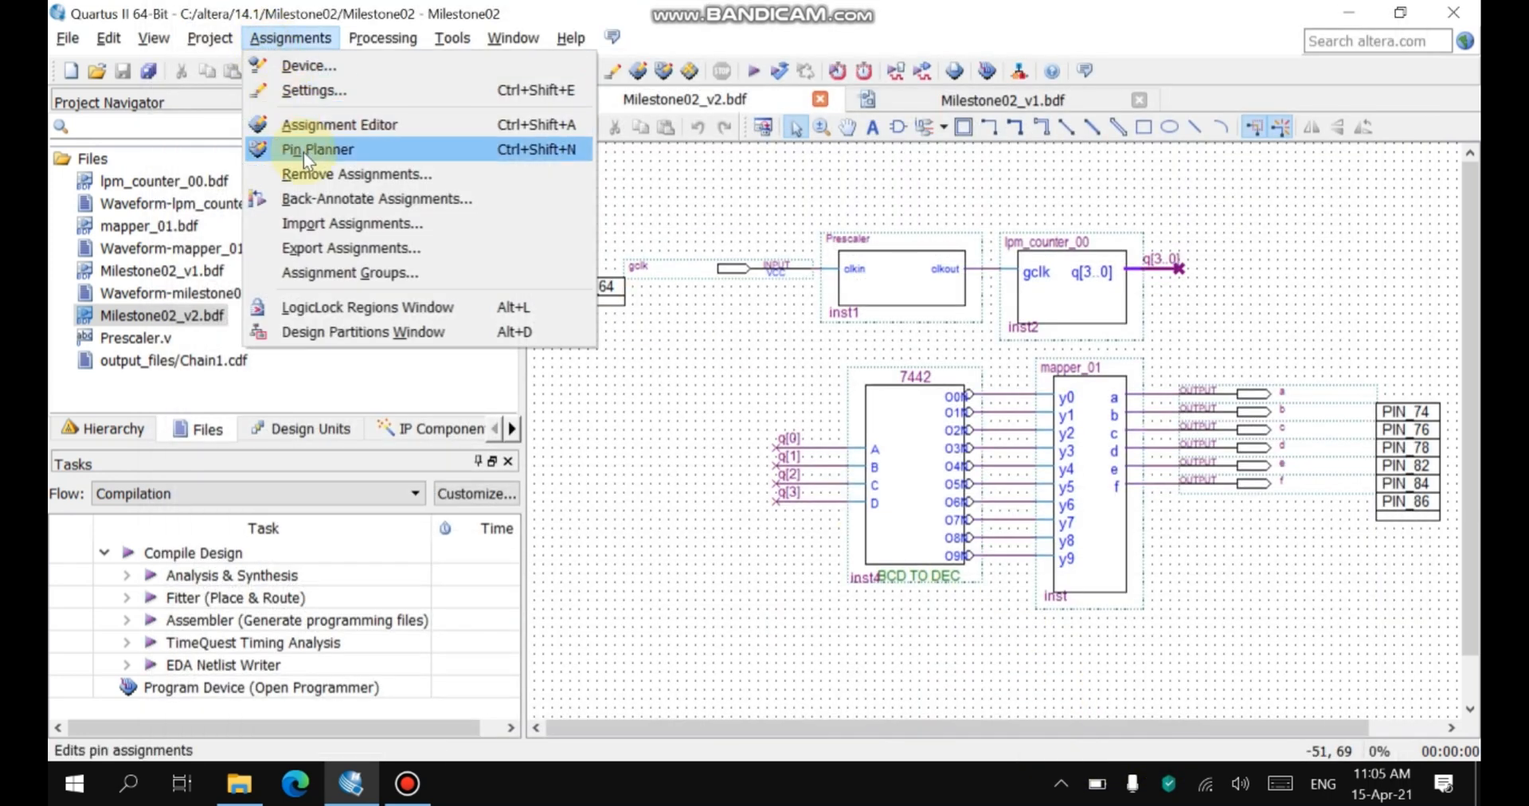
{"action": "left_click", "coordinate": [316, 149]}
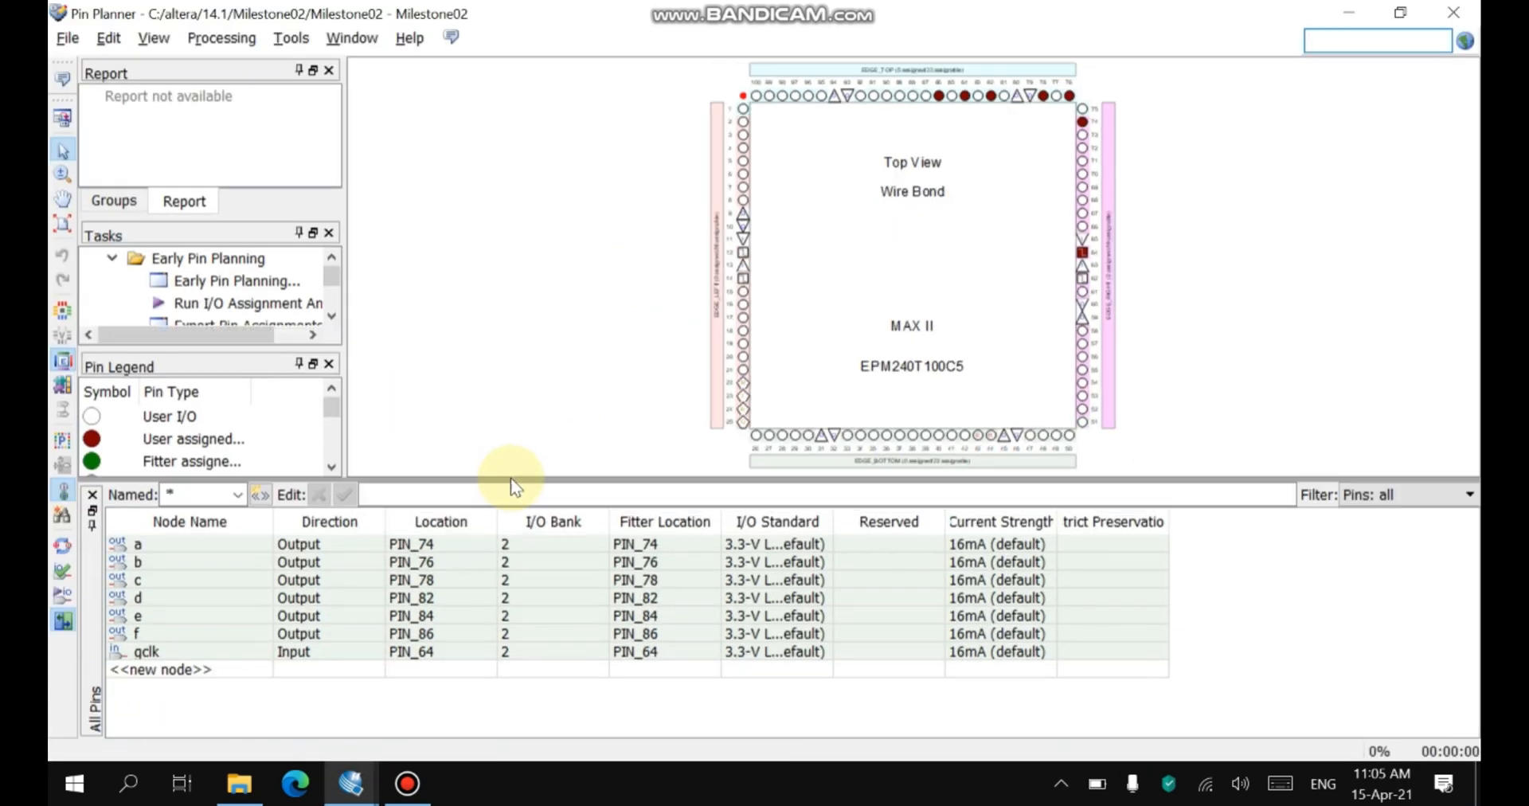
{"action": "mouse_move", "coordinate": [273, 592]}
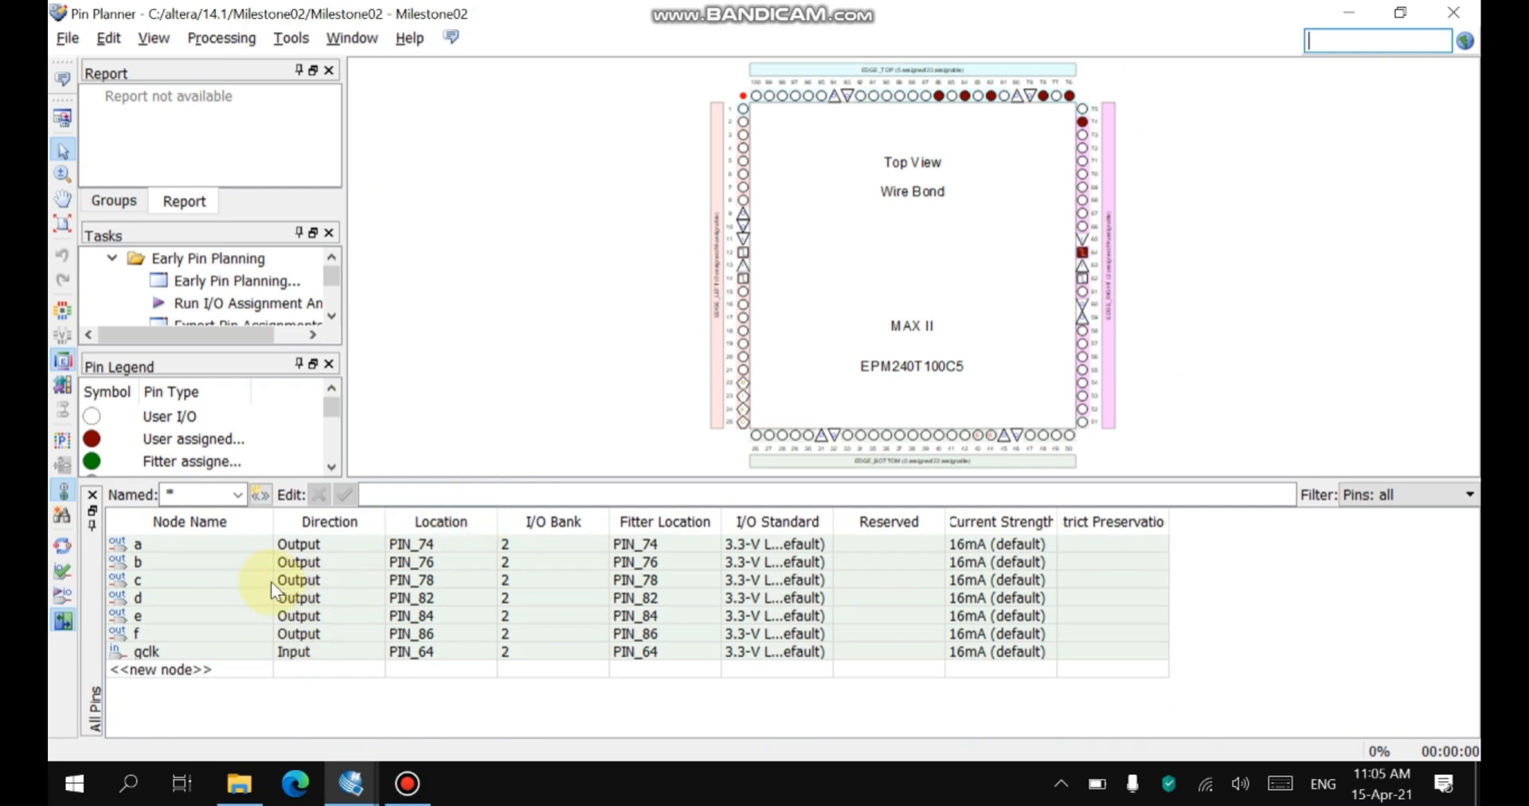
{"action": "mouse_move", "coordinate": [168, 634]}
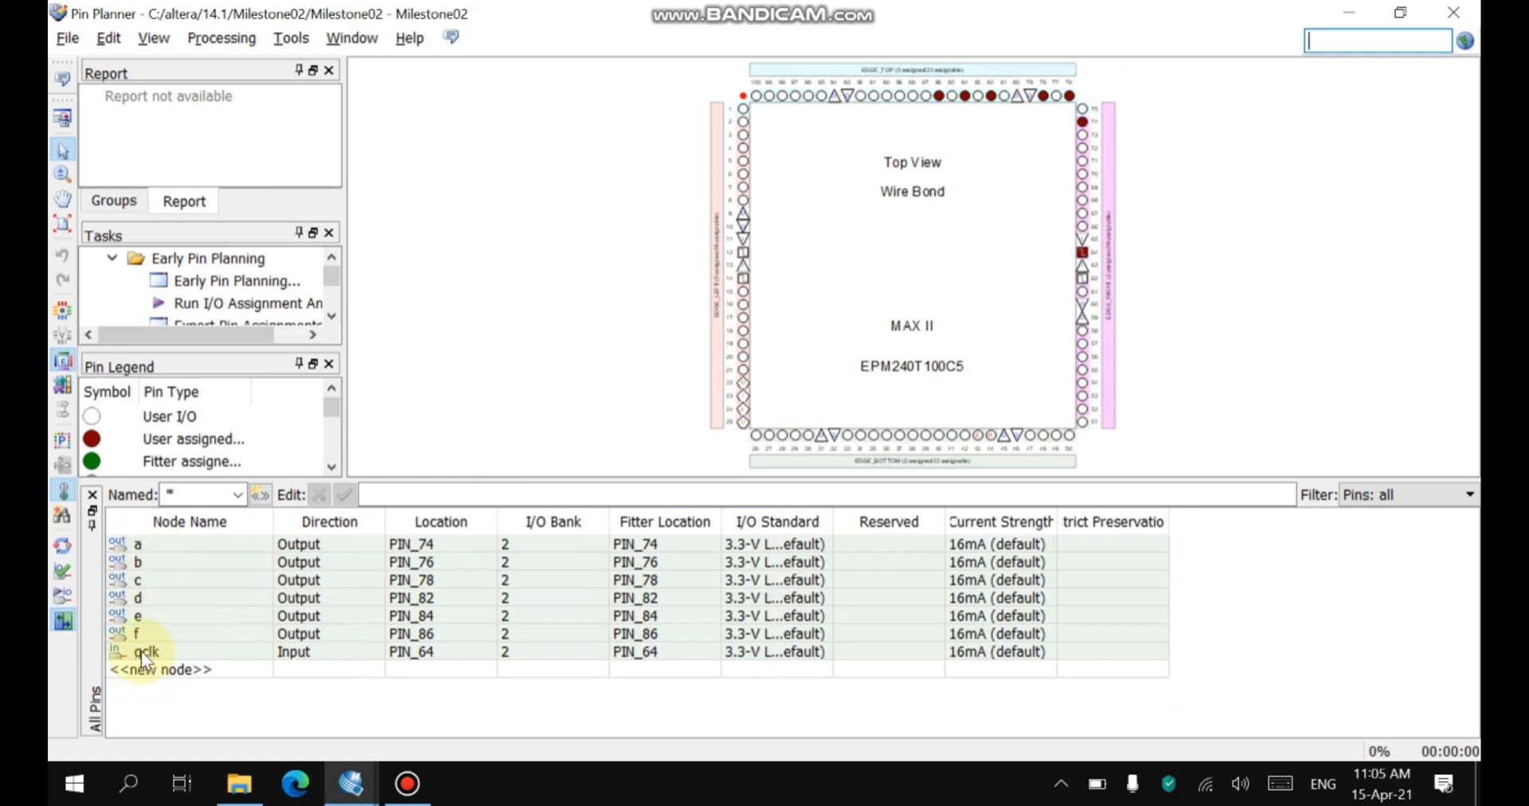
Double-click gclk to locate PIN_64 on the MAX II package view.
{"action": "double_click", "coordinate": [147, 651]}
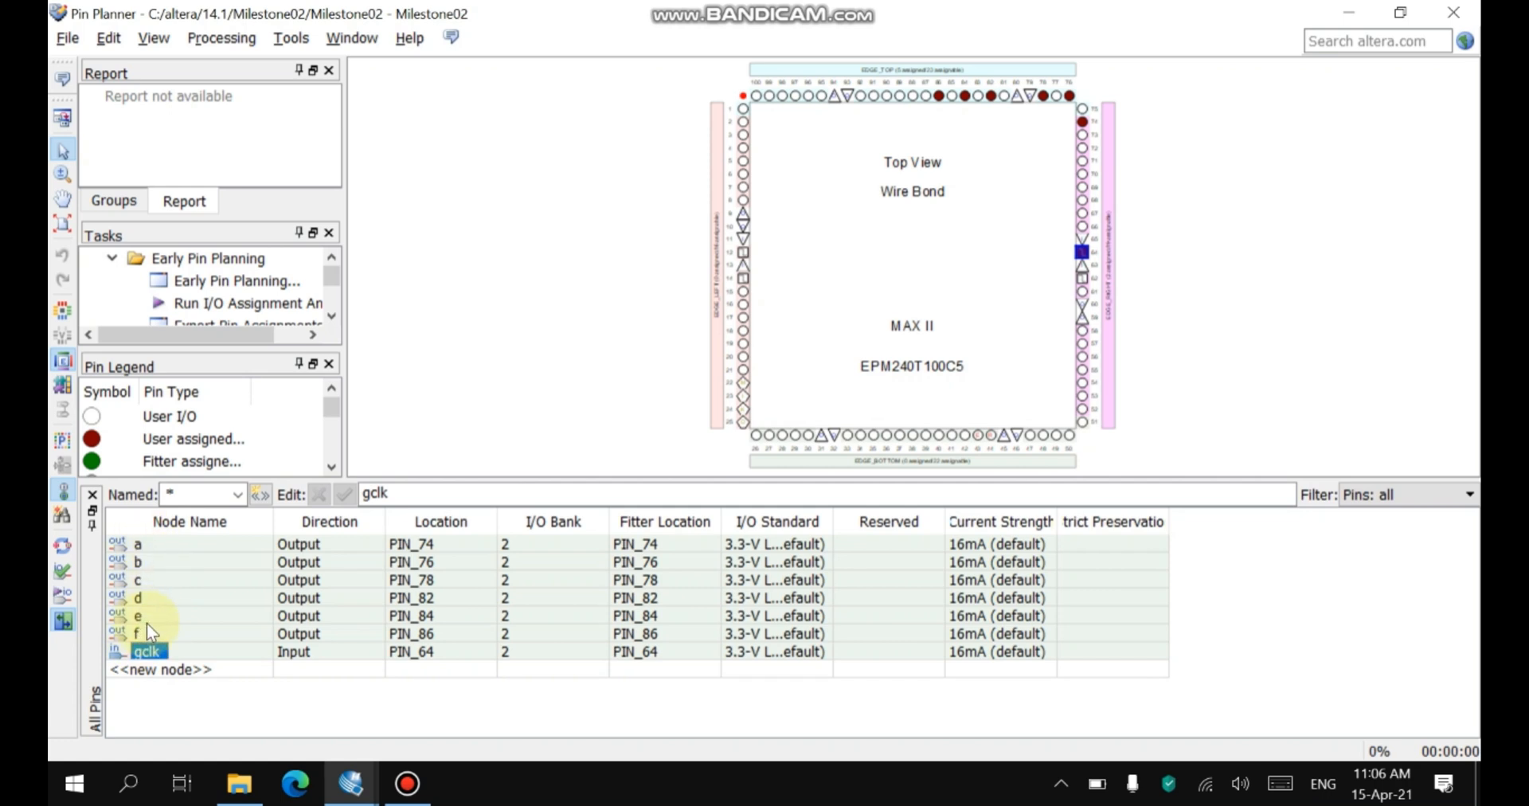
{"action": "mouse_move", "coordinate": [1061, 314]}
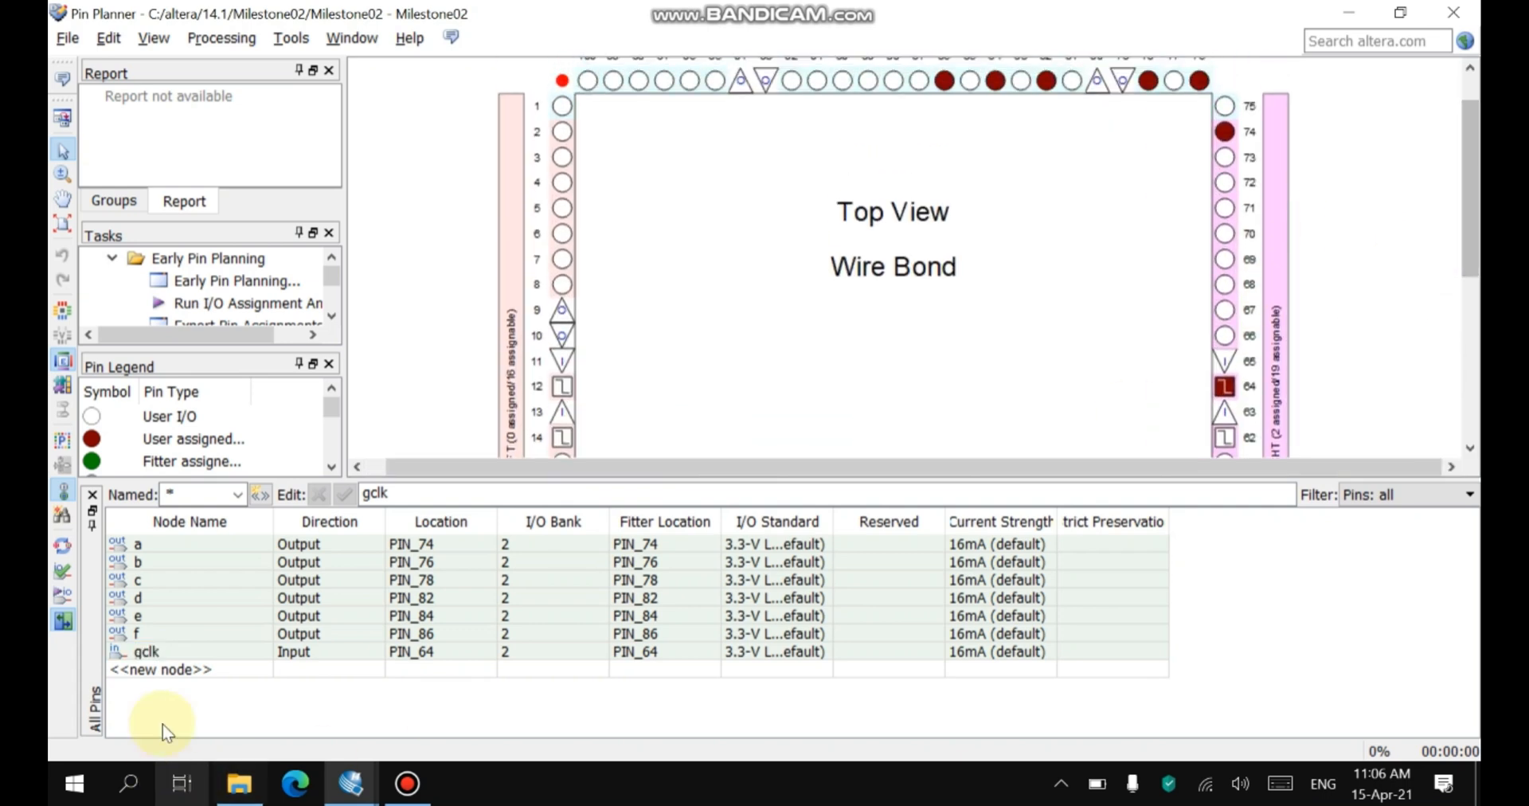
Select pin 64, scan the All Pins list, then show unassigned PIN_87's properties.
{"action": "left_click", "coordinate": [147, 651]}
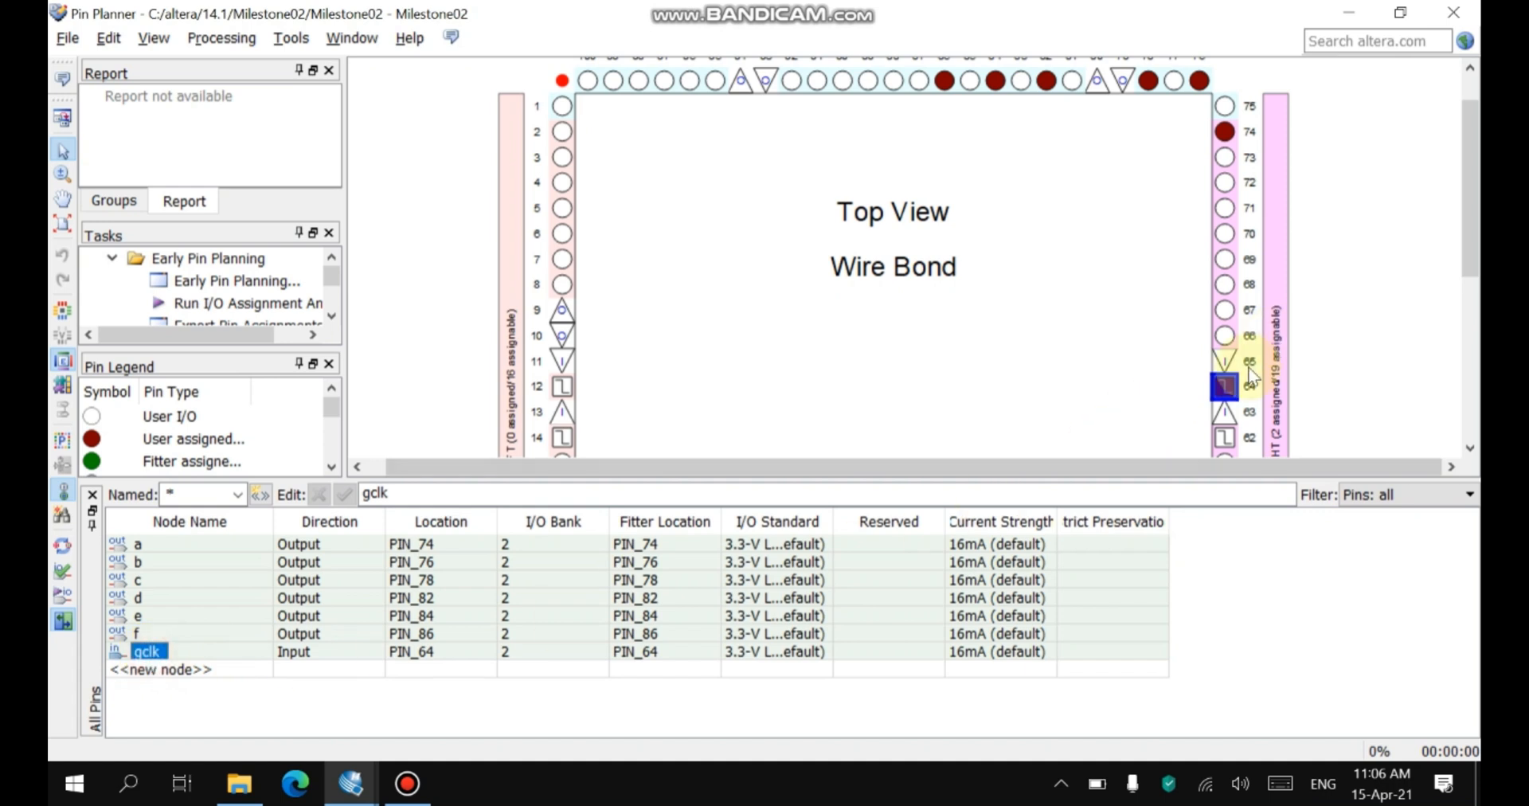
{"action": "scroll", "scroll_direction": "down", "scroll_amount": 3}
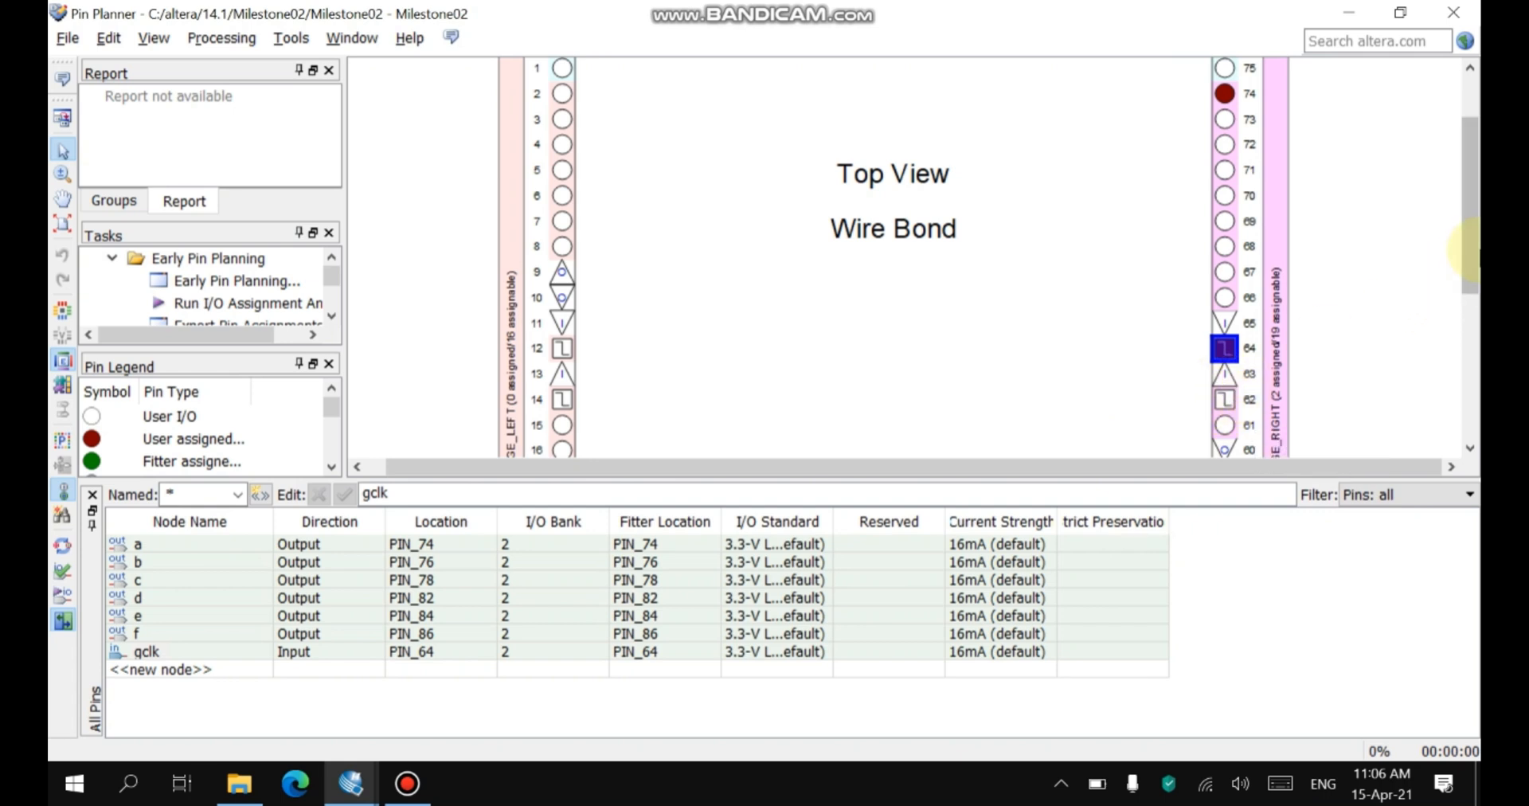
{"action": "scroll", "scroll_direction": "up", "scroll_amount": 3}
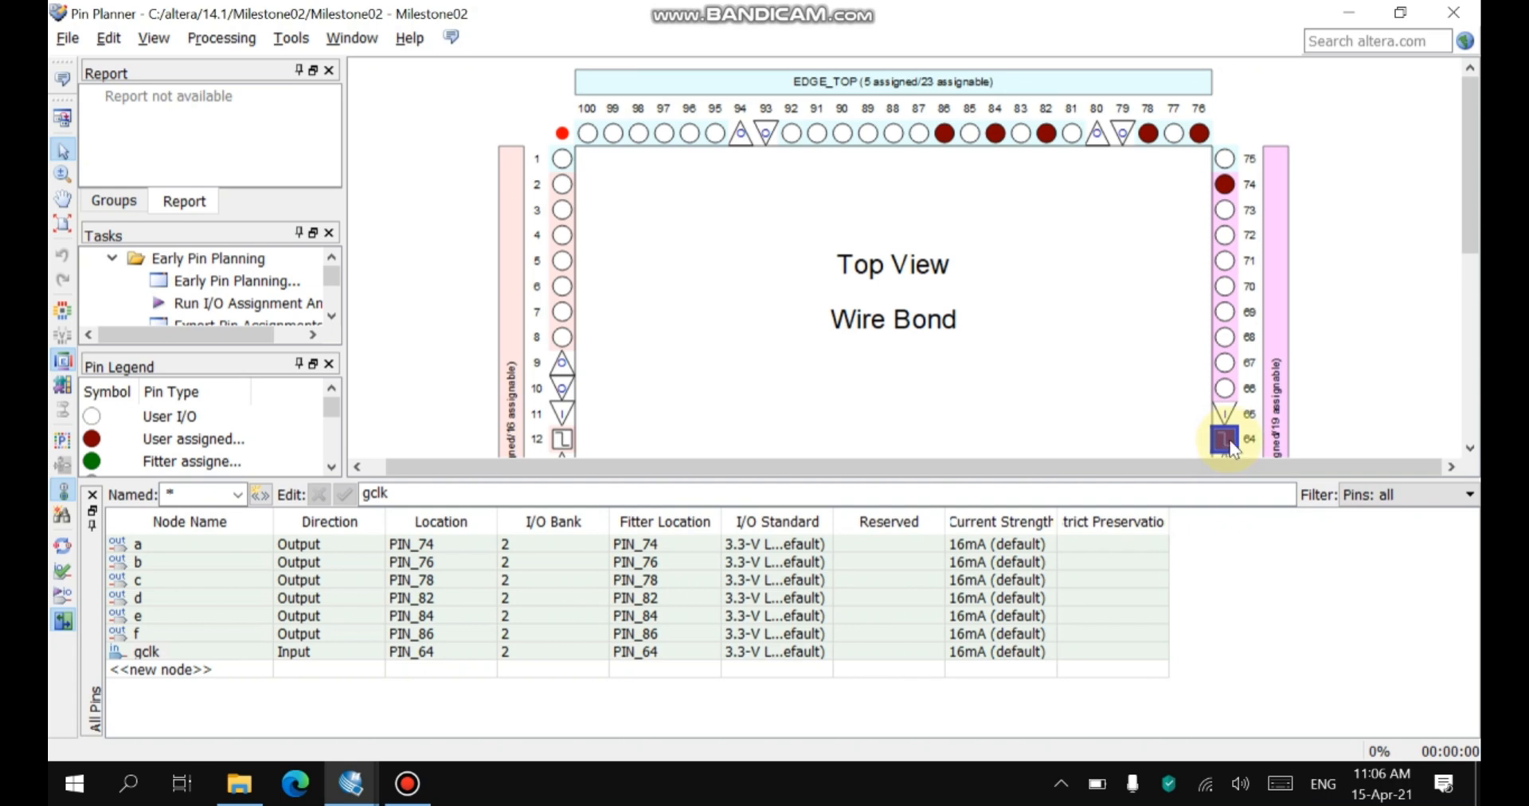
{"action": "mouse_move", "coordinate": [1226, 439]}
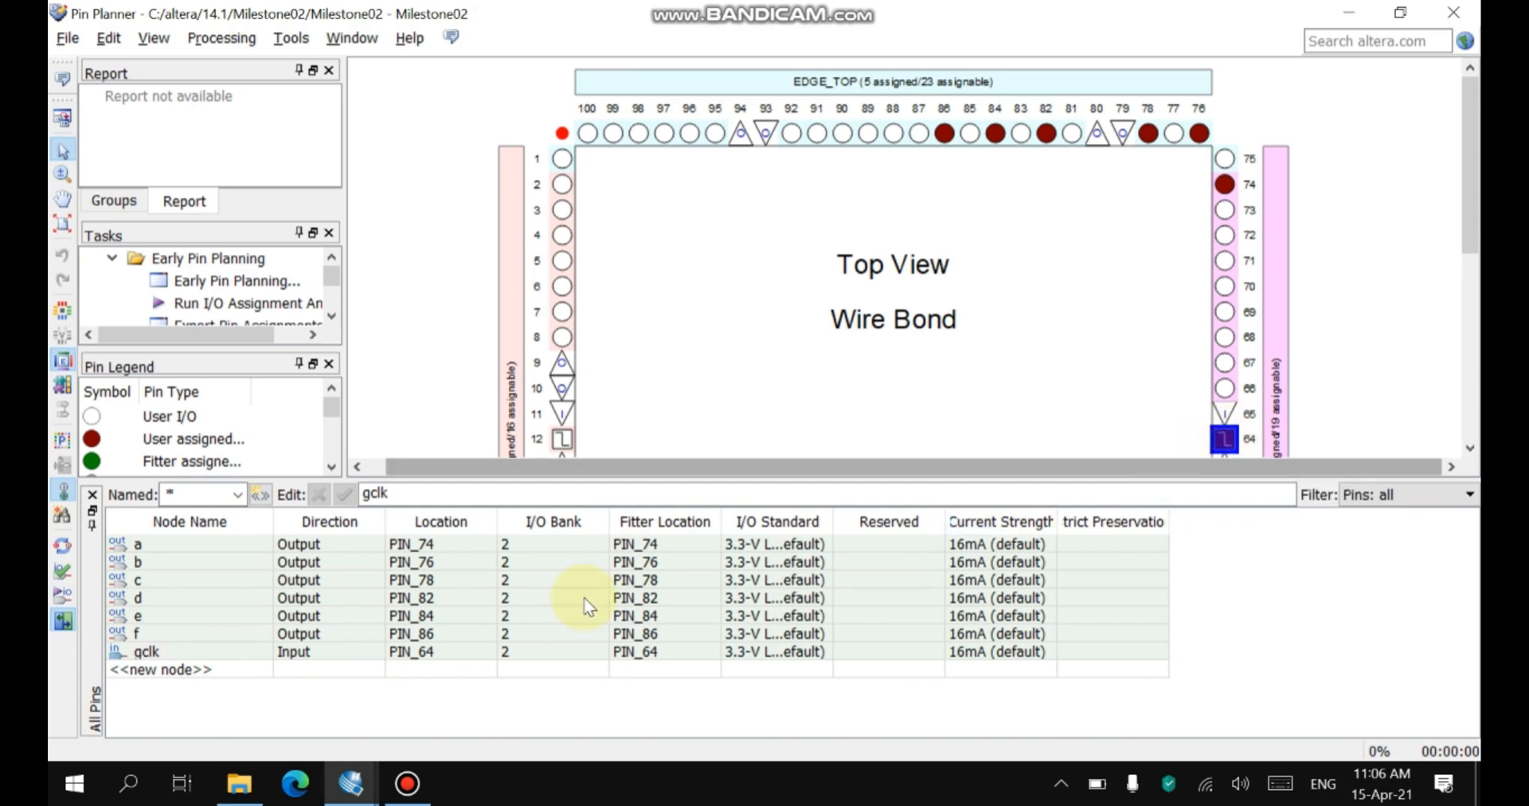
{"action": "mouse_move", "coordinate": [258, 615]}
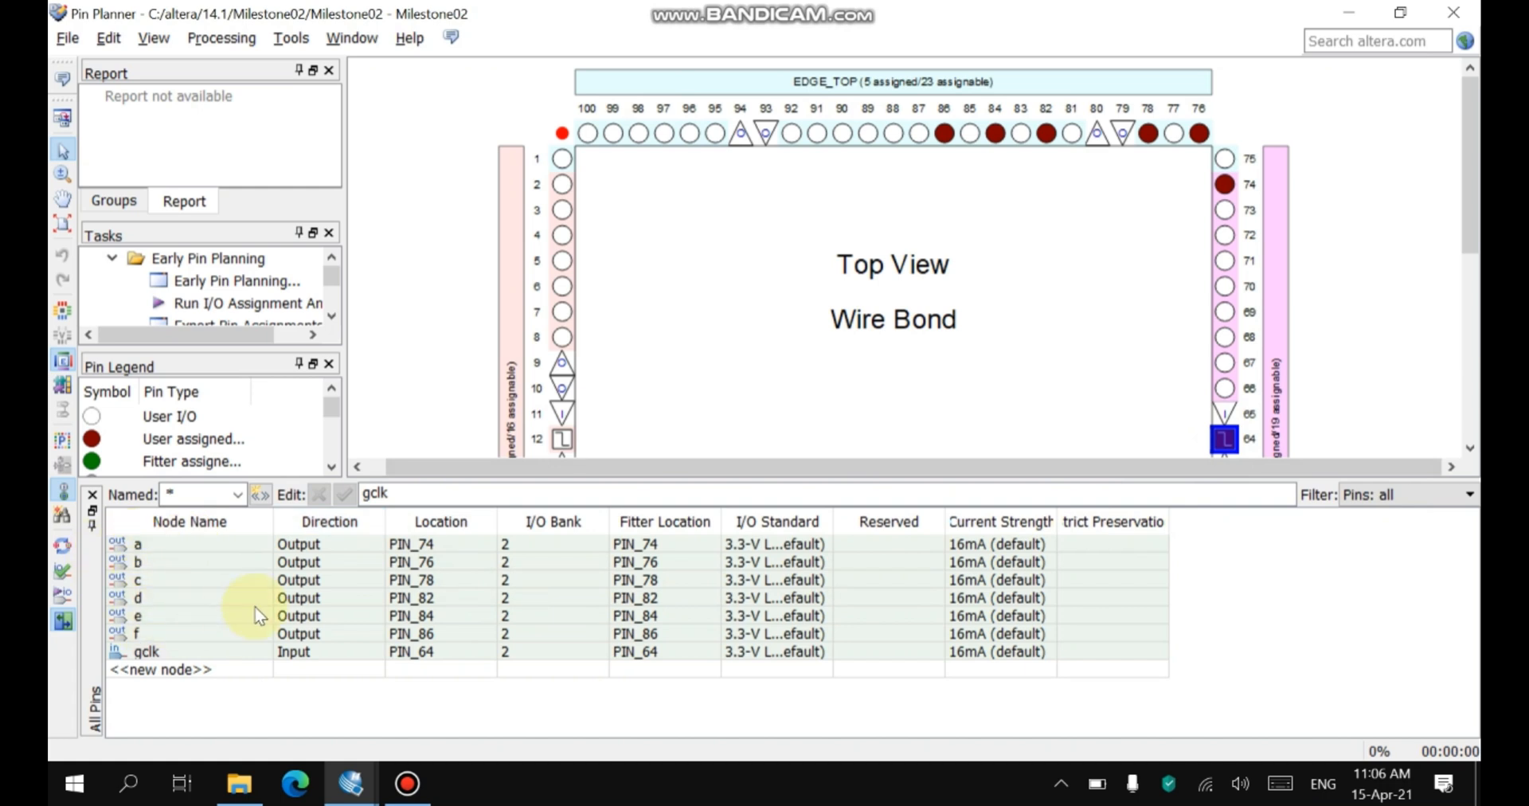
{"action": "mouse_move", "coordinate": [831, 170]}
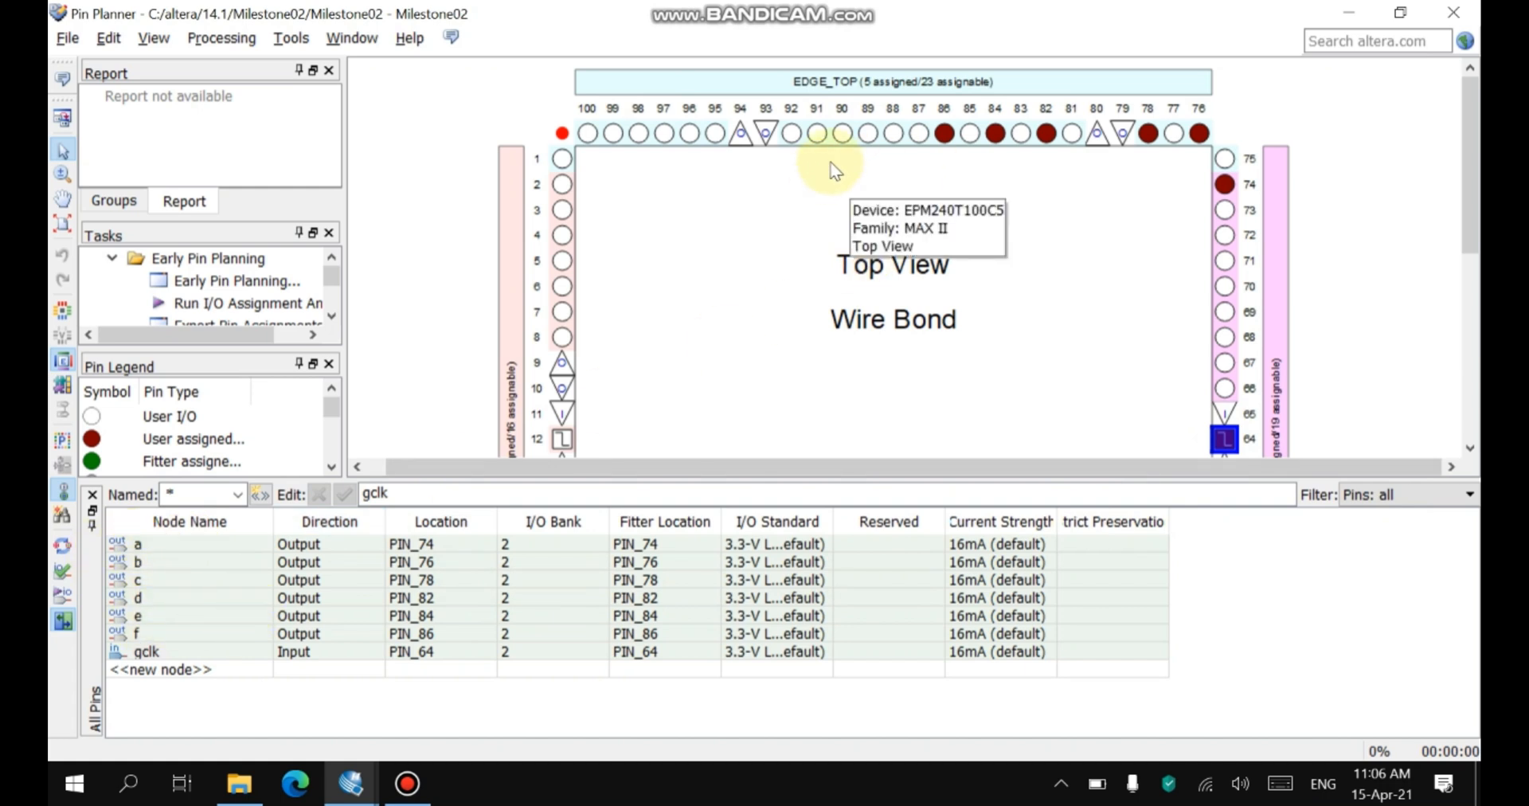
{"action": "mouse_move", "coordinate": [1048, 137]}
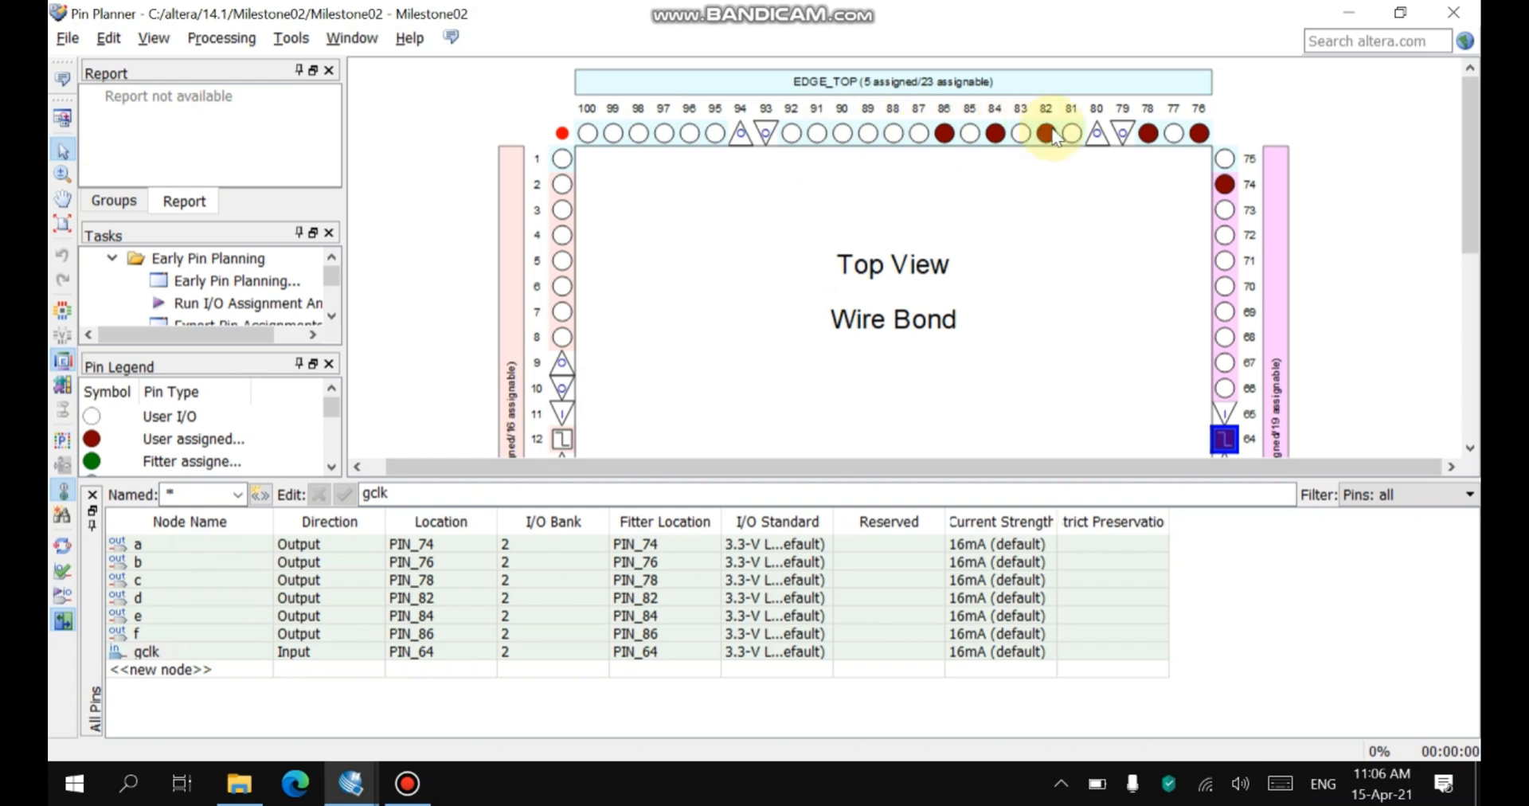
{"action": "mouse_move", "coordinate": [915, 144]}
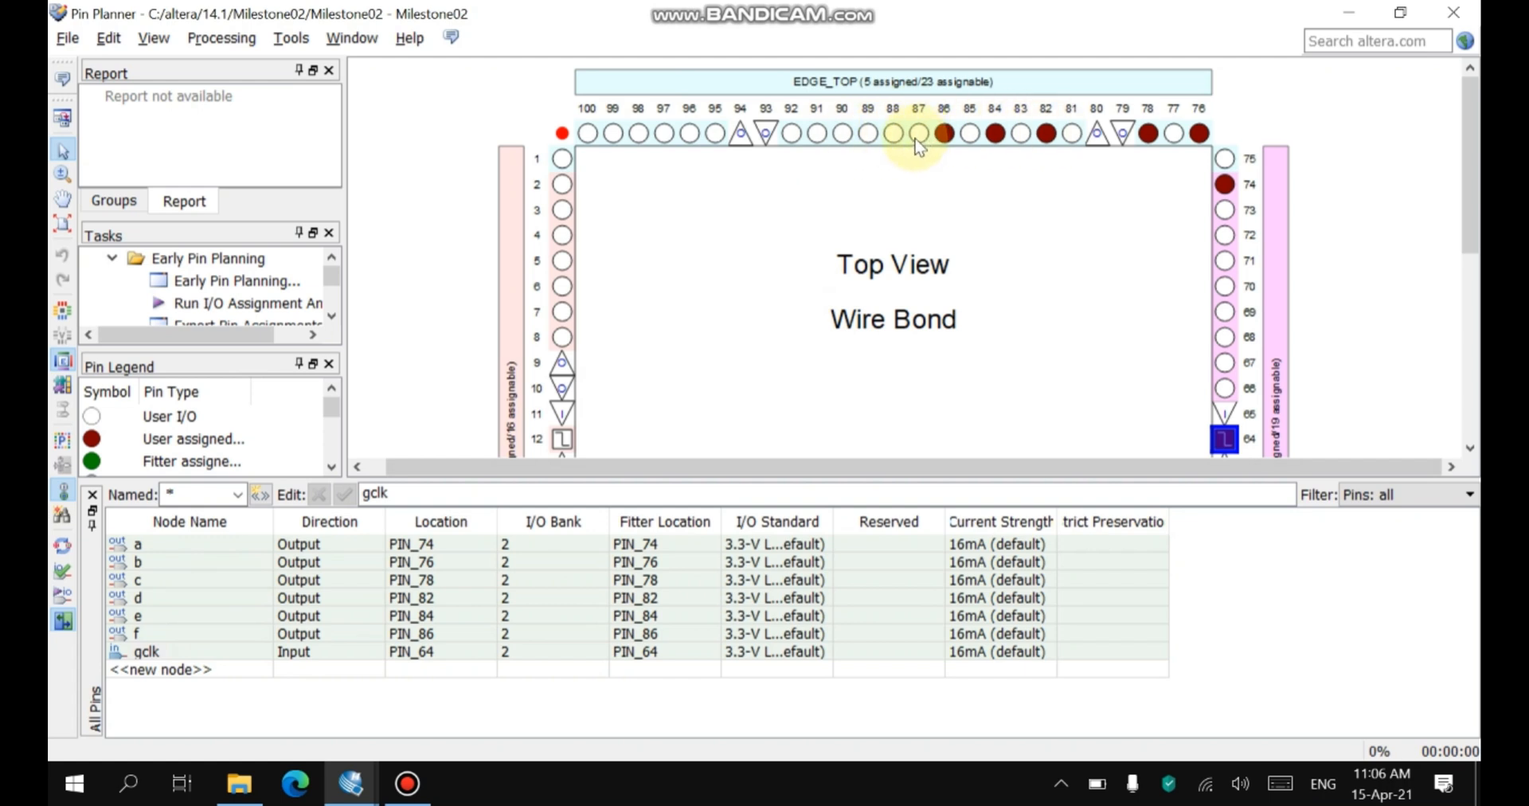
{"action": "mouse_move", "coordinate": [917, 134]}
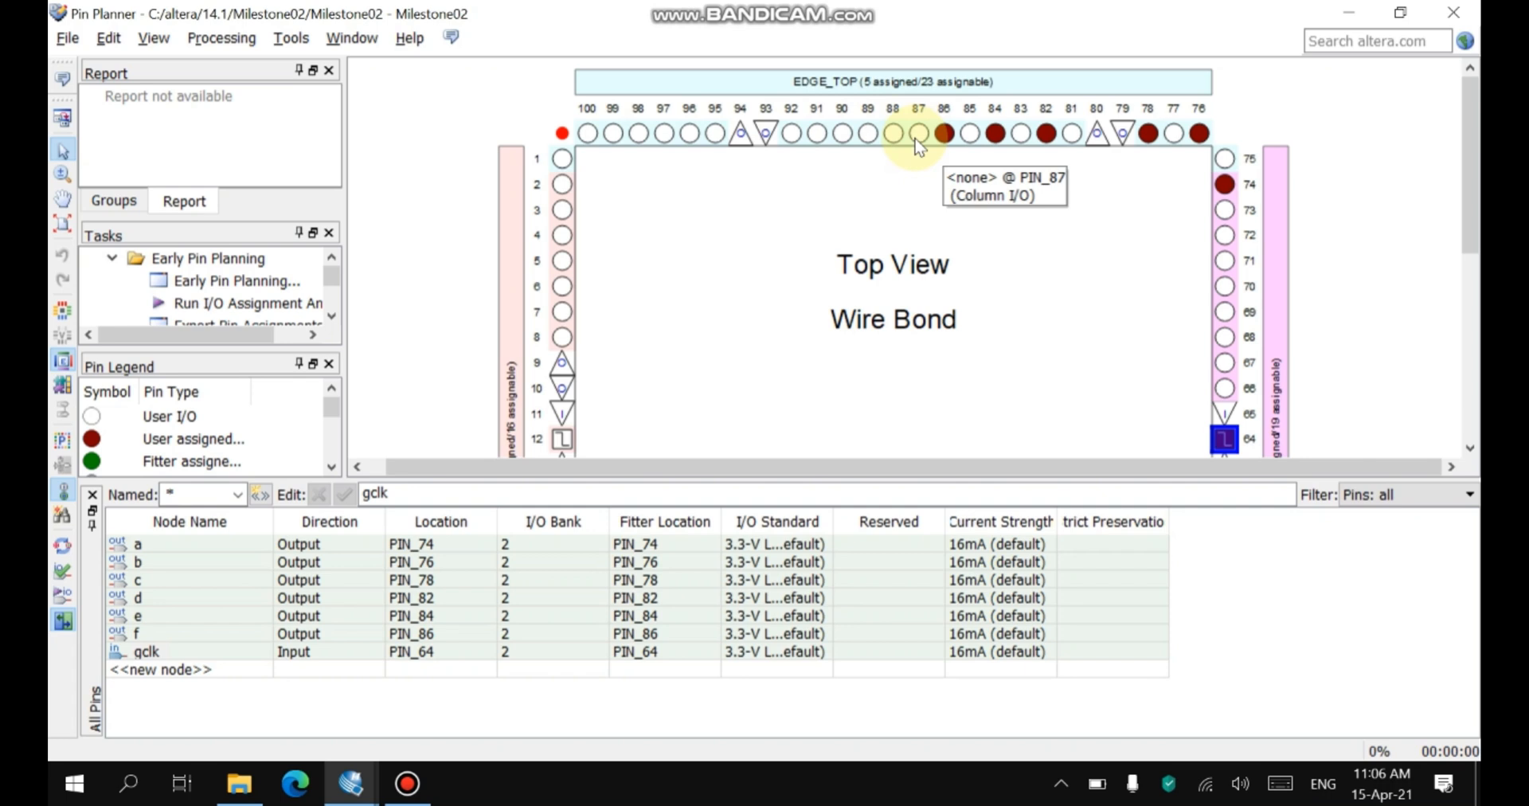
{"action": "mouse_move", "coordinate": [1073, 182]}
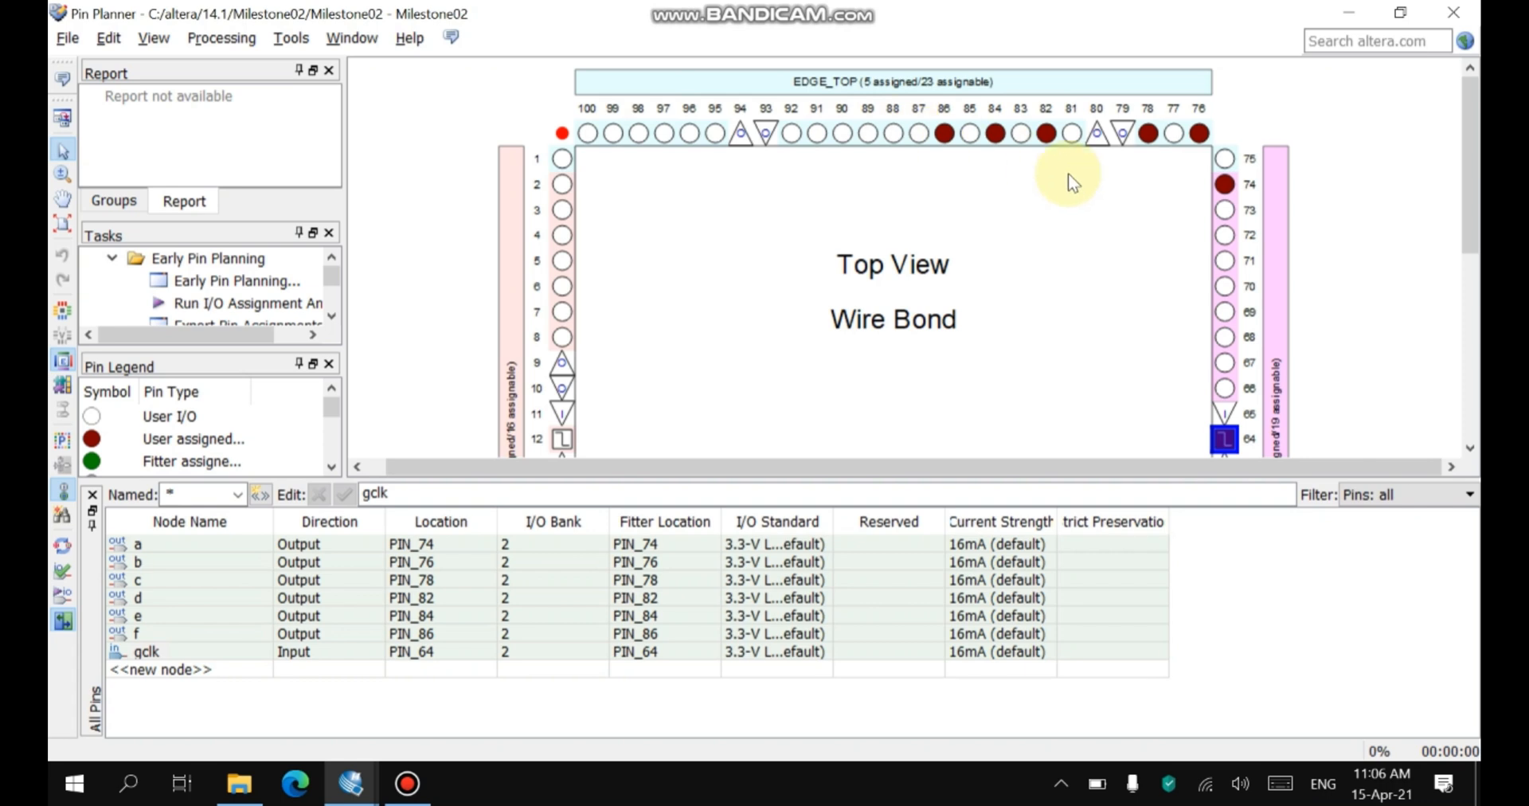
{"action": "mouse_move", "coordinate": [1226, 185]}
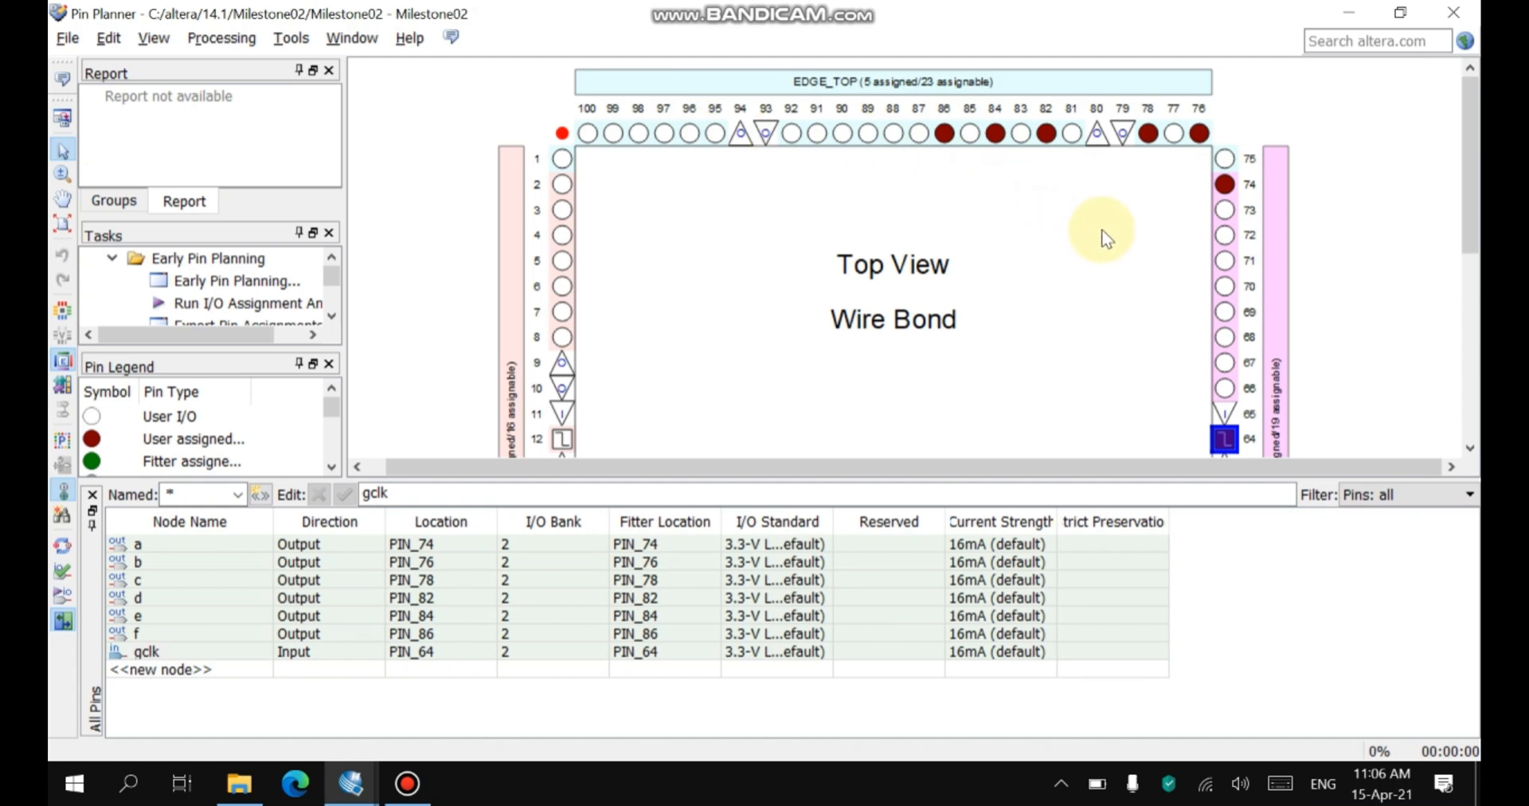
{"action": "mouse_move", "coordinate": [1369, 208]}
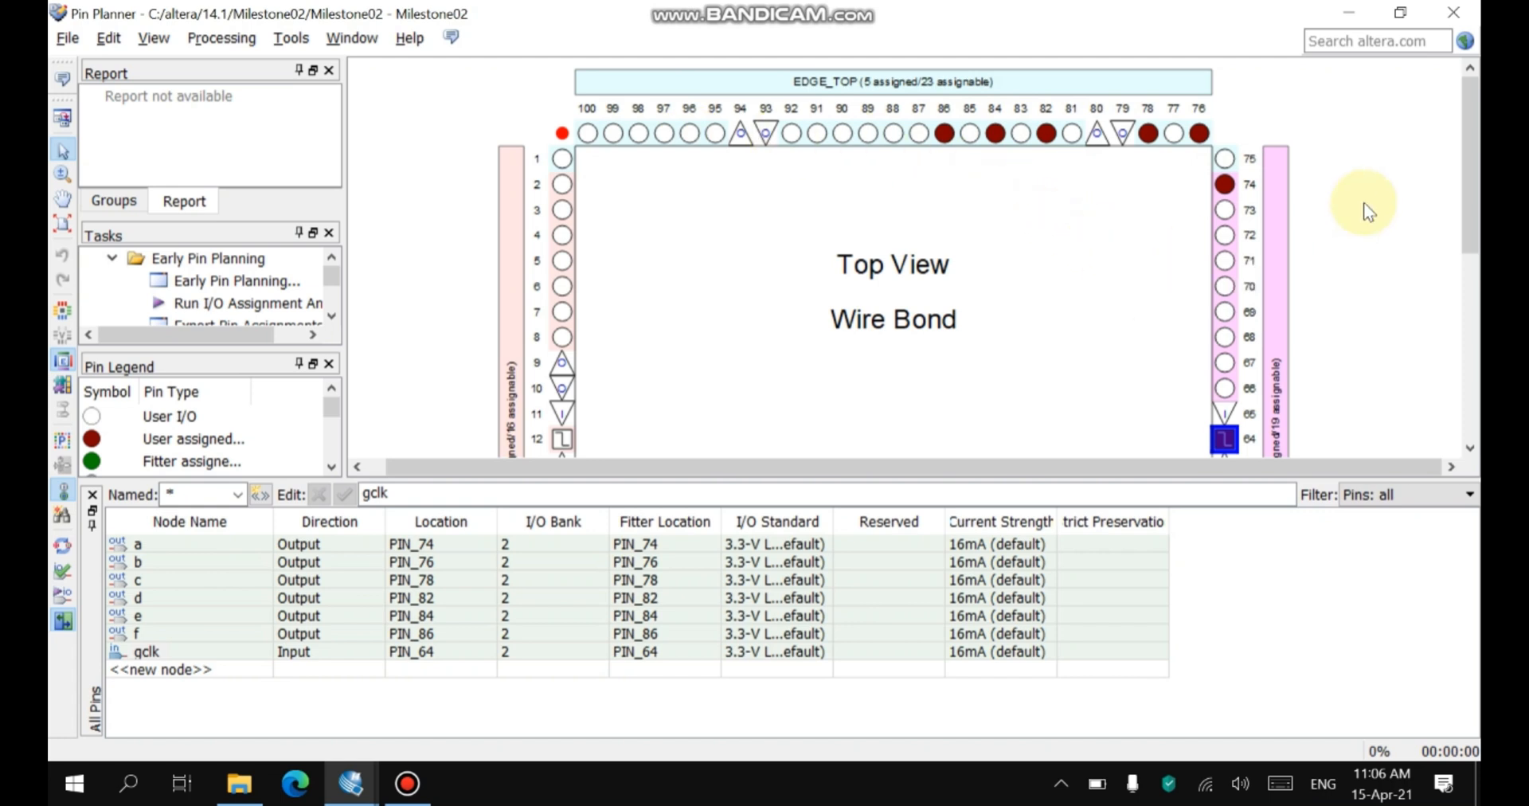
{"action": "mouse_move", "coordinate": [1058, 108]}
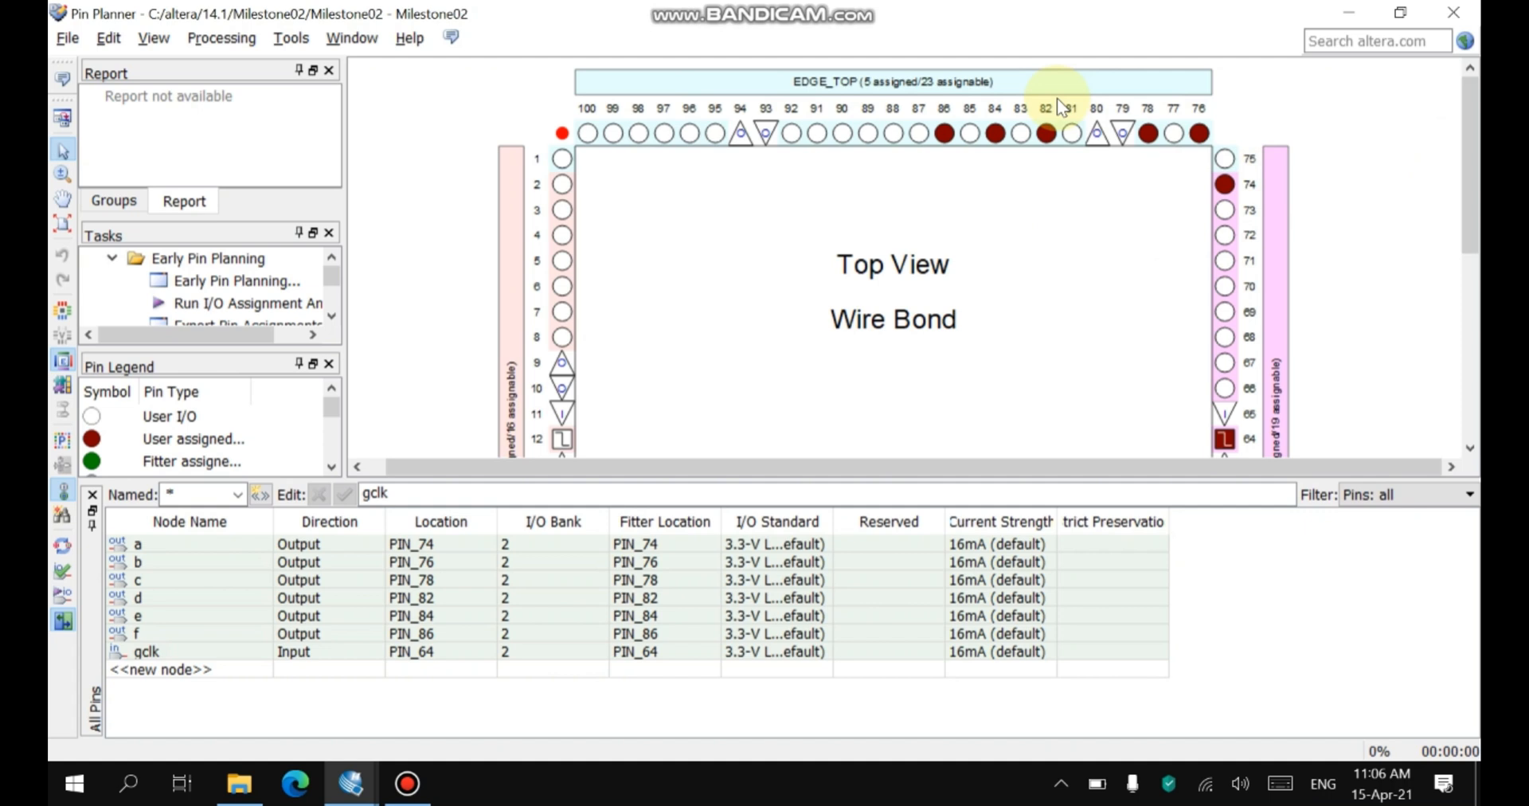
{"action": "mouse_move", "coordinate": [943, 134]}
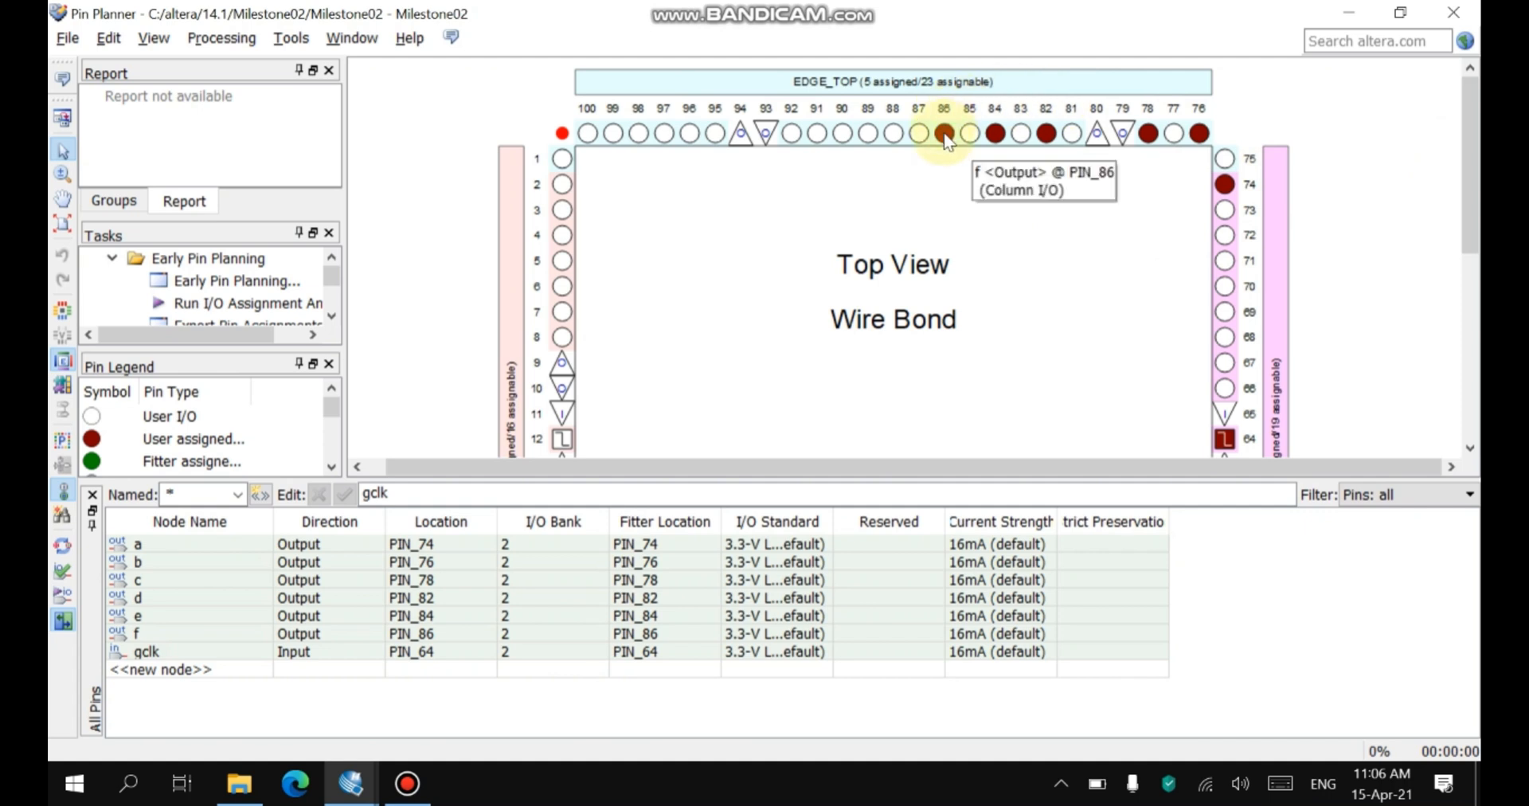
{"action": "mouse_move", "coordinate": [1225, 302]}
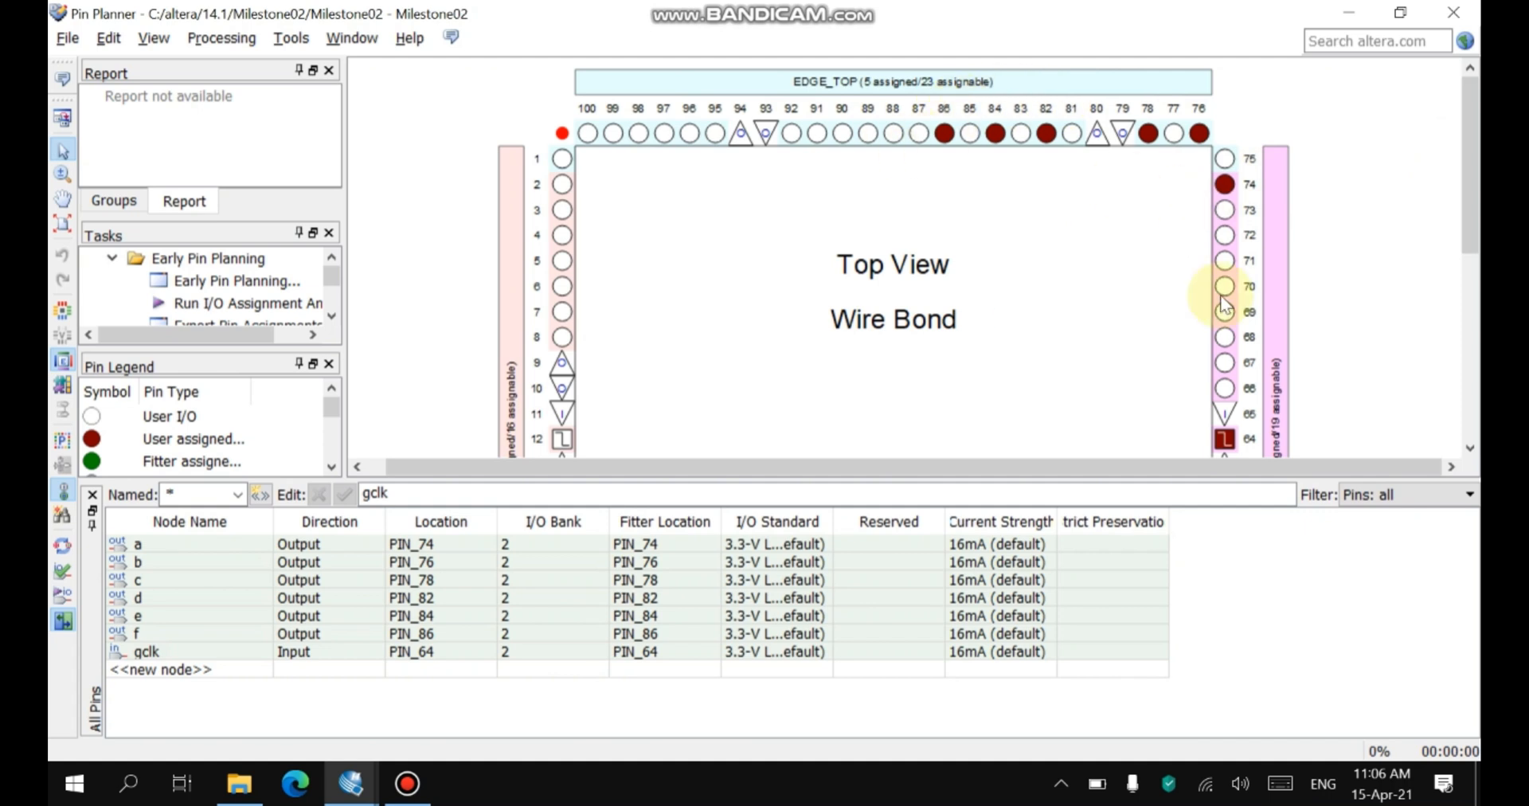
{"action": "mouse_move", "coordinate": [1202, 428]}
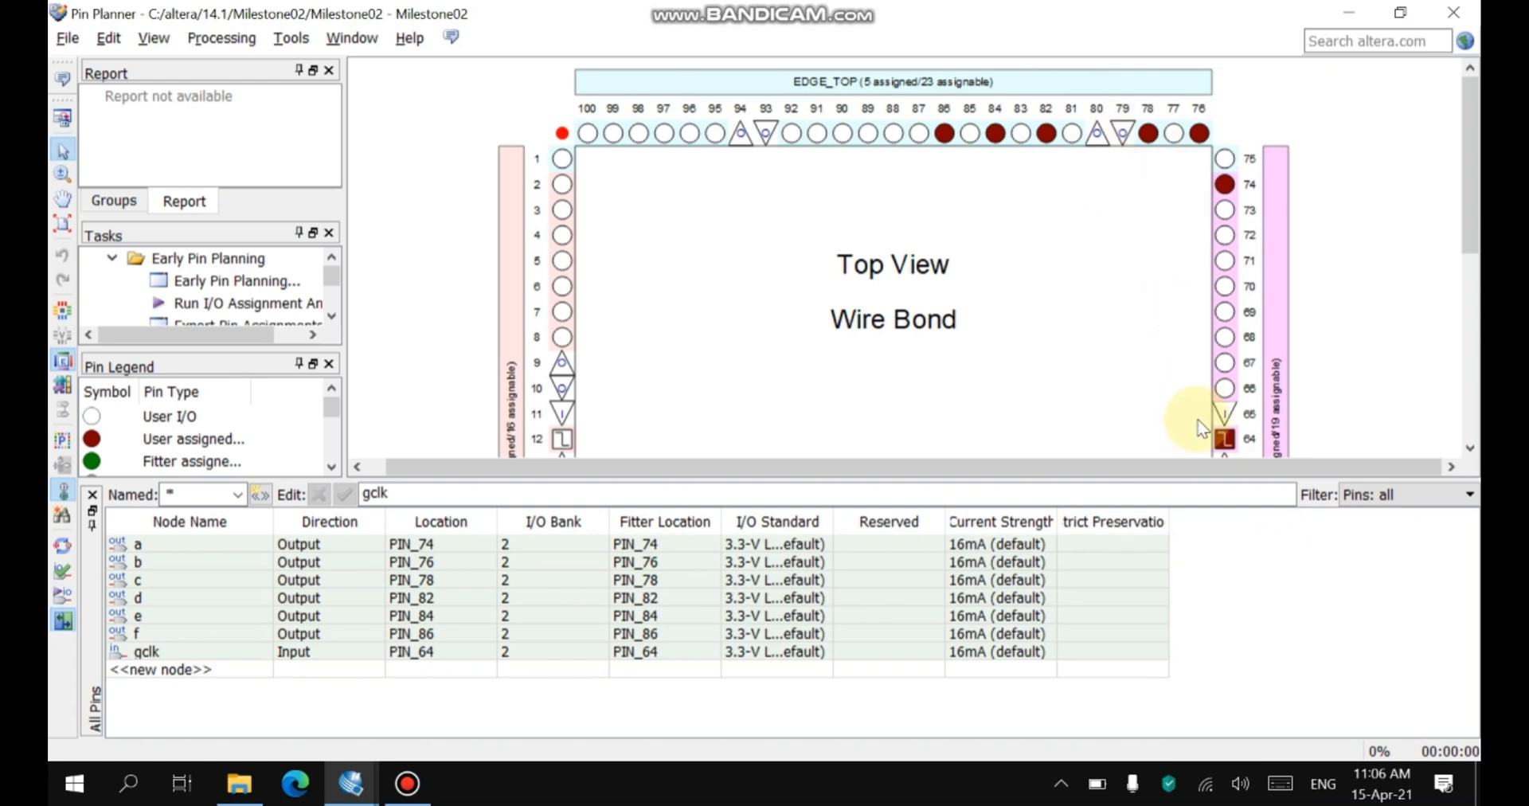
{"action": "mouse_move", "coordinate": [920, 134]}
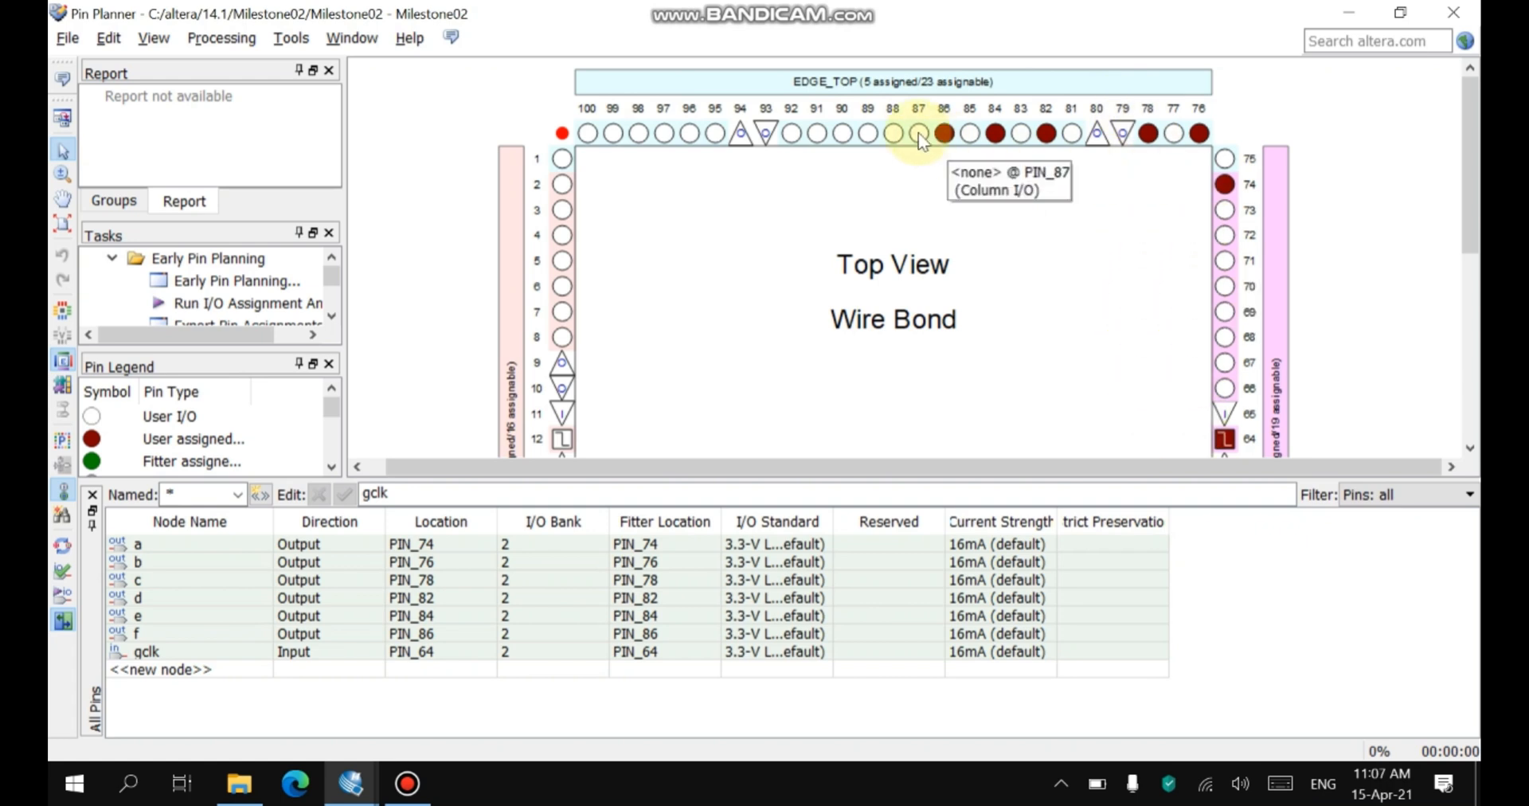
{"action": "left_click", "coordinate": [917, 133]}
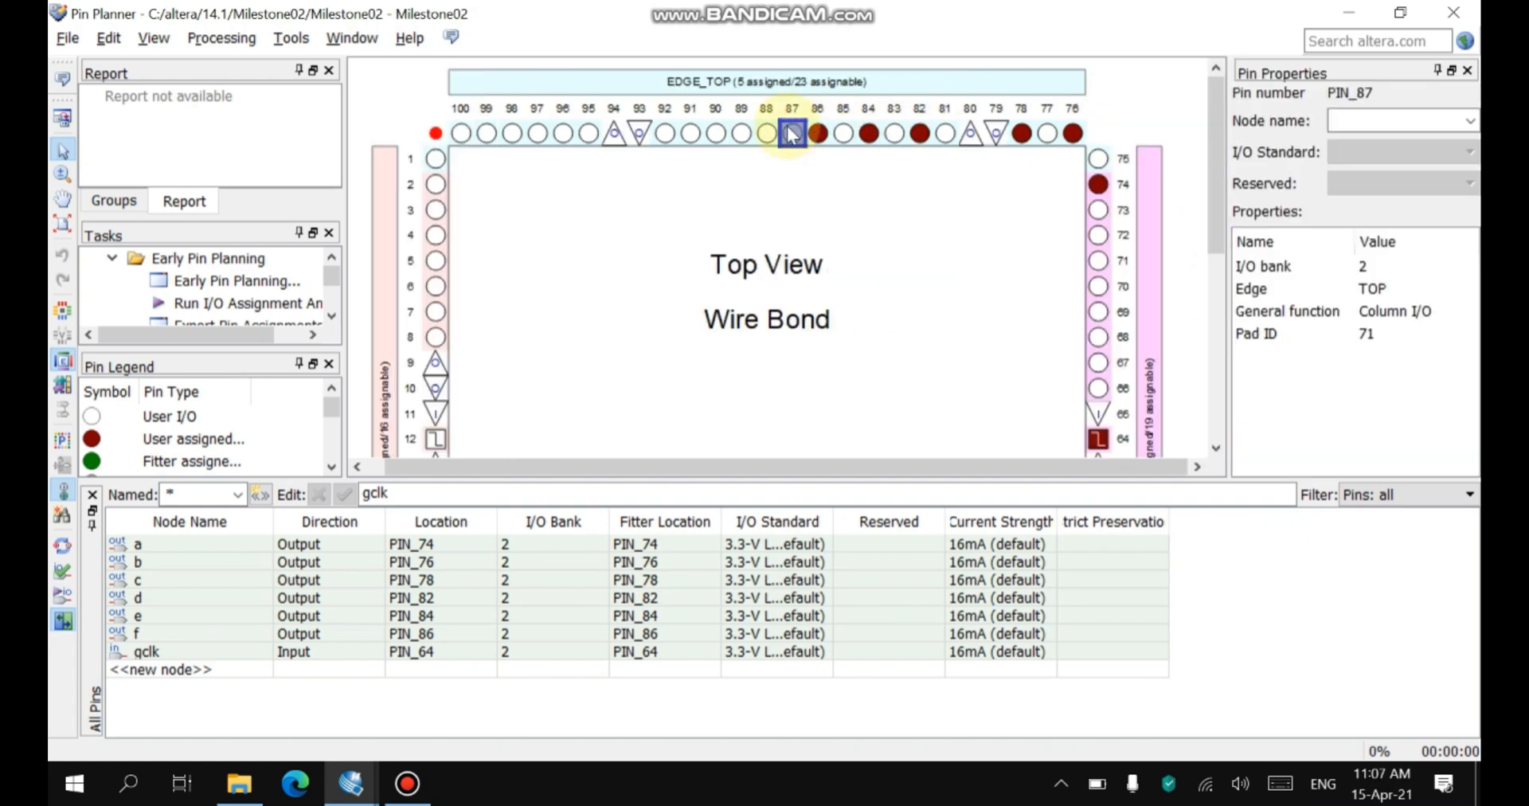
Select pin 86 (output f), then close Pin Planner.
{"action": "left_click", "coordinate": [1468, 120]}
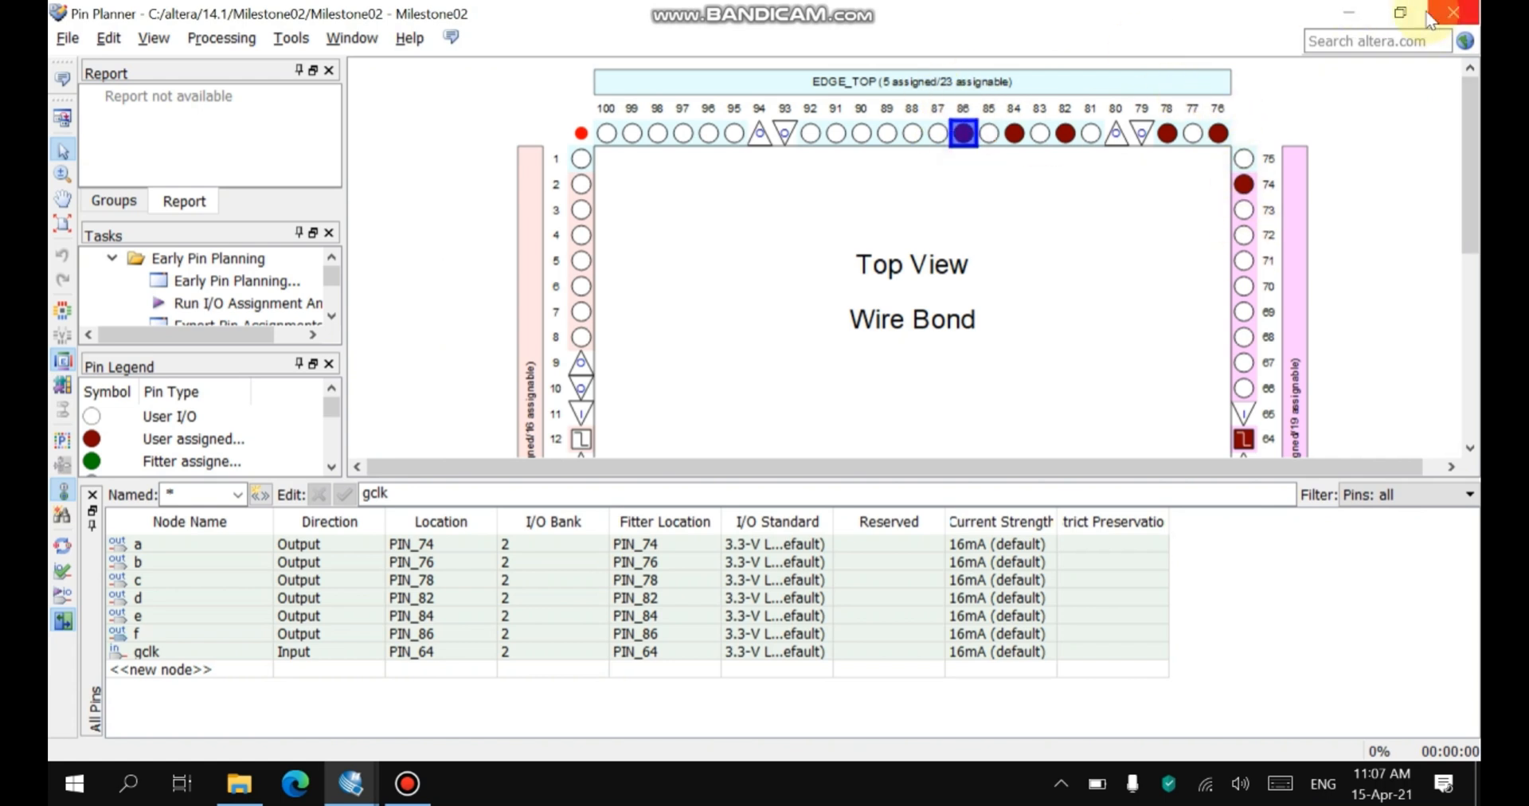
{"action": "left_click", "coordinate": [1452, 13]}
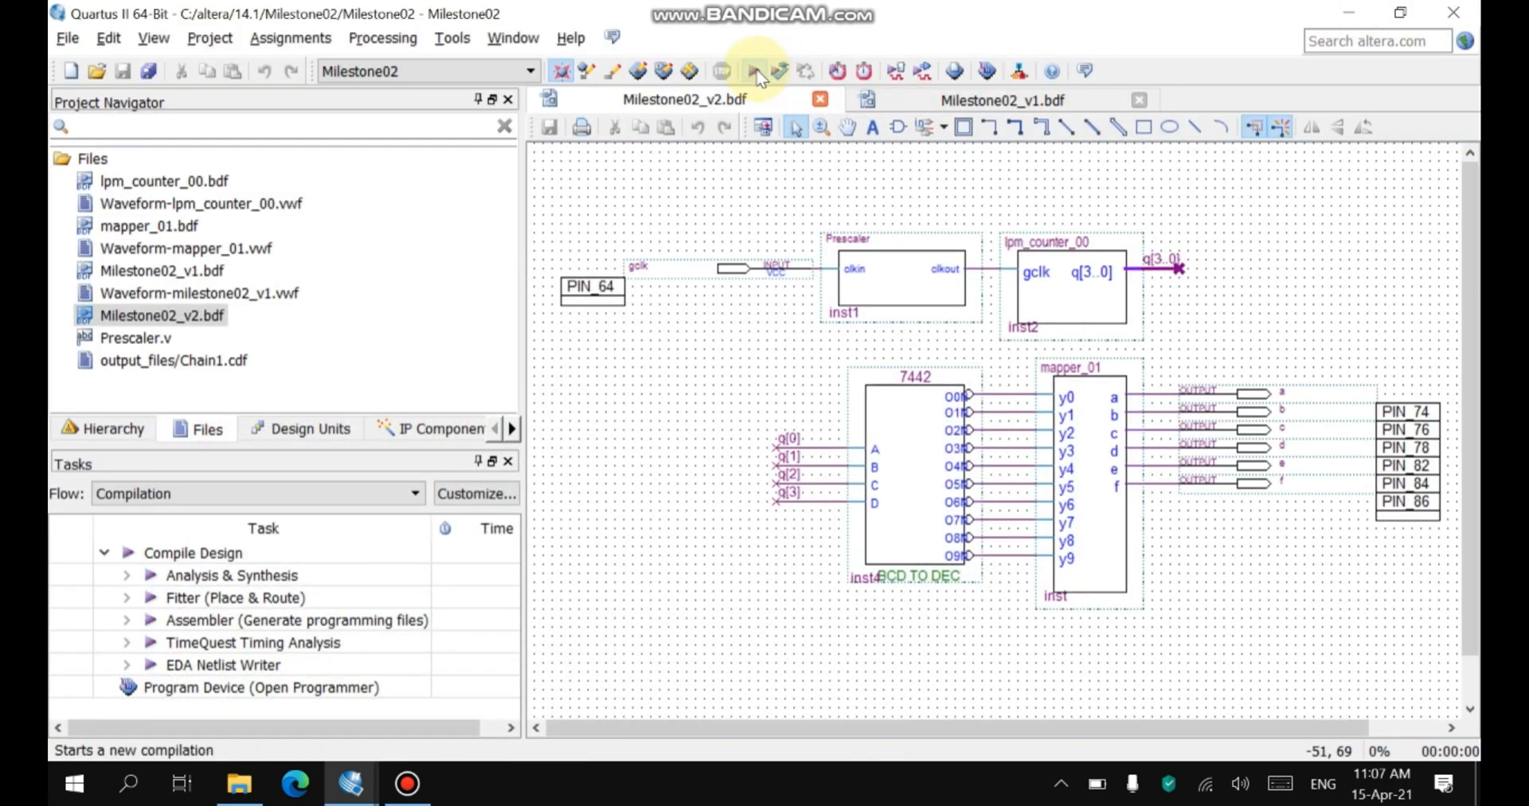
{"action": "mouse_move", "coordinate": [760, 70]}
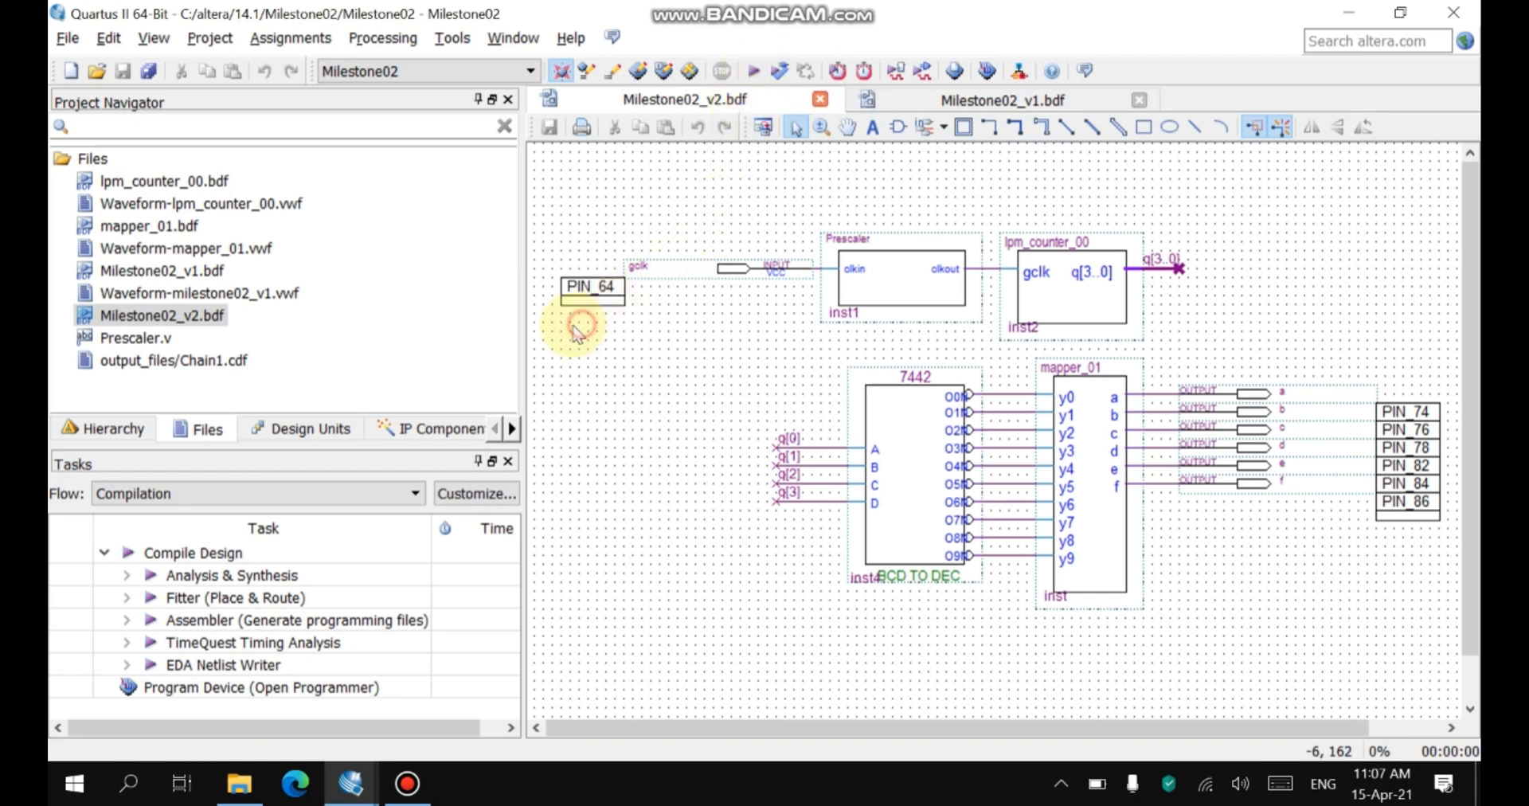
Click on the Milestone02_v2 schematic, then open the Tools menu.
{"action": "left_click", "coordinate": [591, 287]}
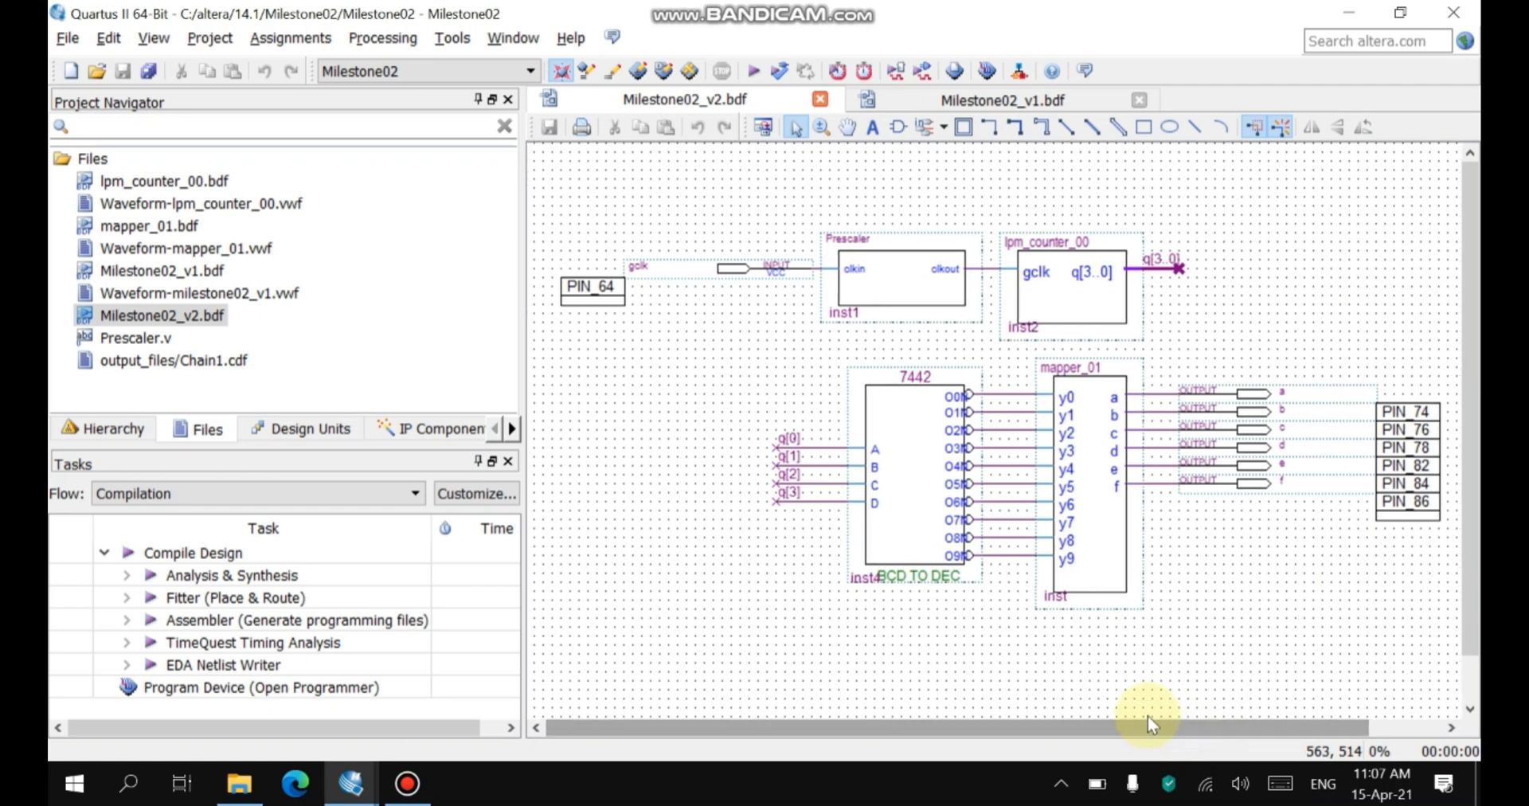
{"action": "mouse_move", "coordinate": [834, 586]}
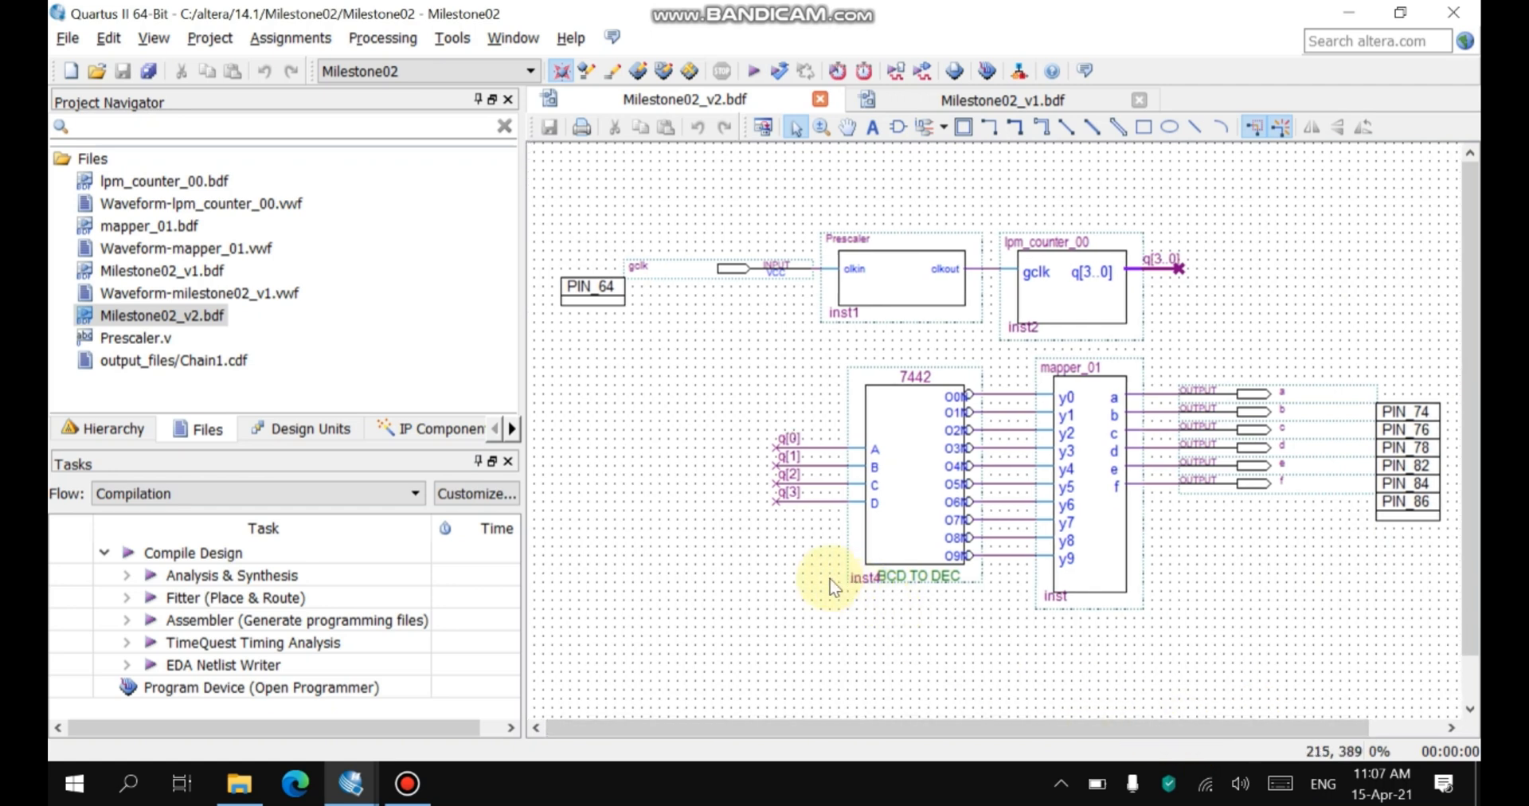
{"action": "mouse_move", "coordinate": [786, 546]}
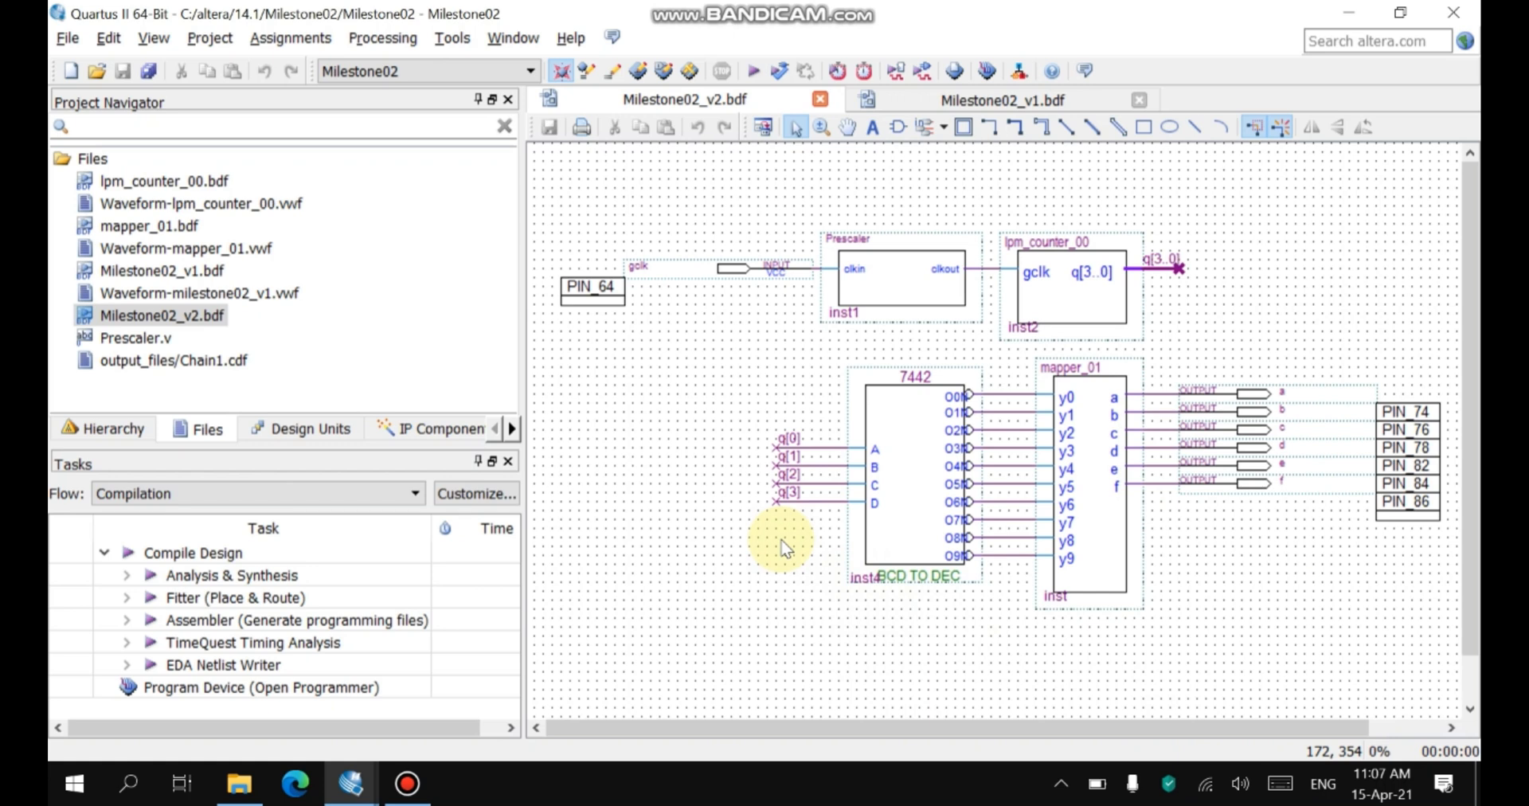
{"action": "mouse_move", "coordinate": [692, 209]}
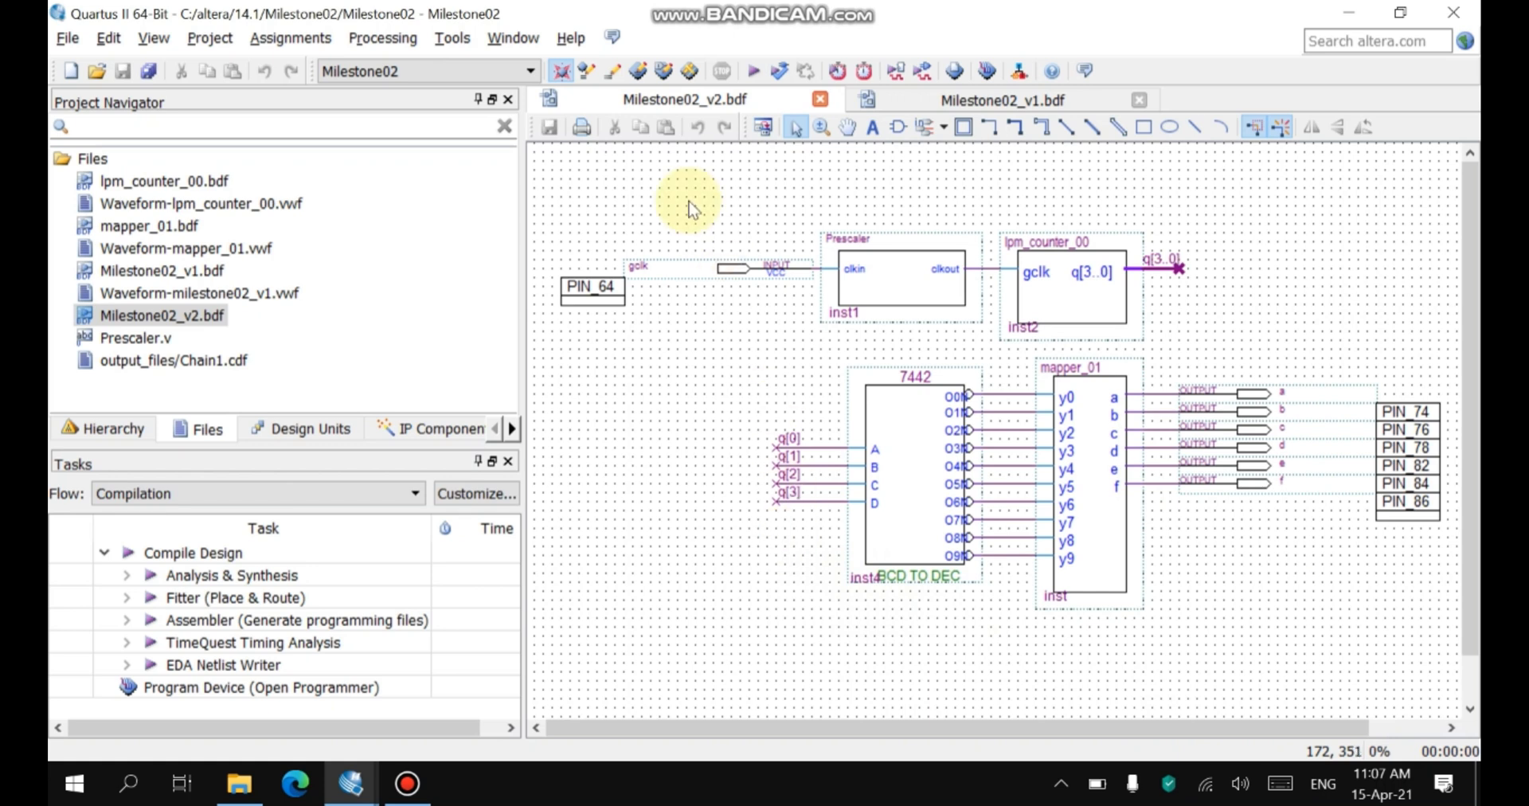
{"action": "left_click", "coordinate": [452, 39]}
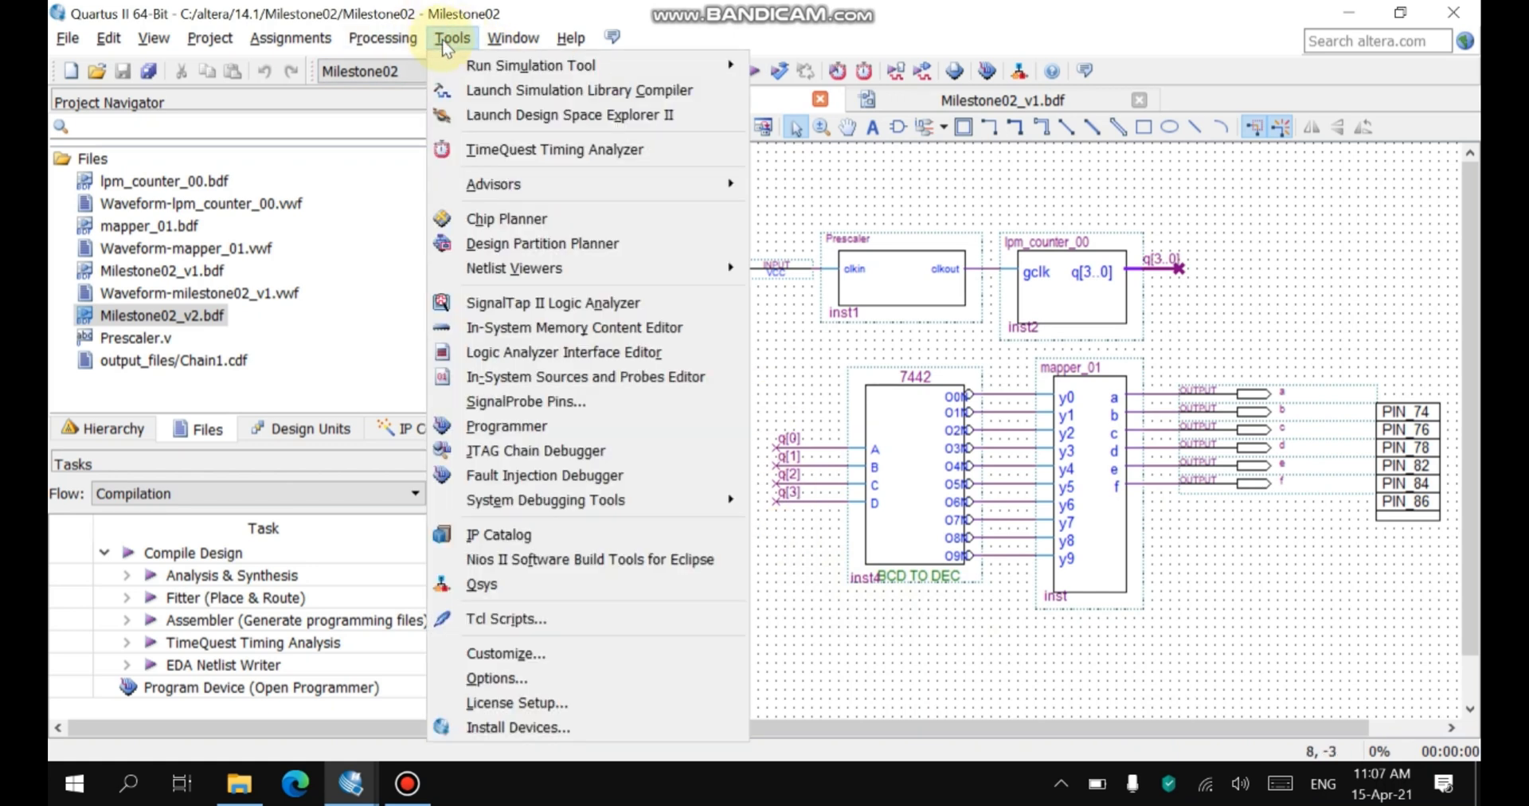
{"action": "mouse_move", "coordinate": [516, 534]}
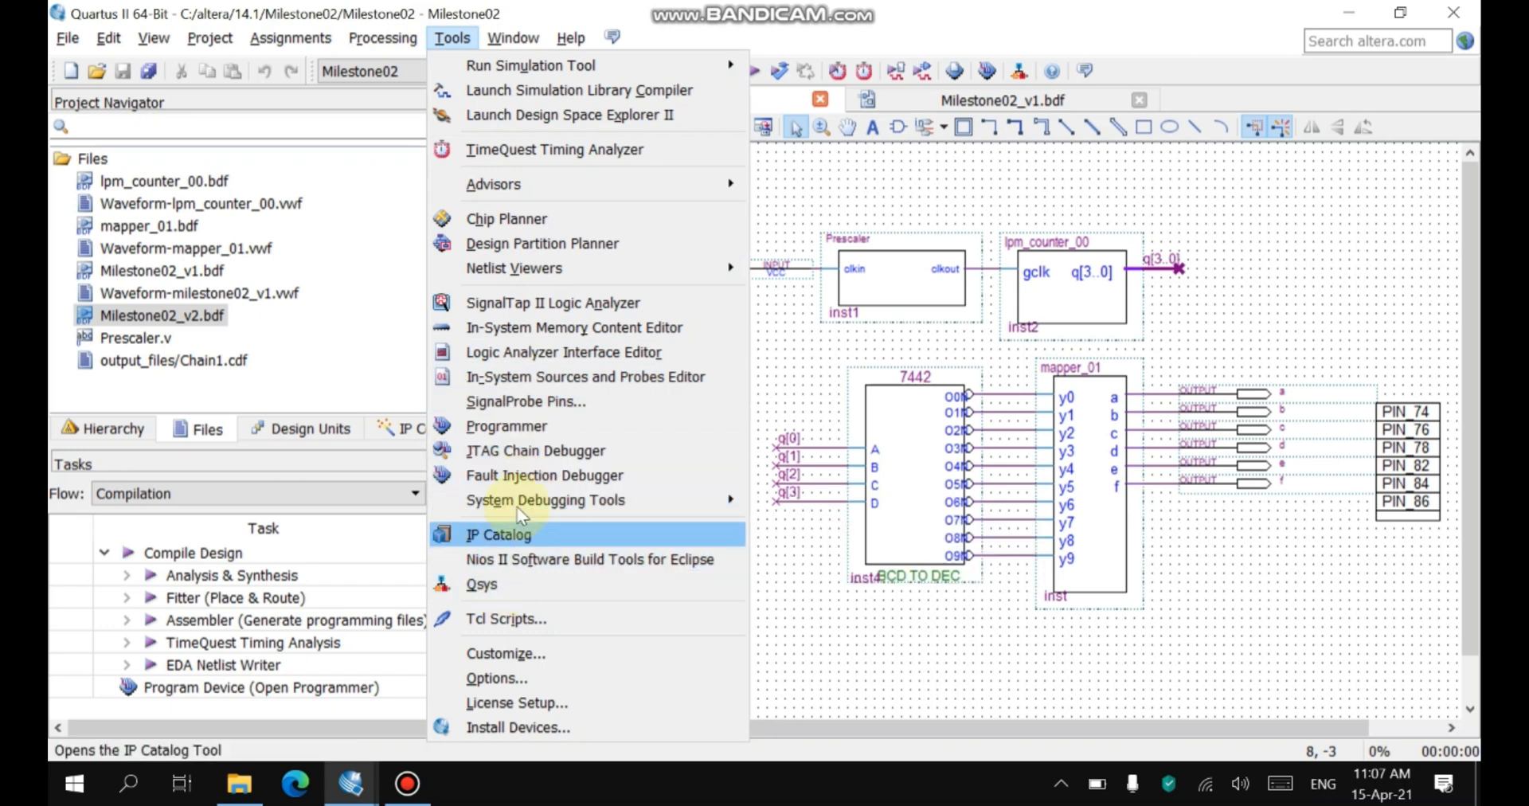
Open the Programmer with Chain1.cdf and its Hardware Setup dialog.
{"action": "left_click", "coordinate": [506, 426]}
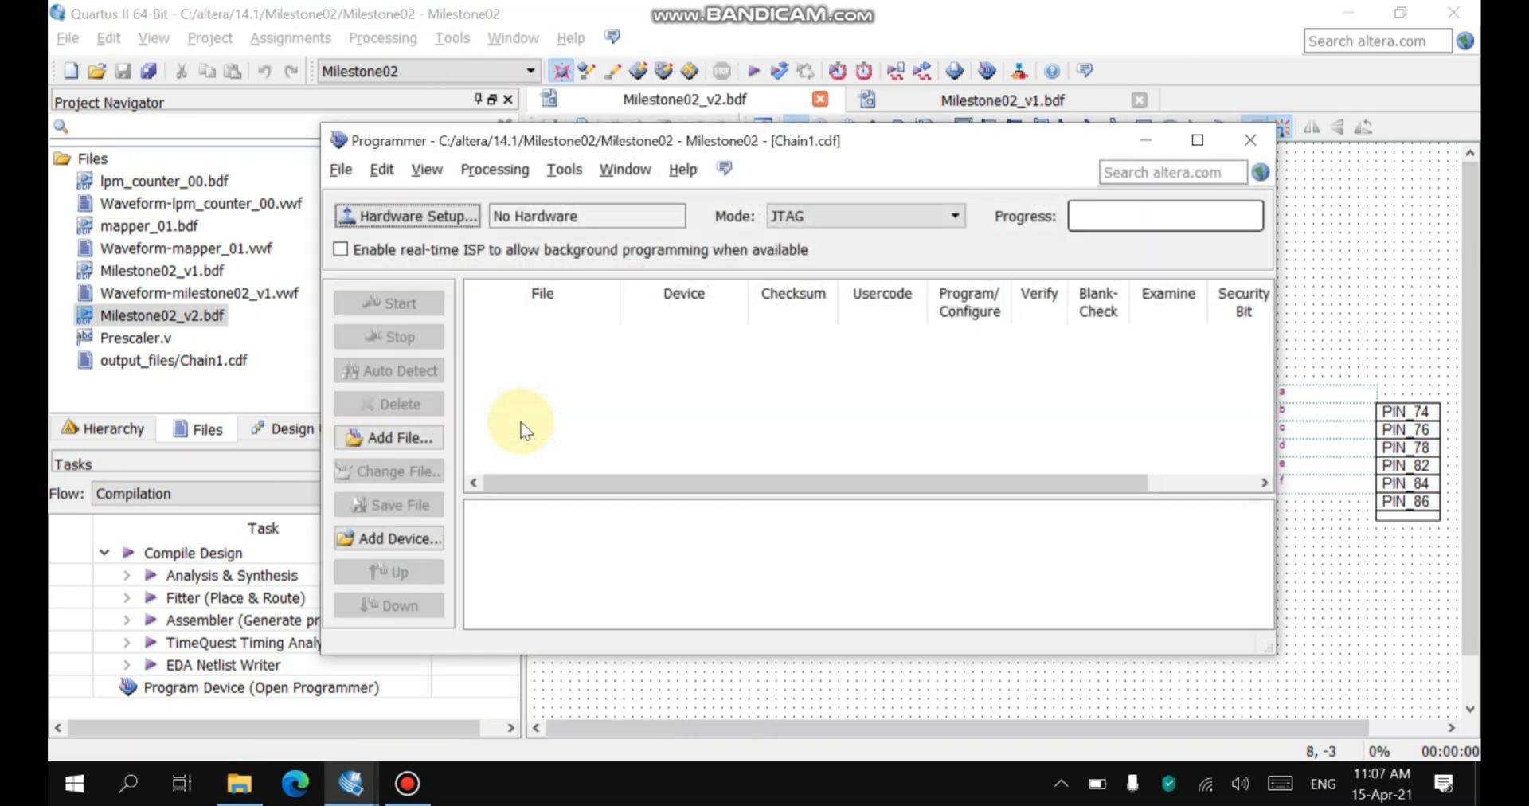
{"action": "mouse_move", "coordinate": [482, 334]}
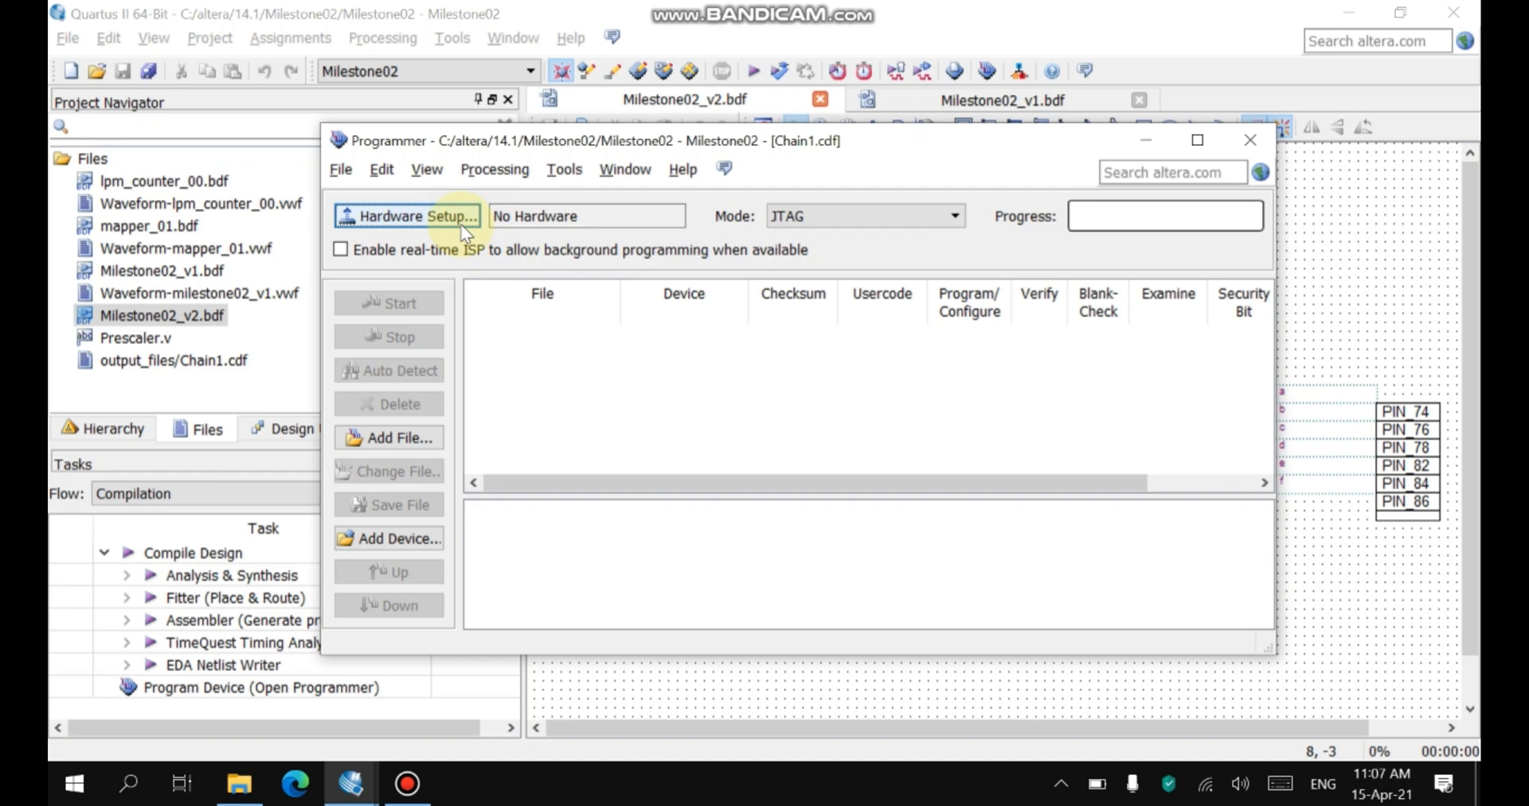
{"action": "left_click", "coordinate": [416, 216]}
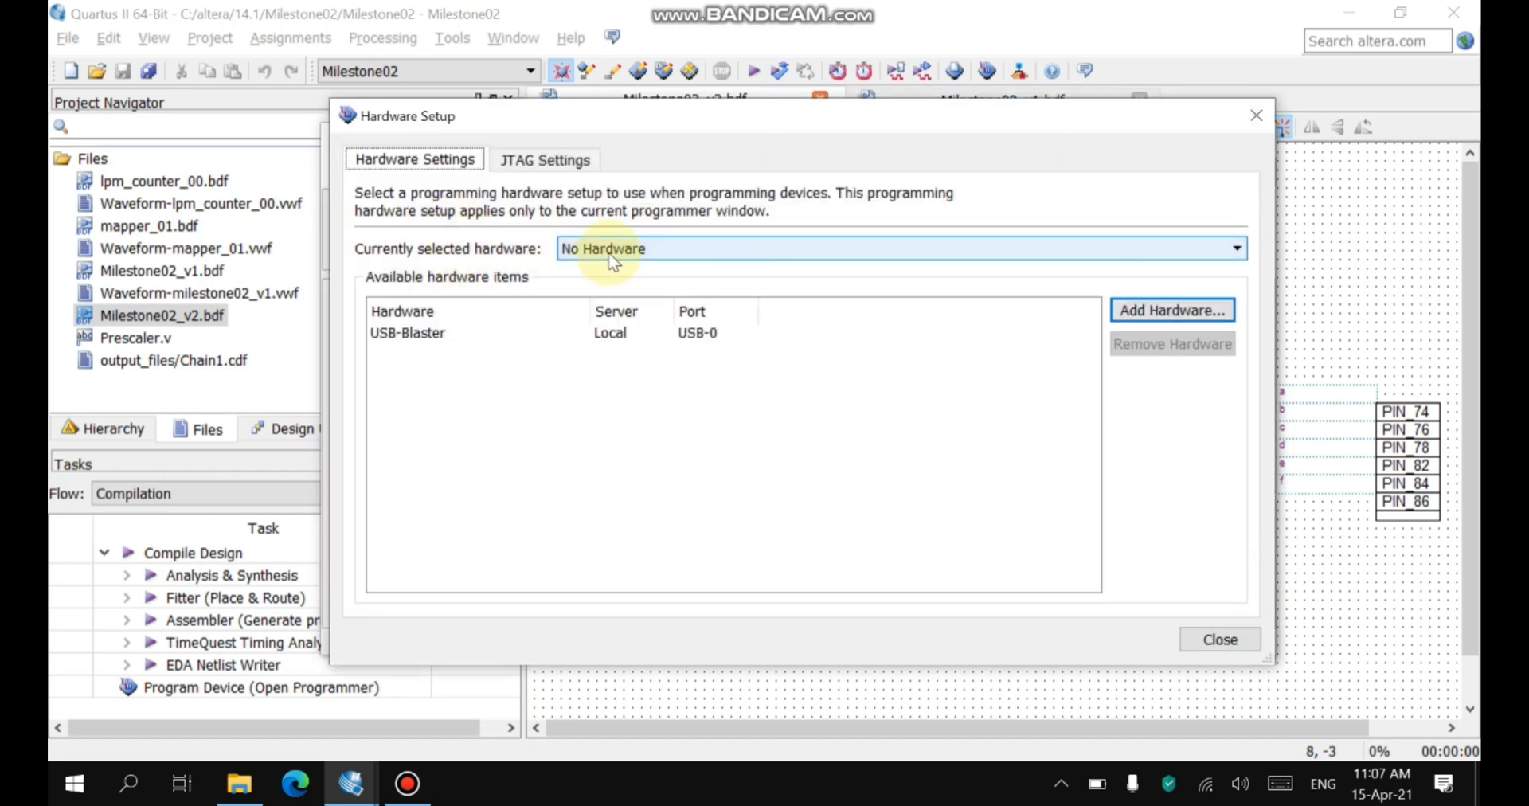
Select USB-Blaster [USB-0] as the programming hardware and close the dialog.
{"action": "left_click", "coordinate": [1233, 248]}
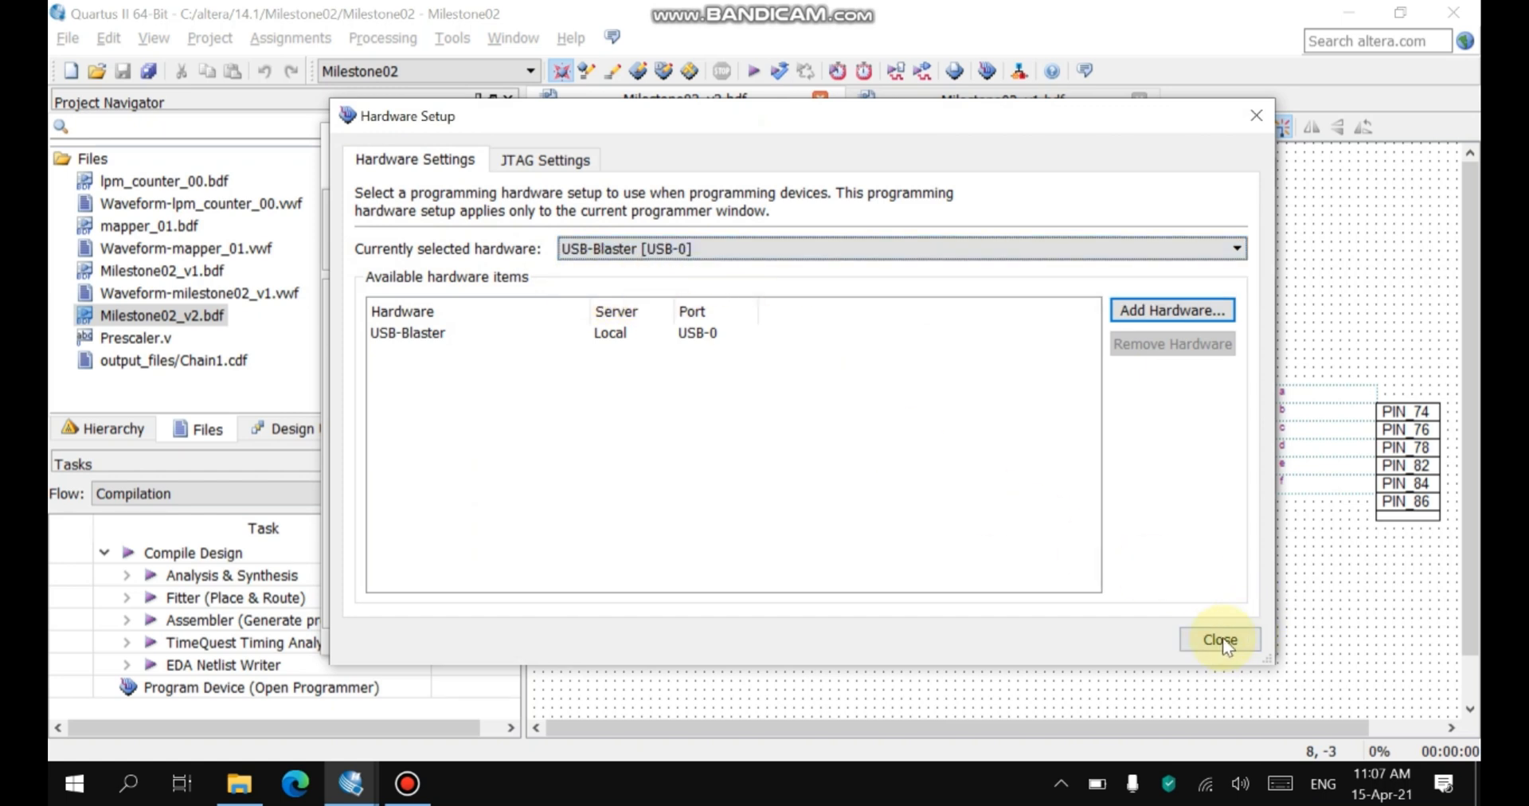
{"action": "left_click", "coordinate": [1217, 639]}
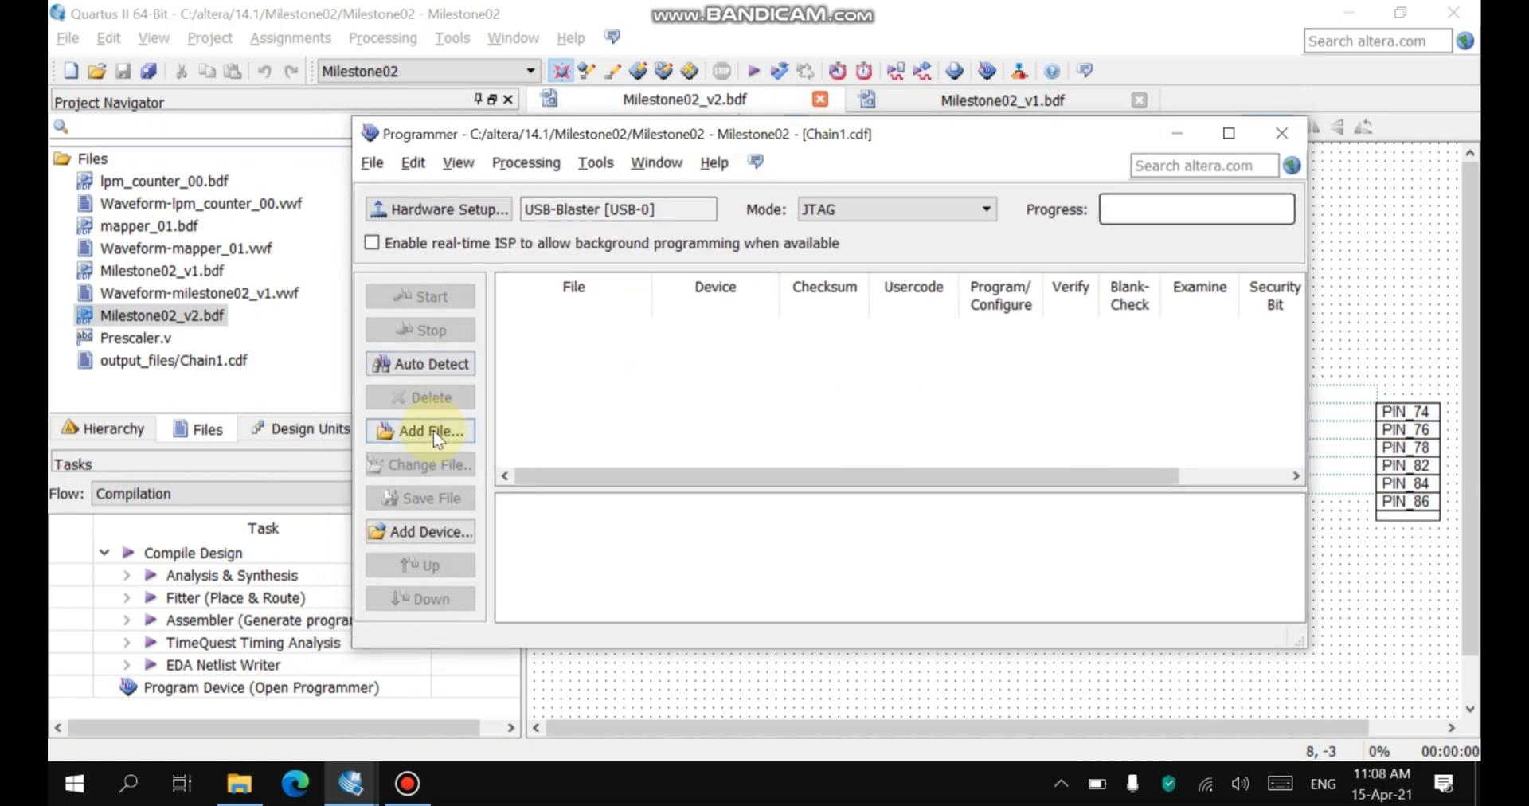
Add a programming file from the output_files folder to the Programmer chain.
{"action": "left_click", "coordinate": [429, 430]}
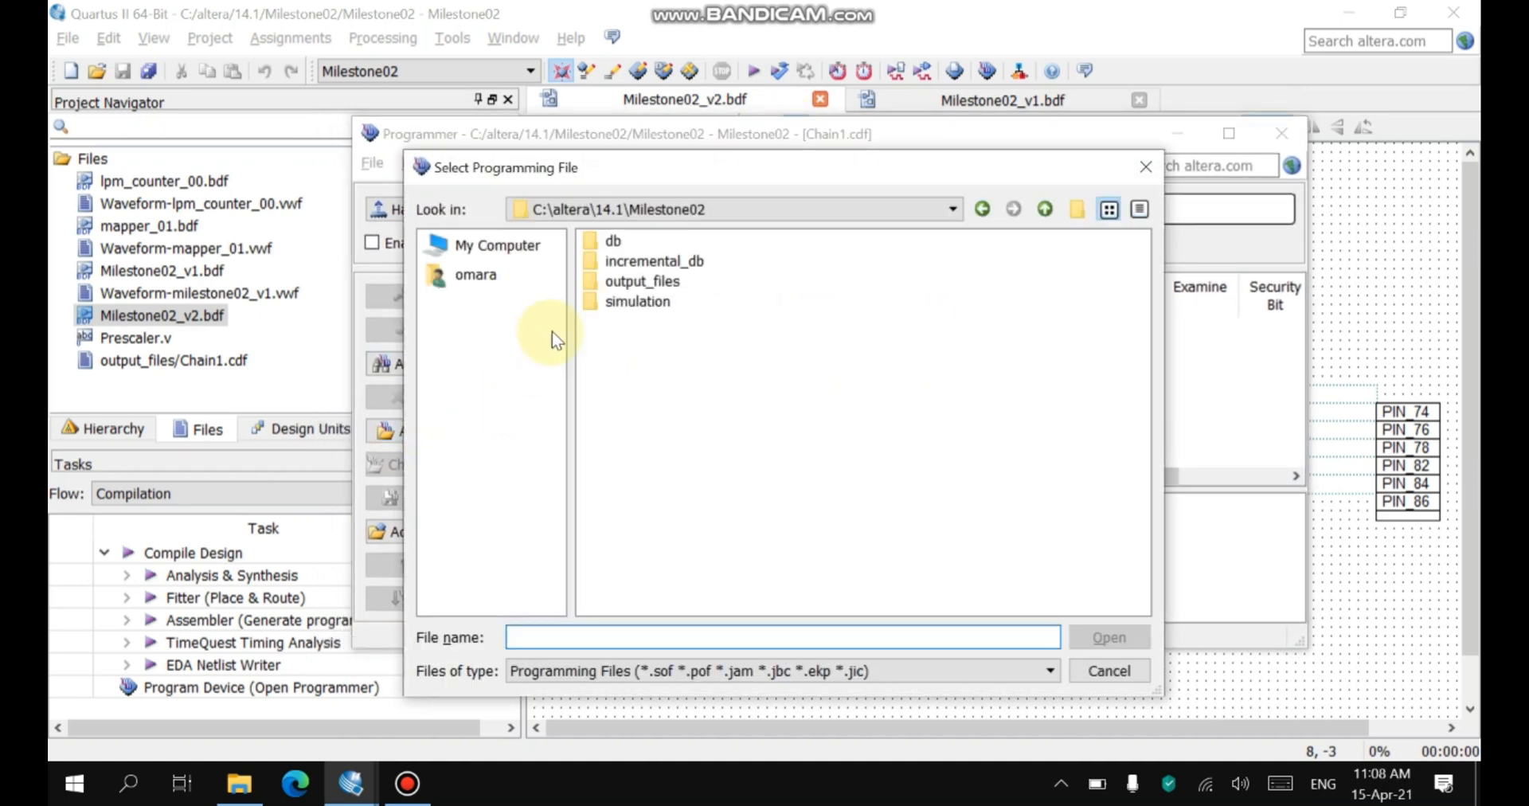
{"action": "mouse_move", "coordinate": [720, 307]}
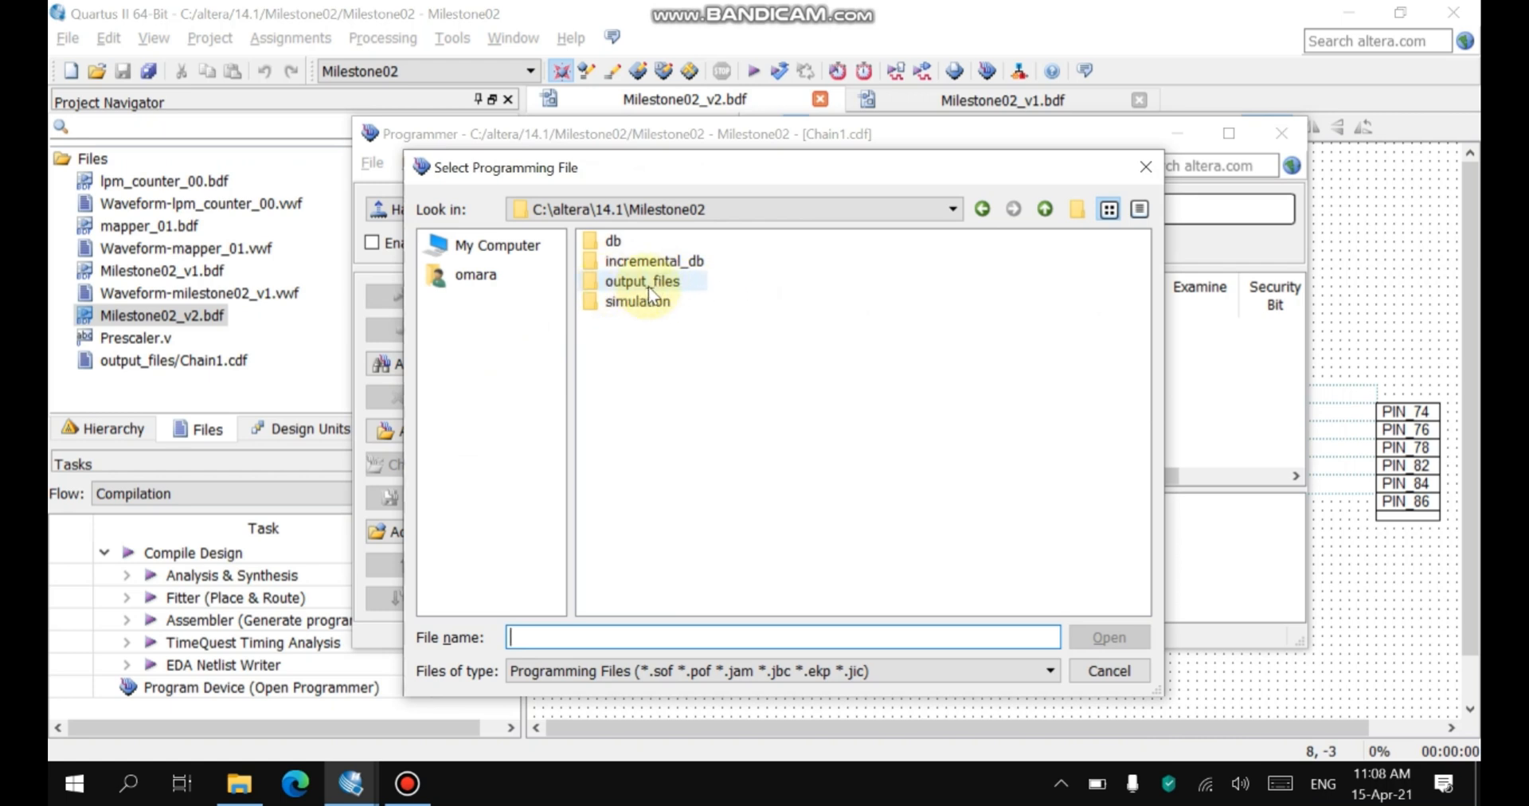
{"action": "double_click", "coordinate": [642, 281]}
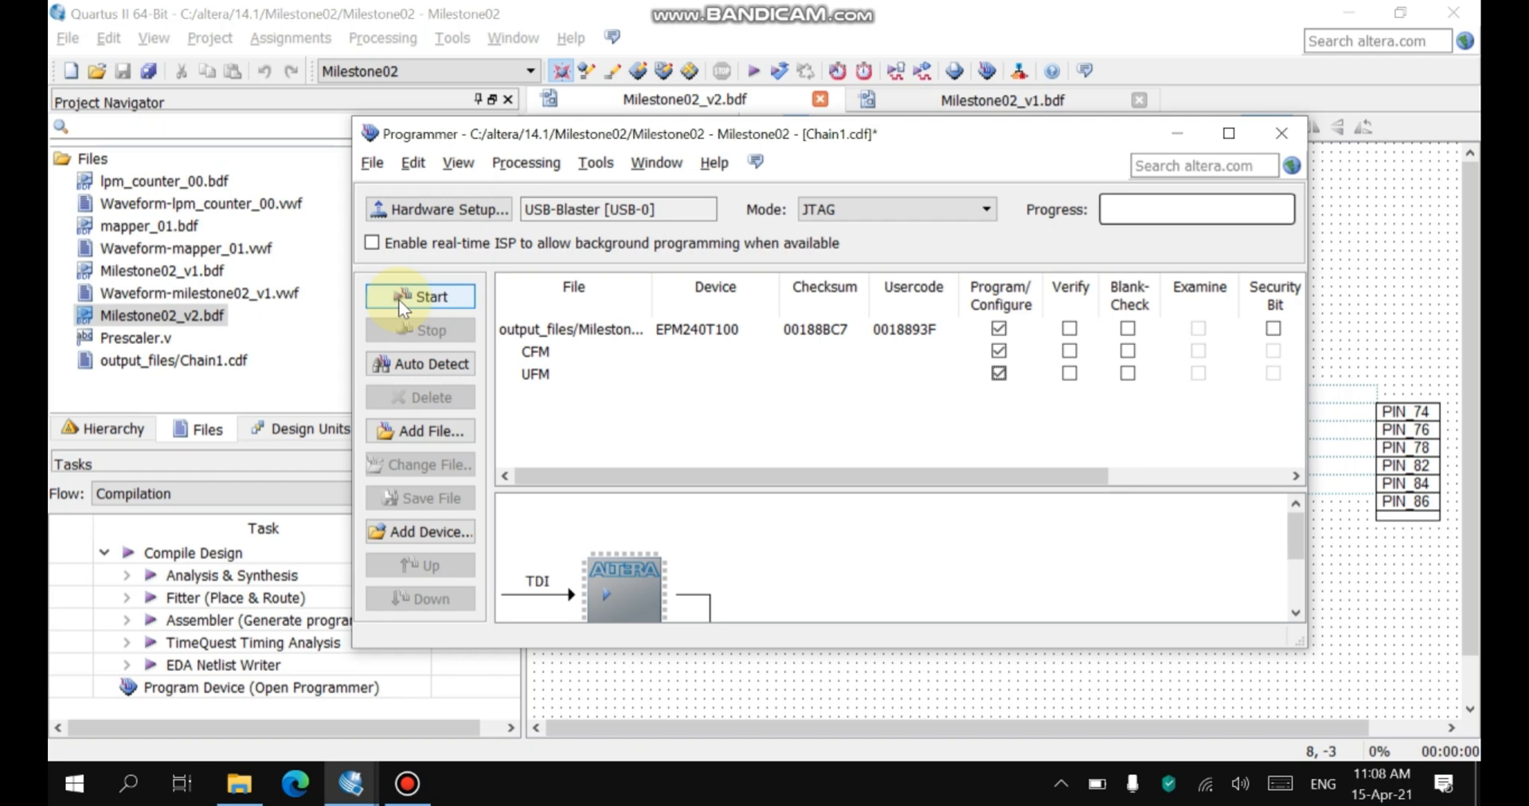
{"action": "mouse_move", "coordinate": [454, 293]}
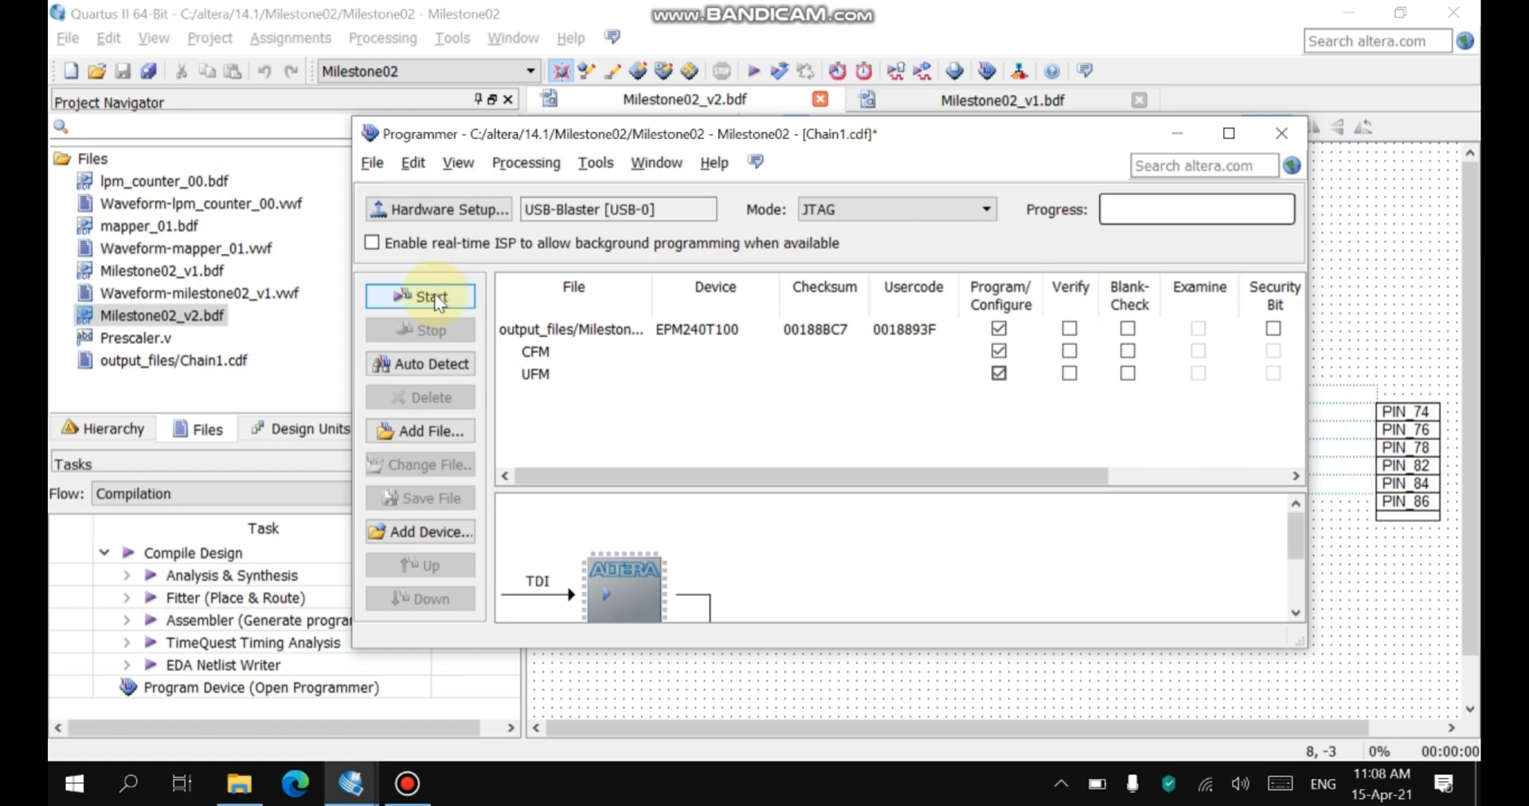
{"action": "mouse_move", "coordinate": [1281, 134]}
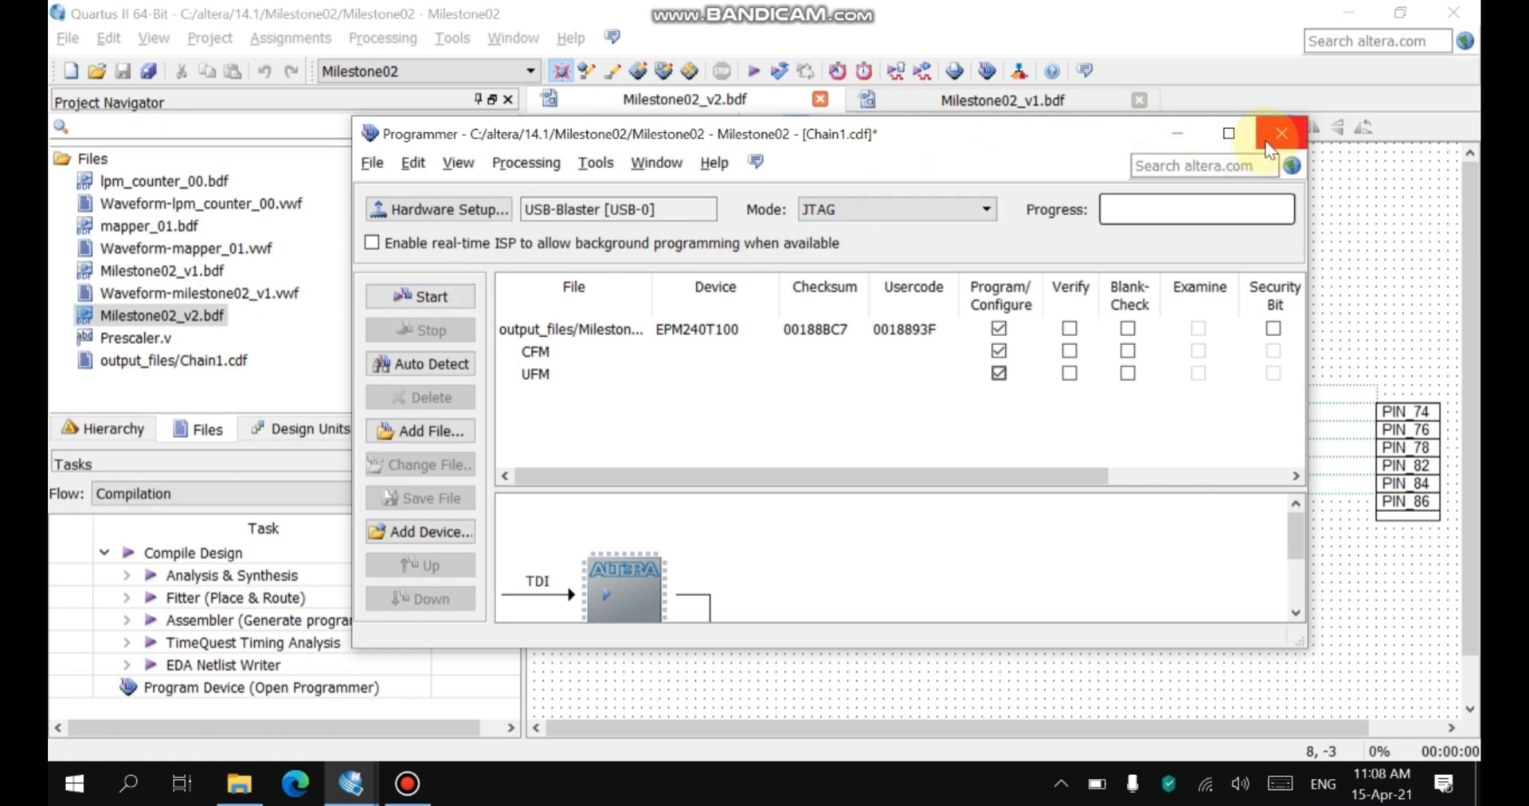